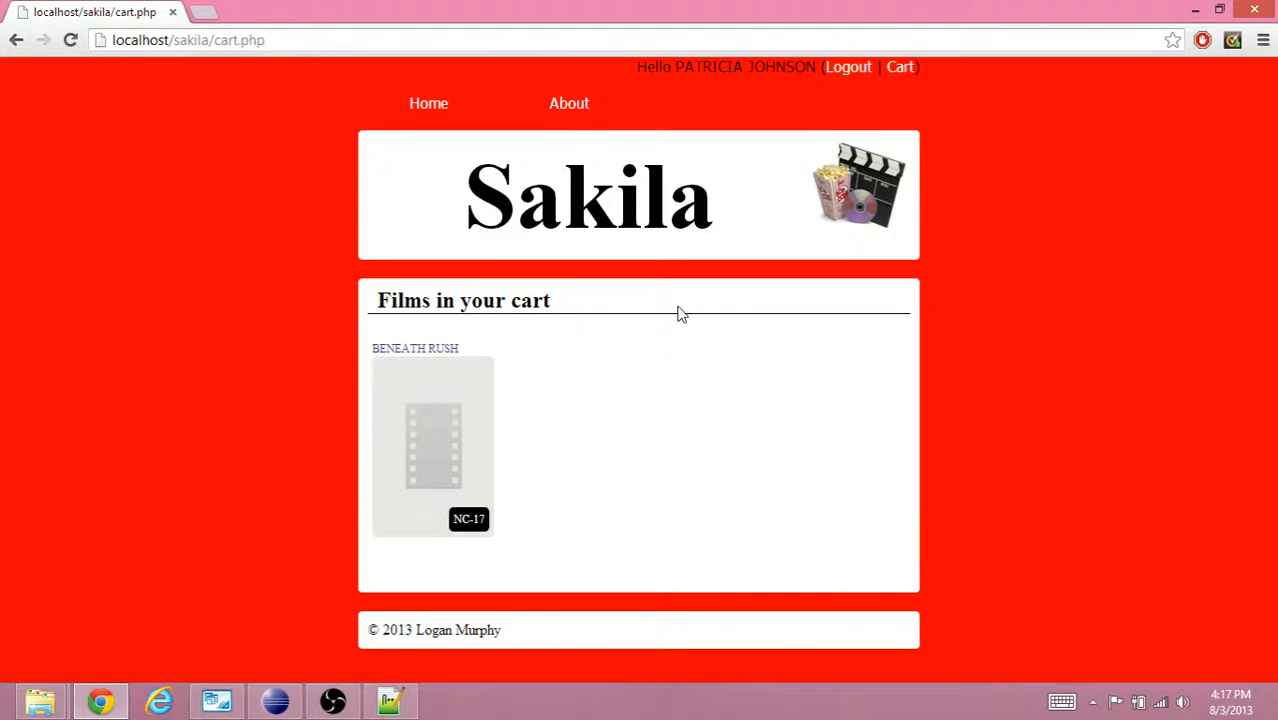
Search Google Images for 'red x' and open the glossy red cross clip art from clker.com.
{"action": "left_click", "coordinate": [200, 11]}
{"action": "type", "text": "red x"}
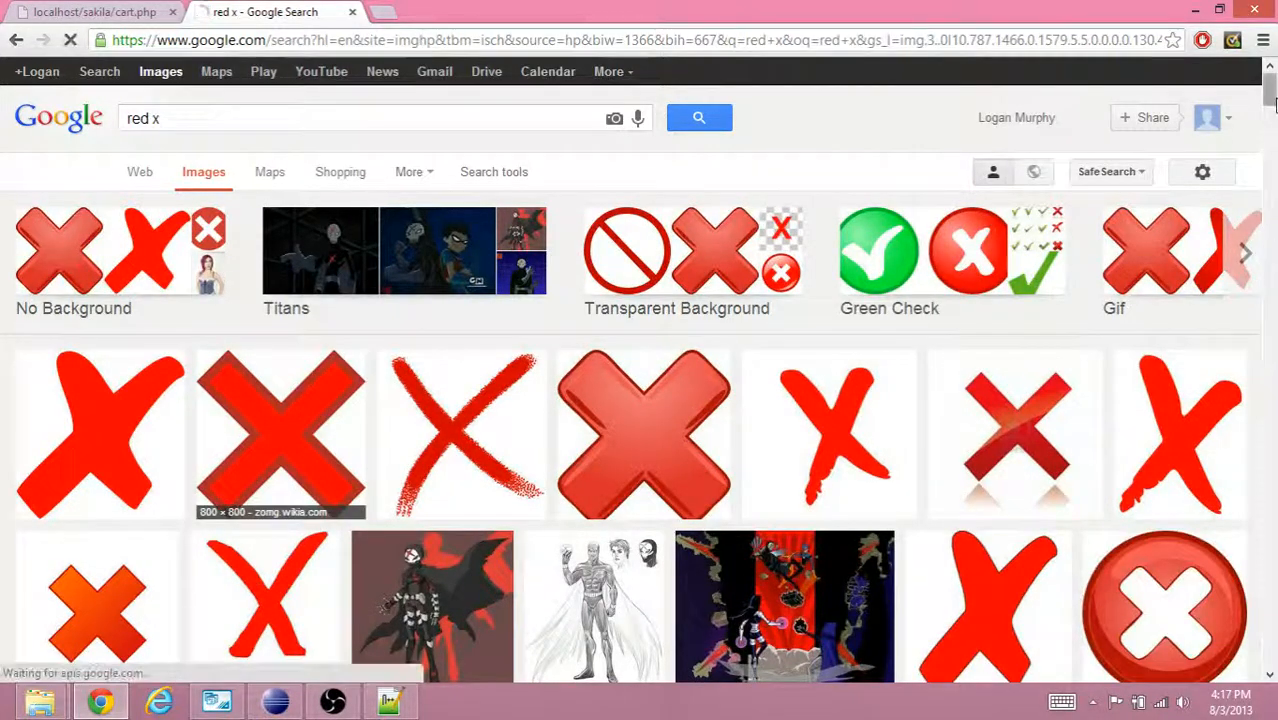
{"action": "scroll", "scroll_direction": "down", "scroll_amount": 3}
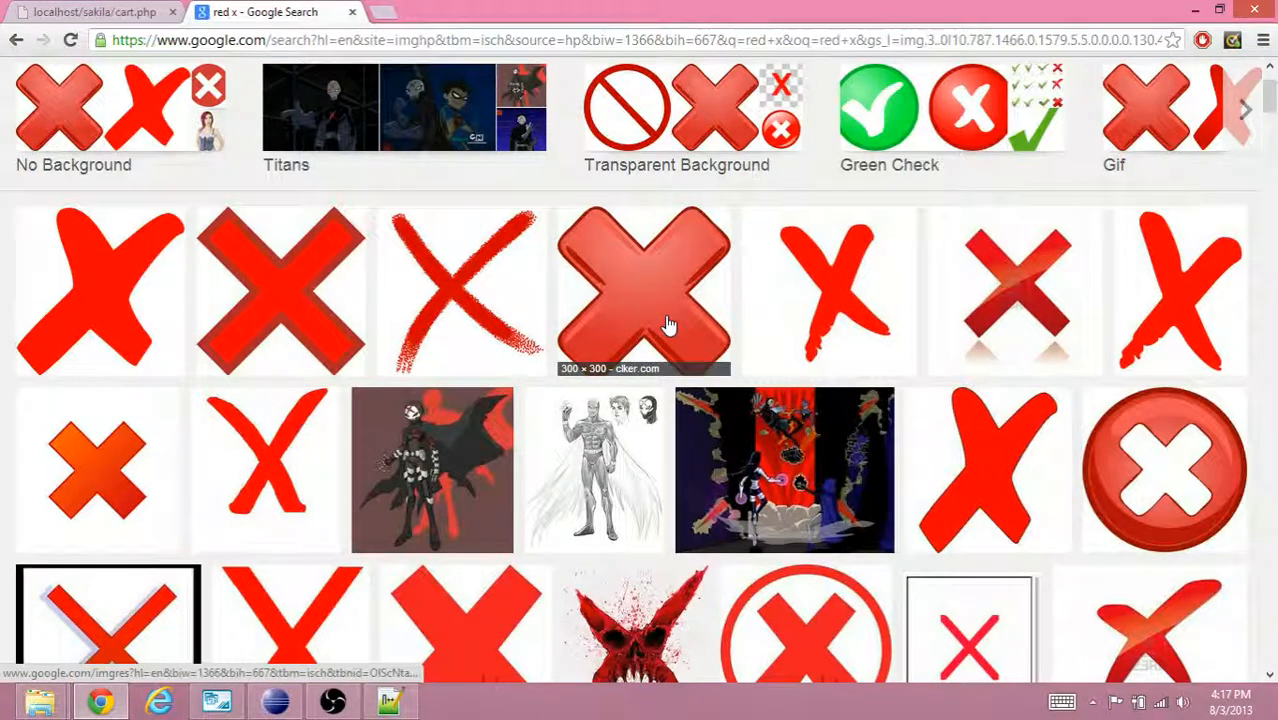
{"action": "scroll", "scroll_direction": "down", "scroll_amount": 3}
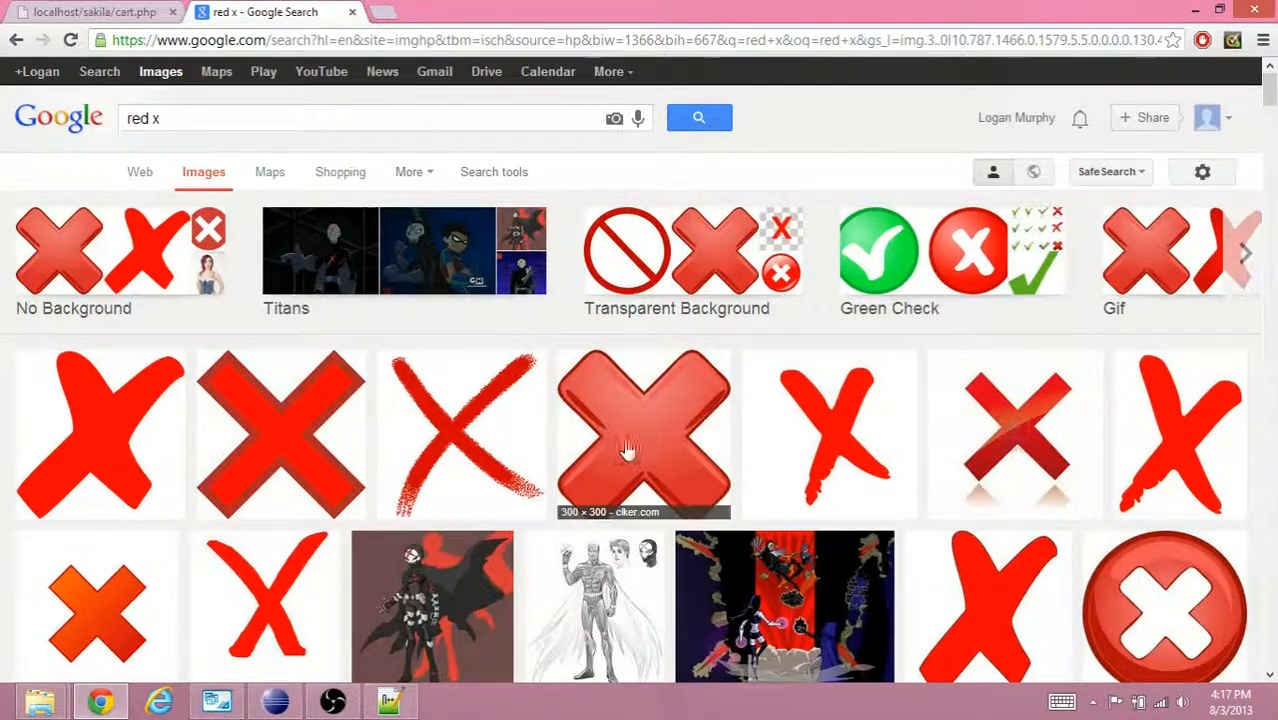
{"action": "left_click", "coordinate": [644, 434]}
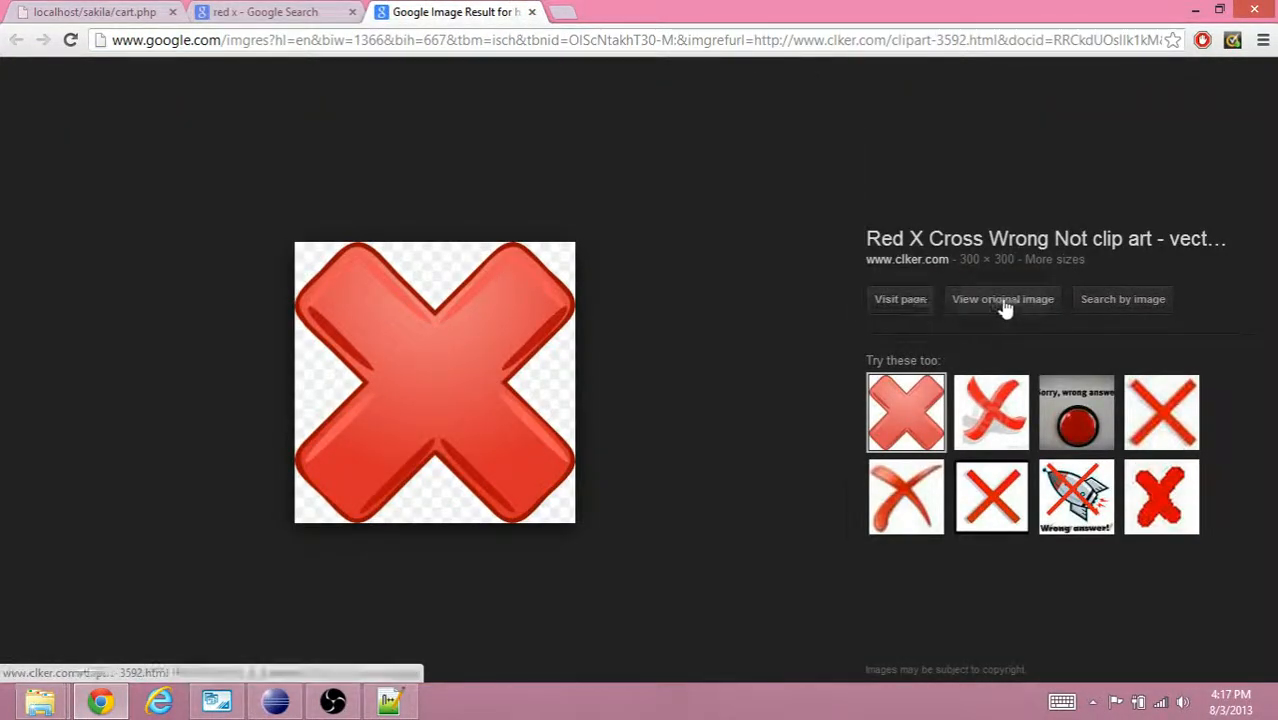
Save the full-size red cross image as redx.png in C:\inetpub\wwwroot\sakila\images.
{"action": "left_click", "coordinate": [1002, 299]}
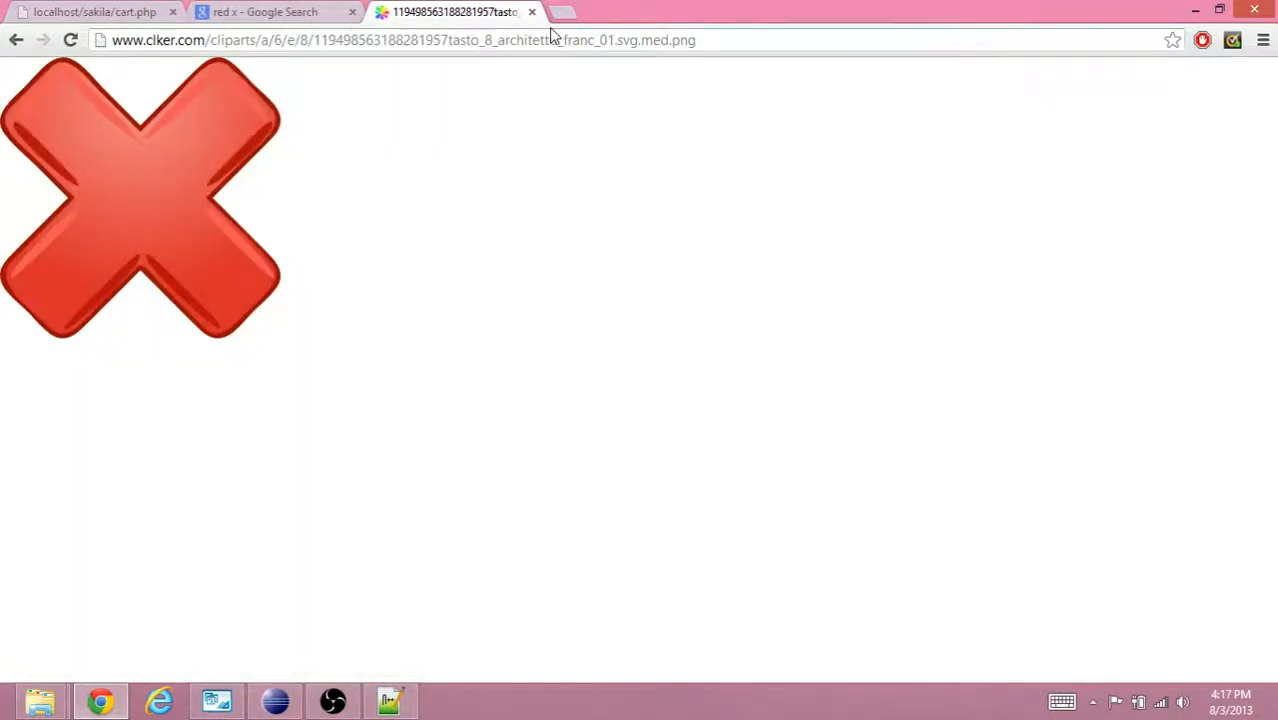
{"action": "mouse_move", "coordinate": [125, 263]}
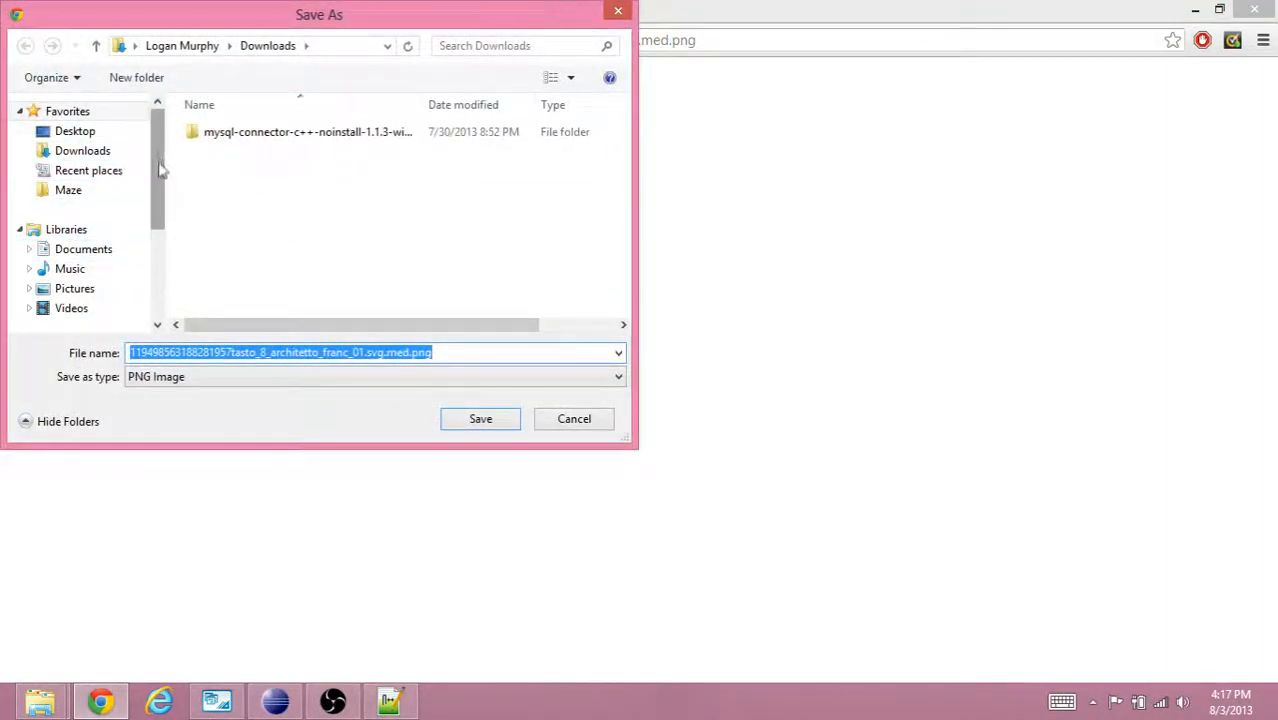
{"action": "left_click", "coordinate": [72, 240]}
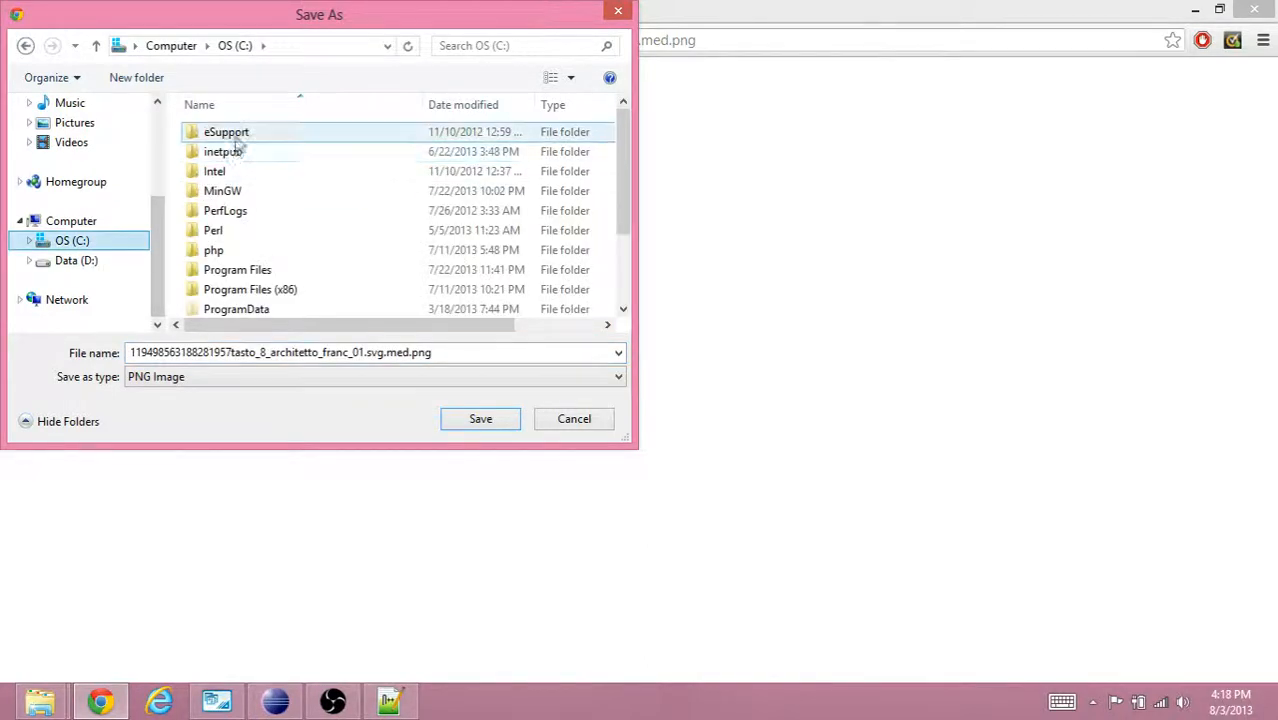
{"action": "double_click", "coordinate": [223, 151]}
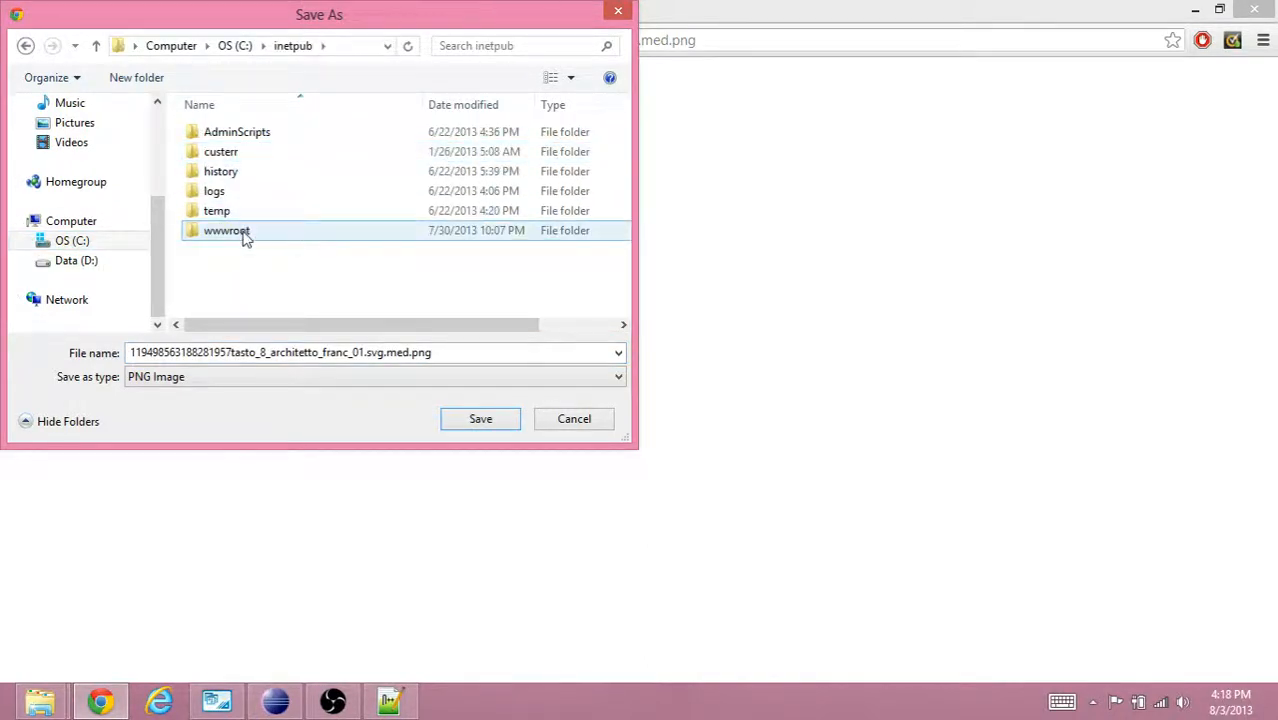
{"action": "double_click", "coordinate": [226, 230]}
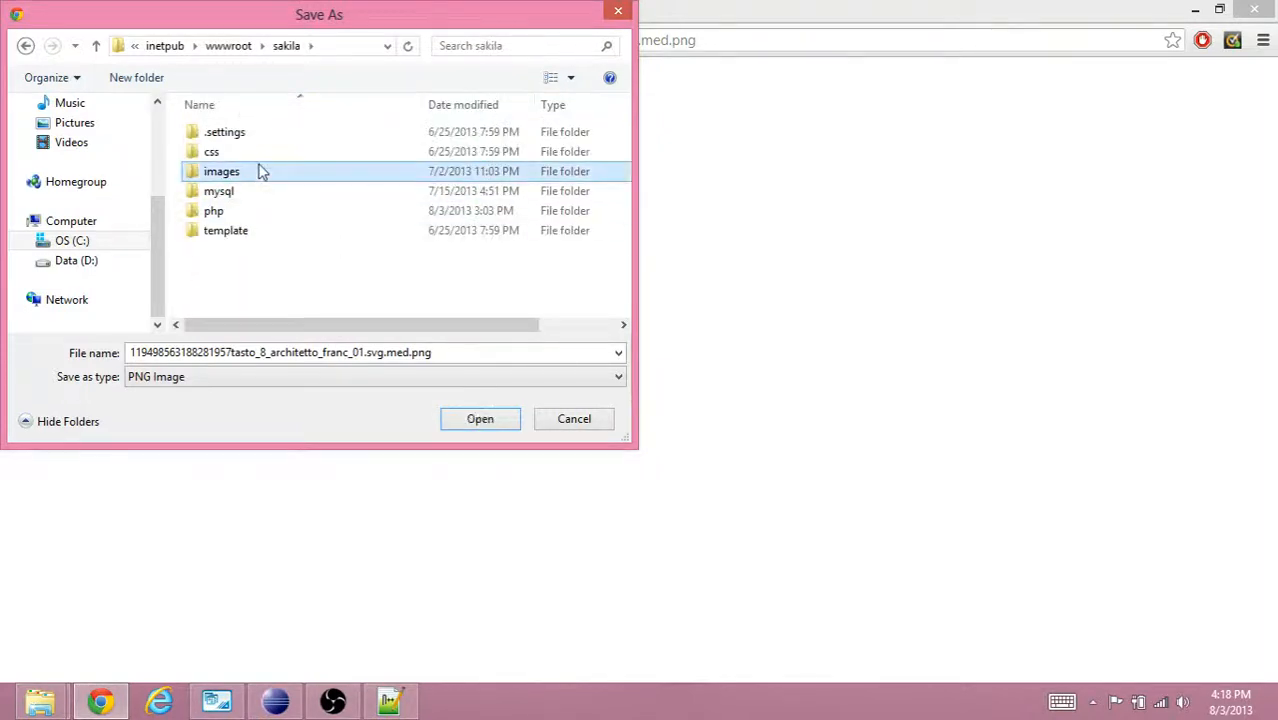
{"action": "double_click", "coordinate": [221, 171]}
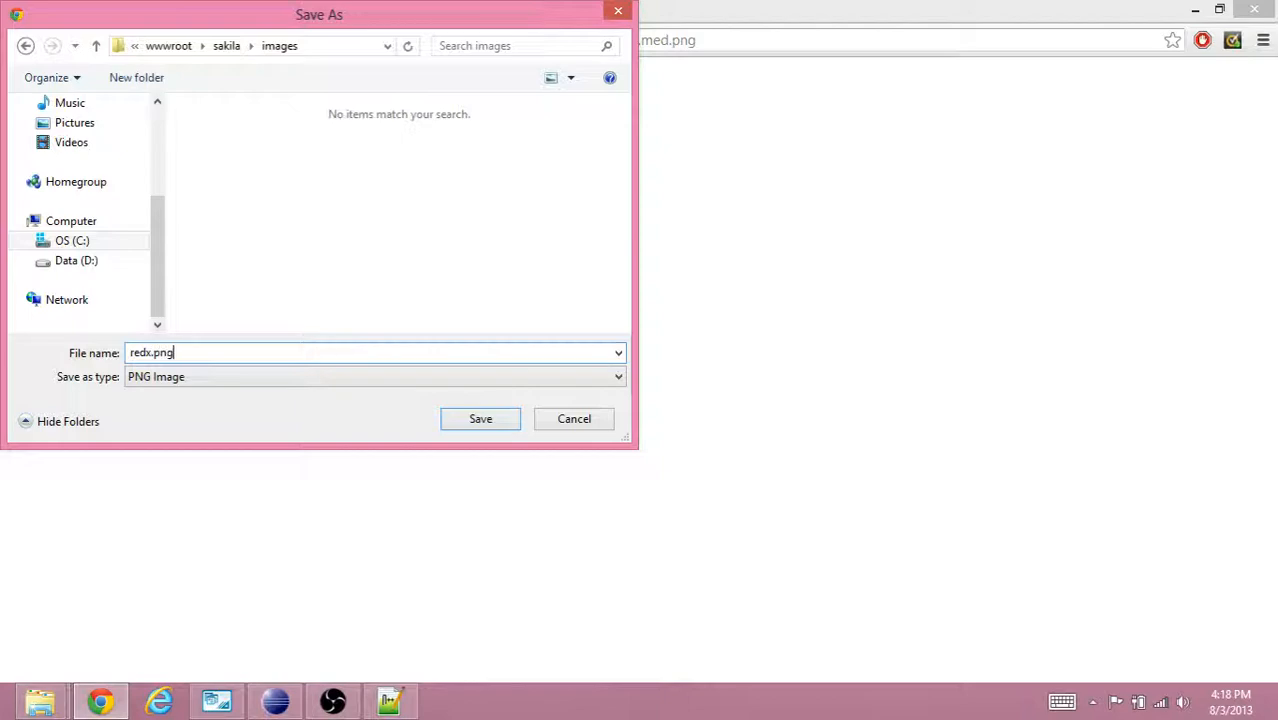
{"action": "left_click", "coordinate": [480, 418]}
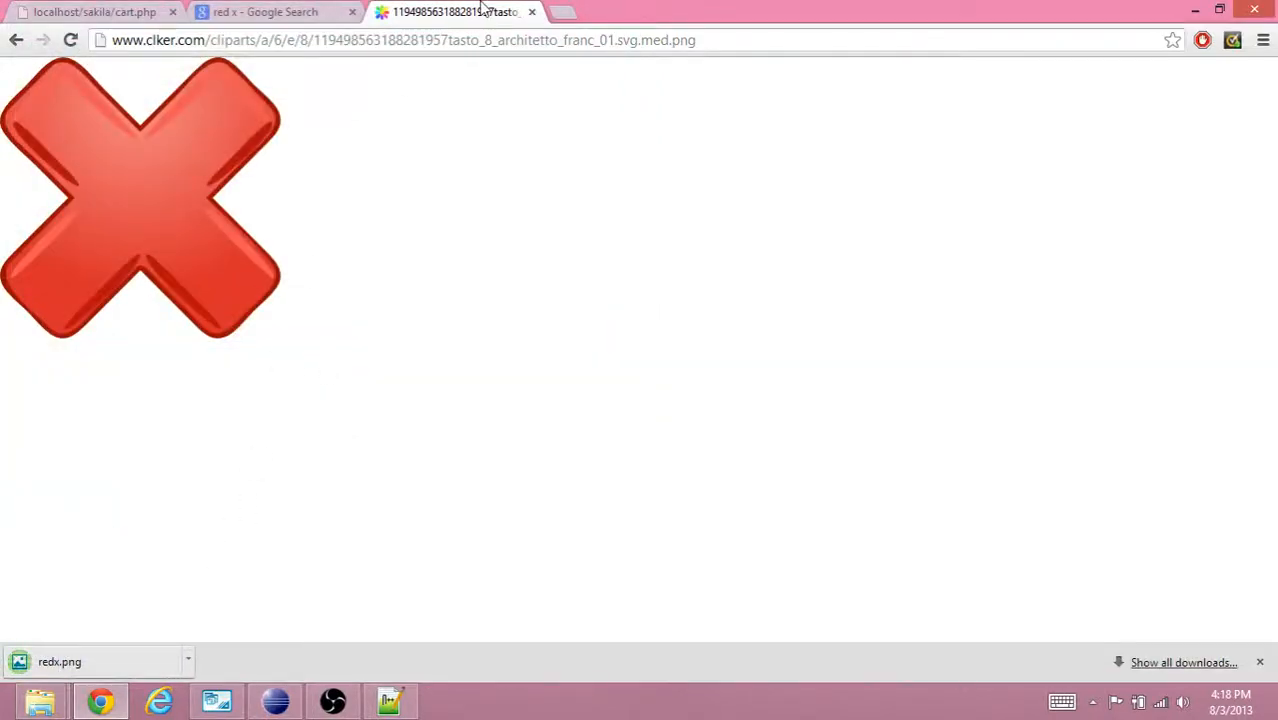
{"action": "left_click", "coordinate": [531, 12]}
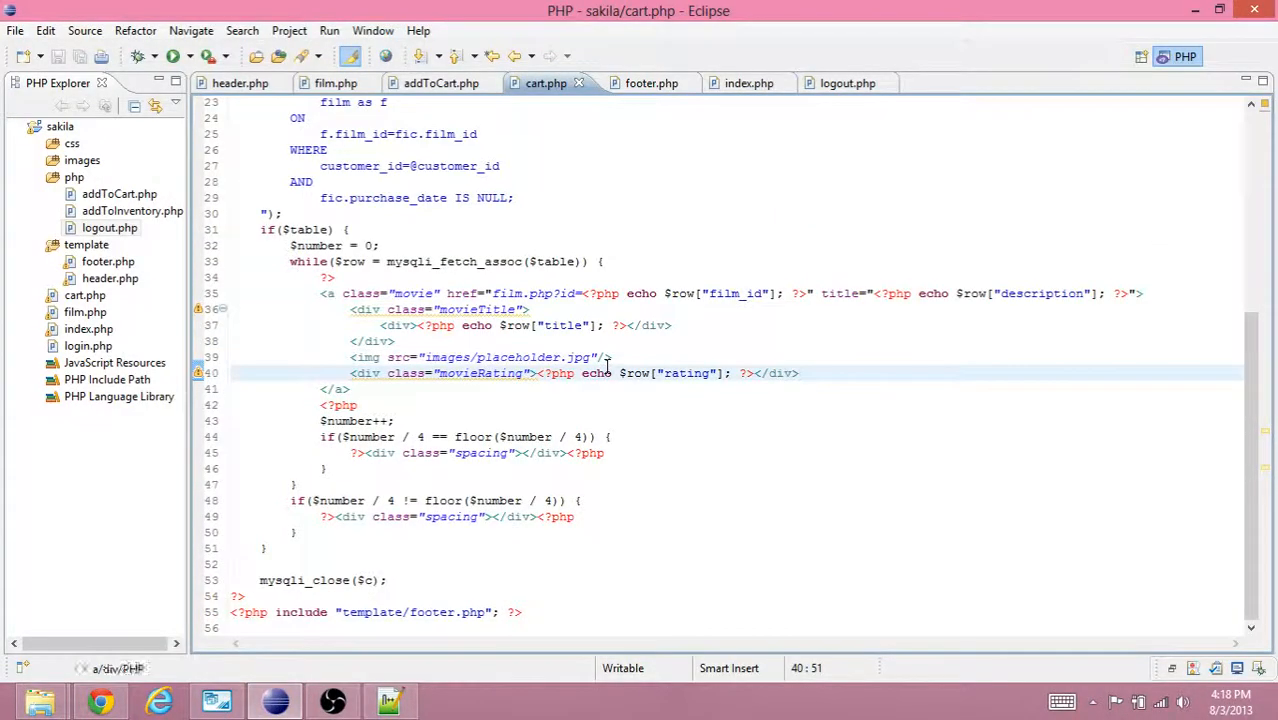
Add <div class="redx"><img src="images/redx.png"/></div> after the movieRating div in cart.php.
{"action": "left_click", "coordinate": [610, 357]}
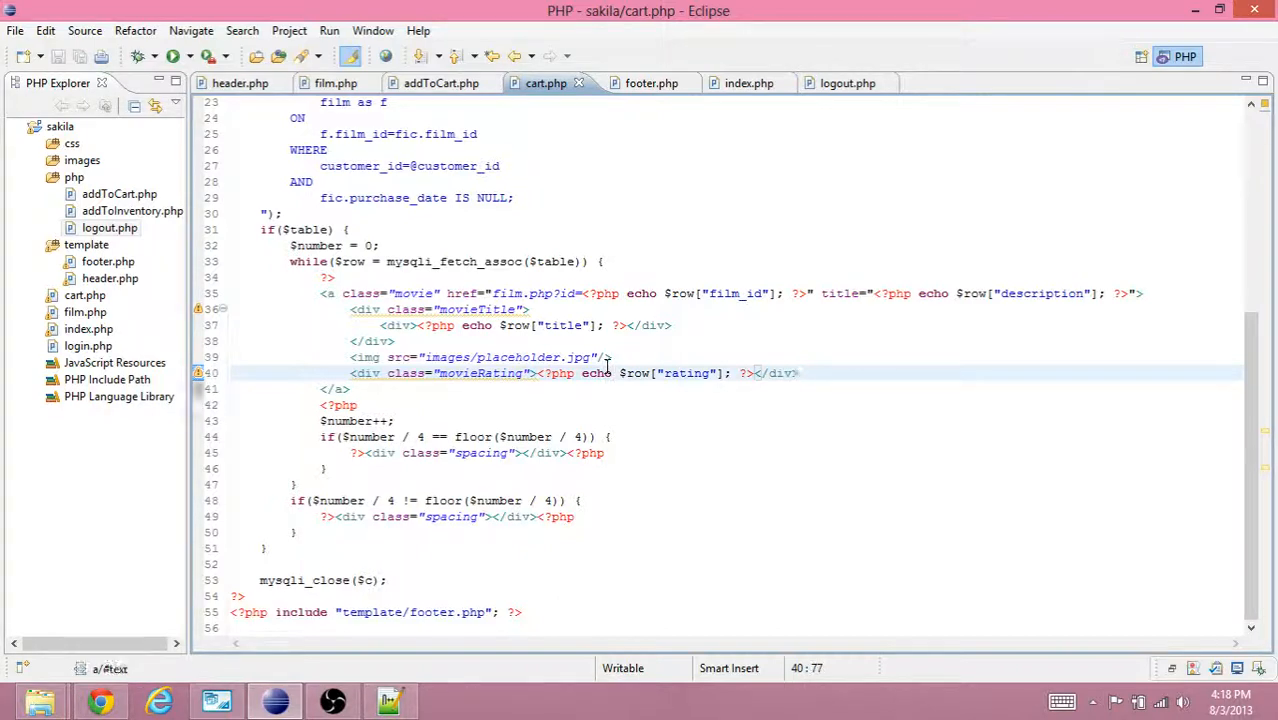
{"action": "type", "text": "<div></div>"}
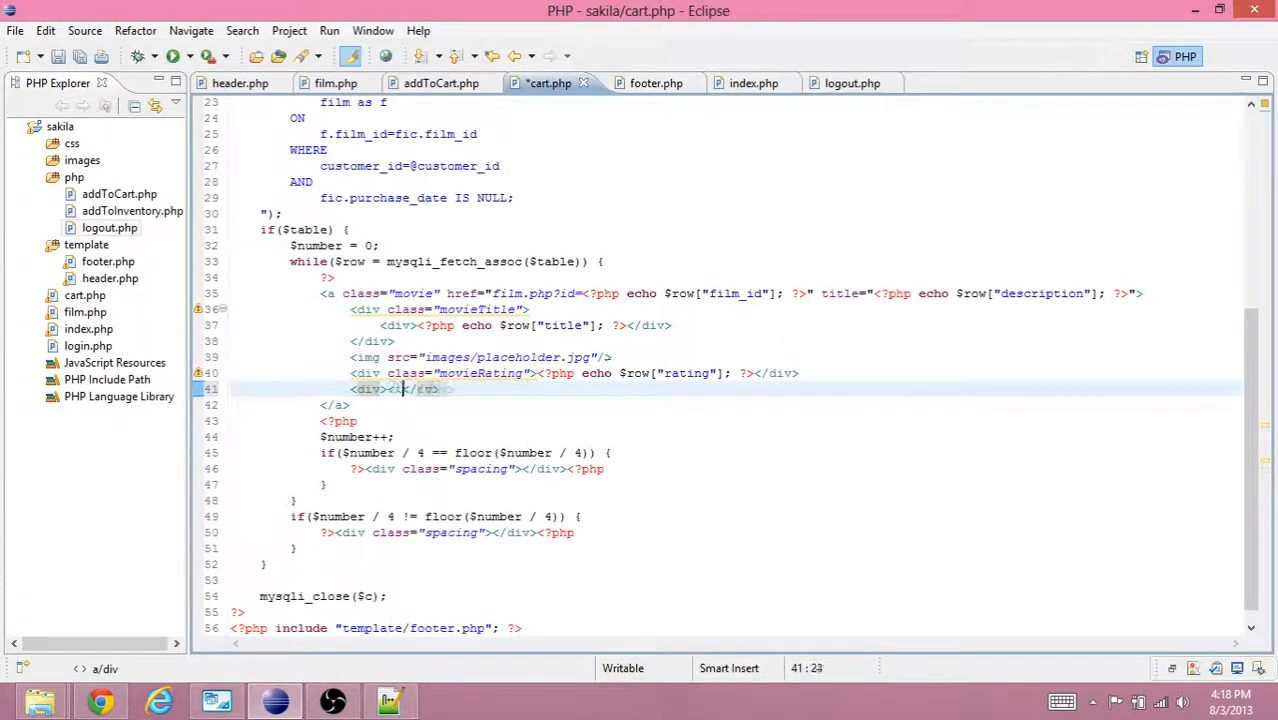
{"action": "type", "text": "img/>"}
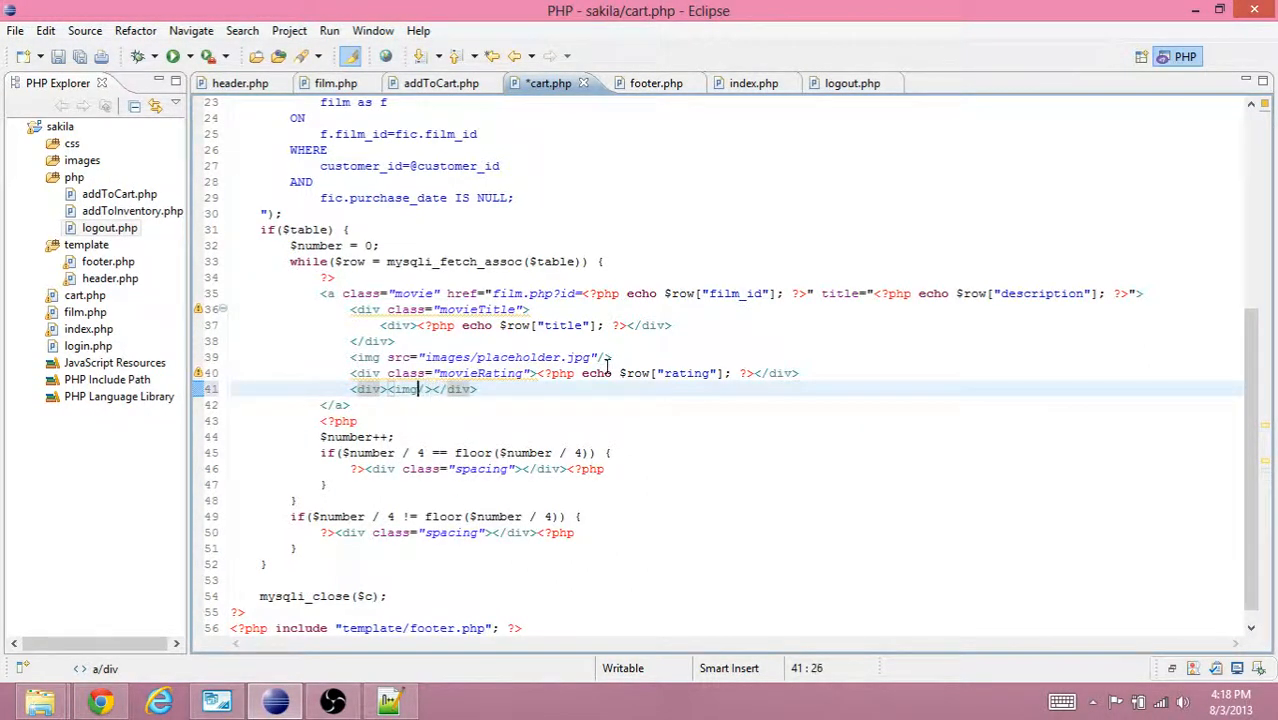
{"action": "type", "text": "src=\"images/redx.\"/"}
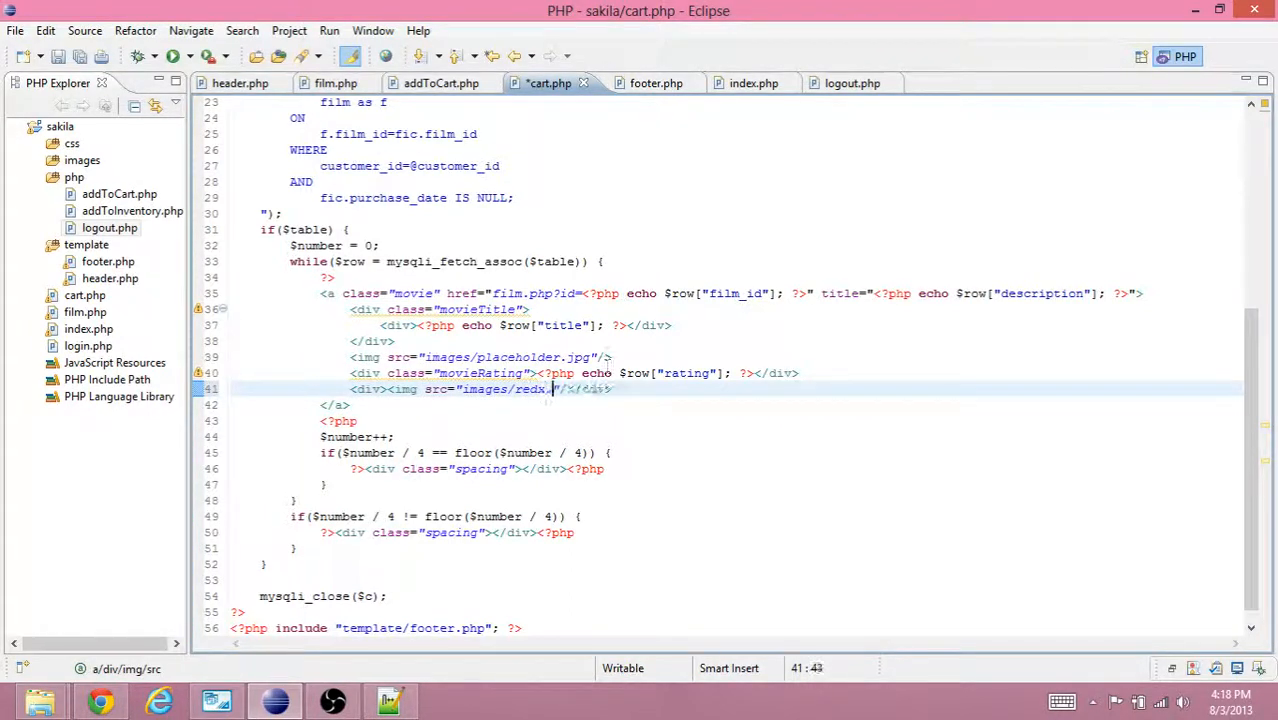
{"action": "type", "text": "png"}
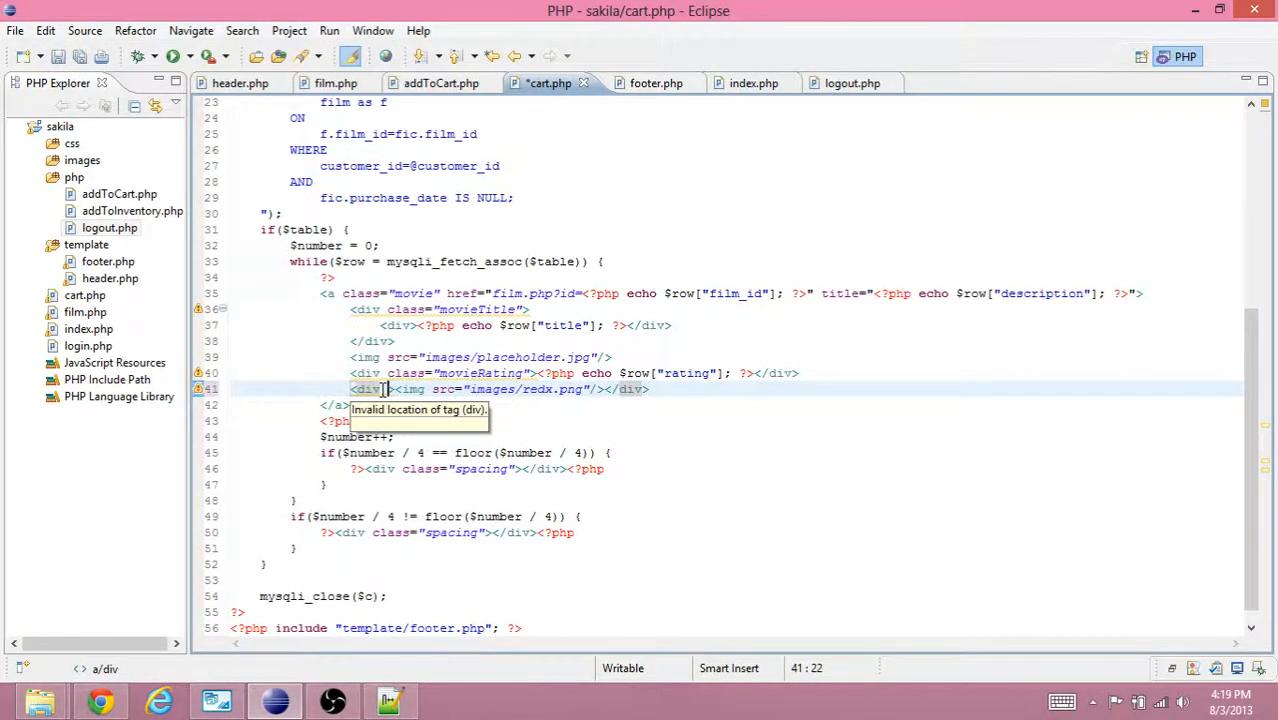
{"action": "type", "text": "class=\"redx"}
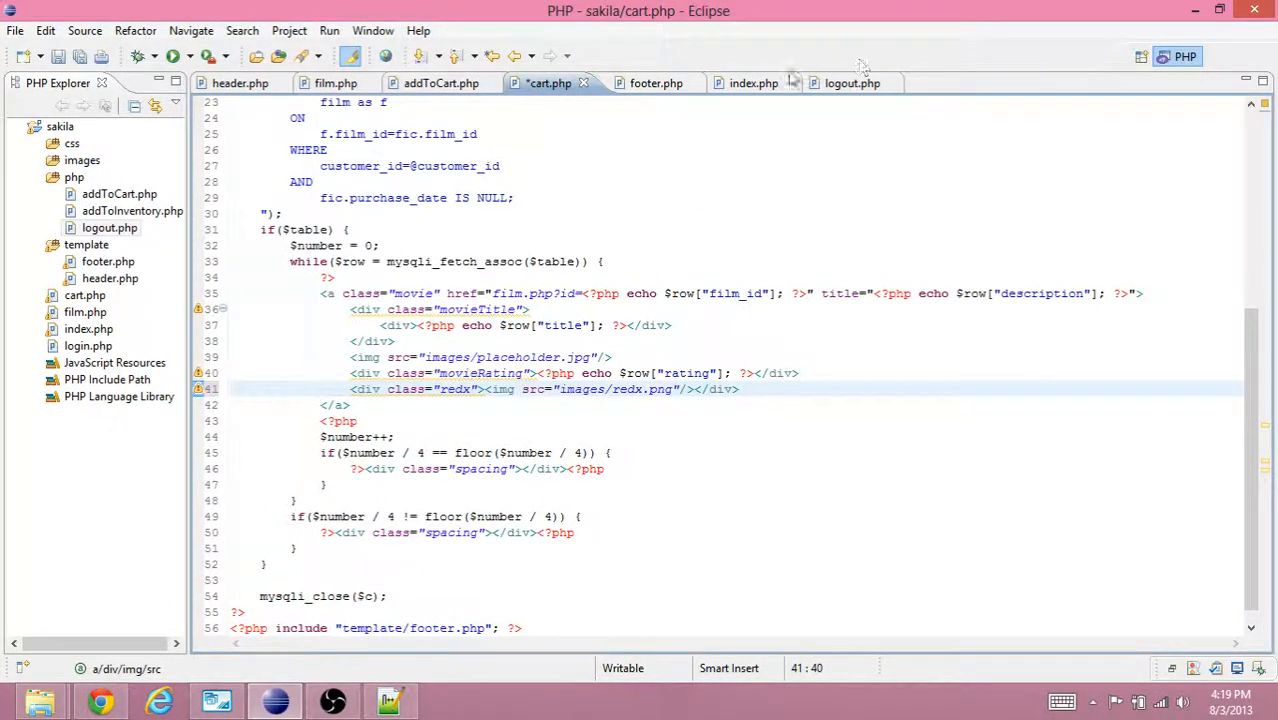
{"action": "left_click", "coordinate": [82, 160]}
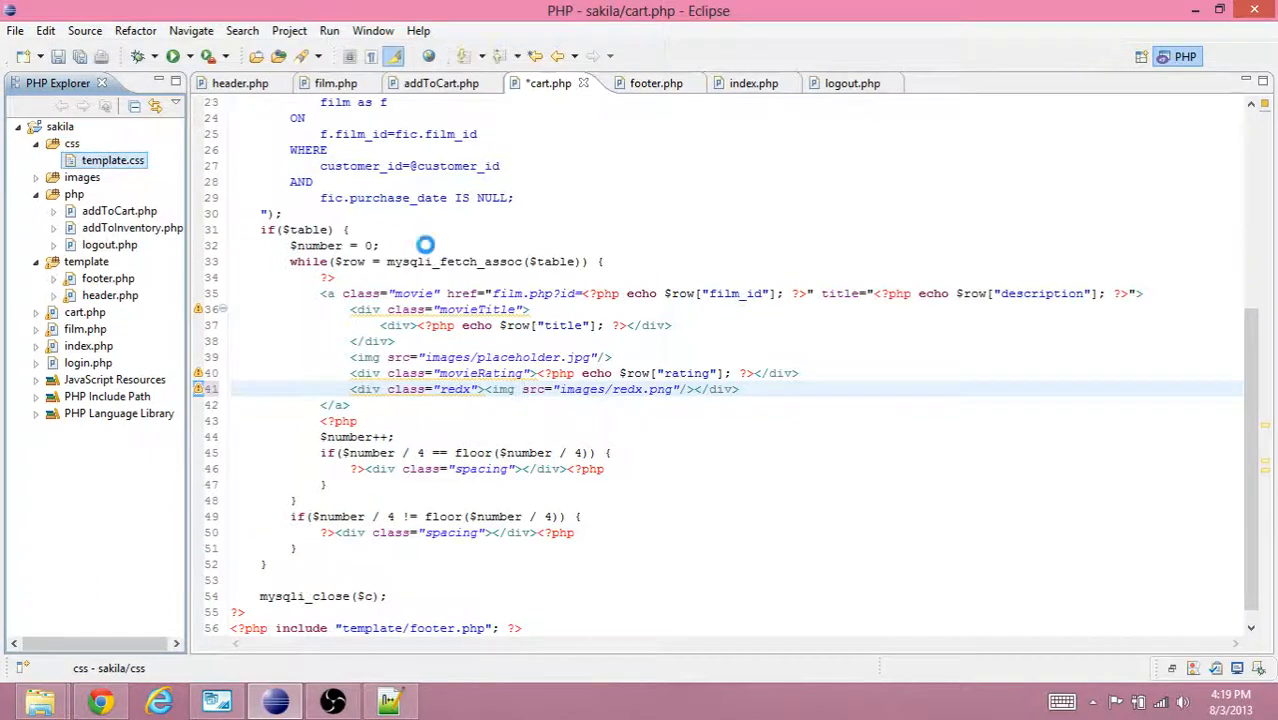
In template.css, start a .redx rule with 40px width and height and absolute position.
{"action": "left_click", "coordinate": [944, 83]}
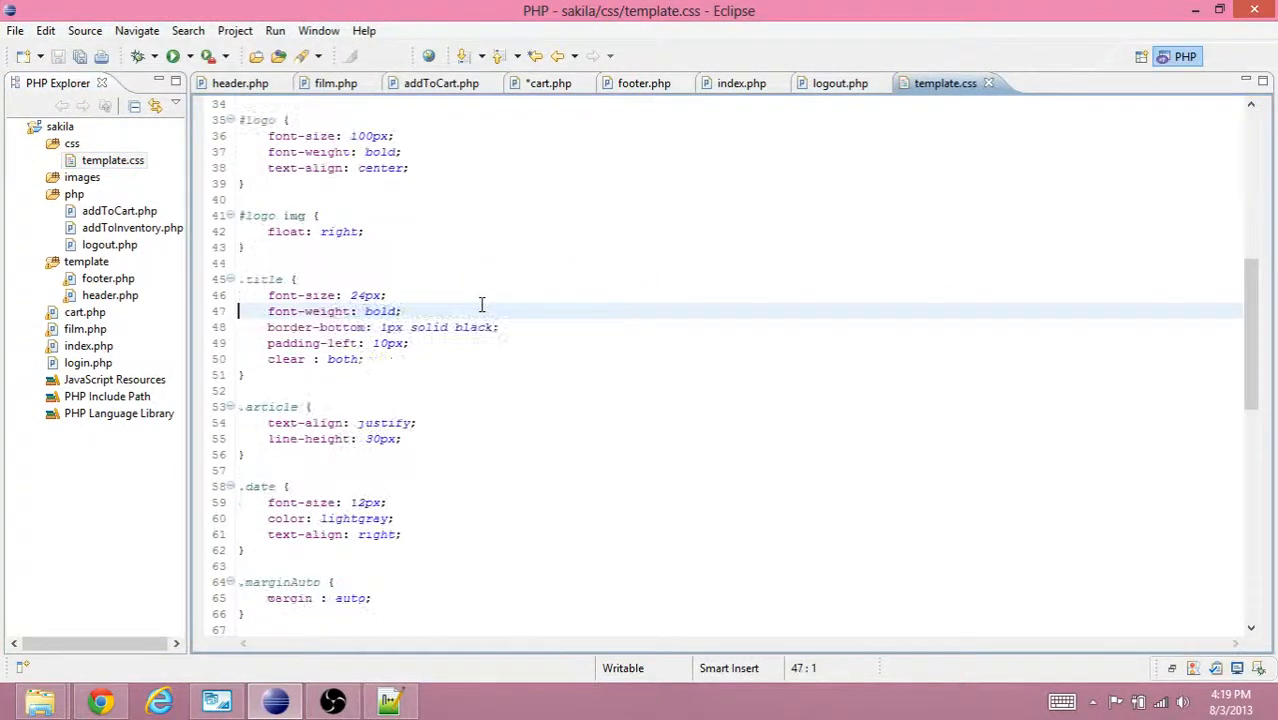
{"action": "scroll", "scroll_direction": "down", "scroll_amount": 3}
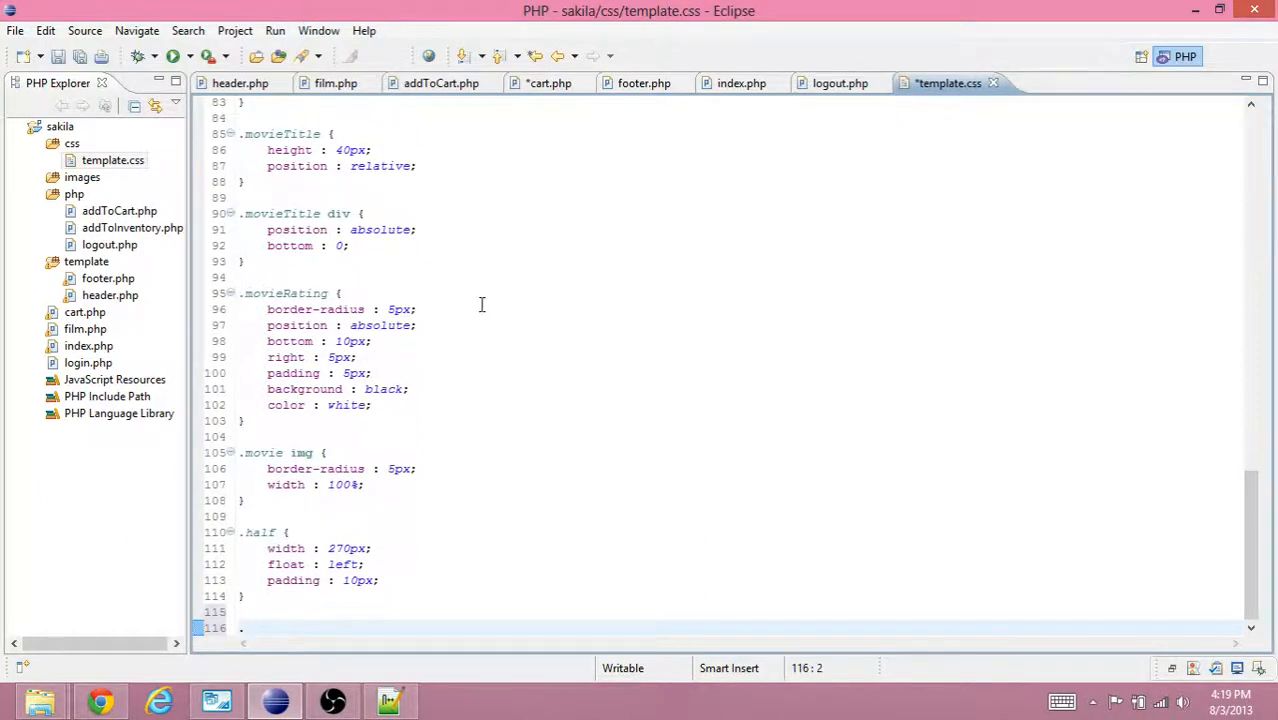
{"action": "type", "text": ".redx {"}
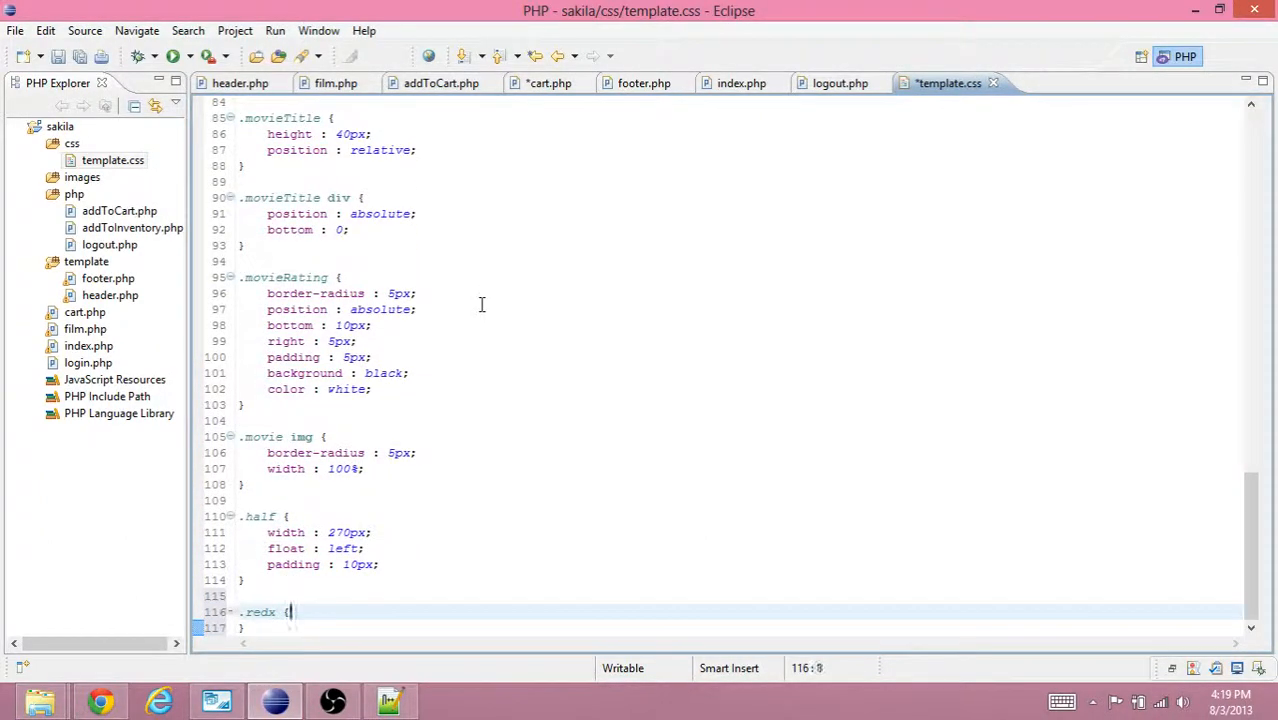
{"action": "type", "text": "width :"}
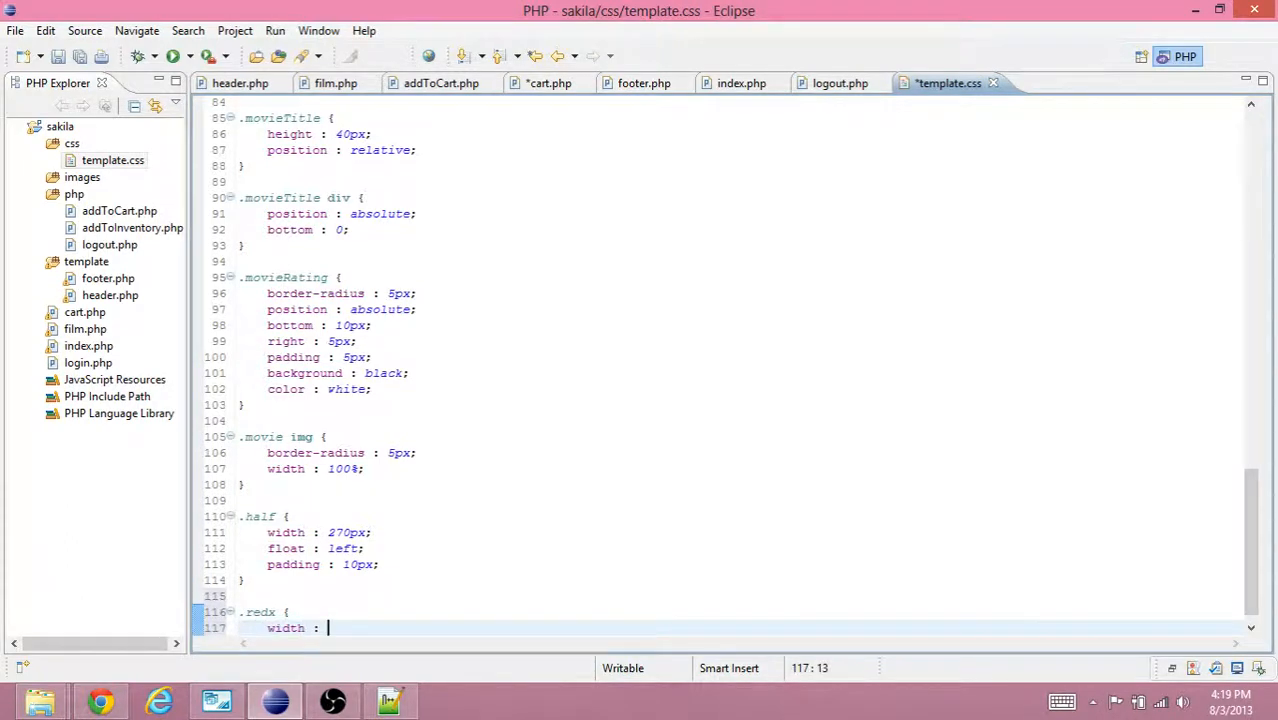
{"action": "type", "text": "40px;"}
{"action": "type", "text": "height :"}
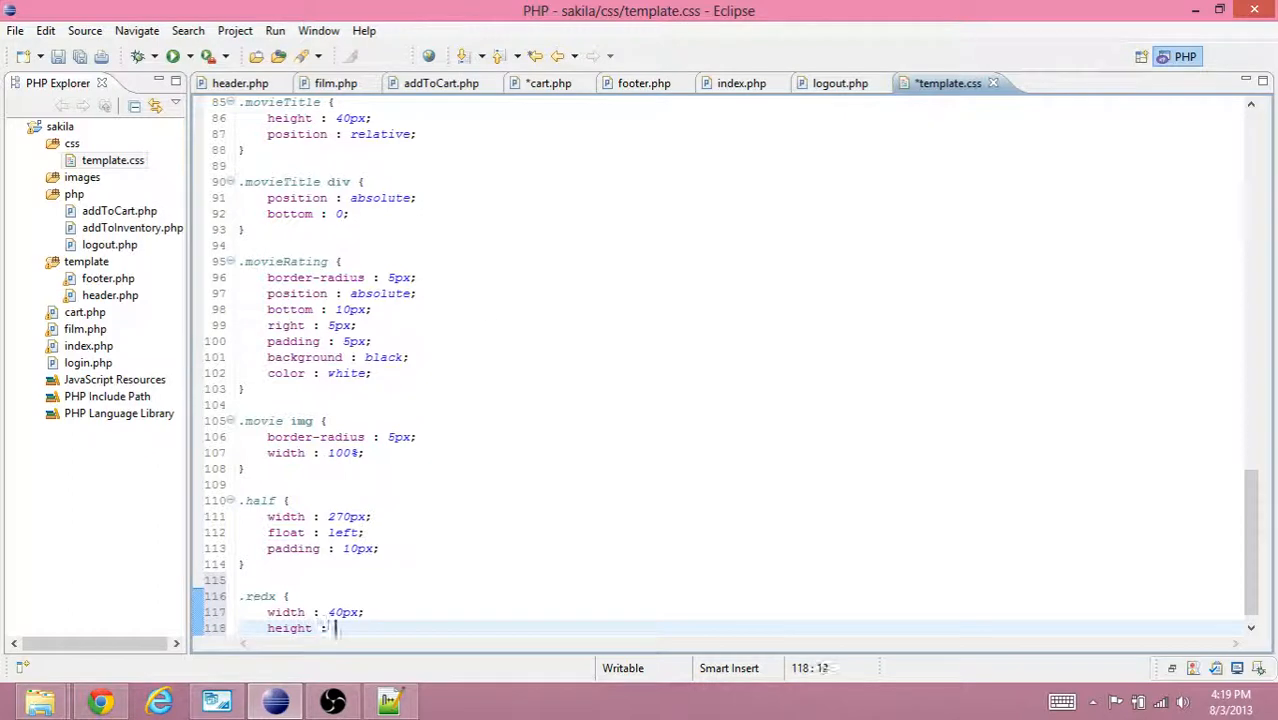
{"action": "type", "text": "40px;"}
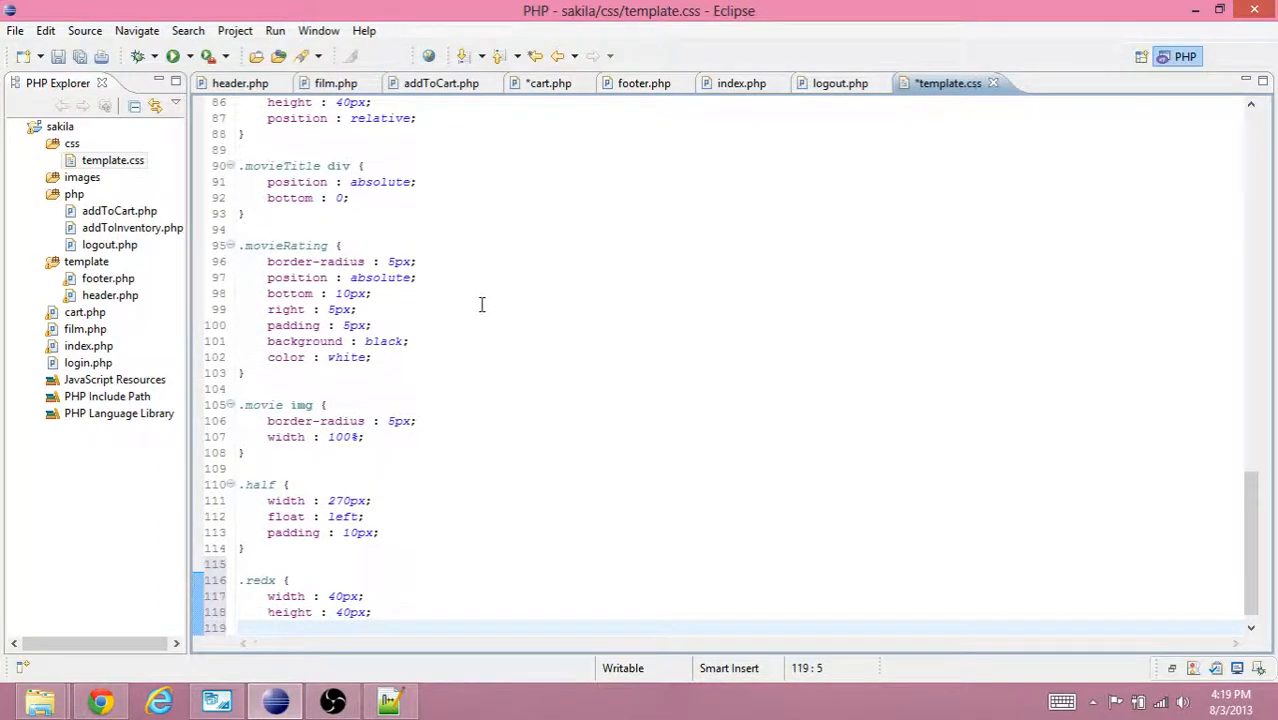
{"action": "type", "text": "position : absolute;"}
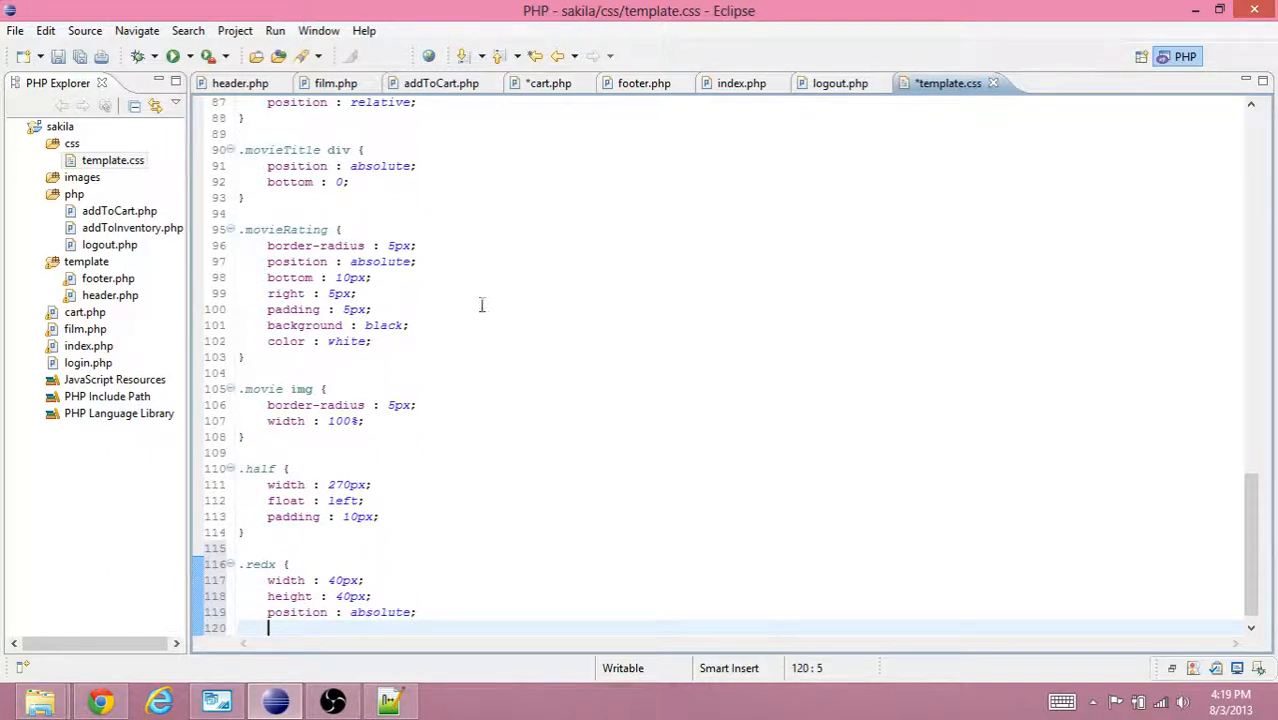
Place .redx at top 0 and right 5px, and begin a .redx img rule.
{"action": "type", "text": "top"}
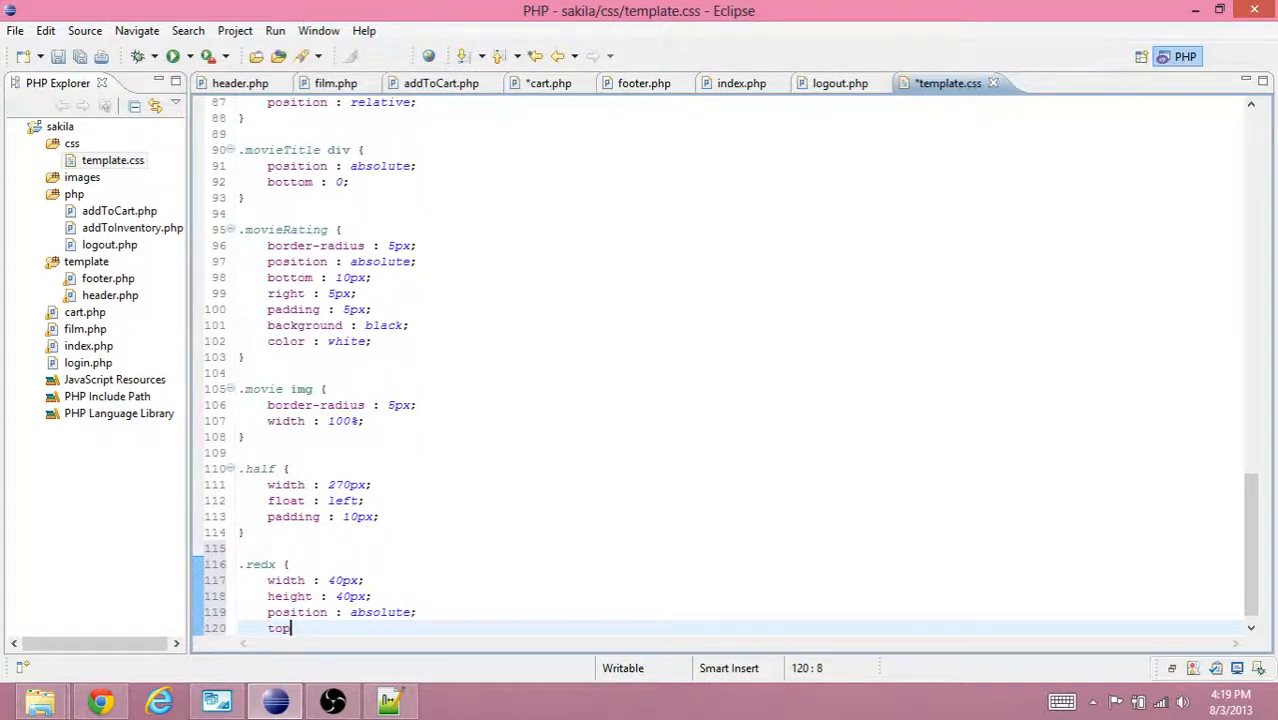
{"action": "type", "text": ": 0;"}
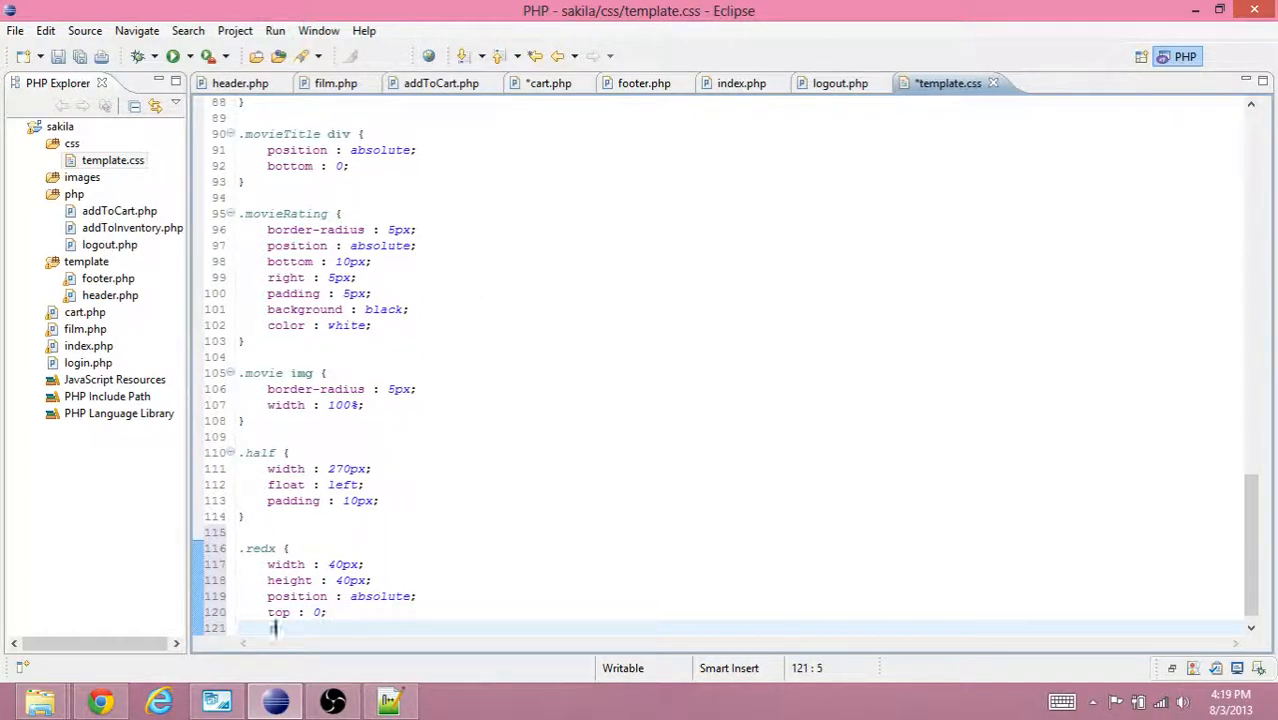
{"action": "type", "text": "right :"}
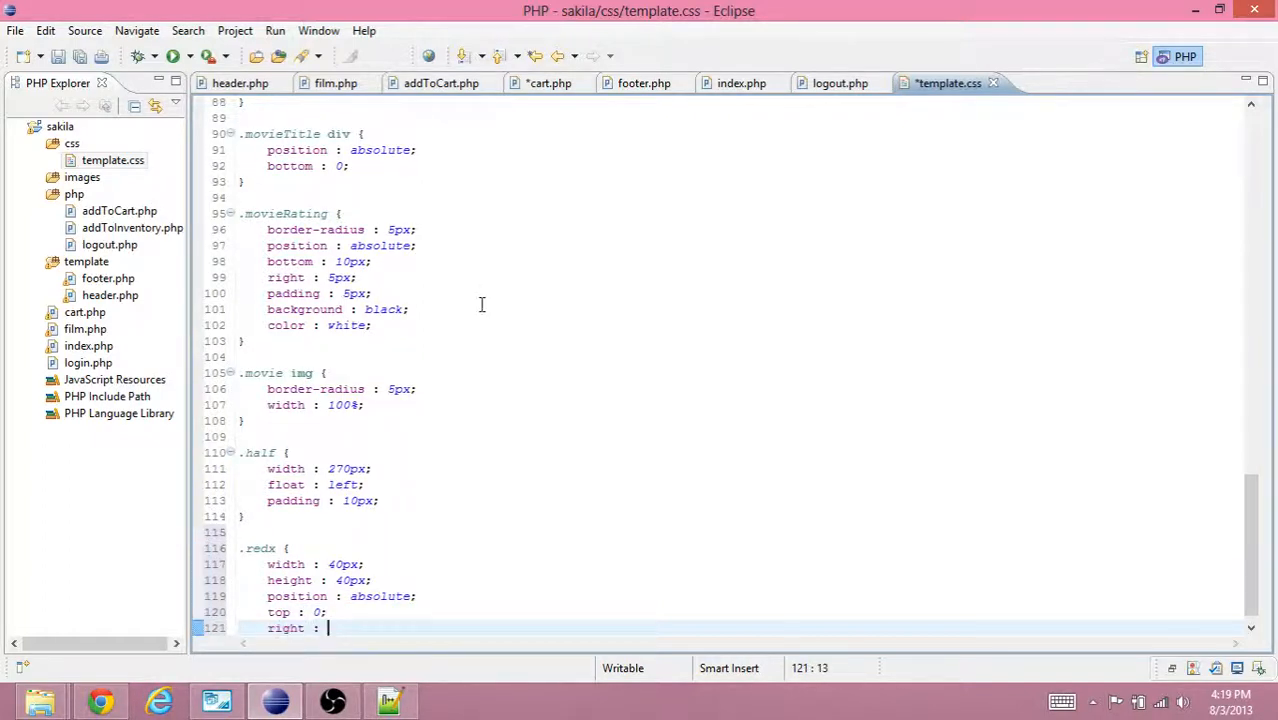
{"action": "type", "text": "5px;"}
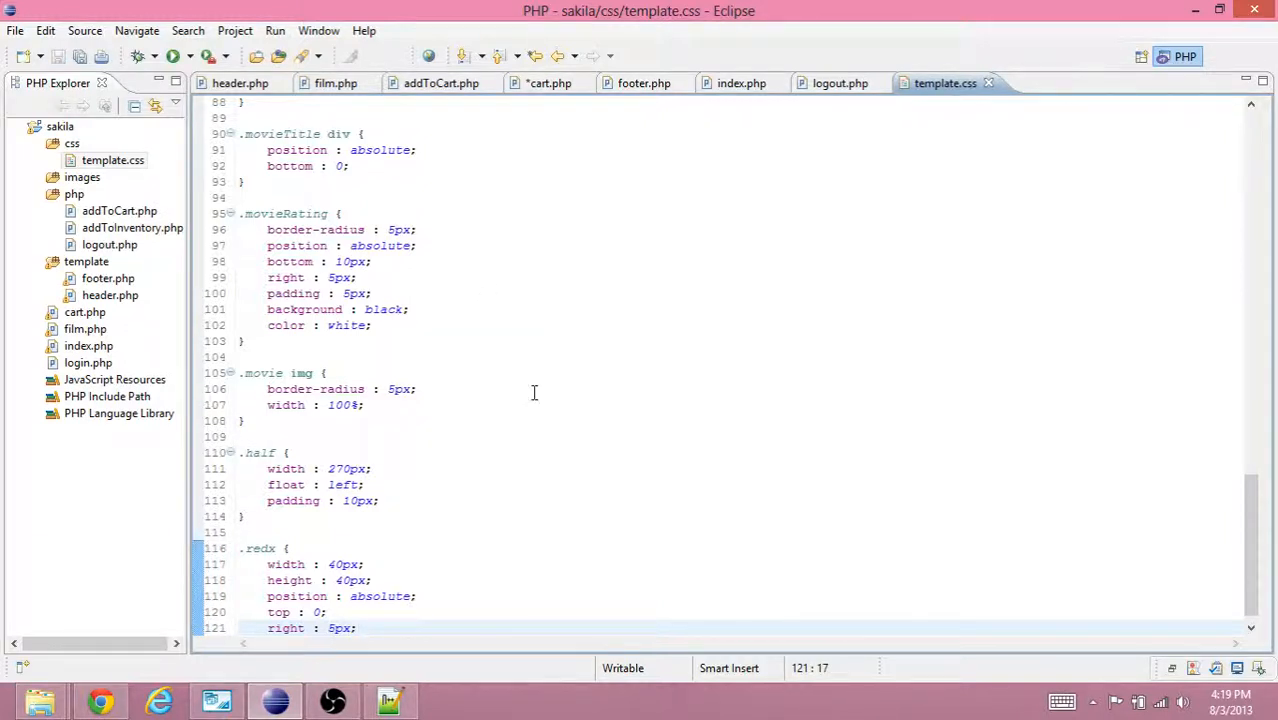
{"action": "left_click", "coordinate": [265, 548]}
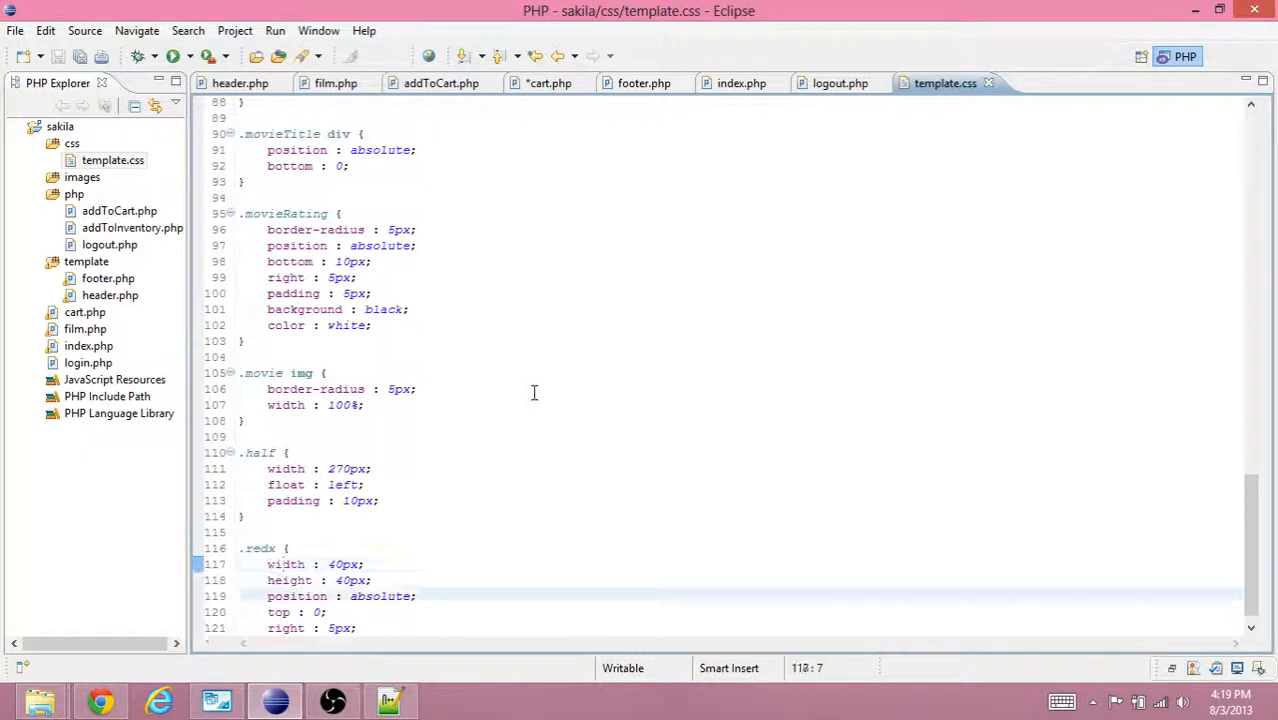
{"action": "type", "text": ".redx img {"}
{"action": "type", "text": "width : 100%;"}
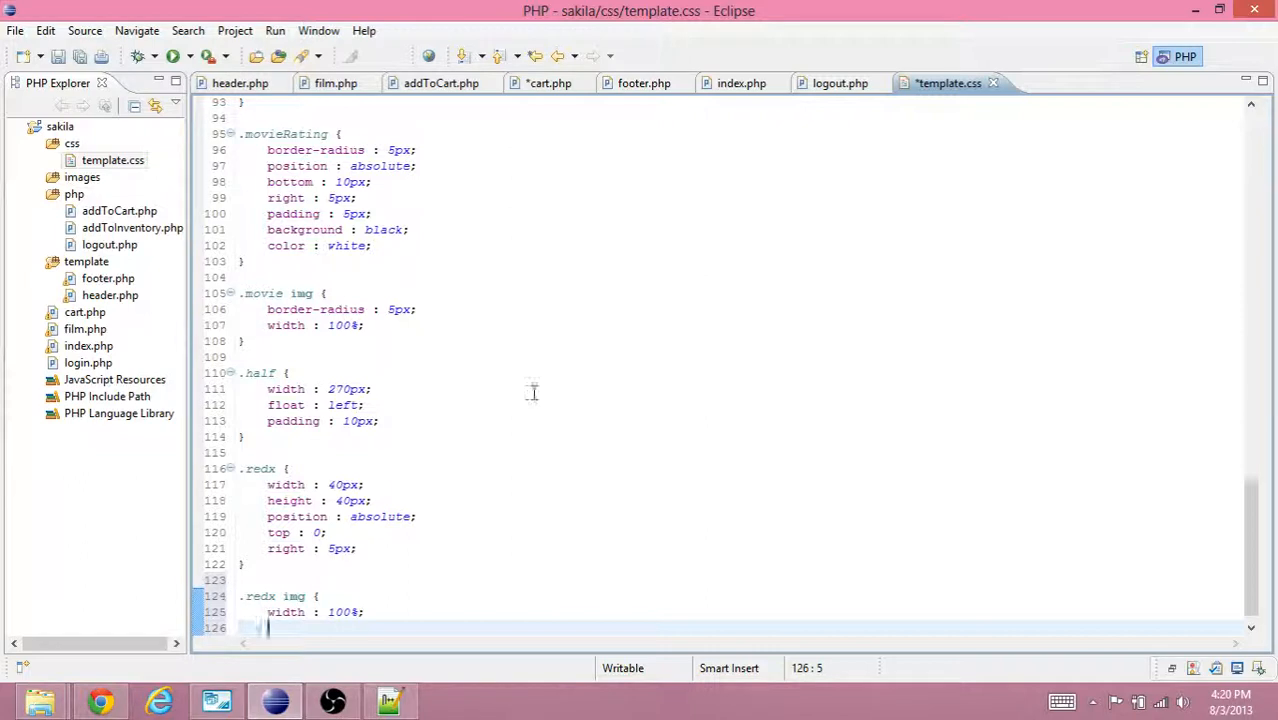
Give the .redx img 100% height, then reload cart.php in Chrome.
{"action": "type", "text": "height : 10"}
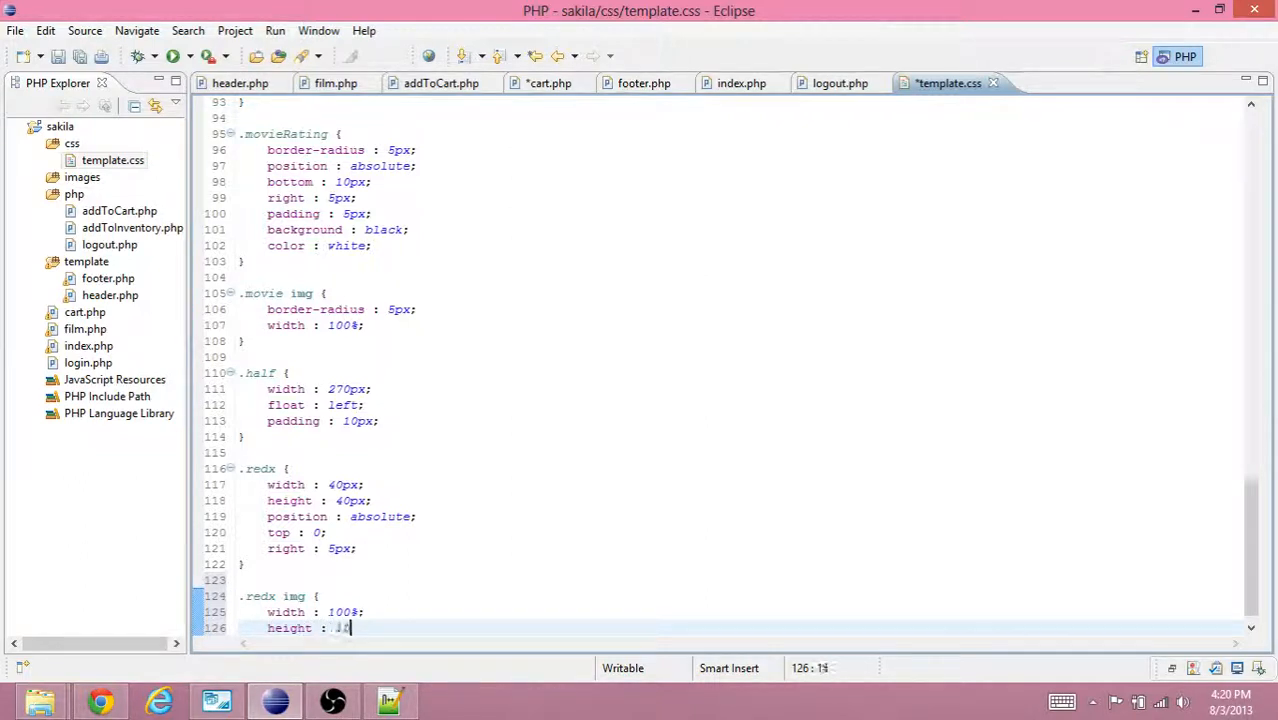
{"action": "type", "text": "00%;"}
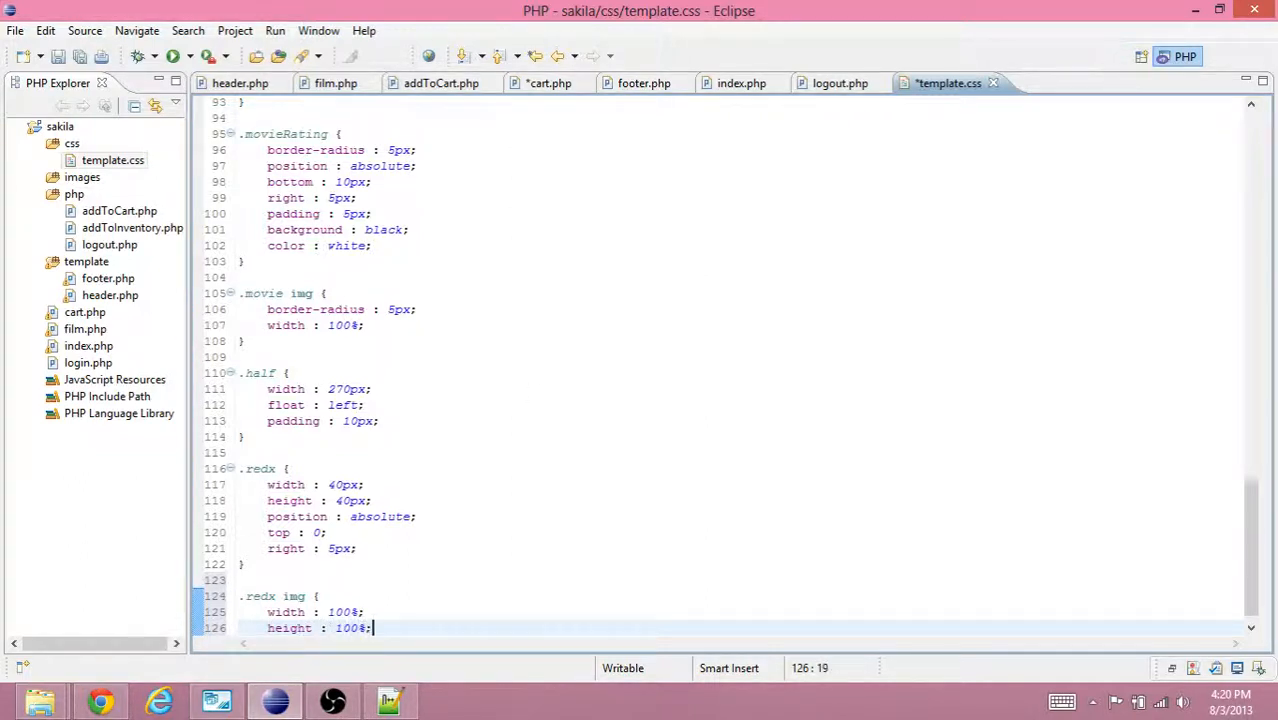
{"action": "left_click", "coordinate": [100, 700]}
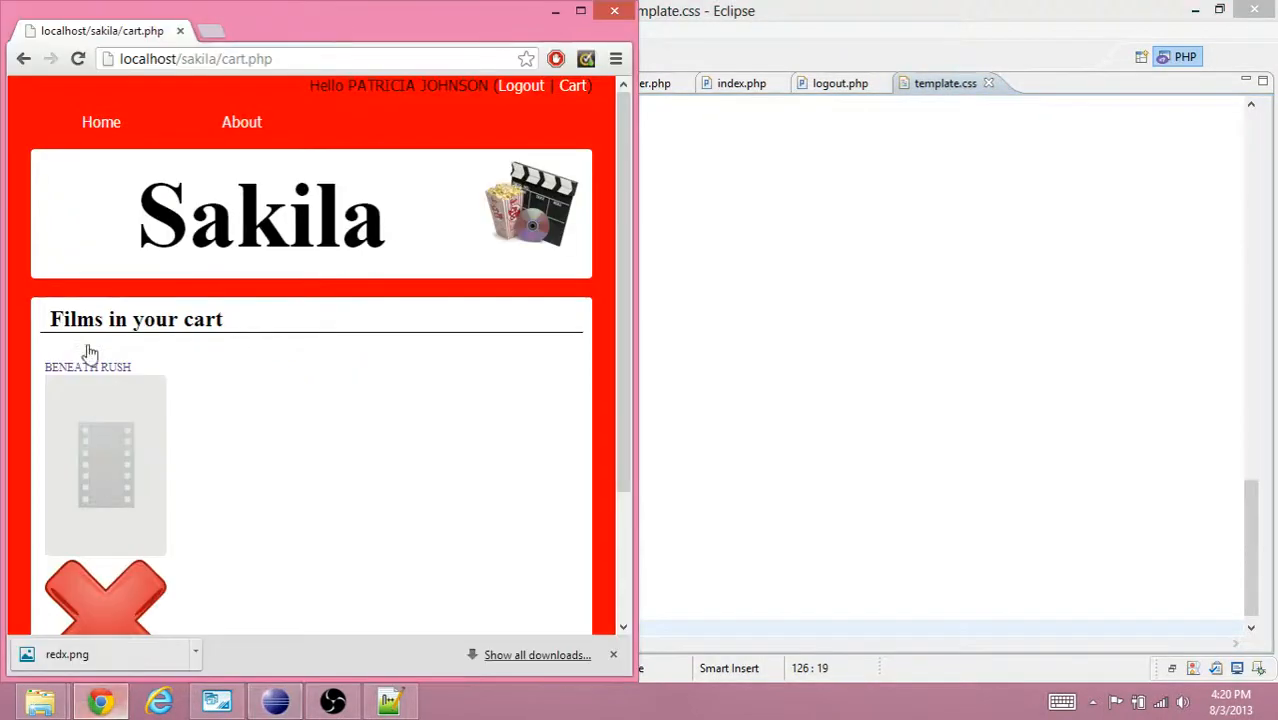
{"action": "left_click", "coordinate": [78, 58]}
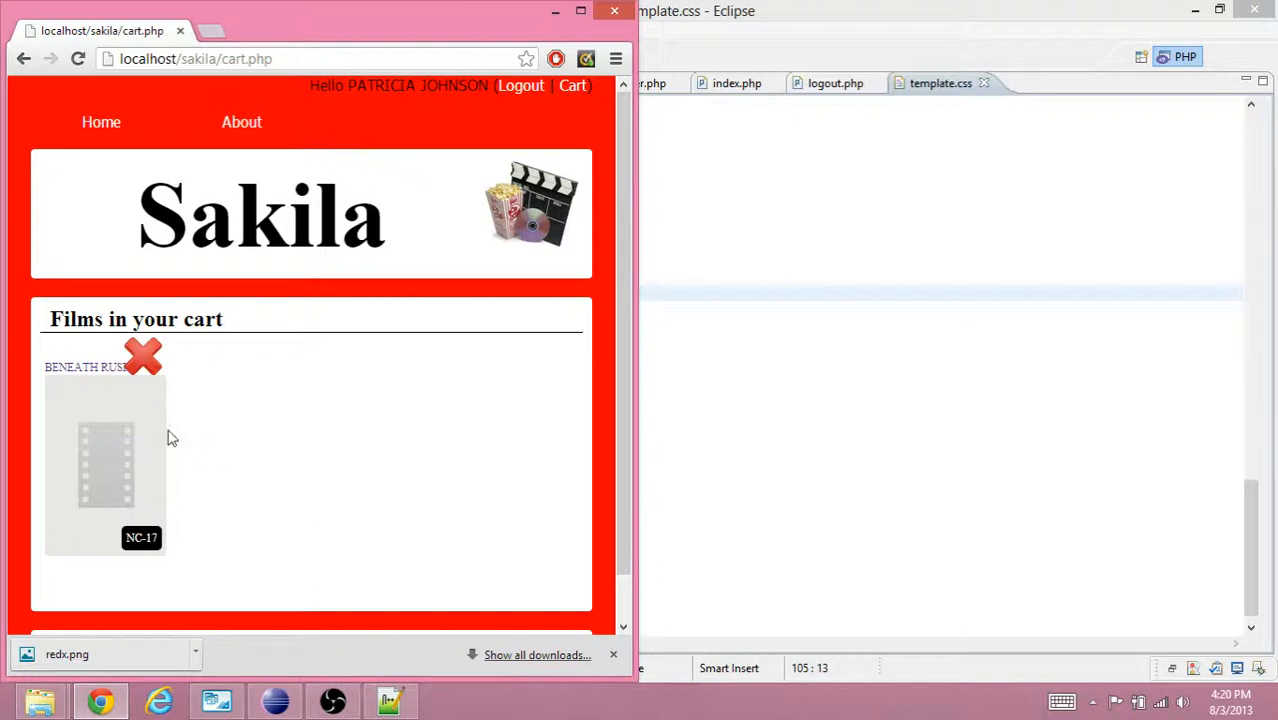
{"action": "mouse_move", "coordinate": [163, 390]}
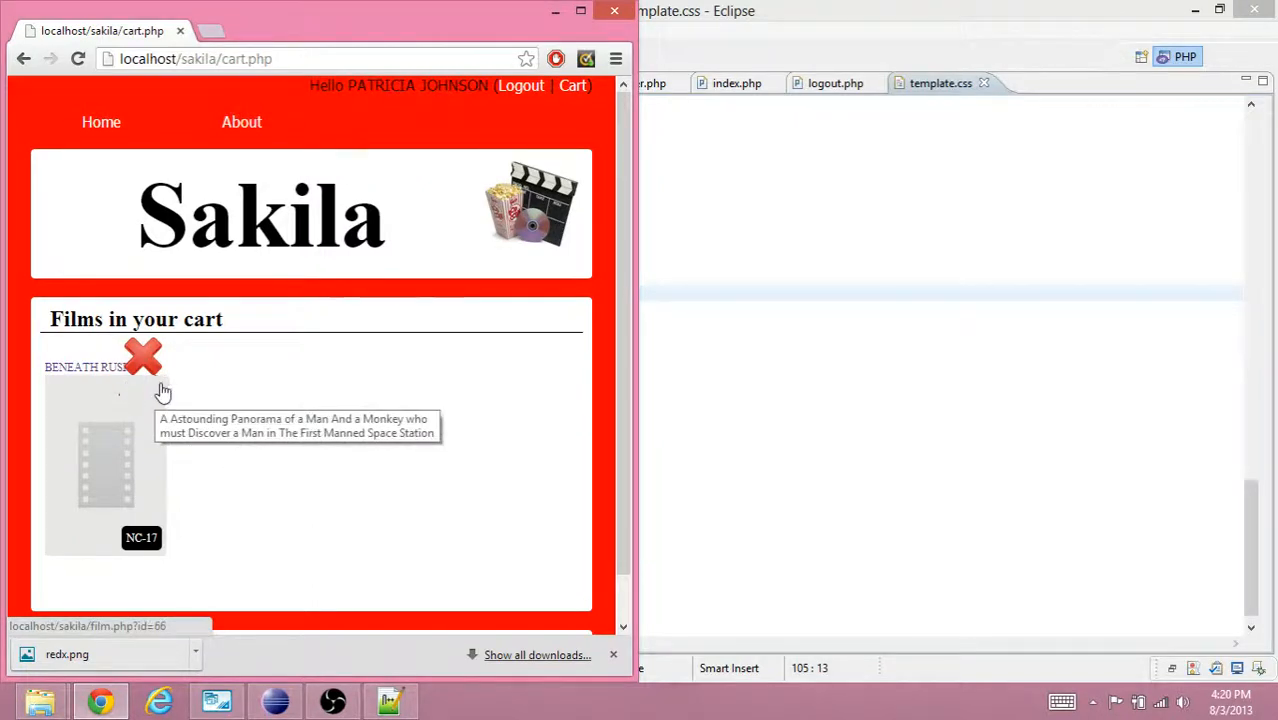
{"action": "mouse_move", "coordinate": [678, 358]}
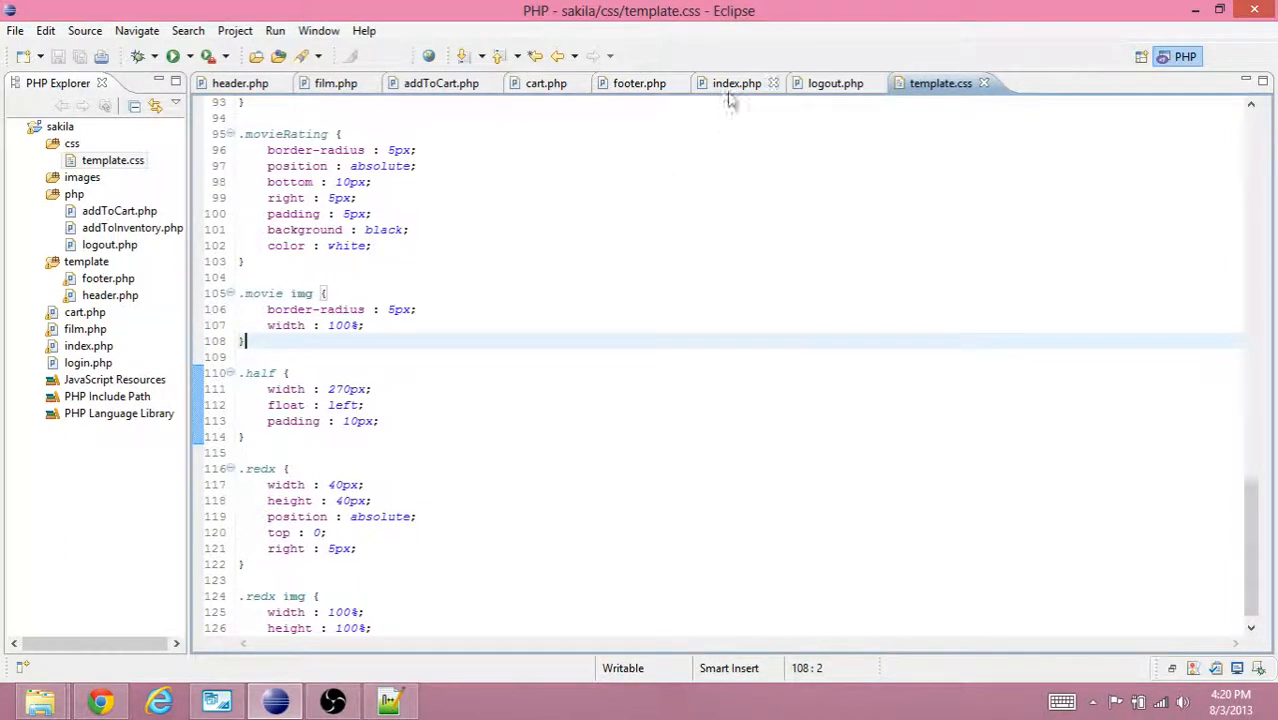
{"action": "mouse_move", "coordinate": [335, 83]}
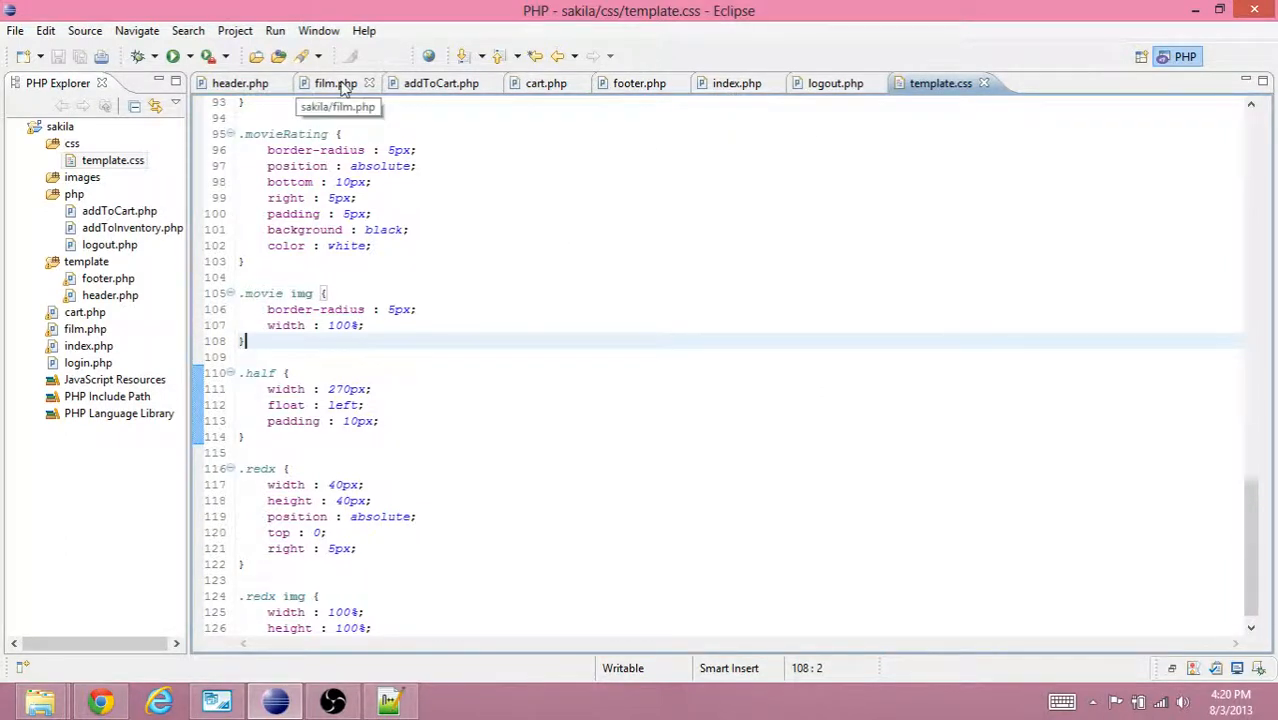
Review and trim the redx markup line in cart.php.
{"action": "left_click", "coordinate": [546, 83]}
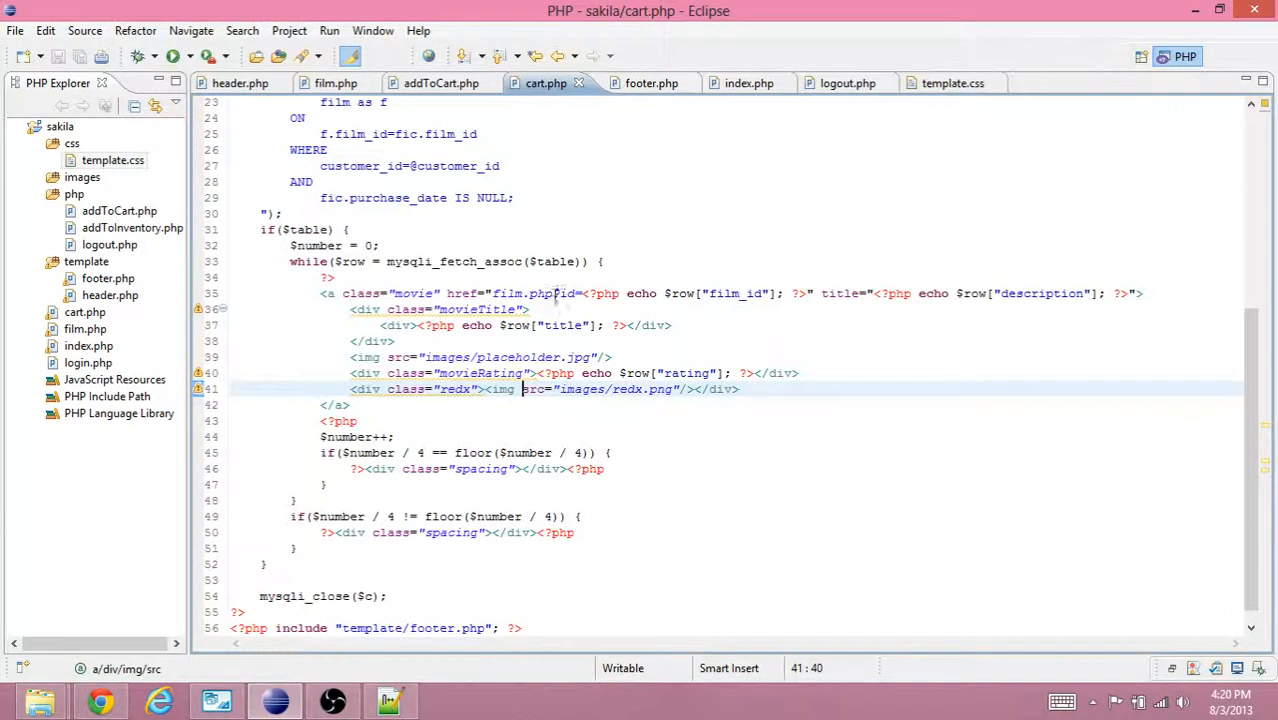
{"action": "left_click_drag", "start_coordinate": [520, 389], "coordinate": [814, 389]}
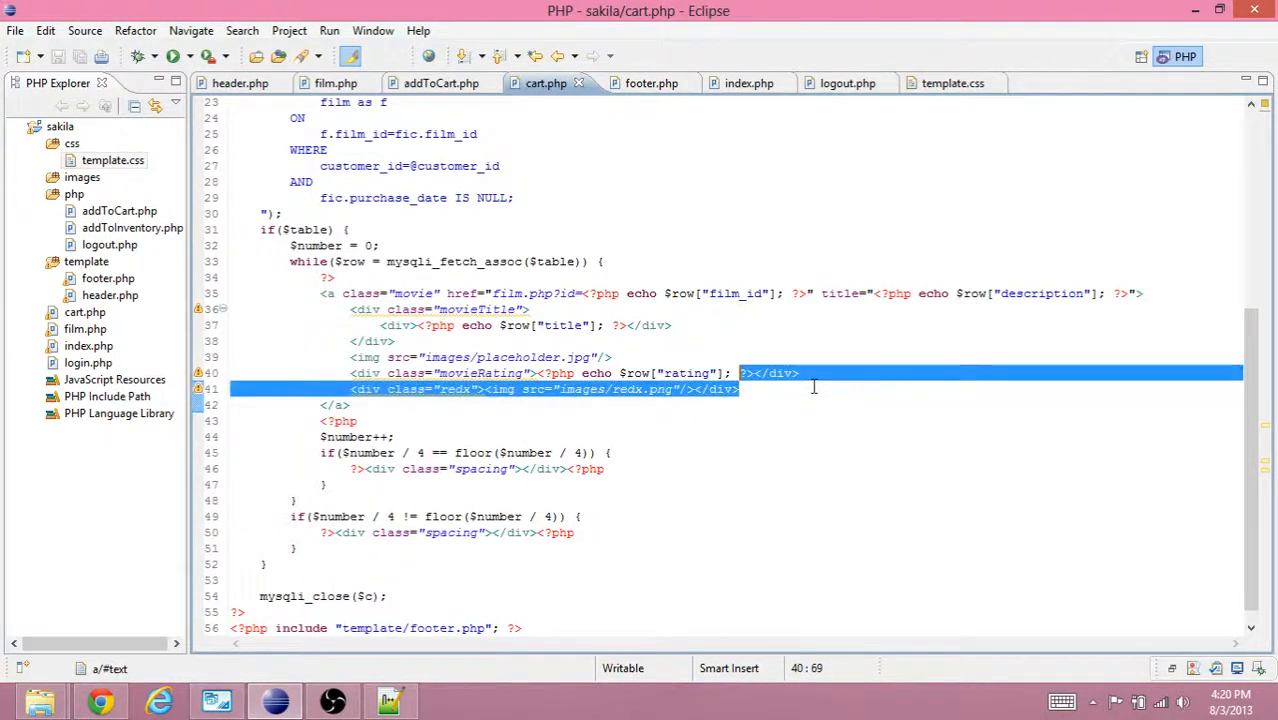
{"action": "left_click", "coordinate": [740, 389]}
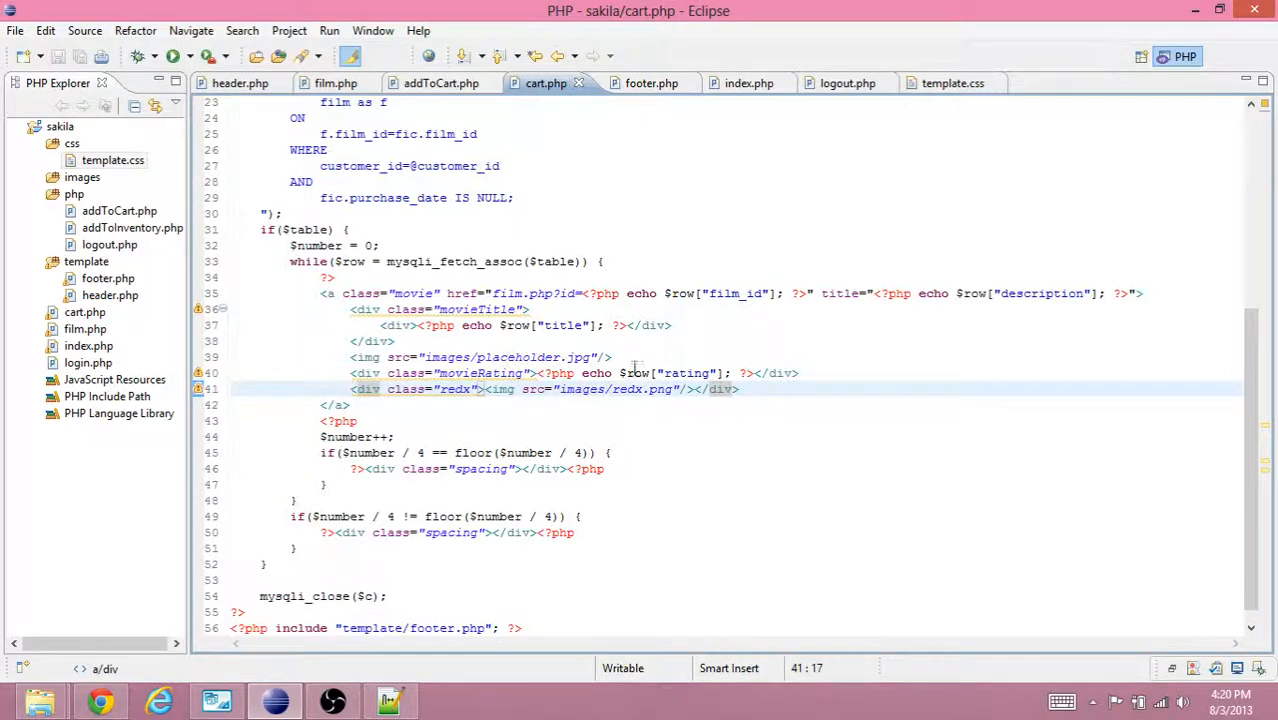
{"action": "mouse_move", "coordinate": [952, 83]}
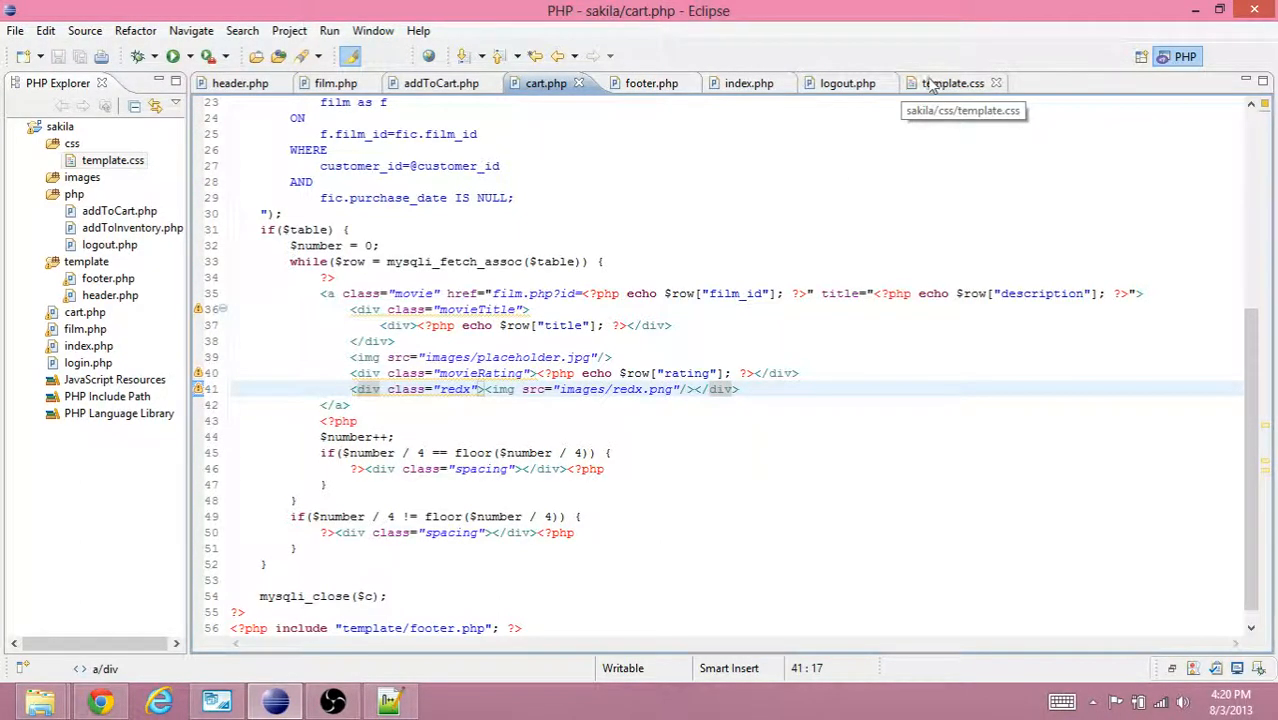
Make .redx 20px square and 45px from the top, then reload the cart page.
{"action": "left_click", "coordinate": [940, 83]}
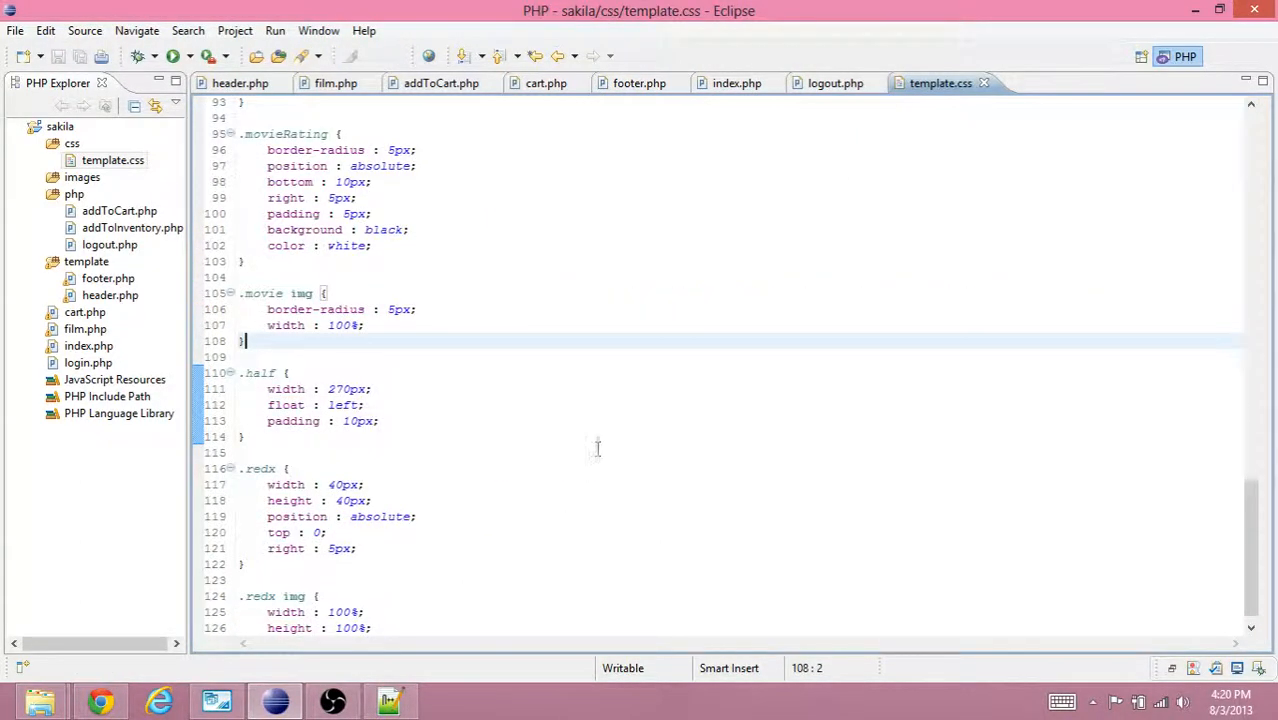
{"action": "left_click", "coordinate": [498, 516]}
{"action": "type", "text": "2"}
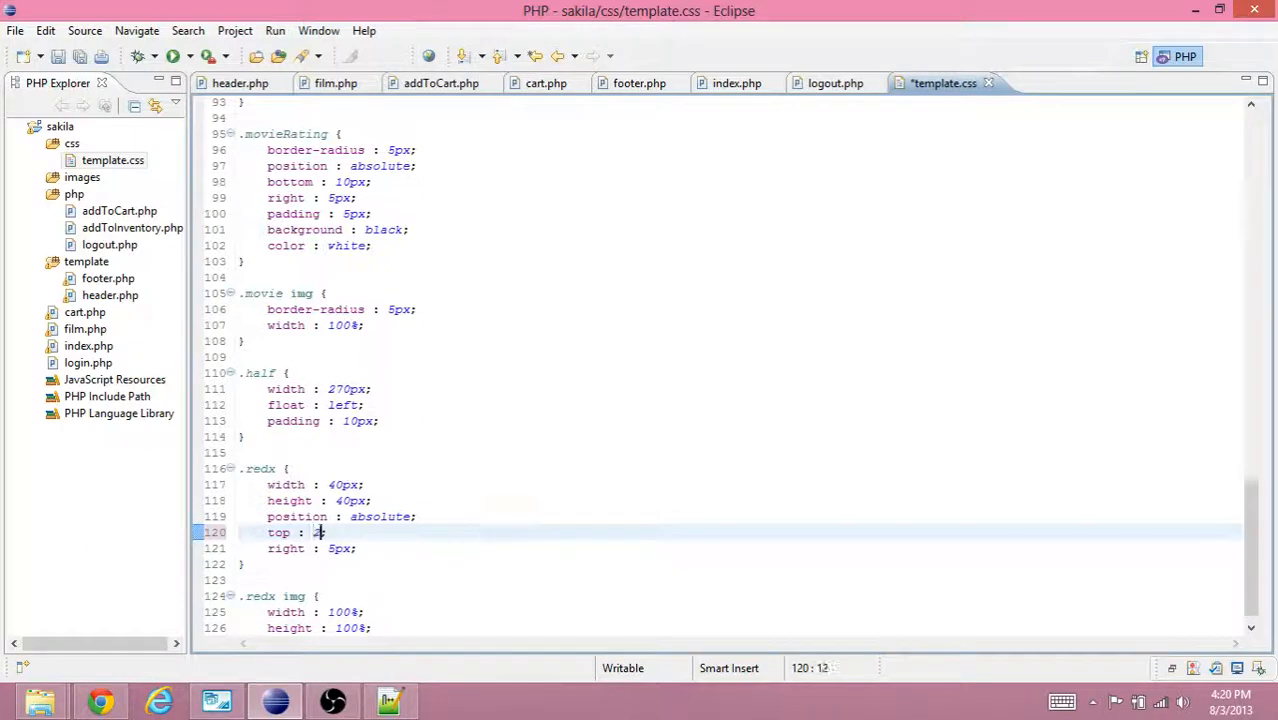
{"action": "type", "text": "0px;"}
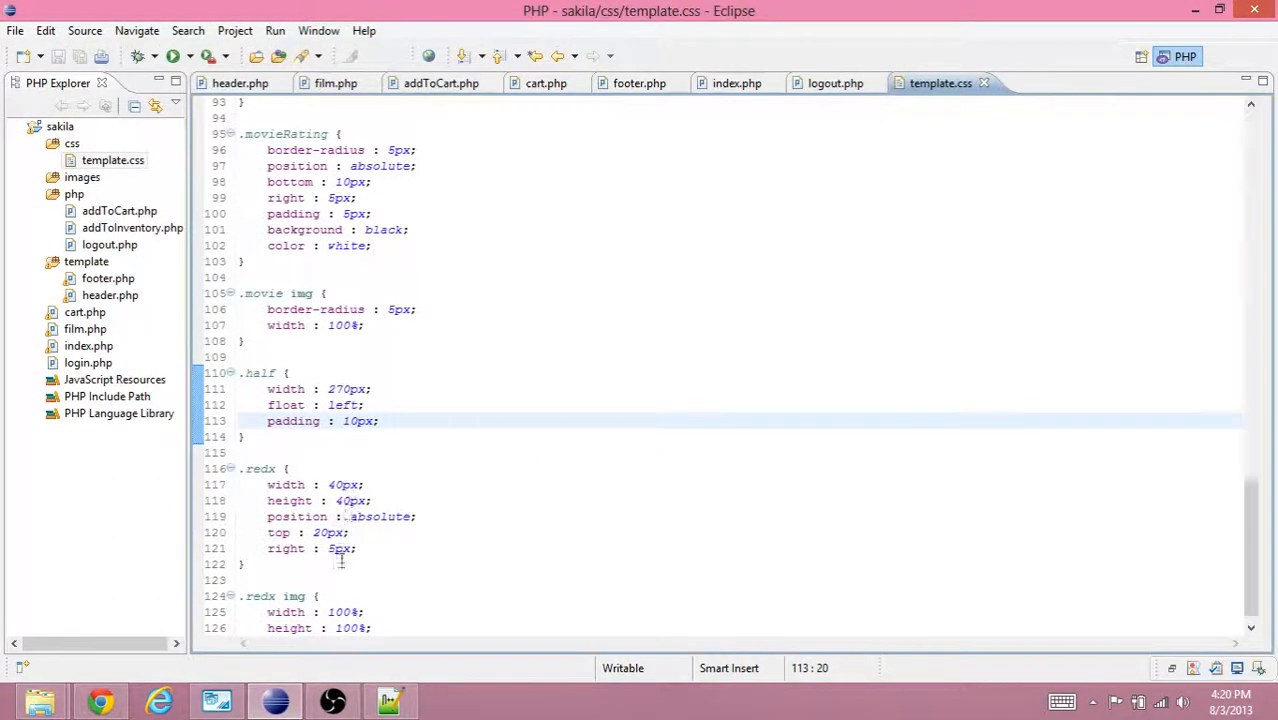
{"action": "left_click", "coordinate": [345, 516]}
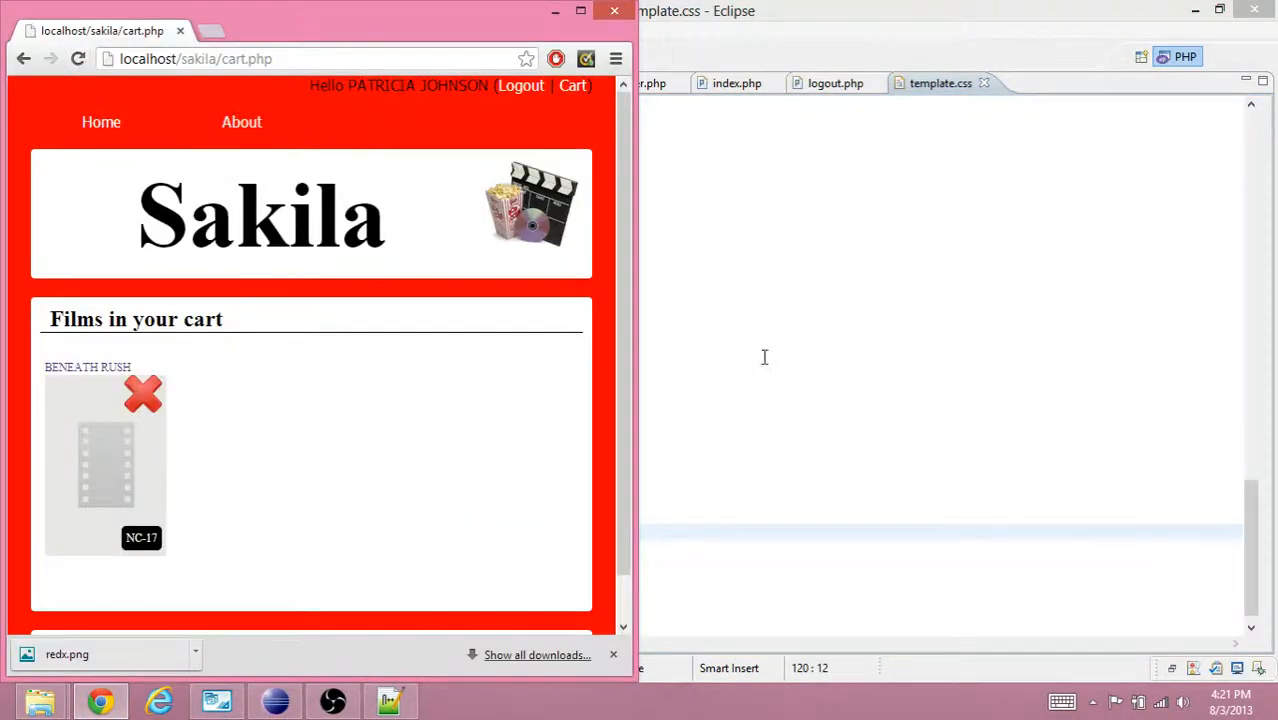
{"action": "left_click", "coordinate": [764, 357]}
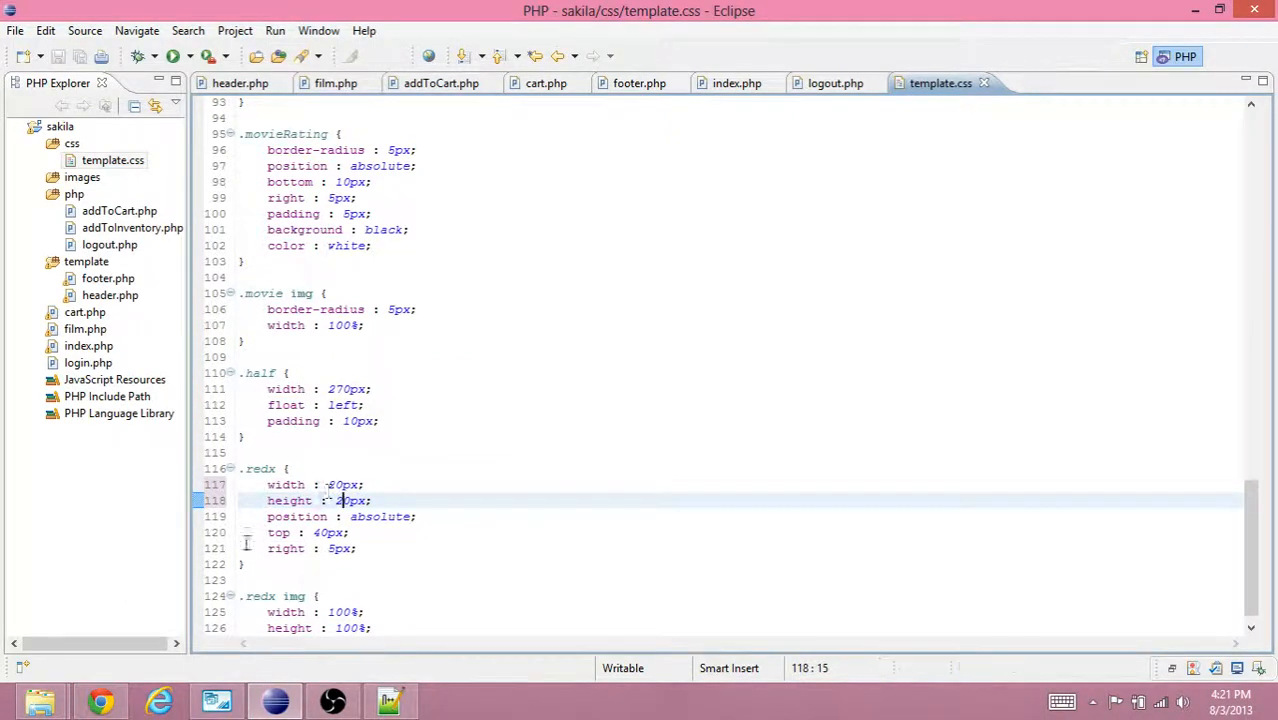
{"action": "left_click", "coordinate": [100, 700]}
{"action": "type", "text": "5"}
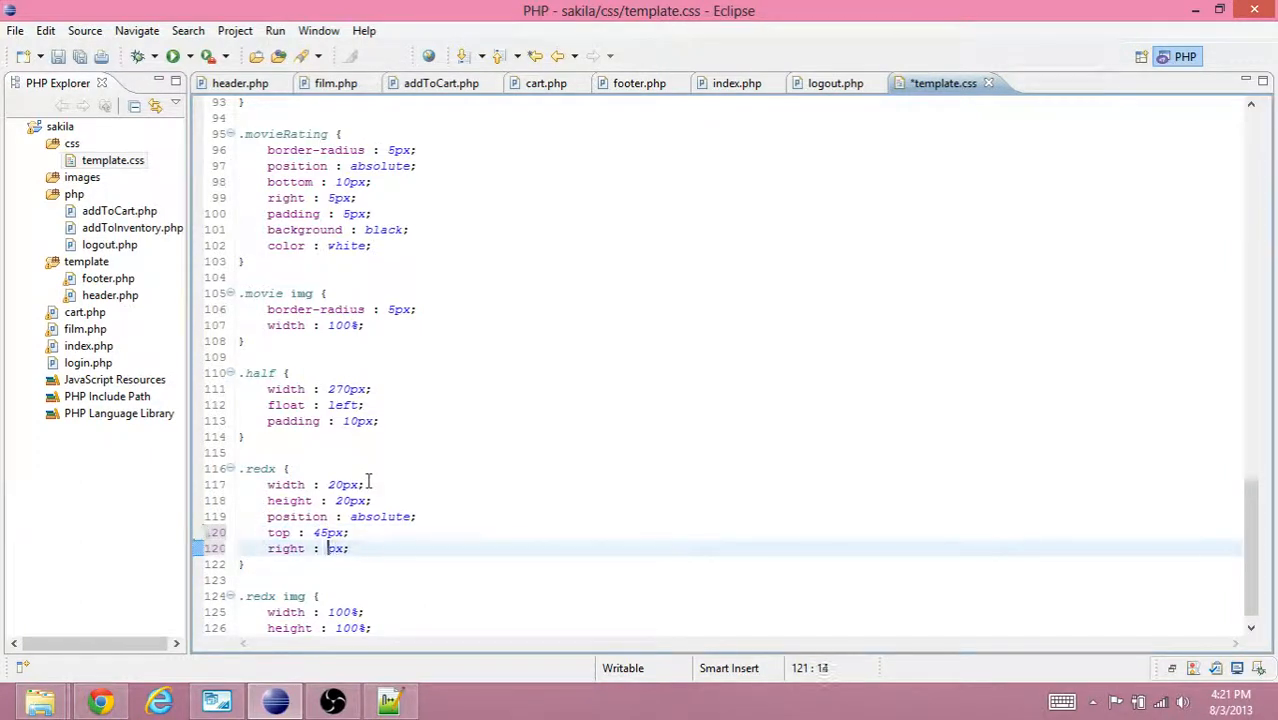
{"action": "left_click", "coordinate": [100, 700]}
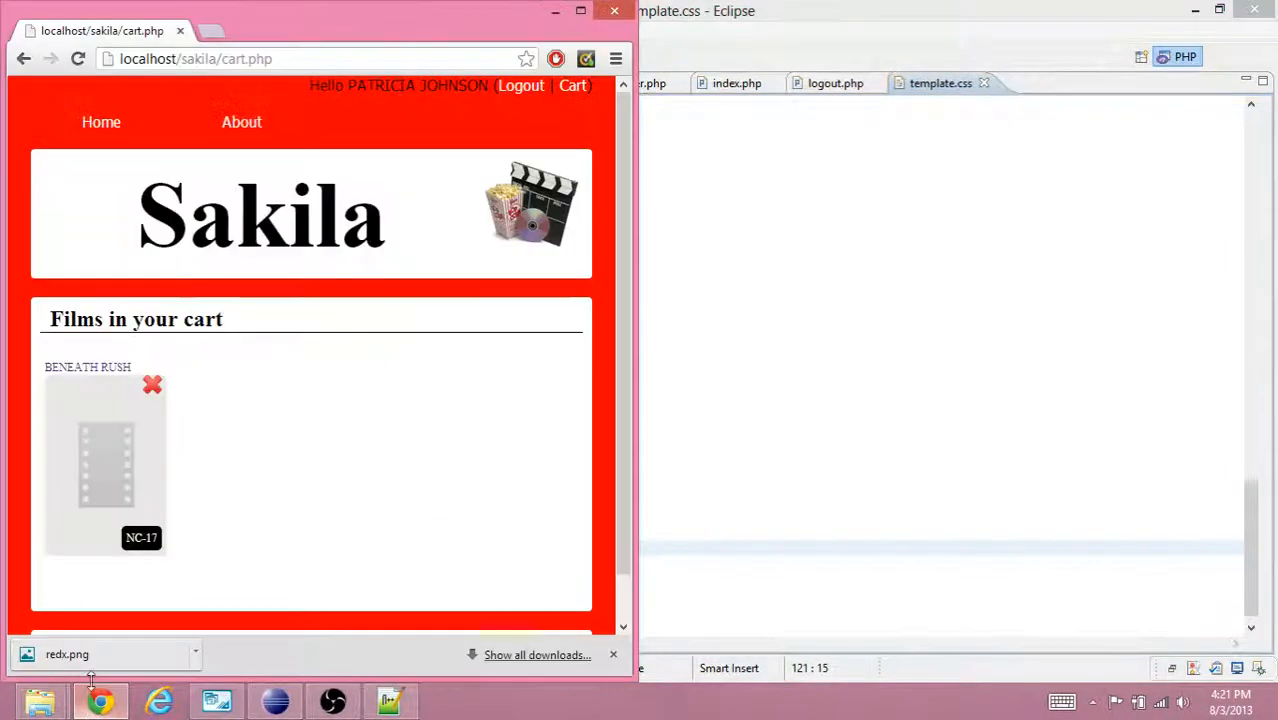
{"action": "left_click", "coordinate": [78, 58]}
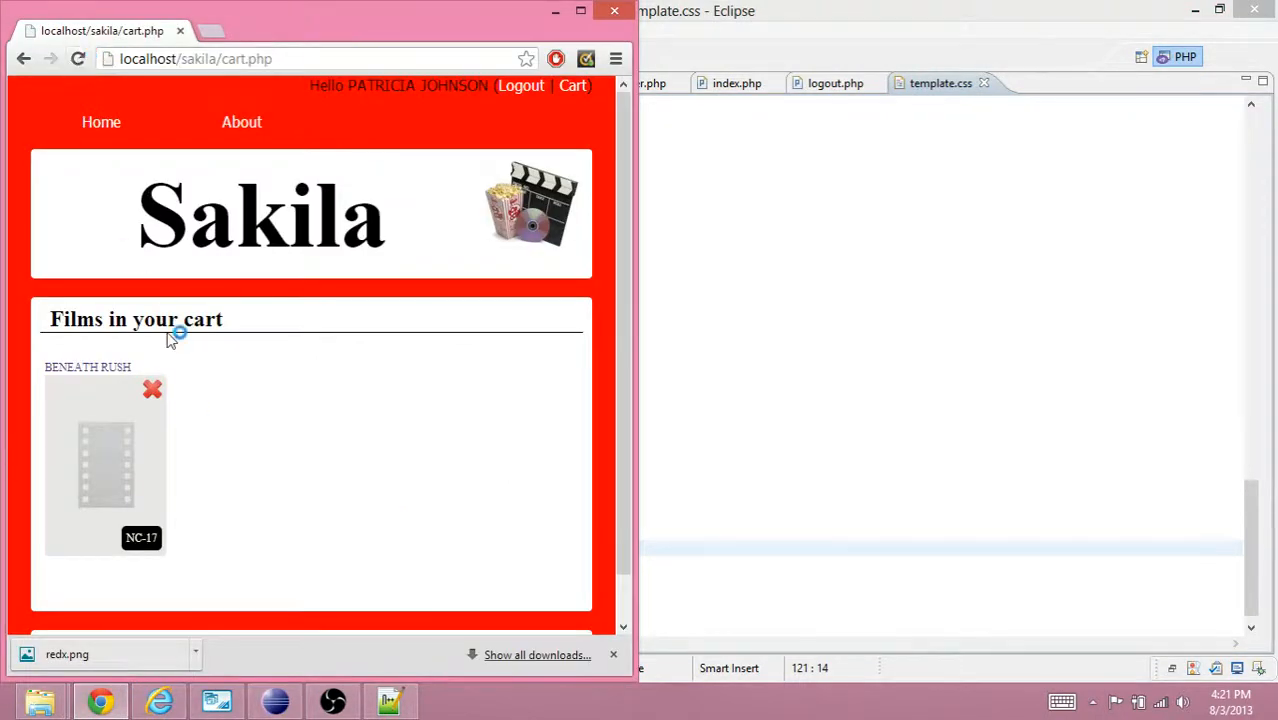
{"action": "mouse_move", "coordinate": [205, 140]}
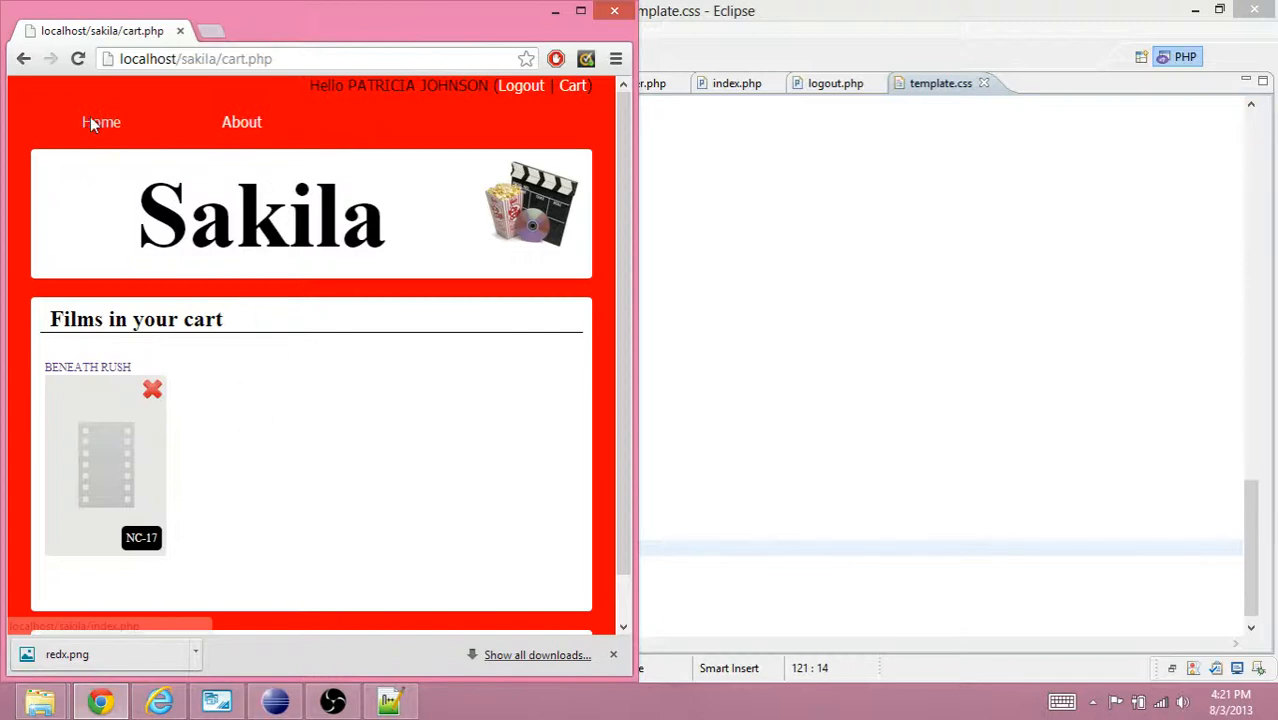
Add BRINGING HYSTERICAL to the cart from the site's home page.
{"action": "left_click", "coordinate": [100, 122]}
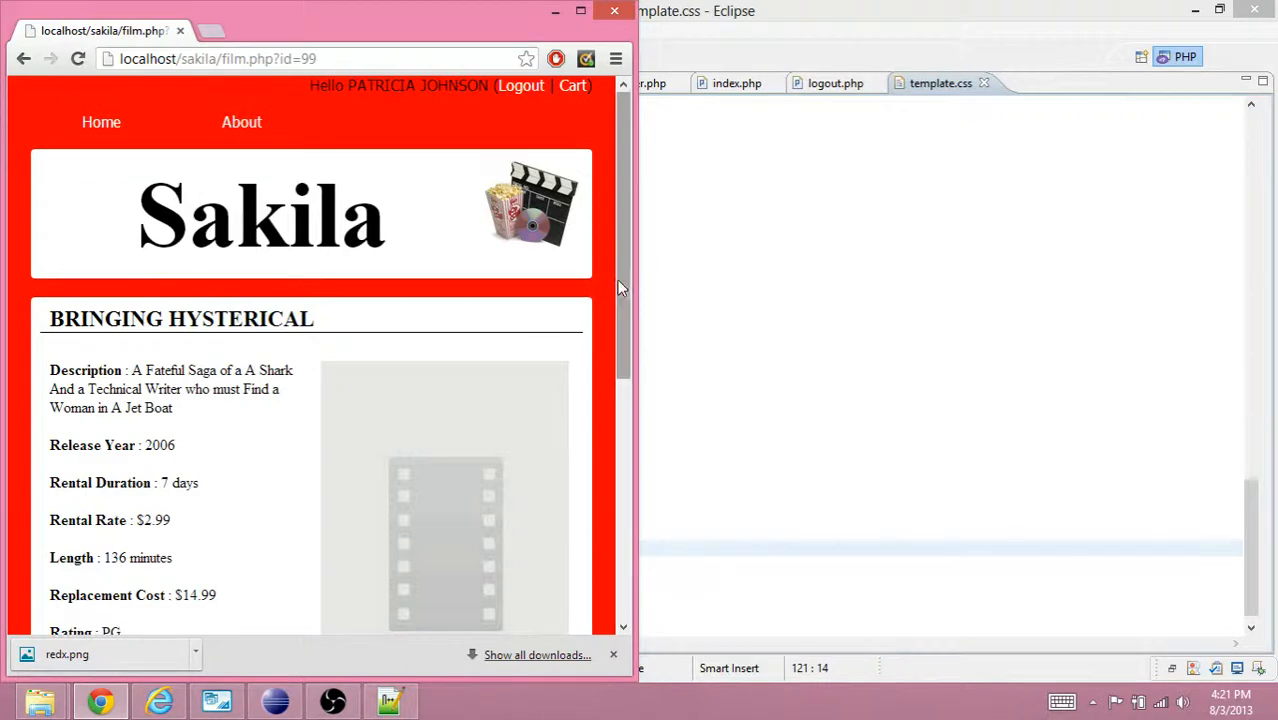
{"action": "left_click", "coordinate": [93, 520]}
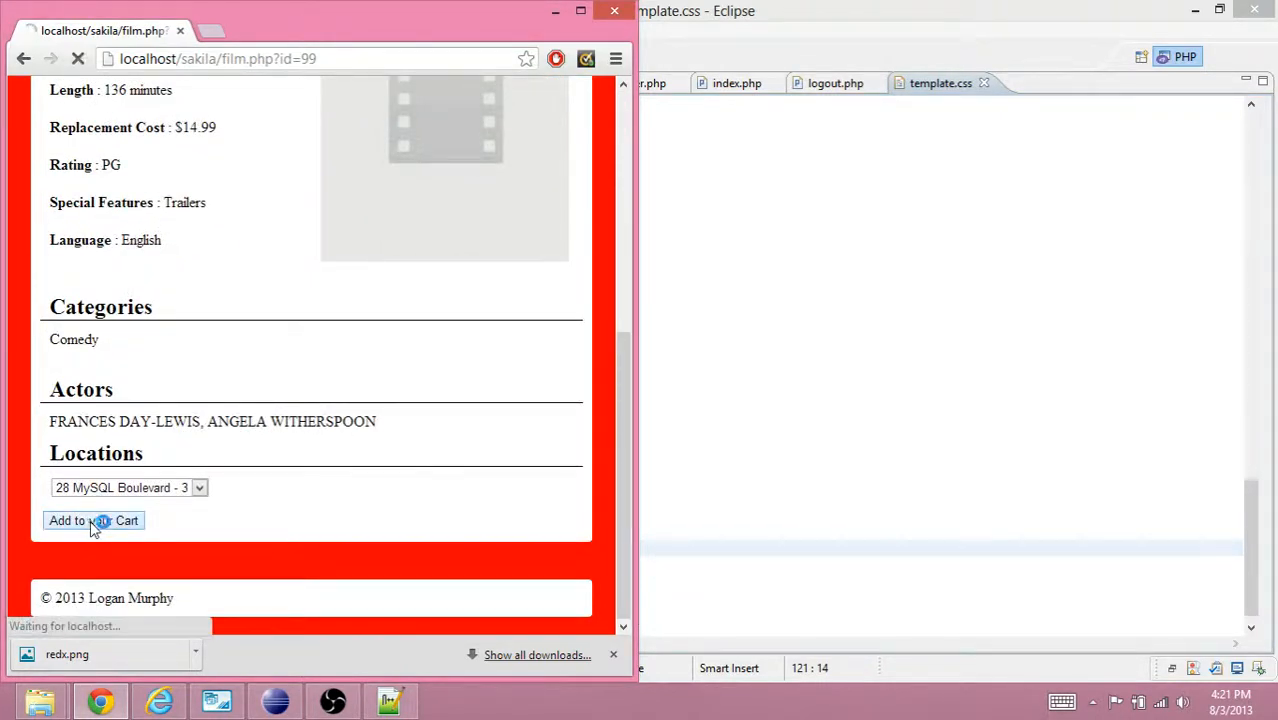
{"action": "left_click", "coordinate": [93, 520]}
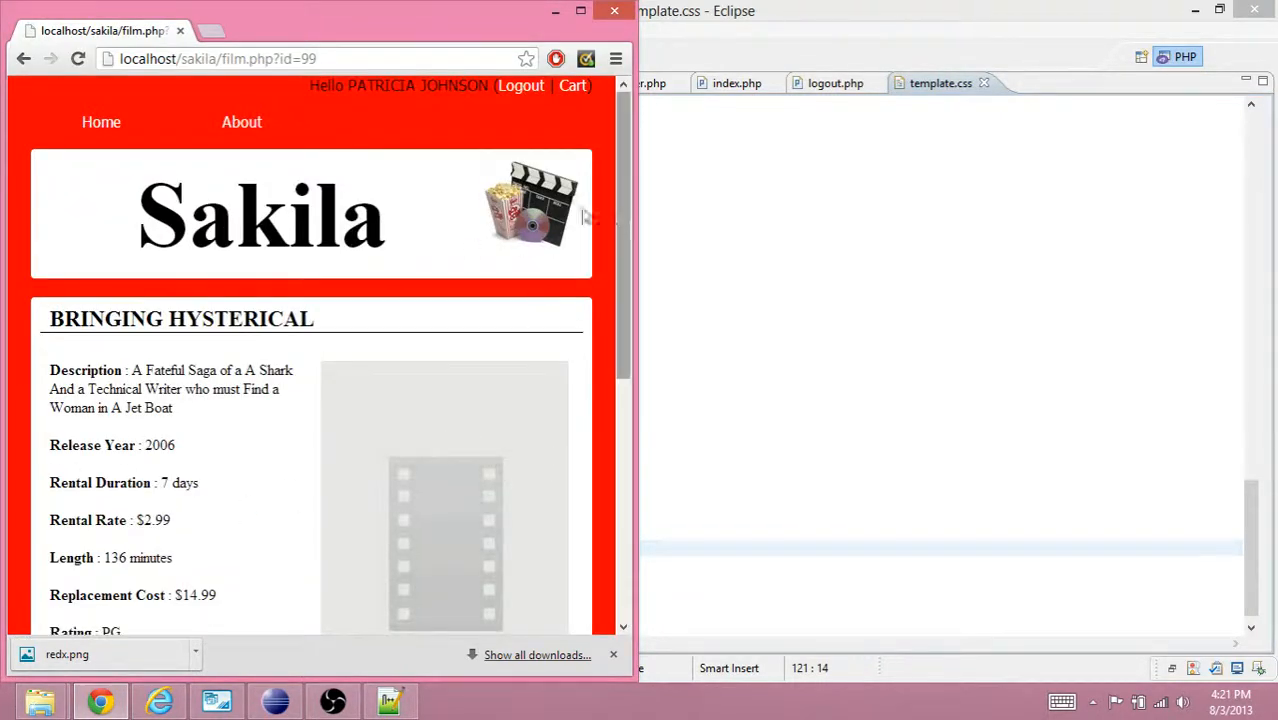
{"action": "left_click", "coordinate": [573, 85]}
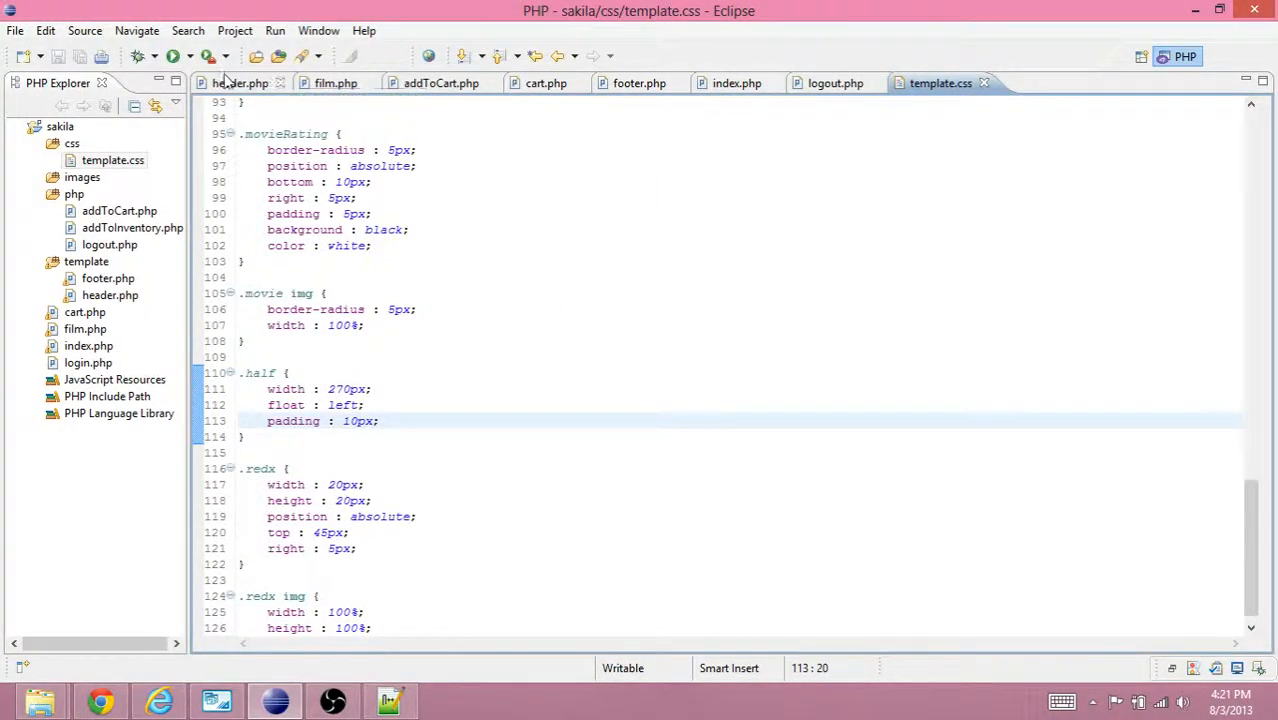
Point the redx anchor href at php/removeFromCart.php?id= in cart.php.
{"action": "left_click", "coordinate": [546, 83]}
{"action": "type", "text": "<div class=\"redx\"><a></a><img src=\"images/redx.png\"/></div>"}
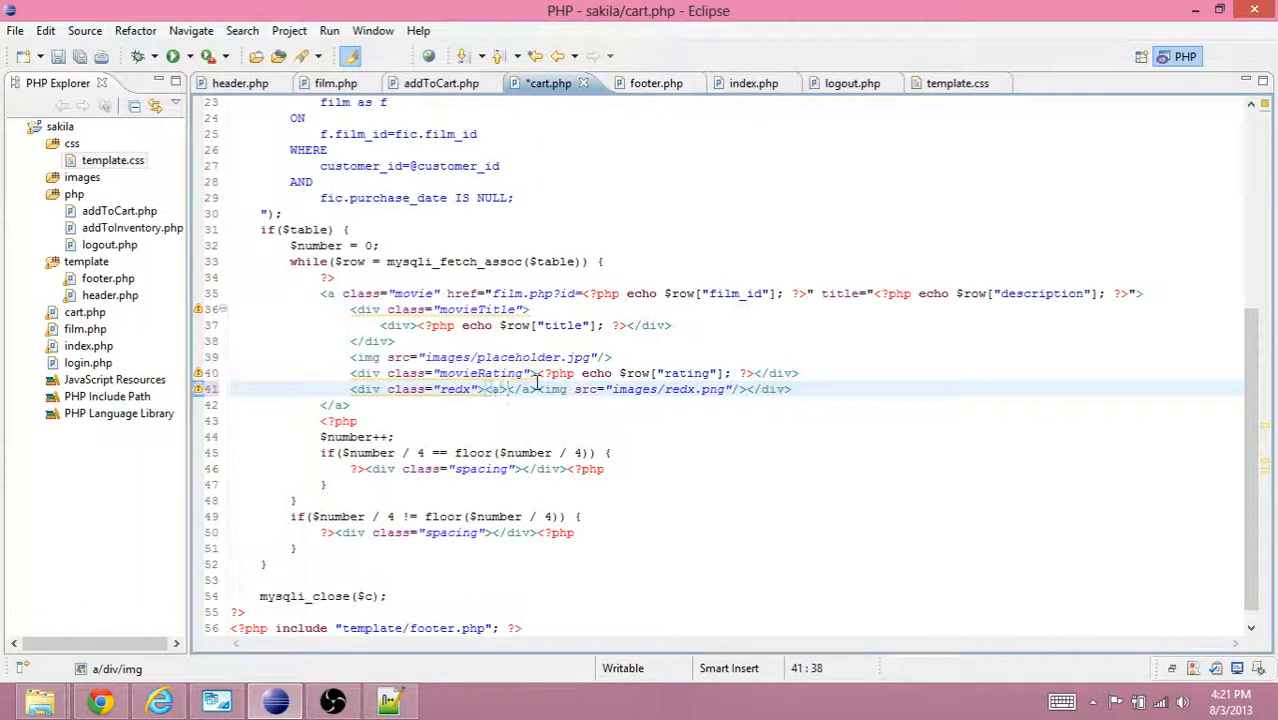
{"action": "type", "text": "href=\"php/removeFromCa"}
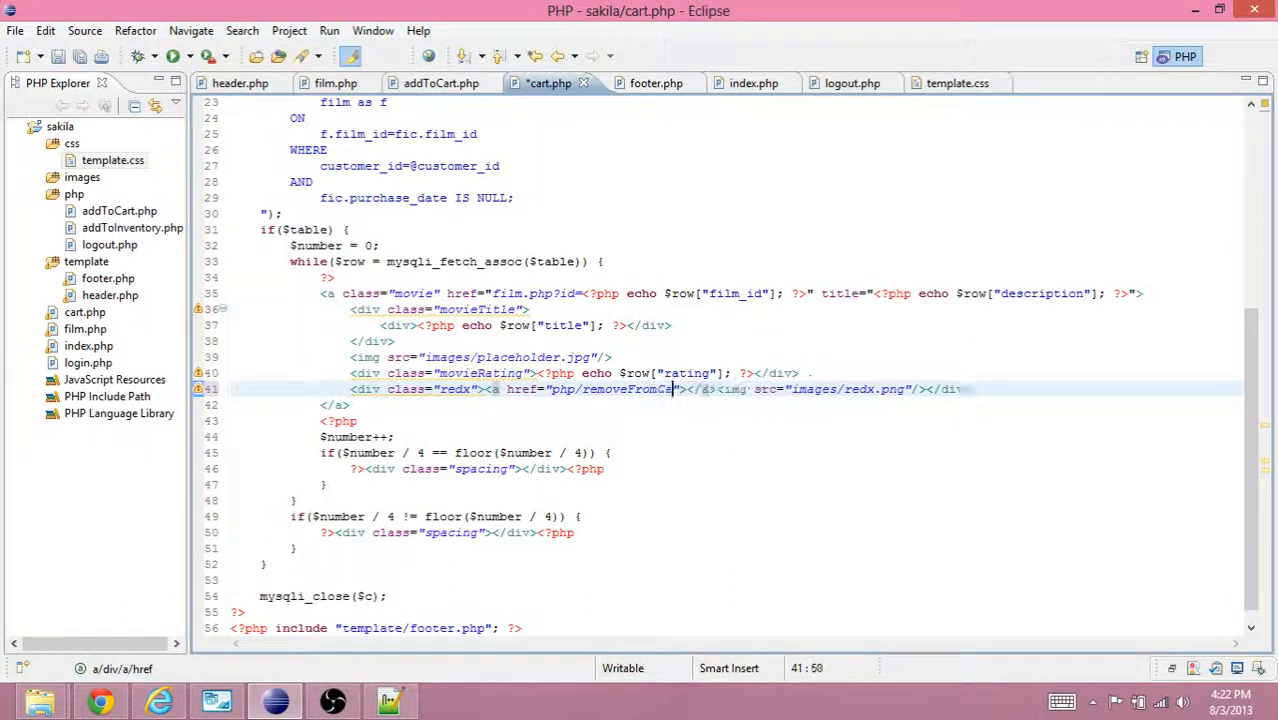
{"action": "type", "text": "?id=<?php echo $row[ ?>"}
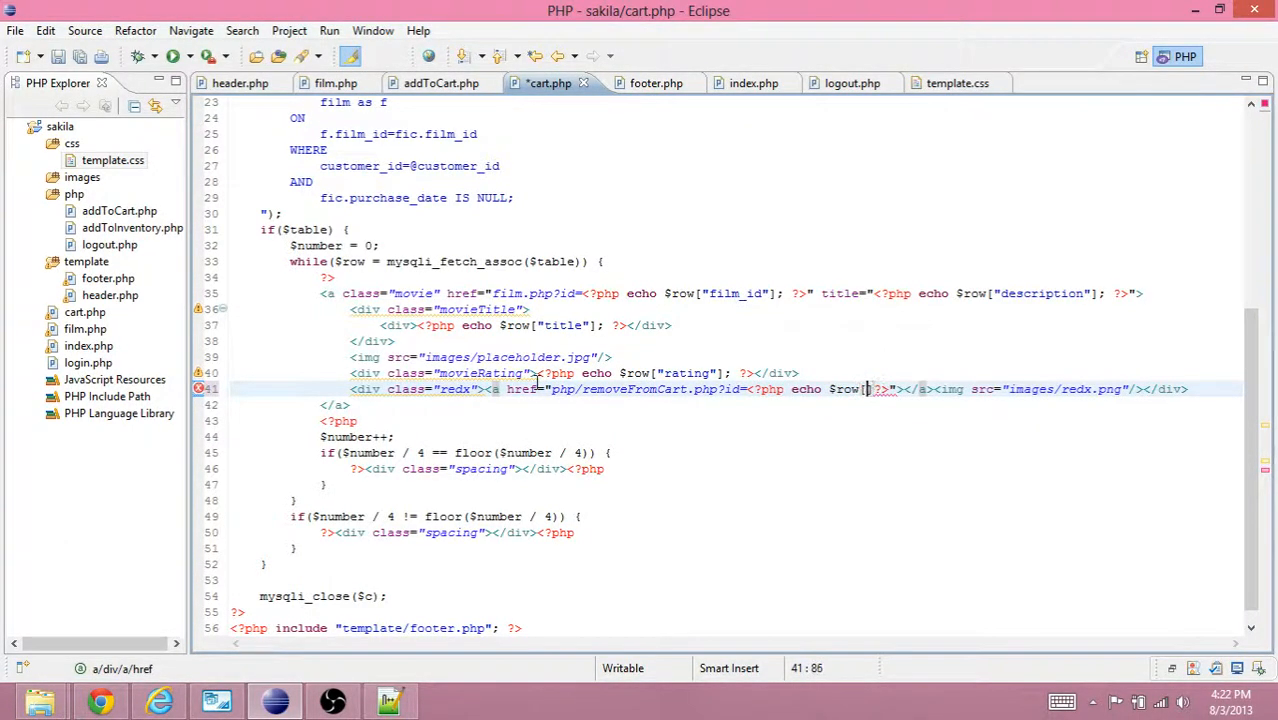
{"action": "type", "text": "film_\""}
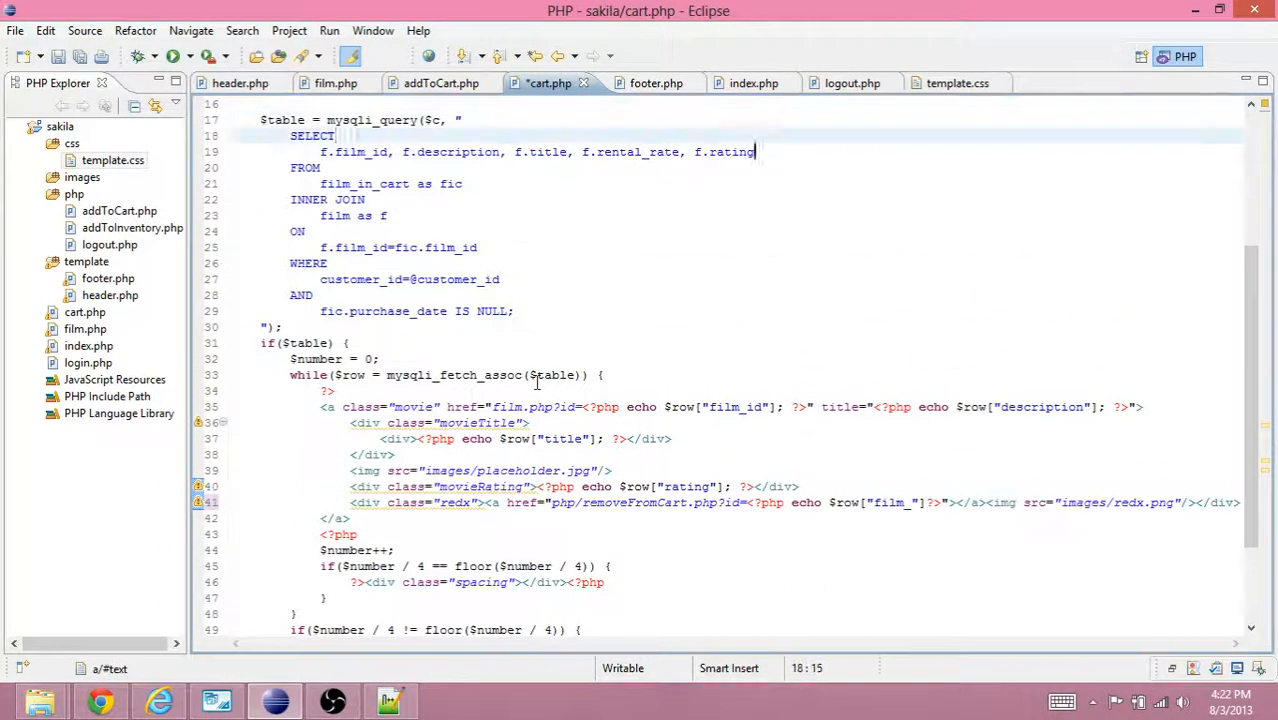
Add fic.film_in_cart_id to the cart SELECT and echo it in the remove link.
{"action": "type", "text": ","}
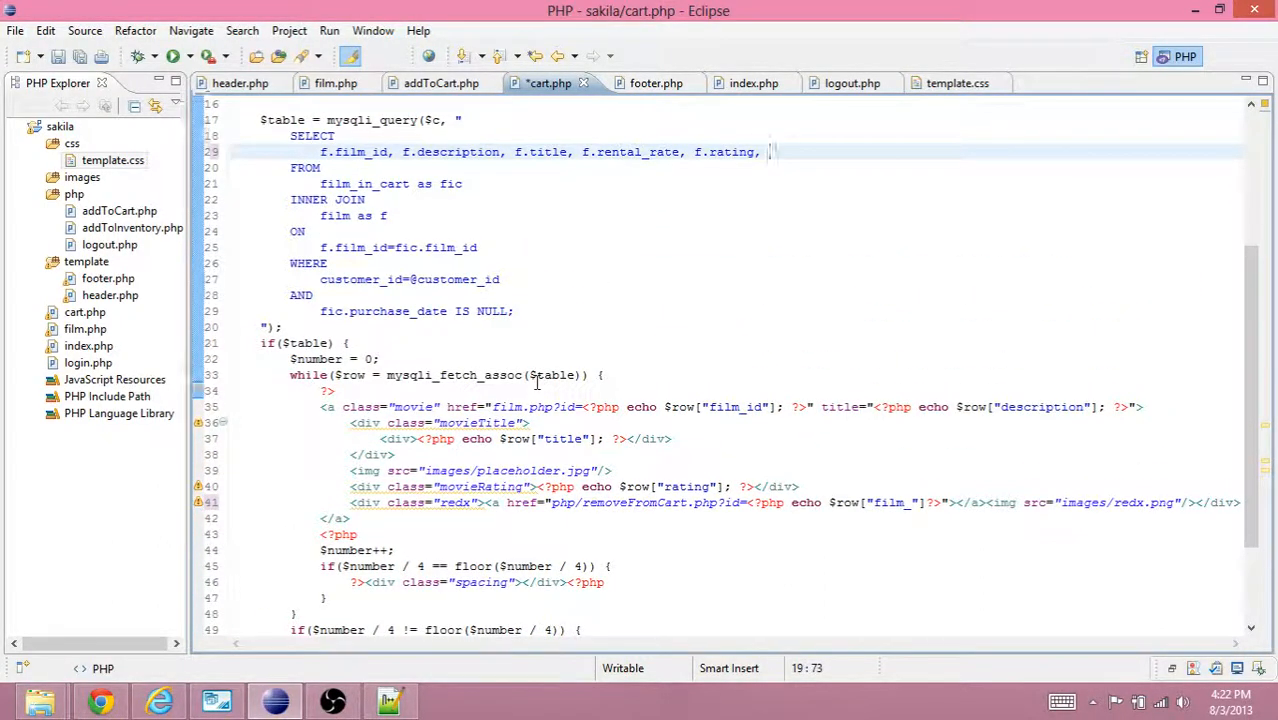
{"action": "type", "text": "fic."}
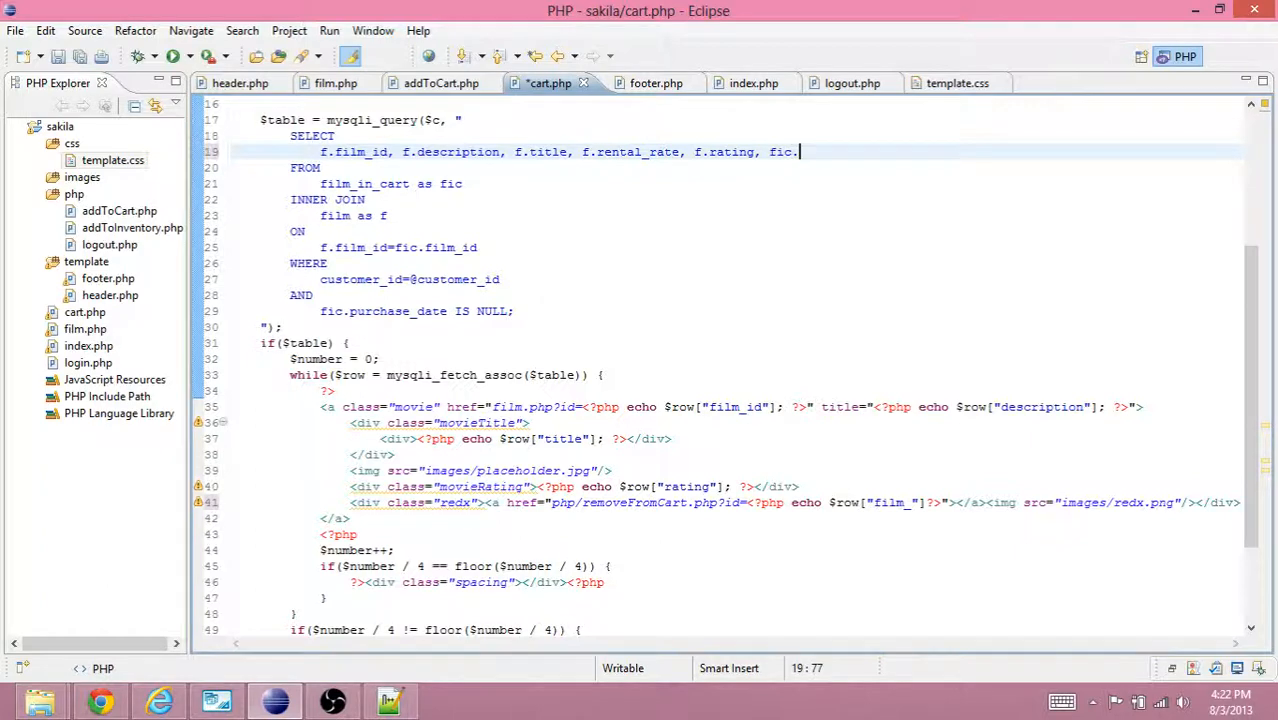
{"action": "type", "text": "film"}
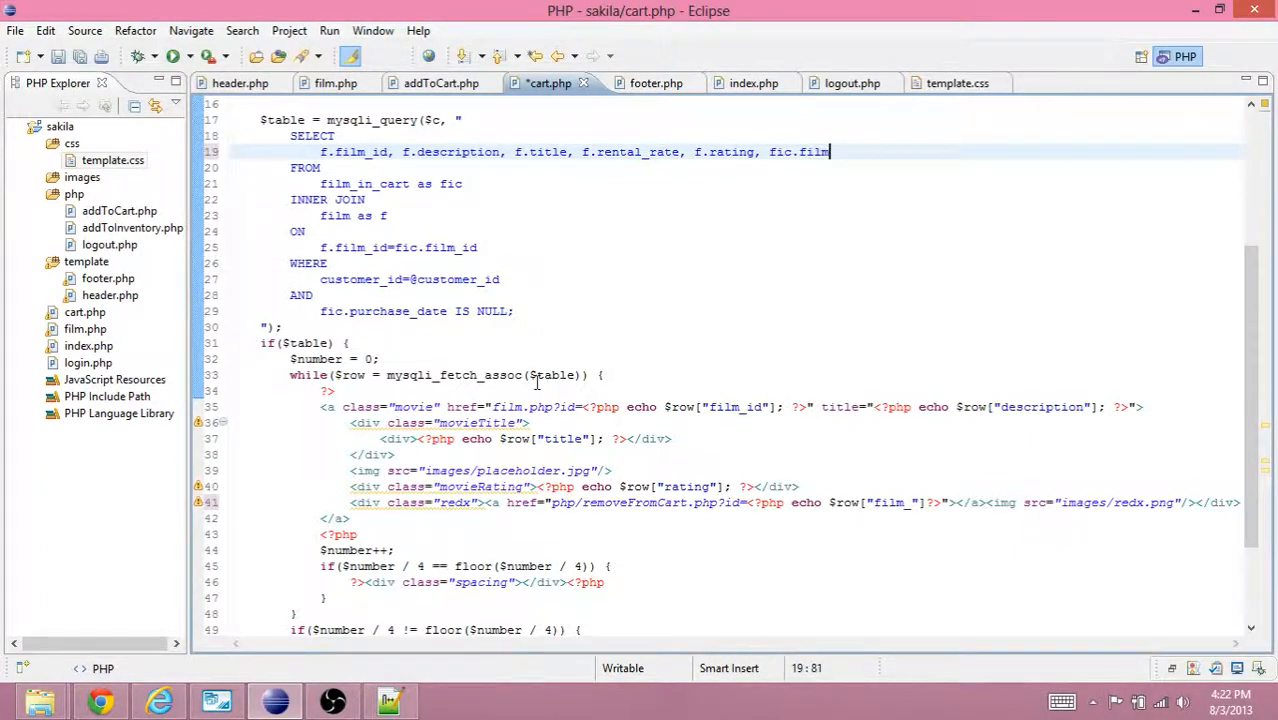
{"action": "type", "text": "_in_cart_id"}
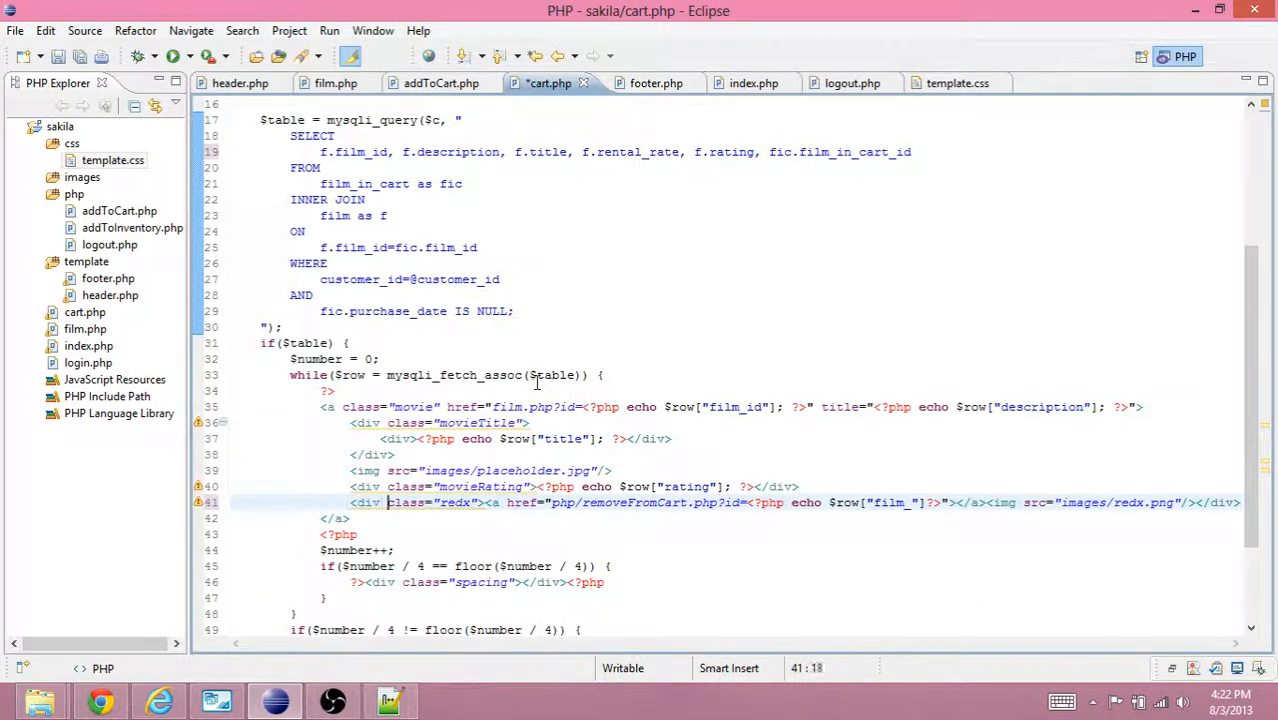
{"action": "left_click", "coordinate": [549, 502]}
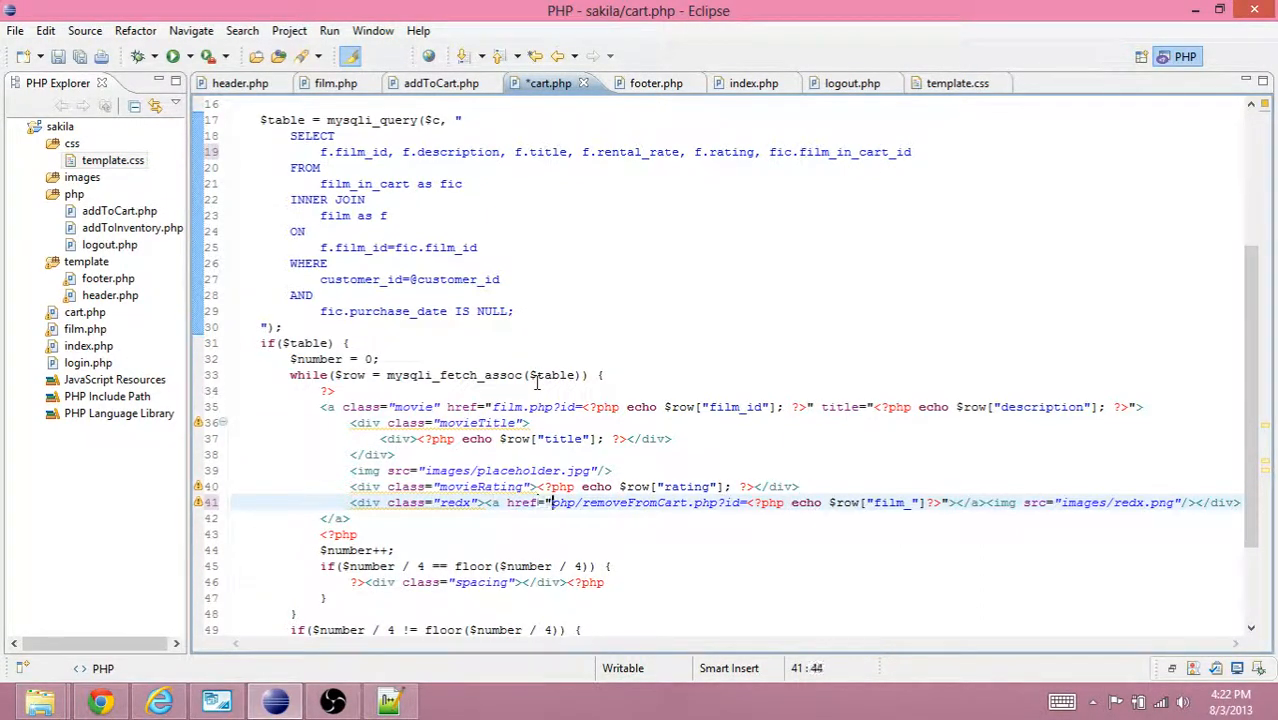
{"action": "left_click", "coordinate": [872, 502]}
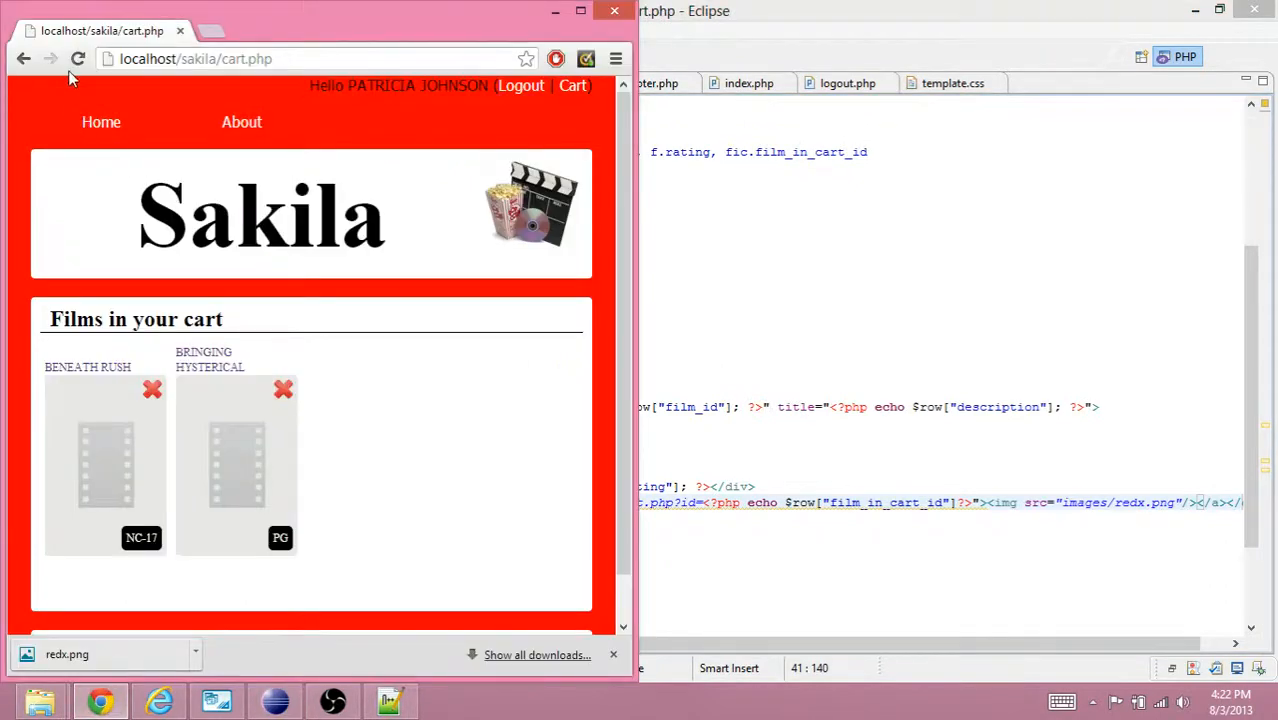
{"action": "mouse_move", "coordinate": [105, 465]}
{"action": "type", "text": "; "}
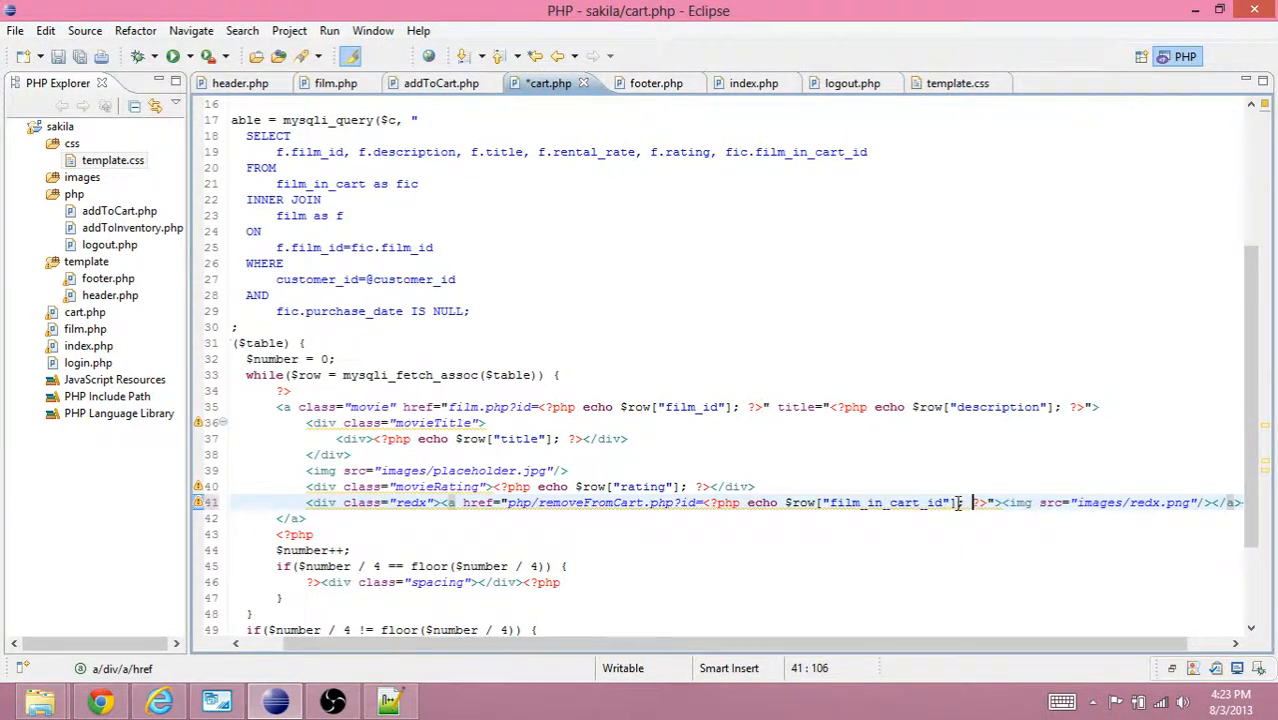
Switch to Chrome to recheck the refreshed cart page.
{"action": "left_click", "coordinate": [99, 700]}
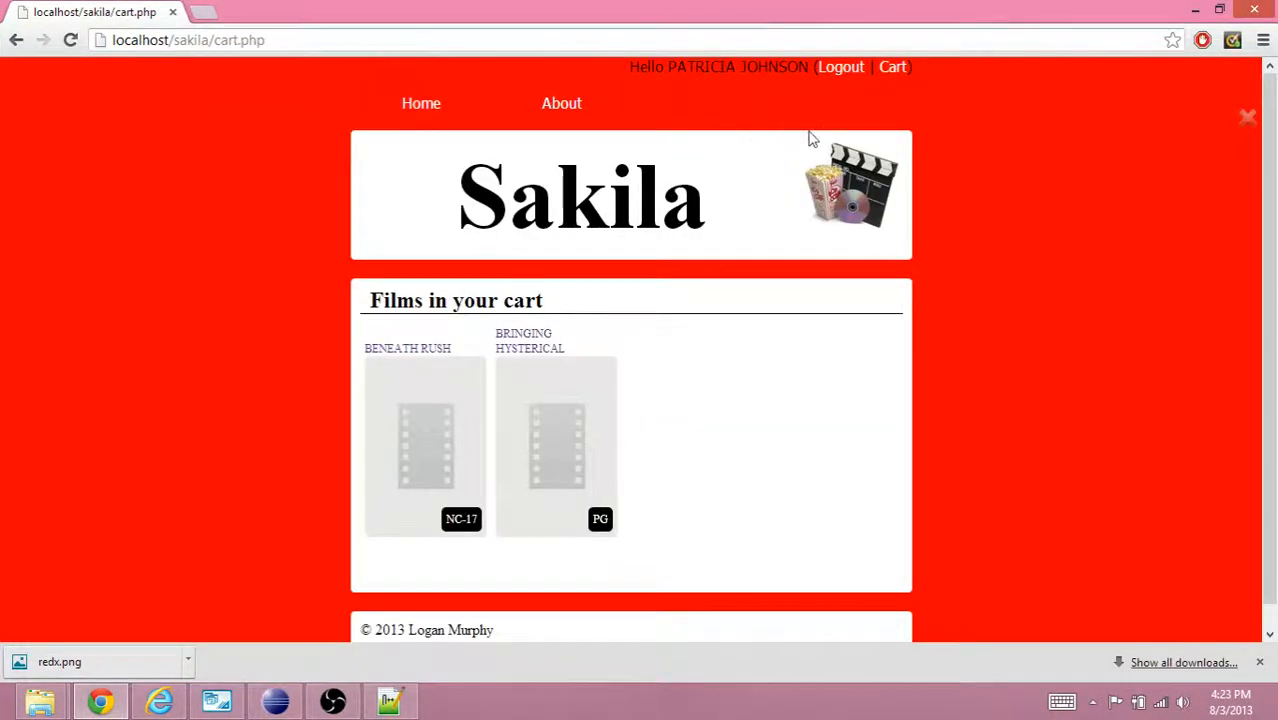
{"action": "mouse_move", "coordinate": [1248, 120]}
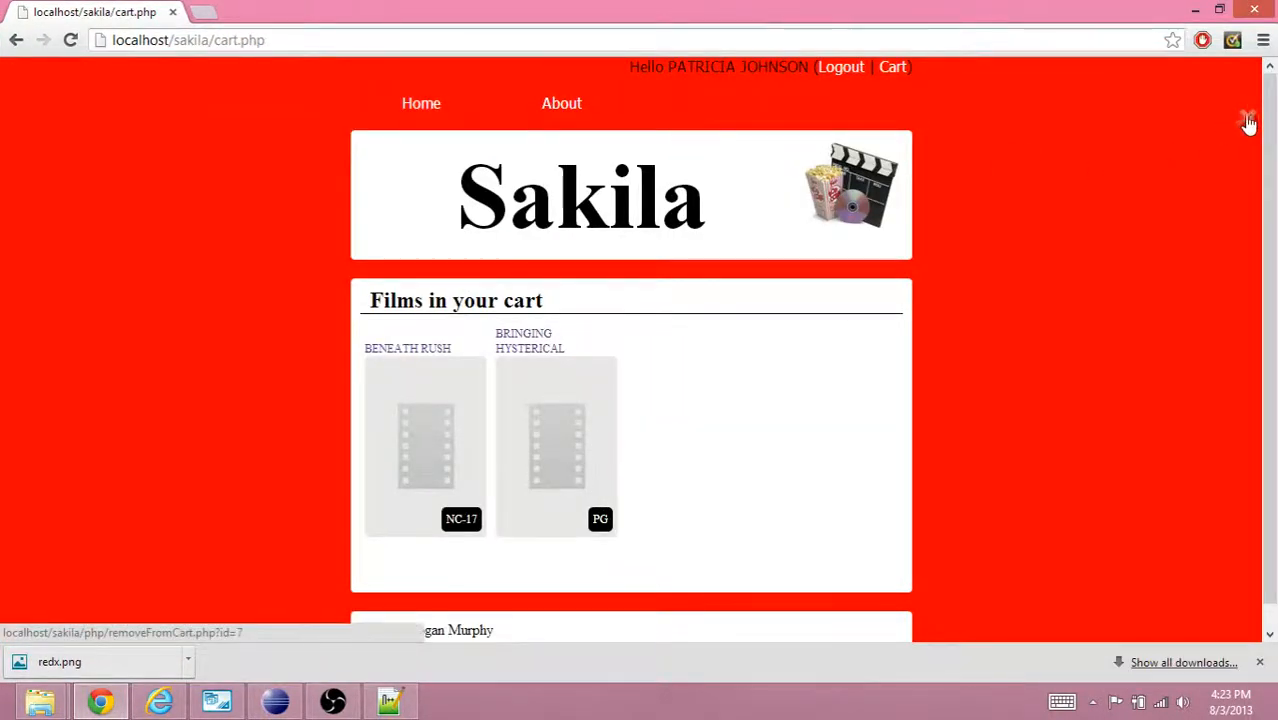
View cart.php's page source and scroll to the removeFromCart.php links with ids 6 and 7.
{"action": "right_click", "coordinate": [320, 320]}
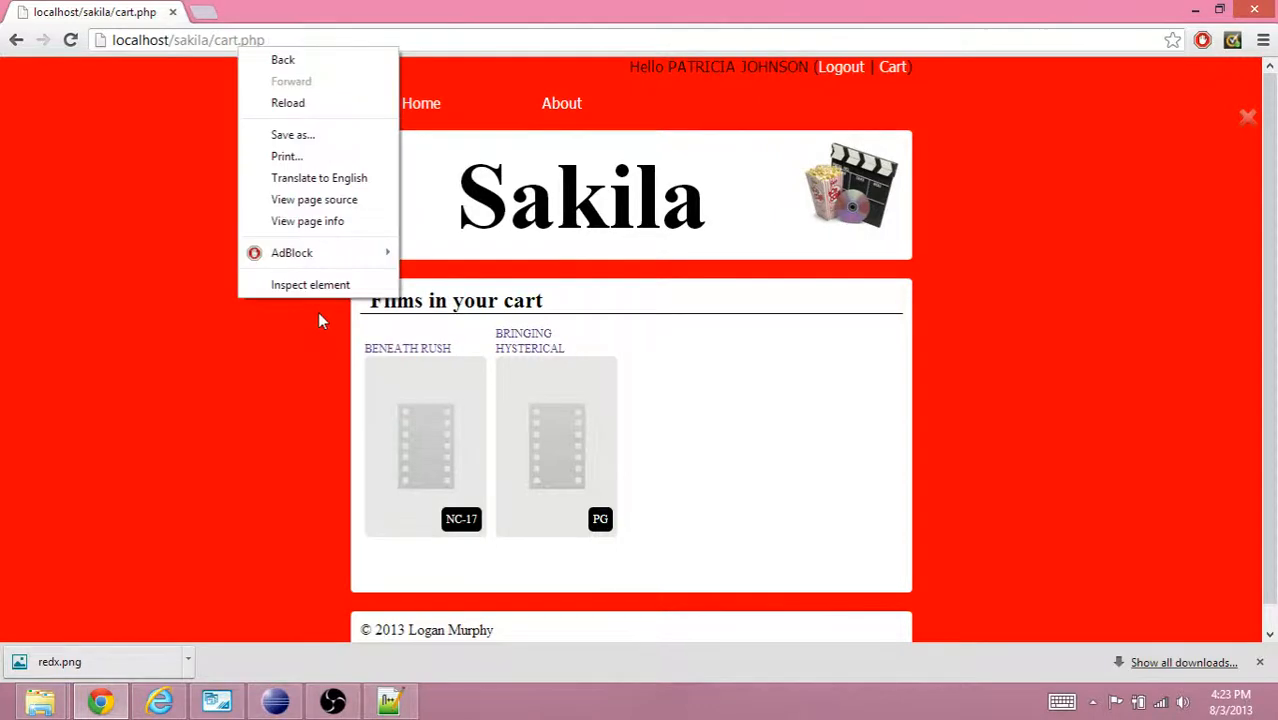
{"action": "left_click", "coordinate": [314, 199]}
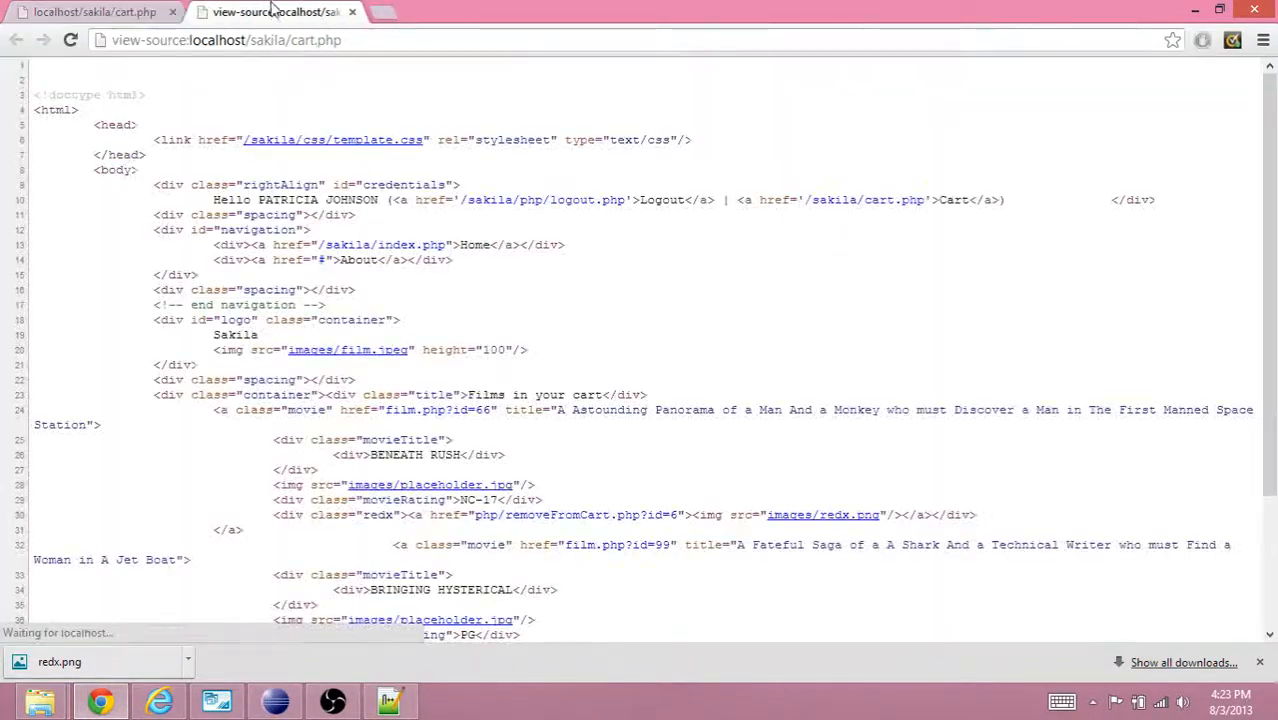
{"action": "scroll", "scroll_direction": "down", "scroll_amount": 3}
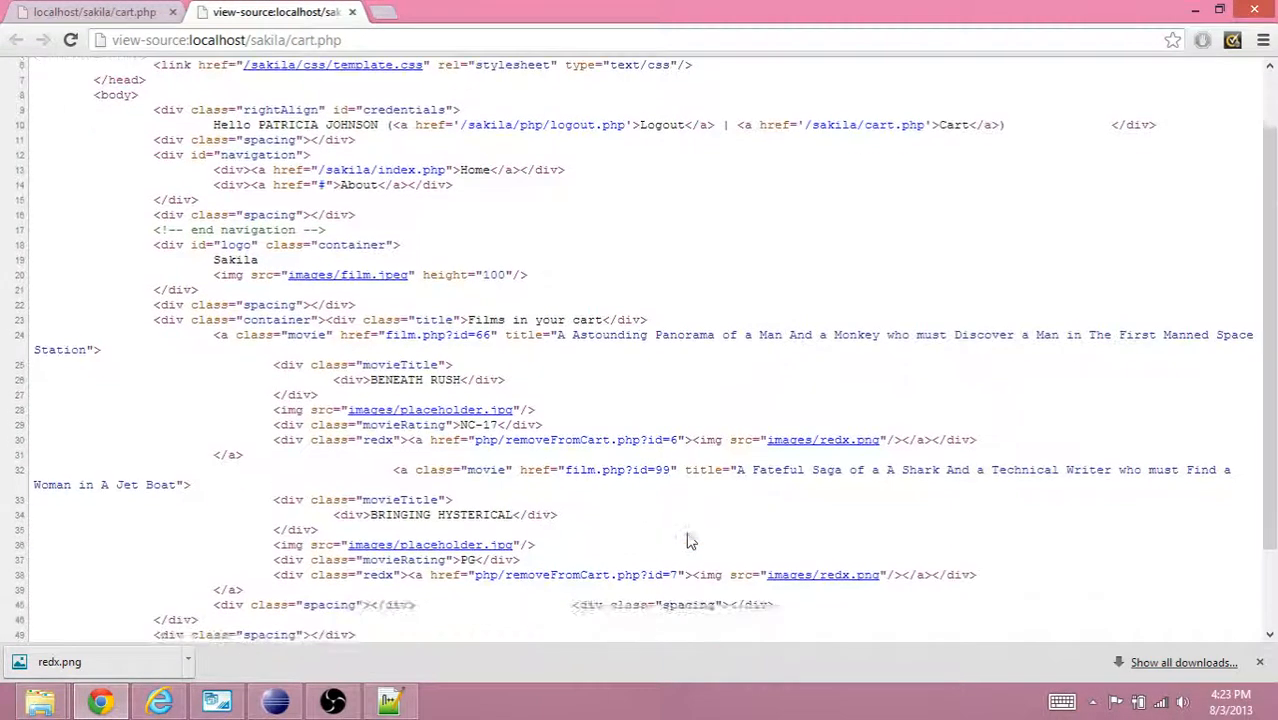
{"action": "scroll", "scroll_direction": "down", "scroll_amount": 3}
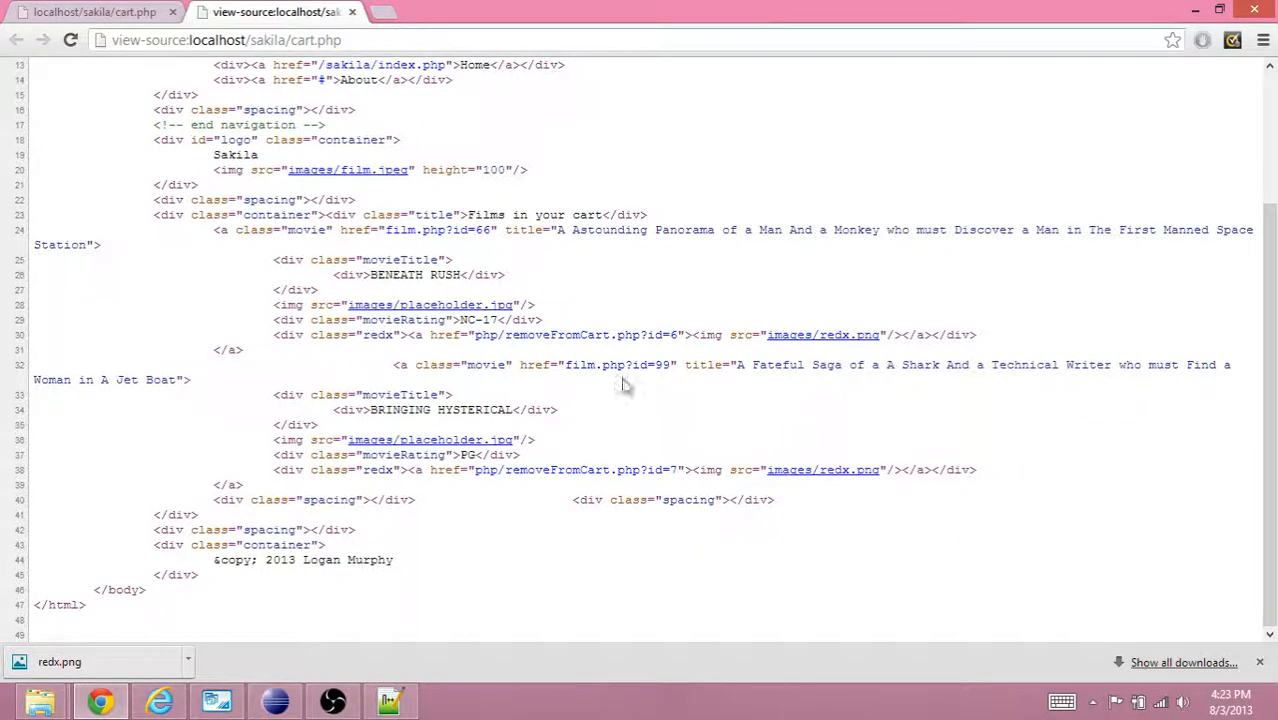
{"action": "mouse_move", "coordinate": [463, 335]}
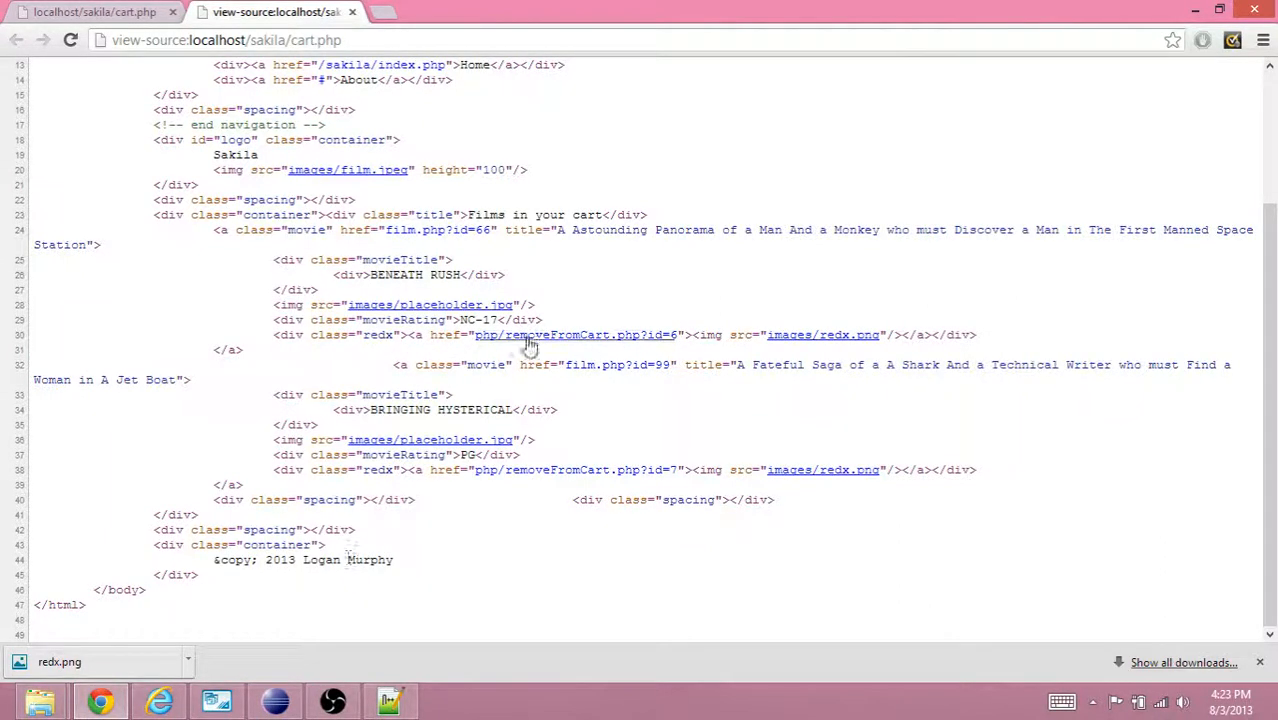
{"action": "mouse_move", "coordinate": [525, 335]}
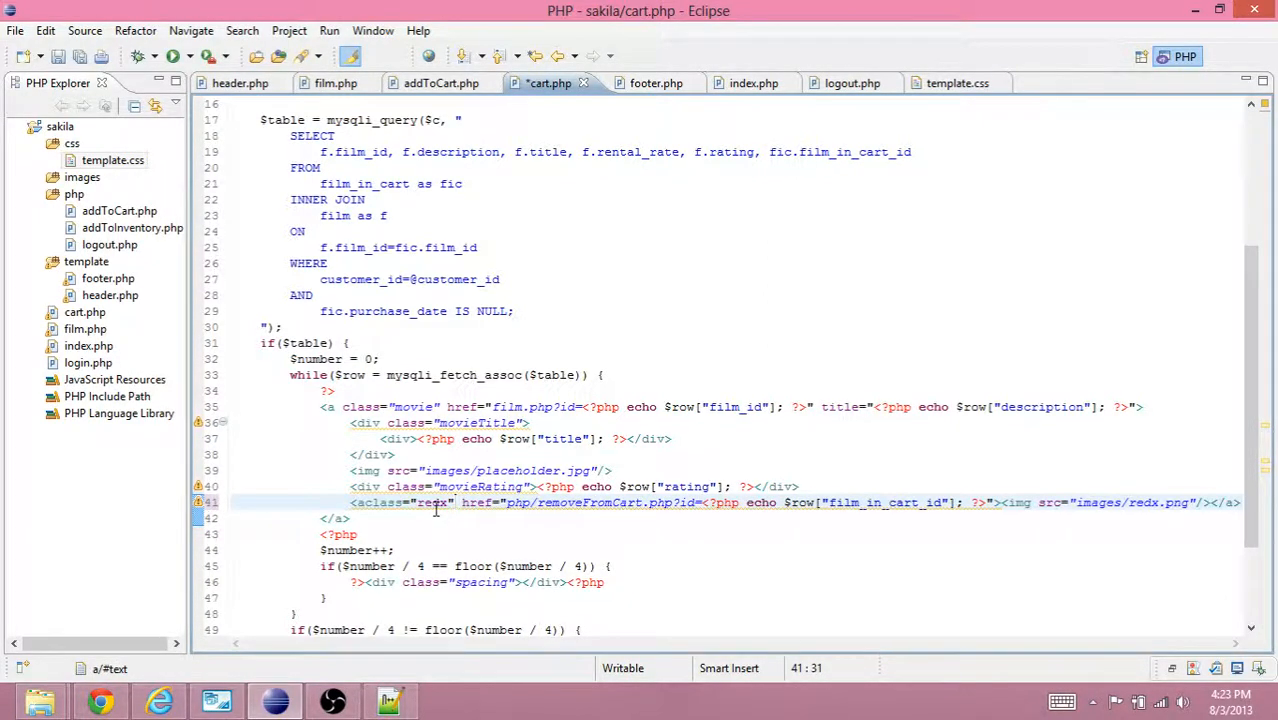
Save cart.php with the redx link and add display: block; to .redx in template.css.
{"action": "left_click", "coordinate": [365, 502]}
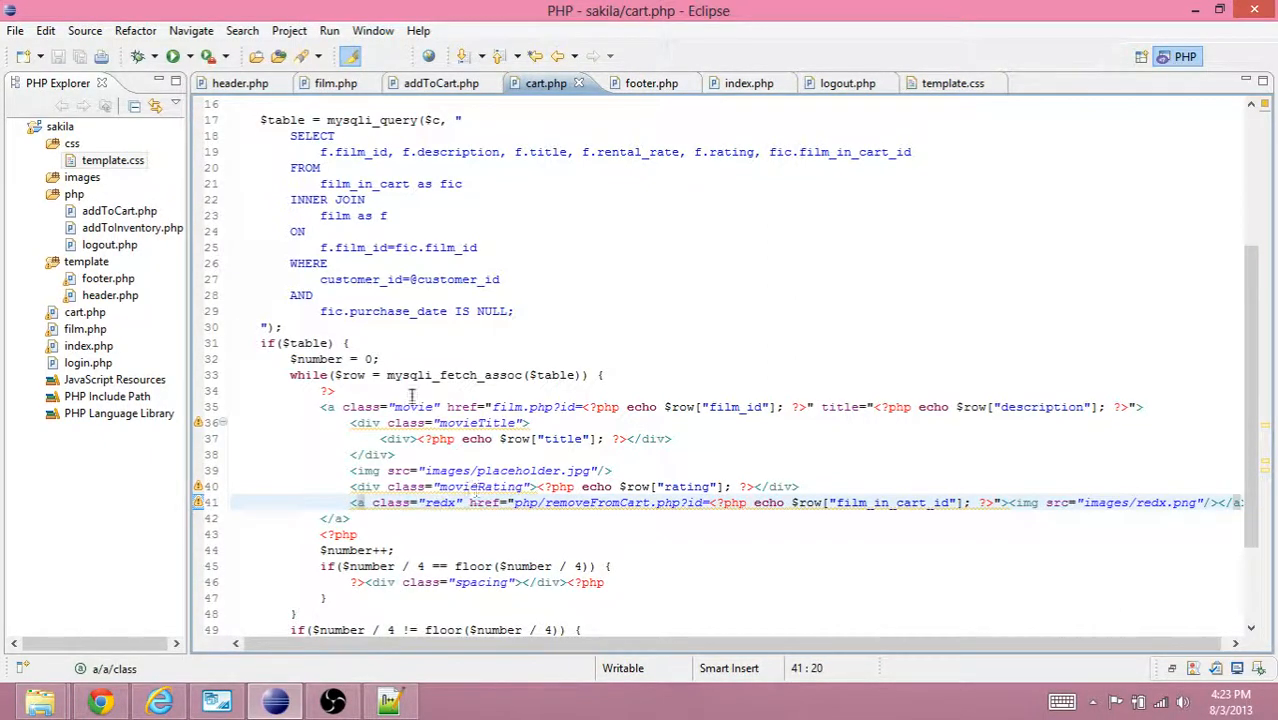
{"action": "left_click", "coordinate": [951, 83]}
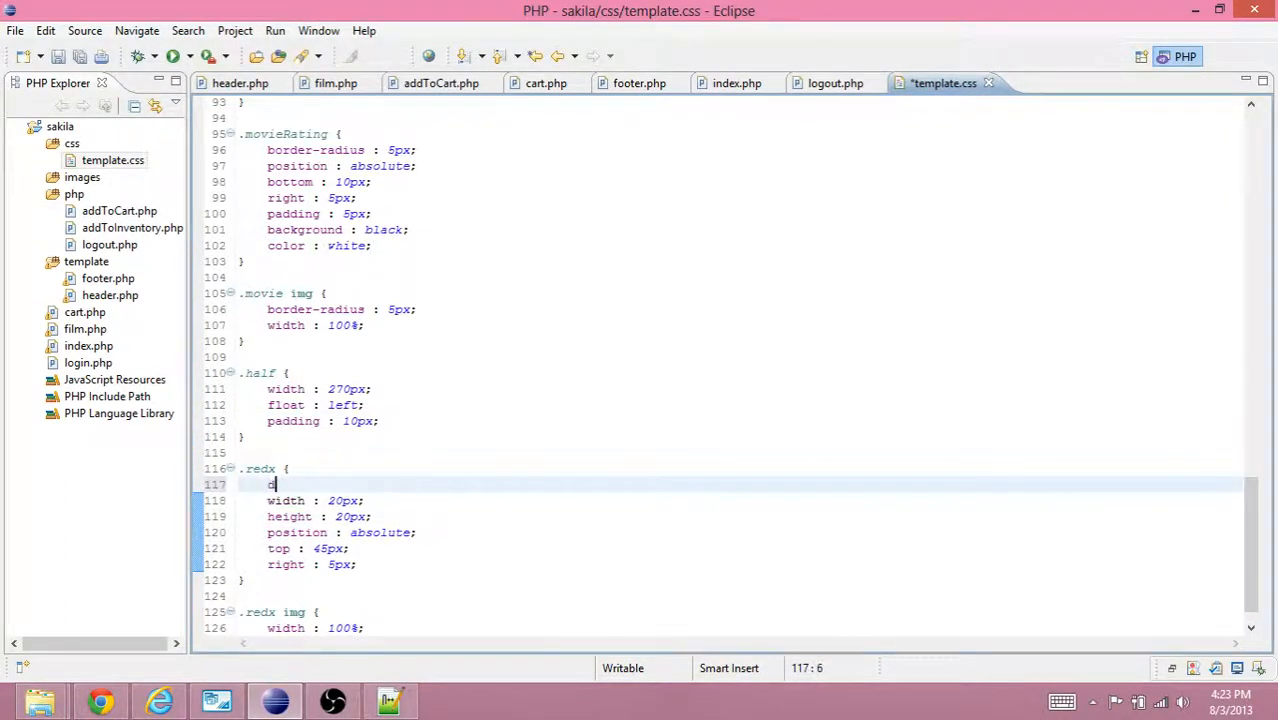
{"action": "type", "text": "display : bl"}
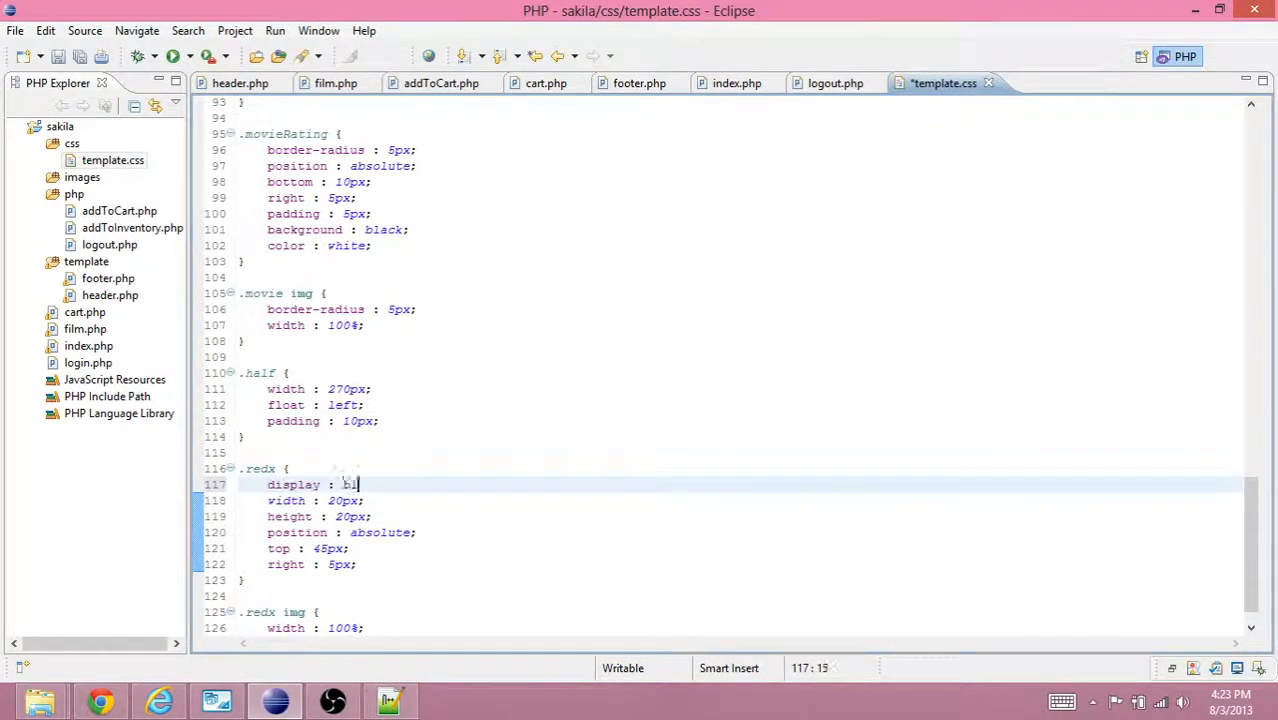
{"action": "type", "text": "ock;"}
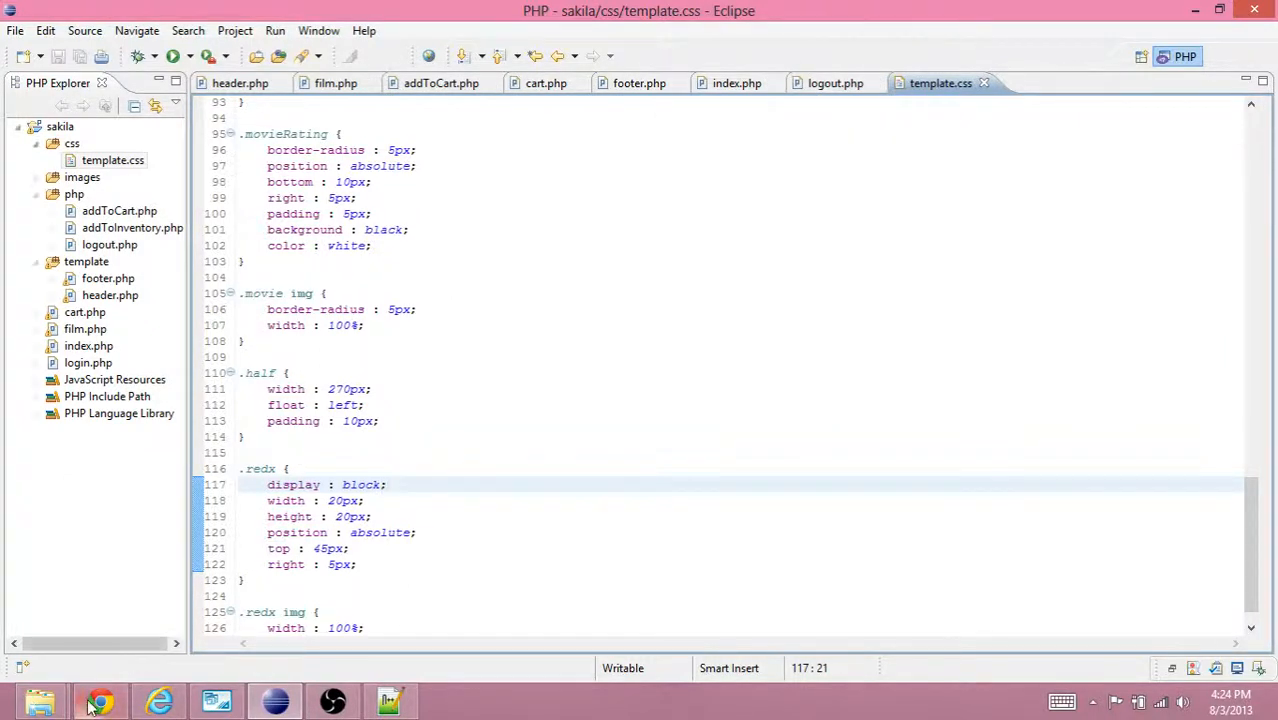
{"action": "left_click", "coordinate": [99, 700]}
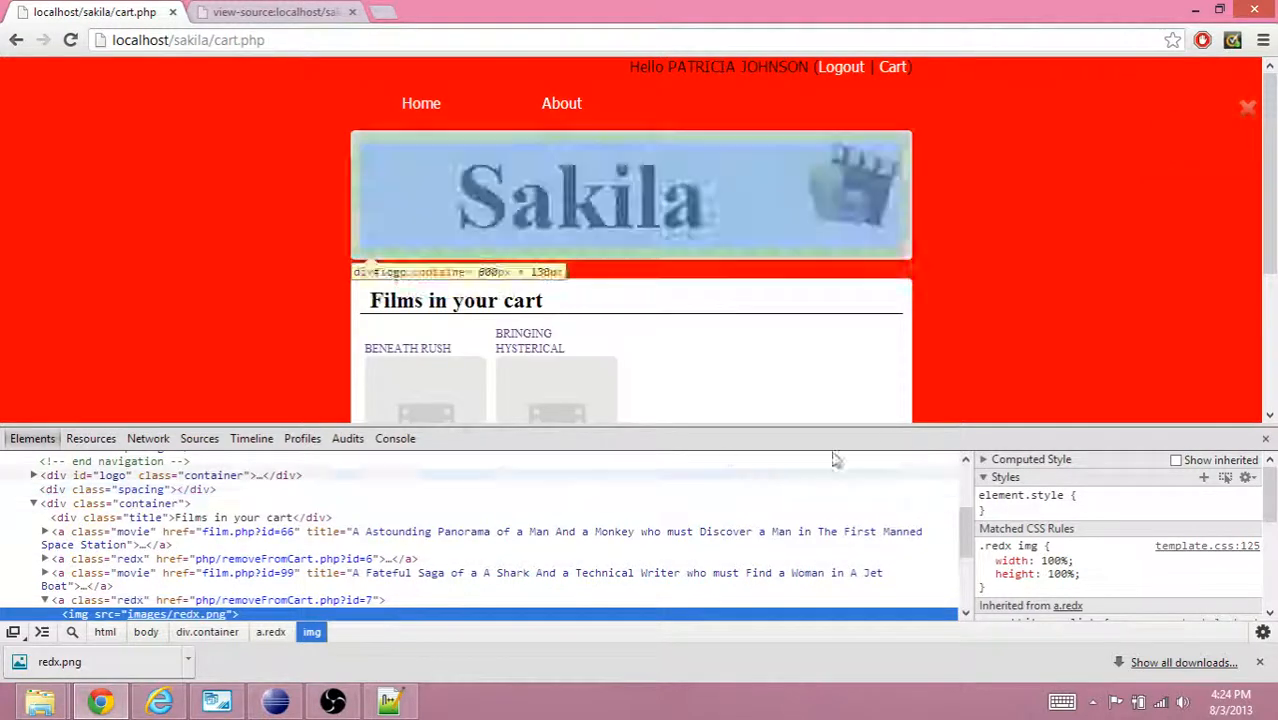
Inspect the cart's a.redx remove links and check their display: block rule.
{"action": "scroll", "scroll_direction": "down", "scroll_amount": 3}
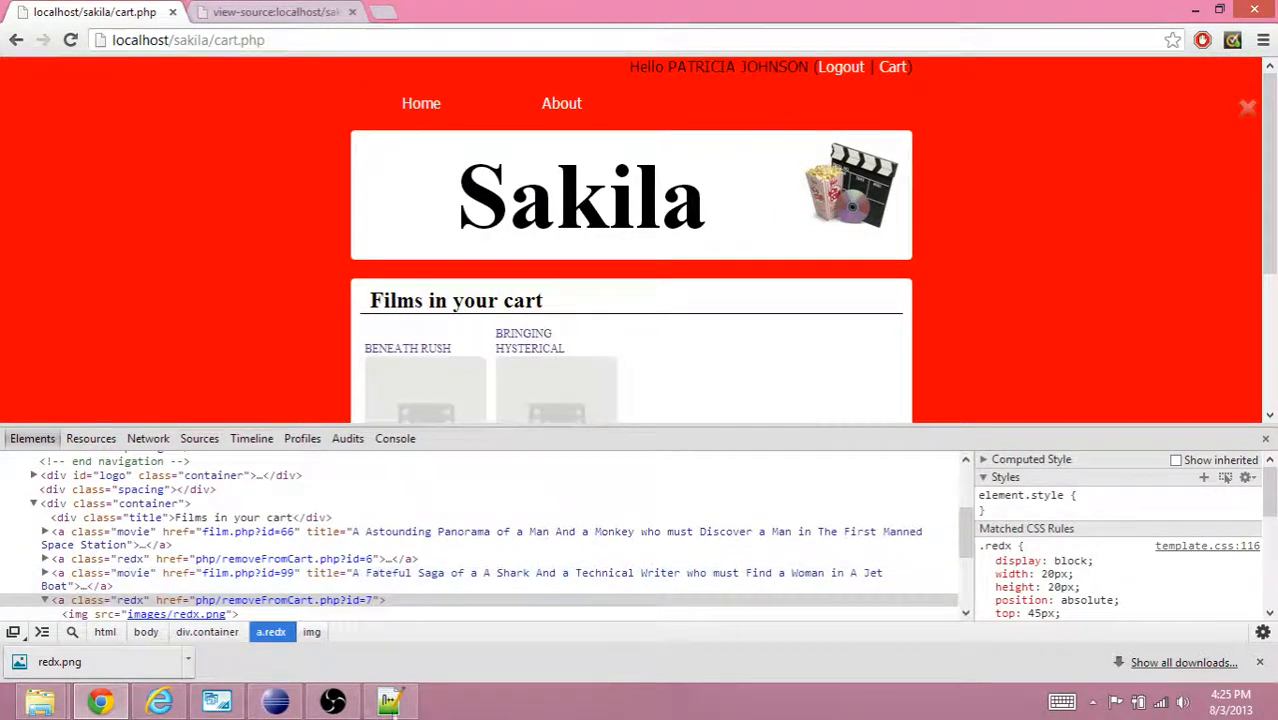
{"action": "left_click", "coordinate": [274, 700]}
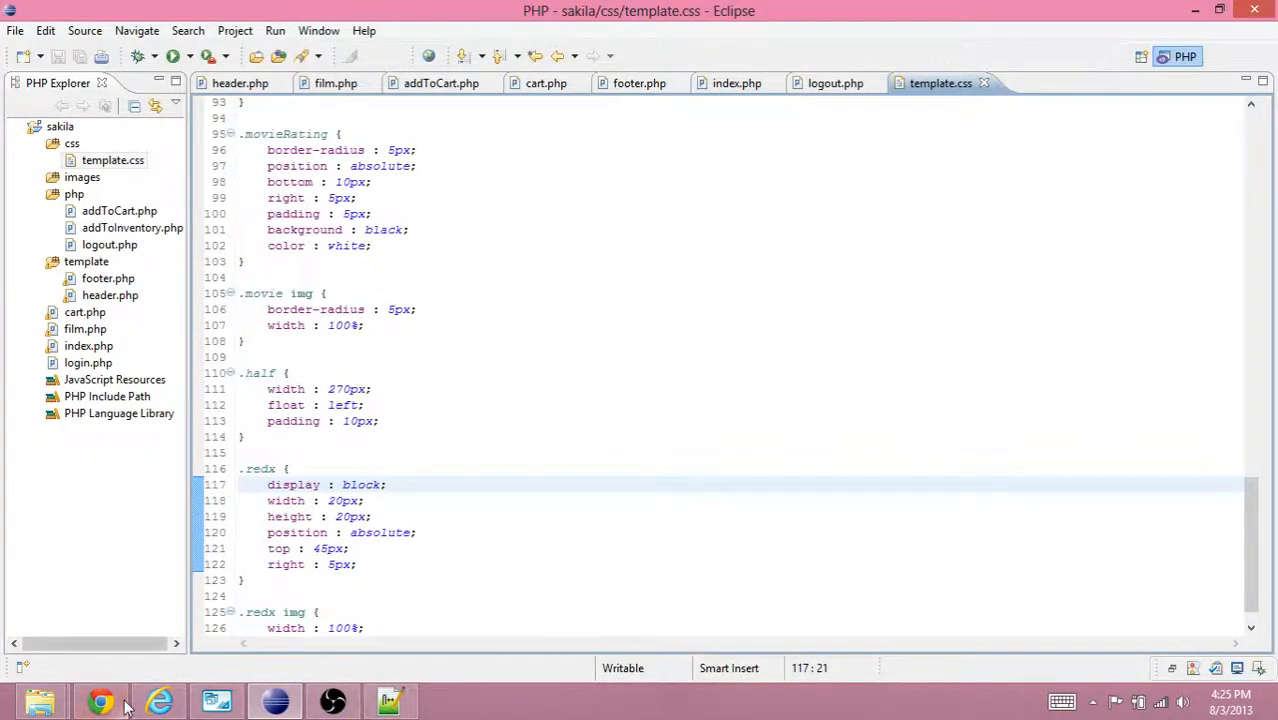
Review logout.php and index.php, then return to cart.php.
{"action": "left_click", "coordinate": [835, 83]}
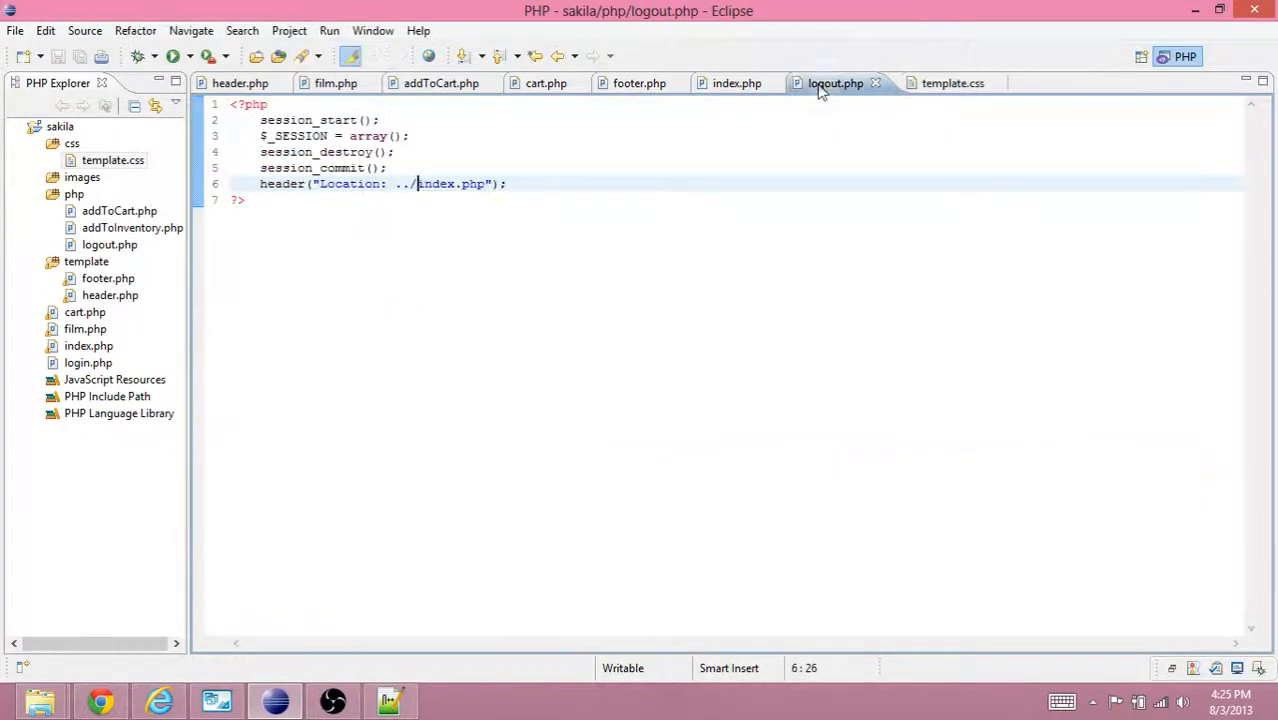
{"action": "left_click", "coordinate": [737, 83]}
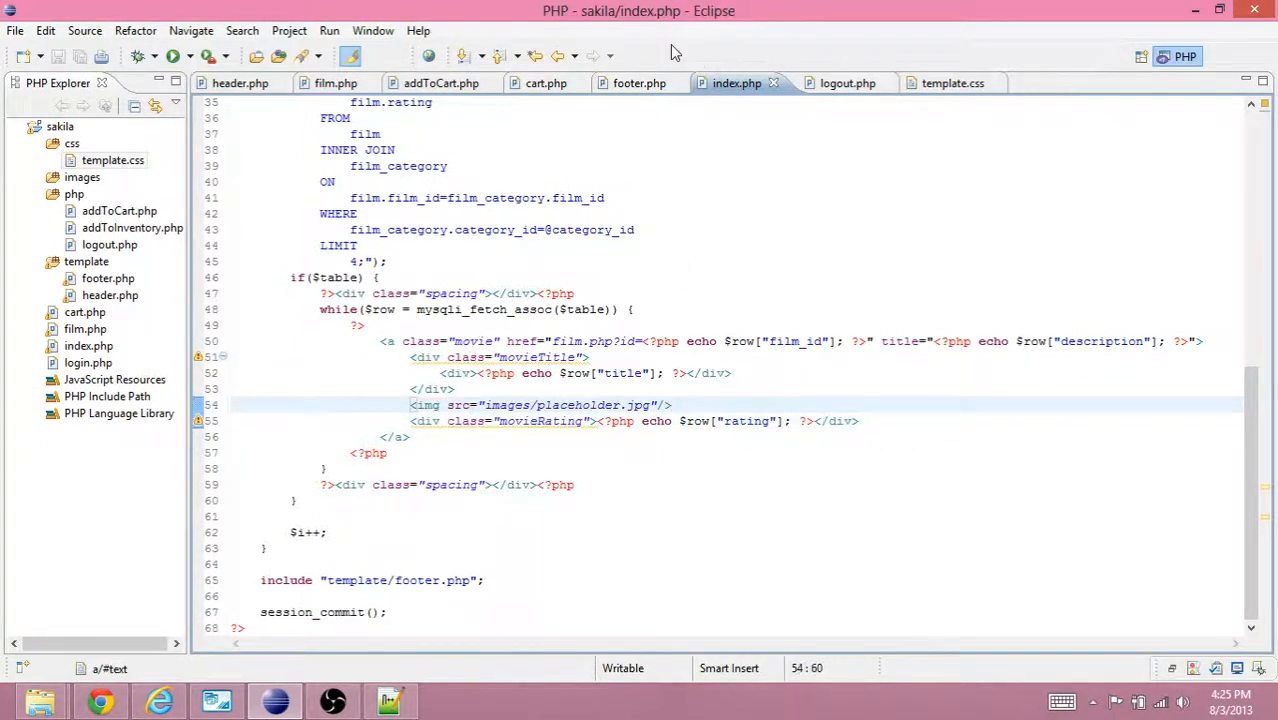
{"action": "left_click", "coordinate": [545, 83]}
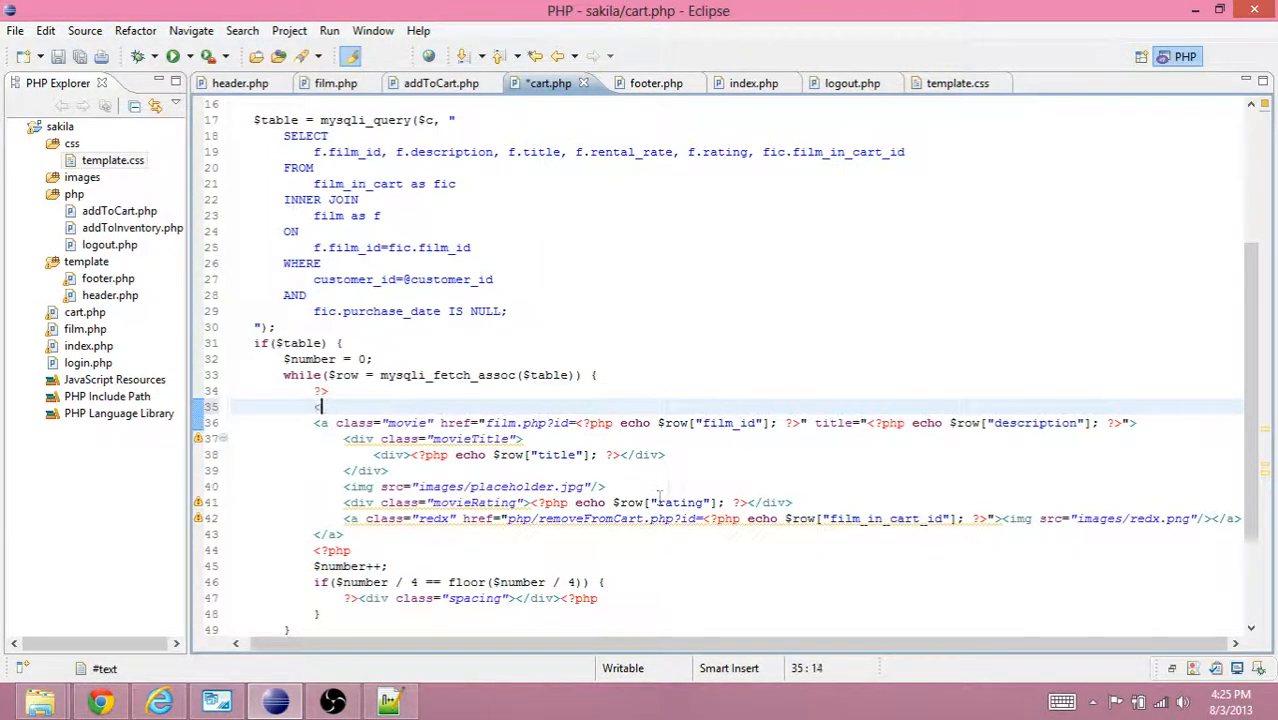
Wrap each cart item in a div and move class="movie" onto it from the film link.
{"action": "type", "text": "<div>"}
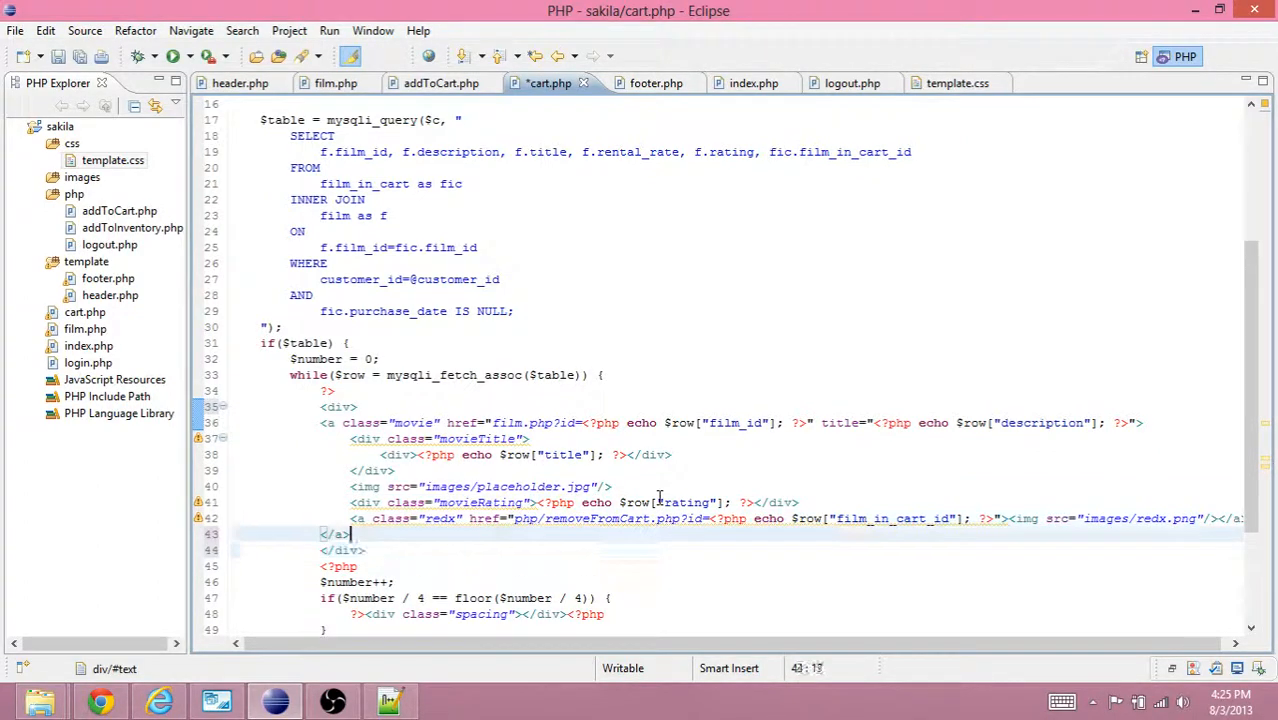
{"action": "left_click_drag", "start_coordinate": [355, 407], "coordinate": [380, 533]}
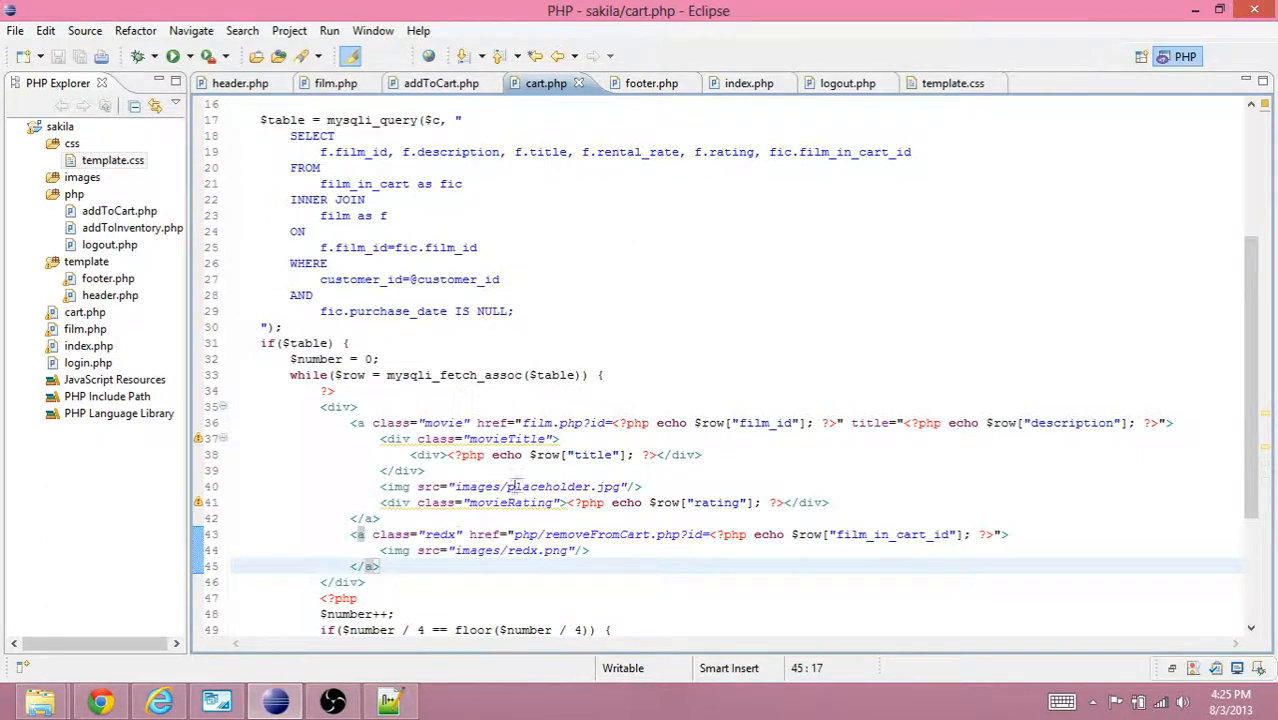
{"action": "left_click", "coordinate": [371, 422]}
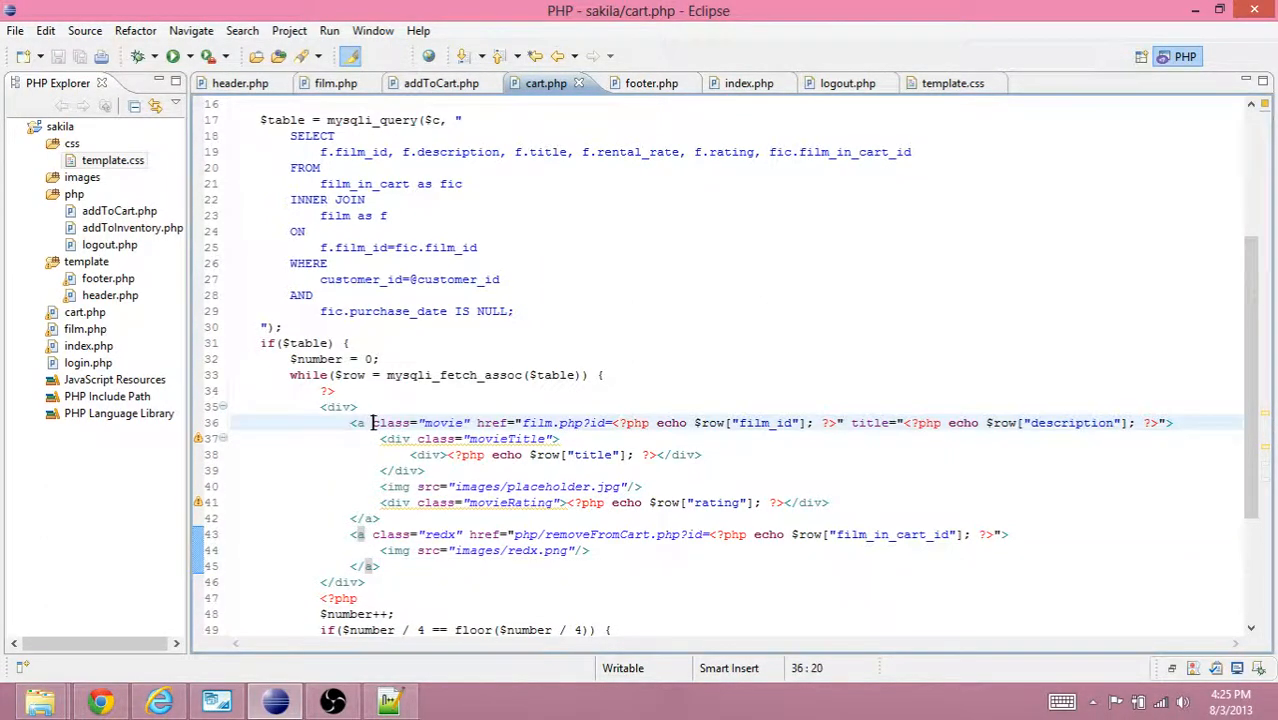
{"action": "double_click", "coordinate": [440, 422]}
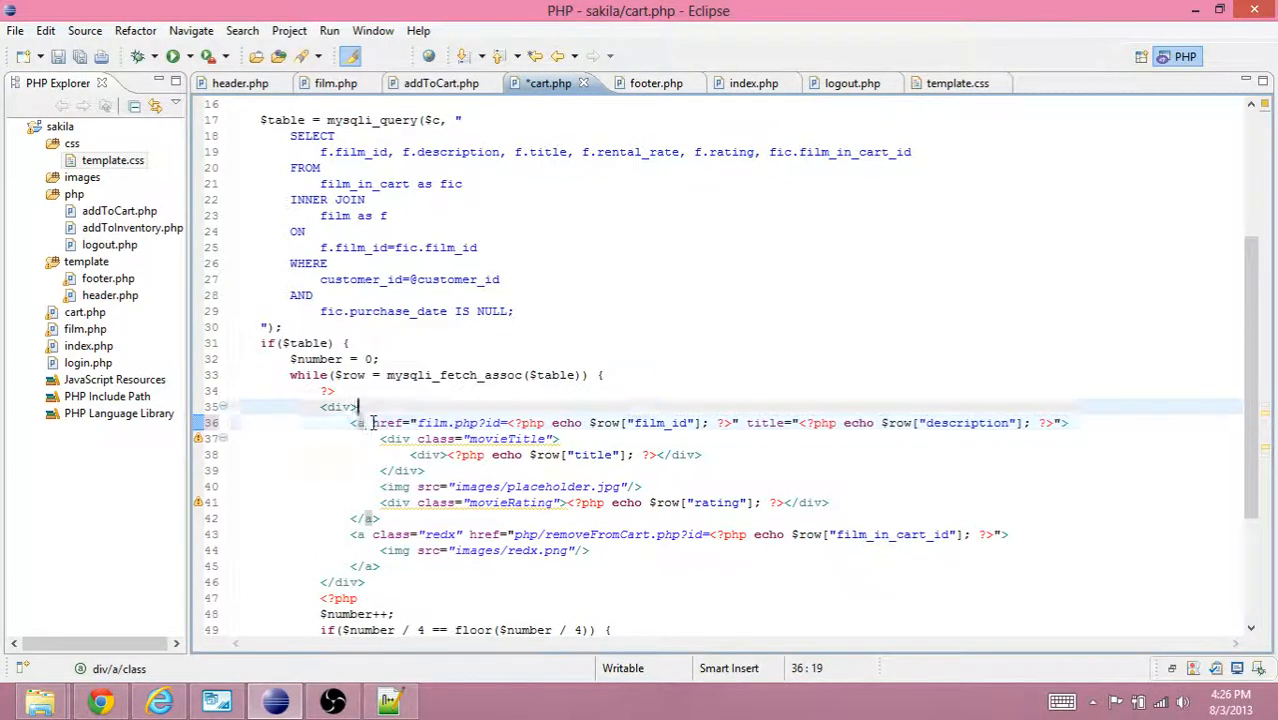
{"action": "type", "text": "class=\"movie\""}
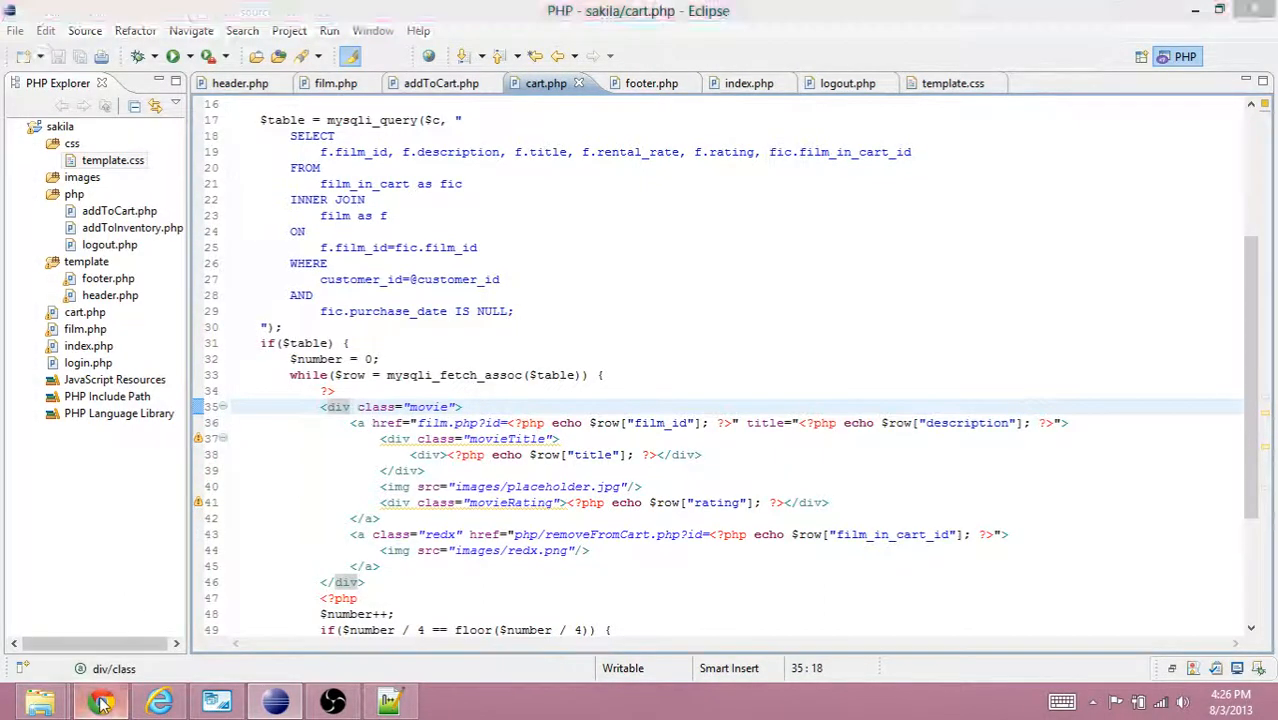
{"action": "left_click", "coordinate": [100, 700]}
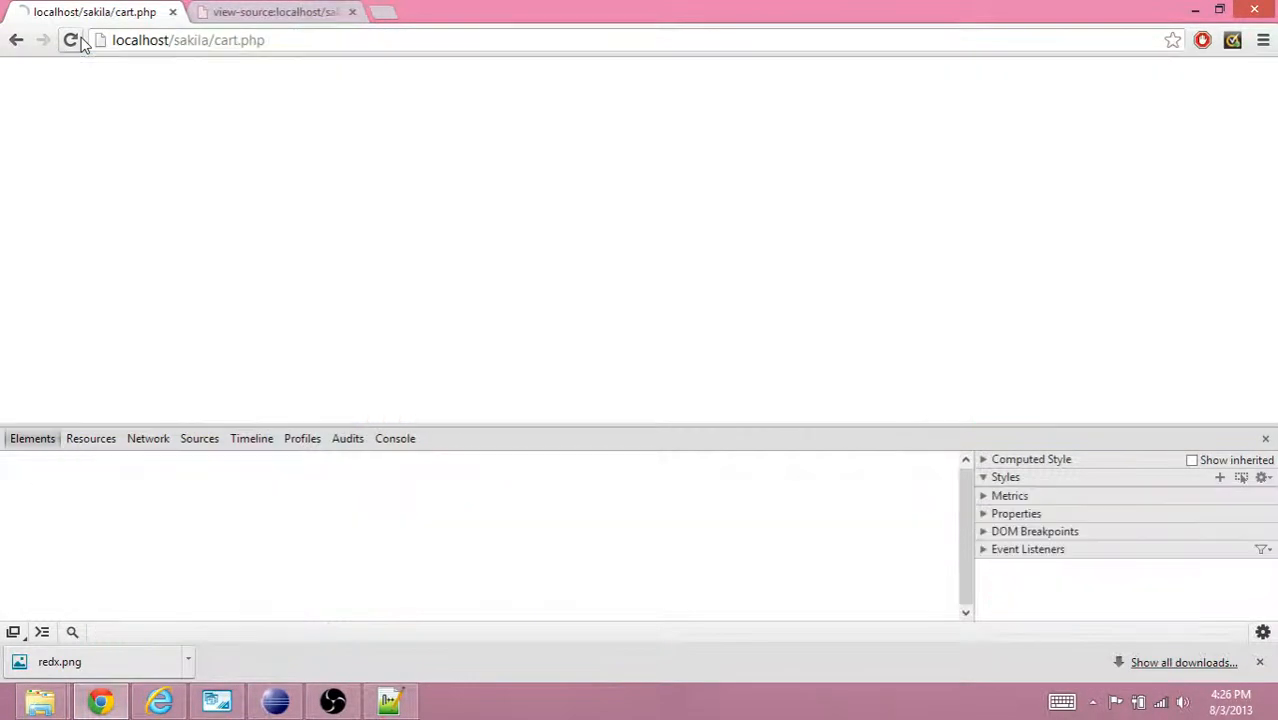
Reload the cart, close DevTools and the source tab, and red-X BENEATH RUSH.
{"action": "left_click", "coordinate": [70, 40]}
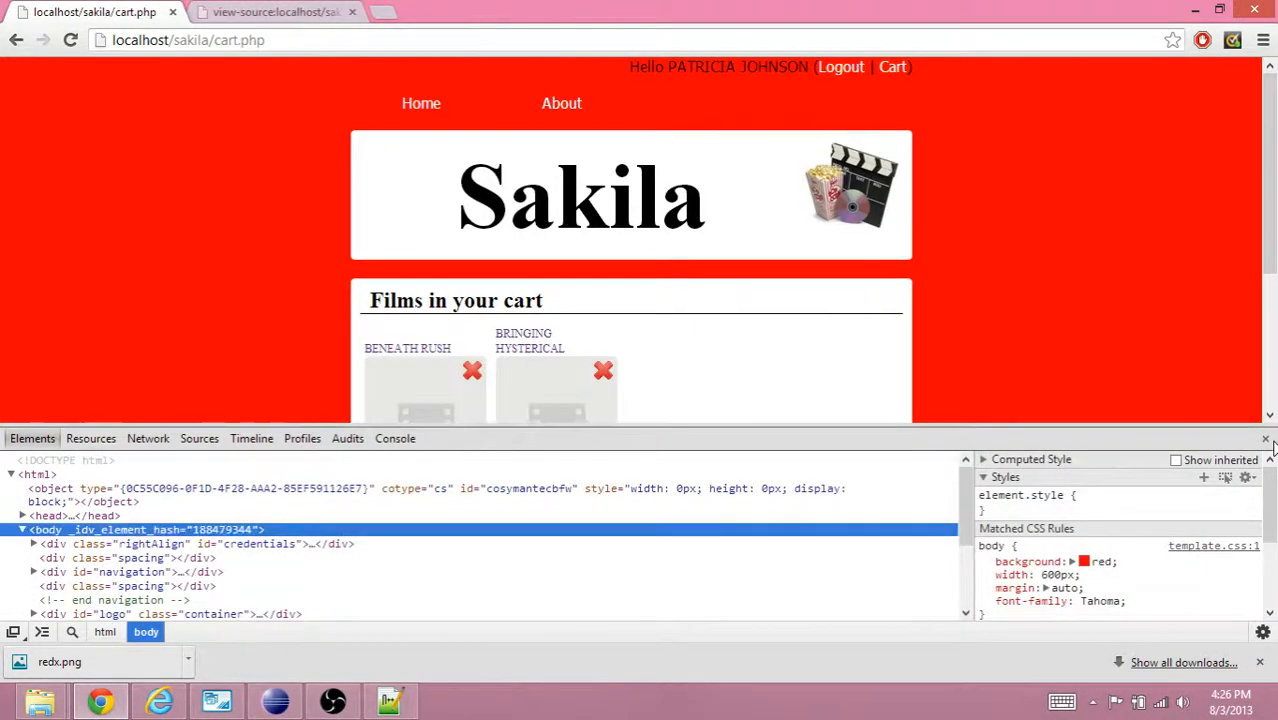
{"action": "left_click", "coordinate": [1266, 438]}
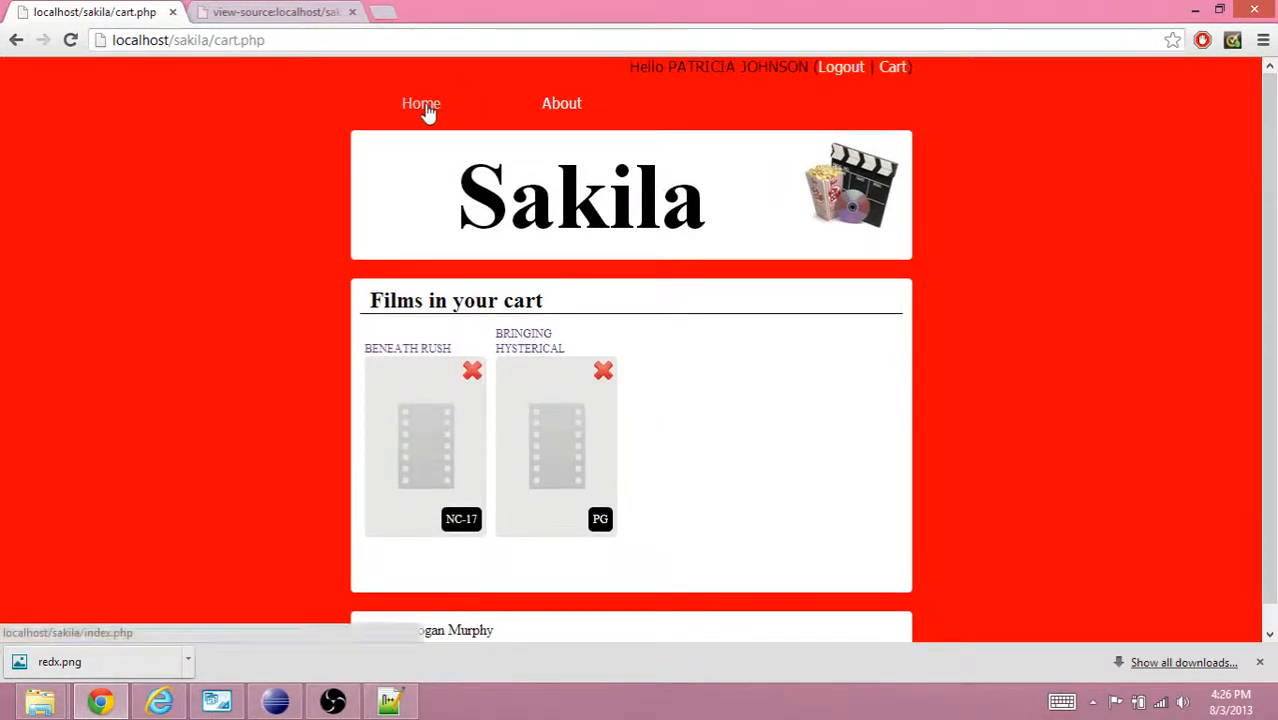
{"action": "left_click", "coordinate": [421, 103]}
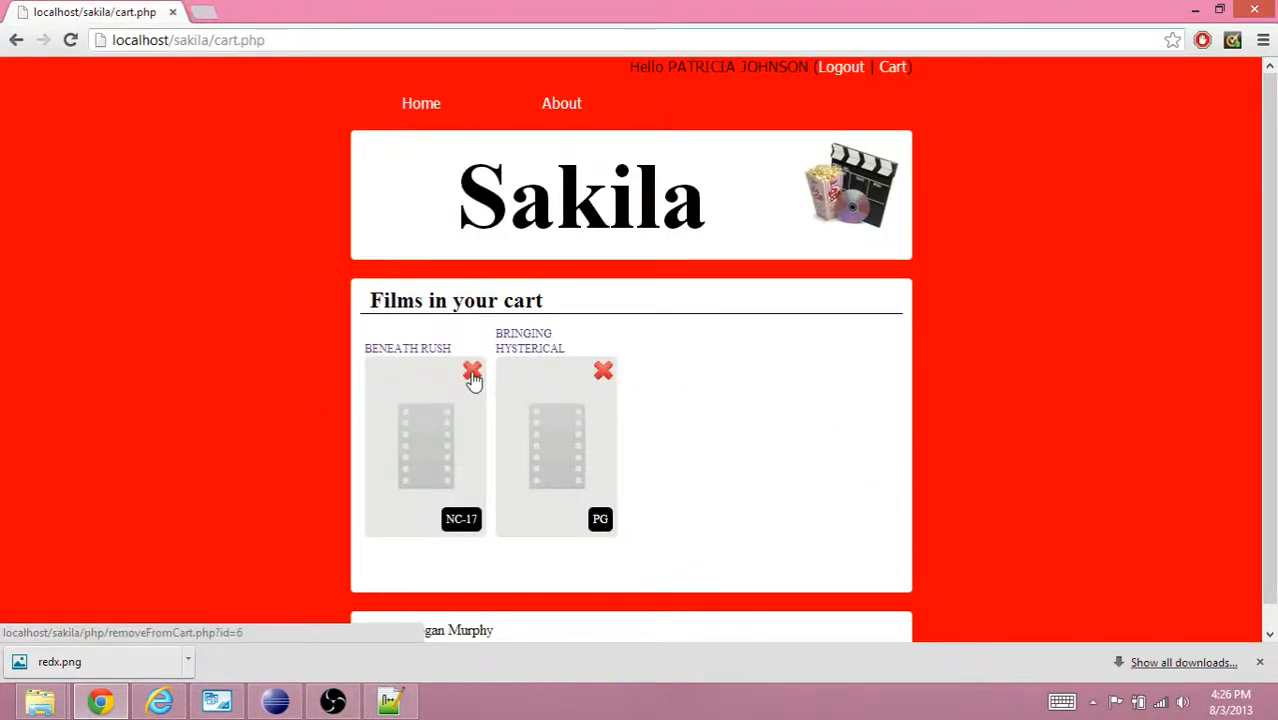
{"action": "left_click", "coordinate": [472, 372]}
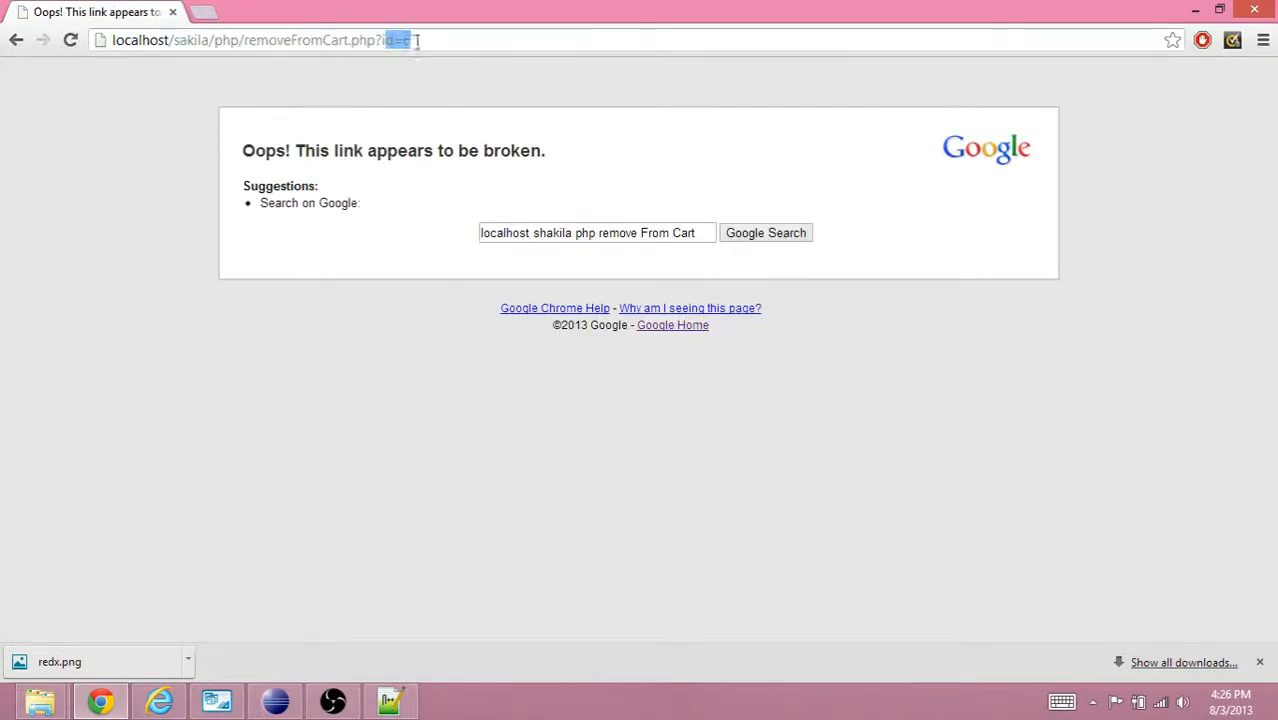
{"action": "left_click", "coordinate": [275, 700]}
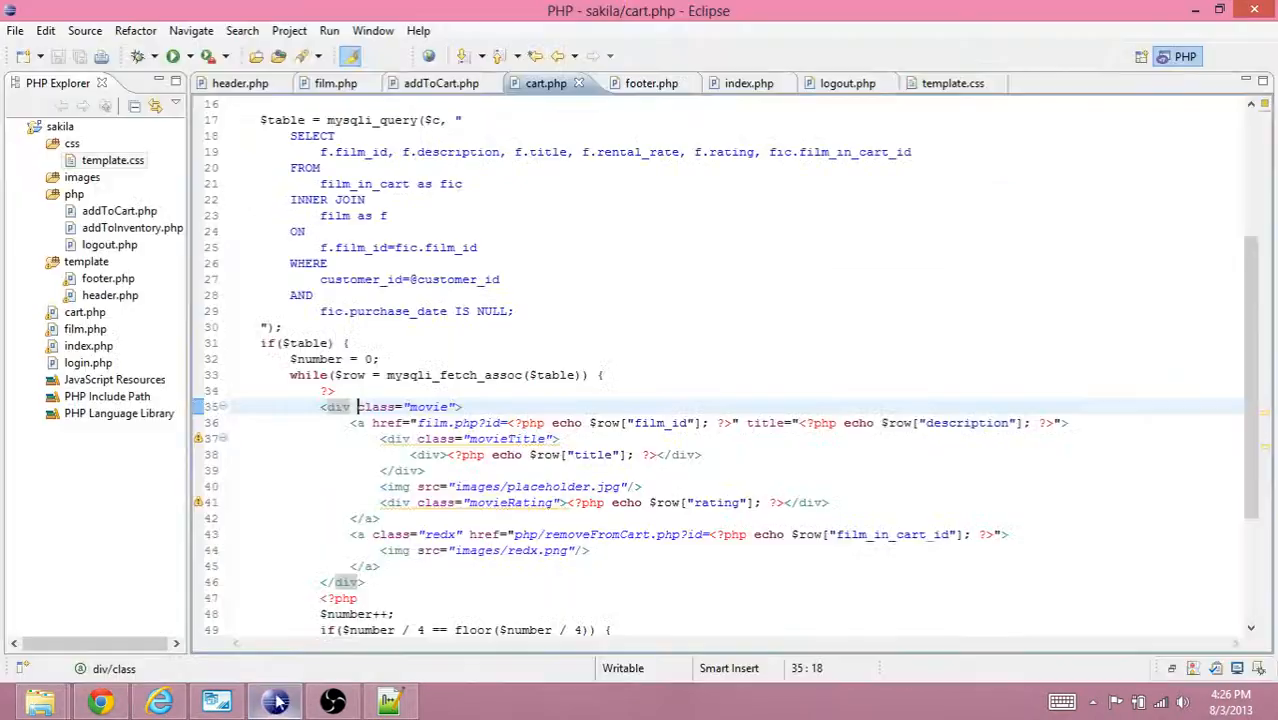
Add an active TINYINT(1) NOT NULL column defaulting to 1 to film_in_cart and apply.
{"action": "left_click", "coordinate": [216, 700]}
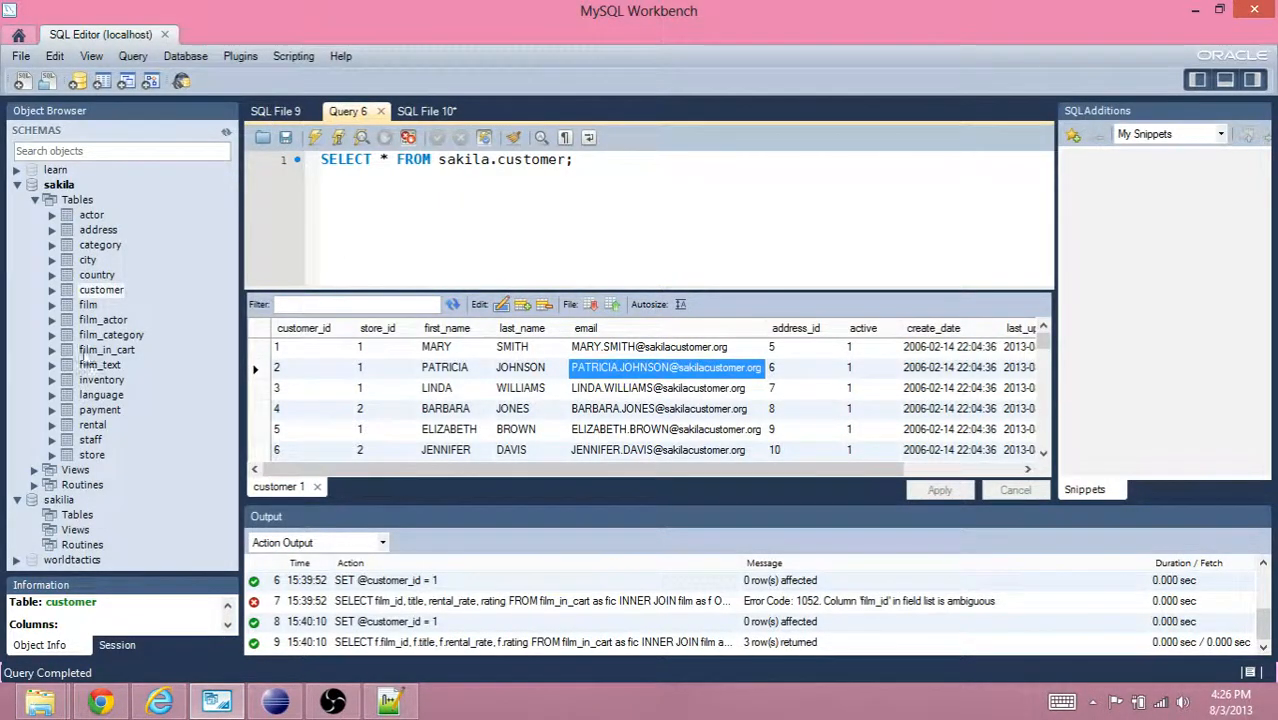
{"action": "left_click", "coordinate": [105, 349]}
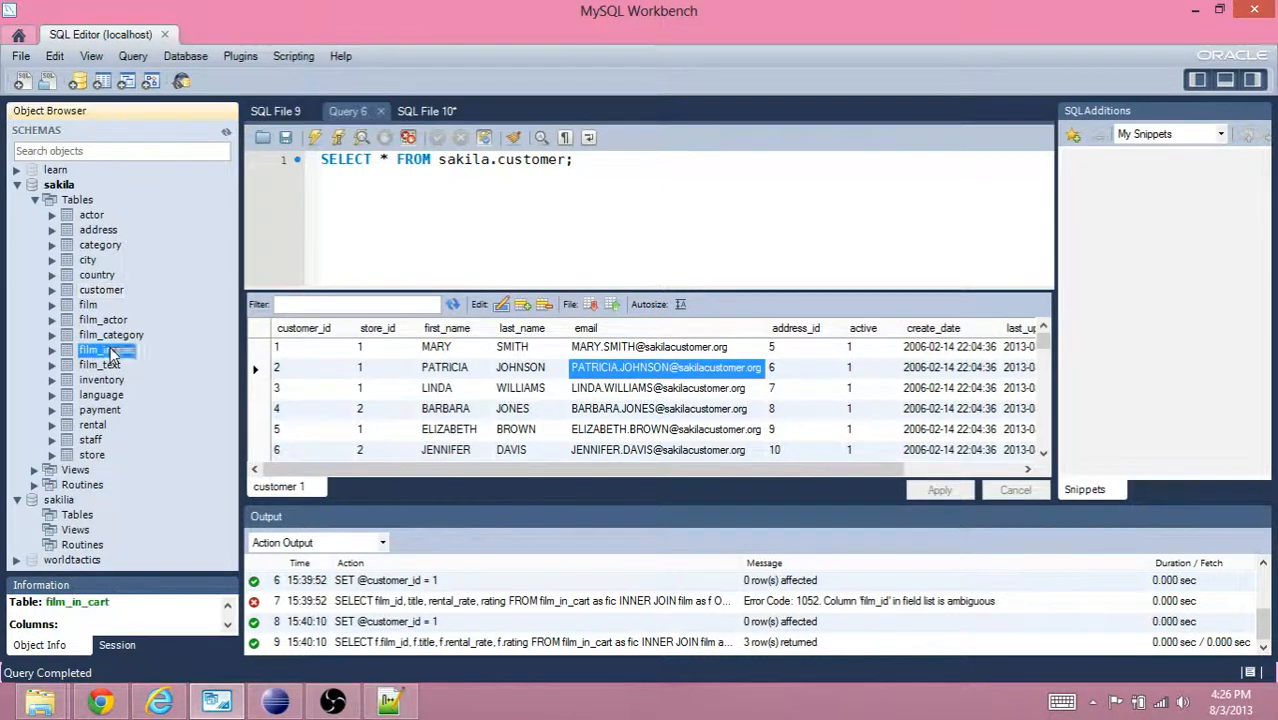
{"action": "mouse_move", "coordinate": [196, 452]}
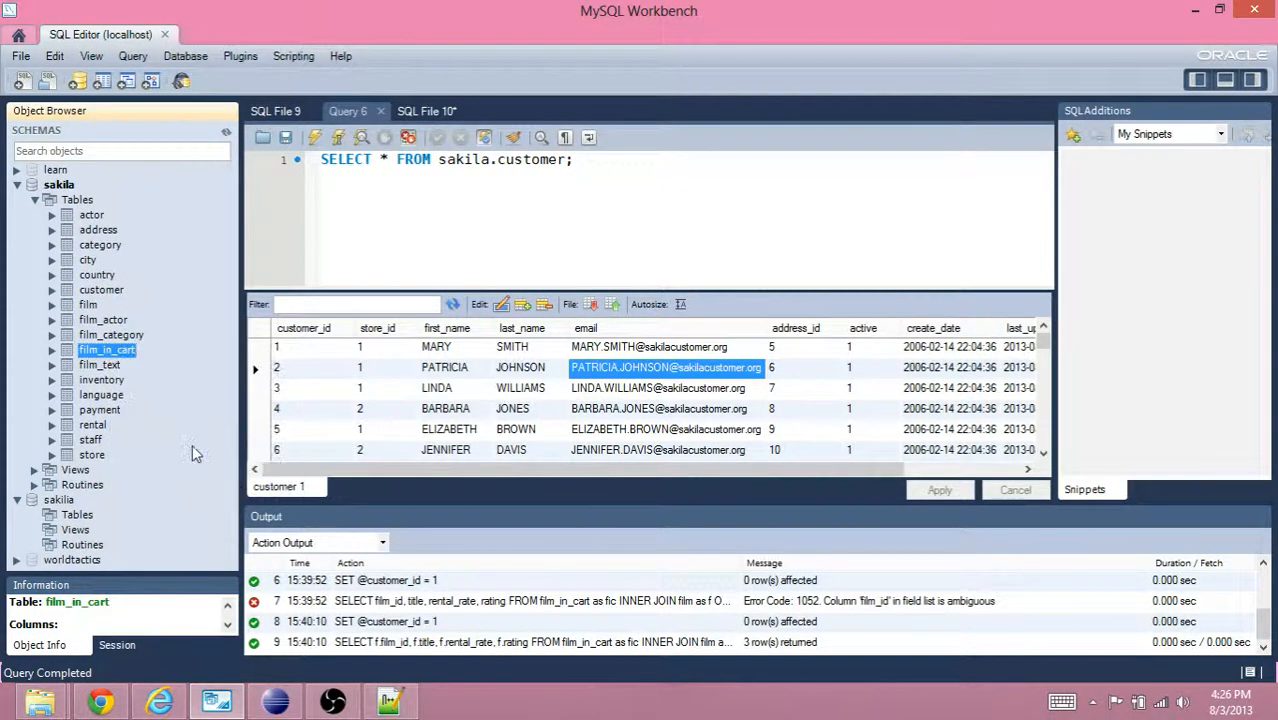
{"action": "double_click", "coordinate": [107, 349]}
{"action": "type", "text": "T"}
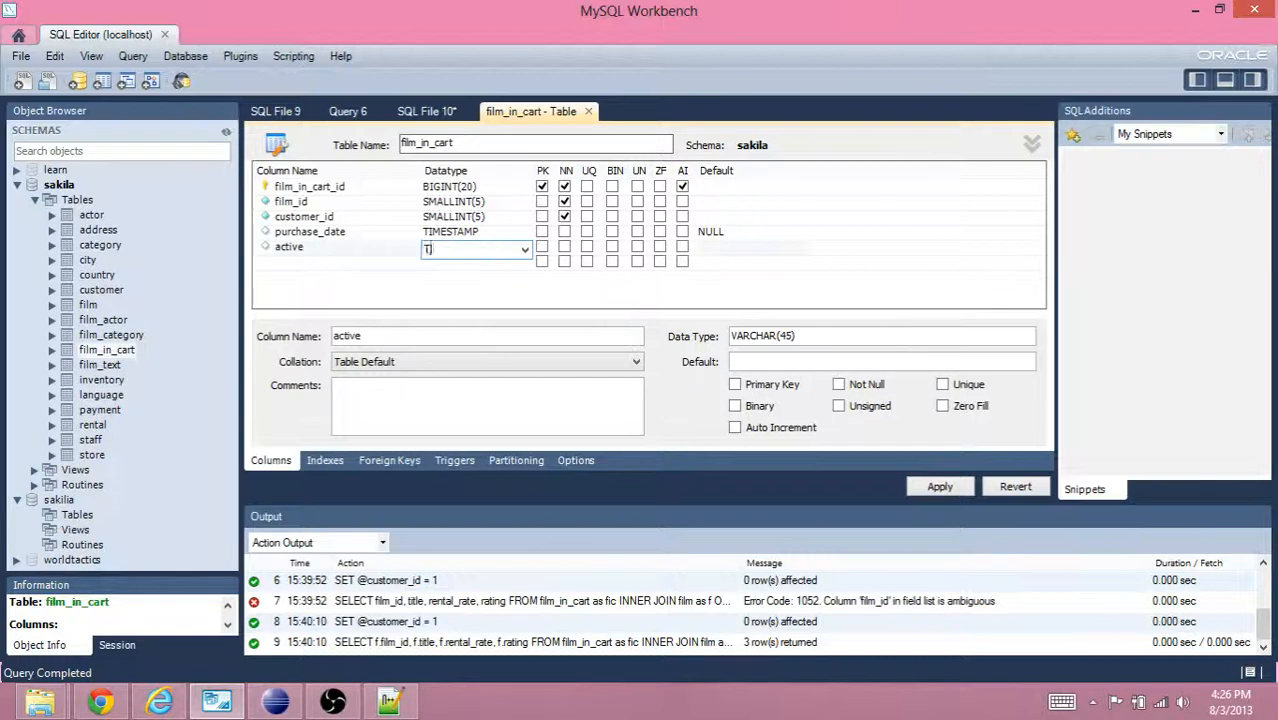
{"action": "type", "text": "INYINT(1"}
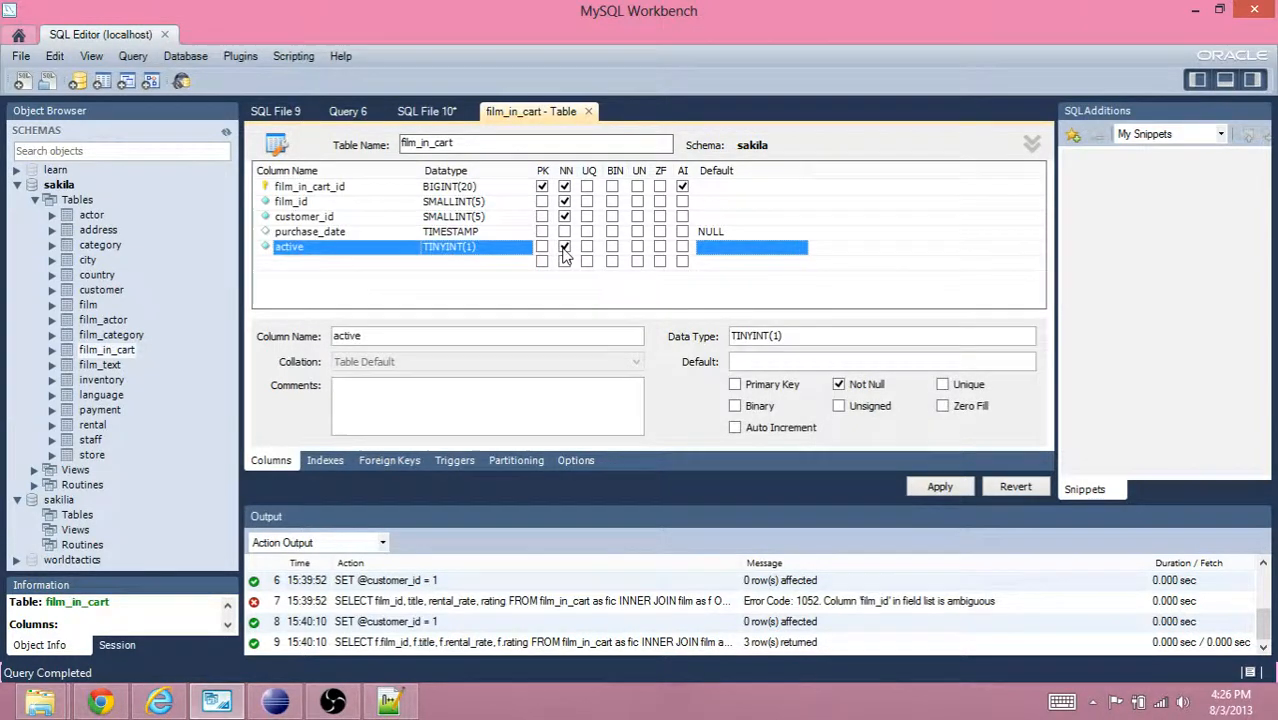
{"action": "type", "text": "1"}
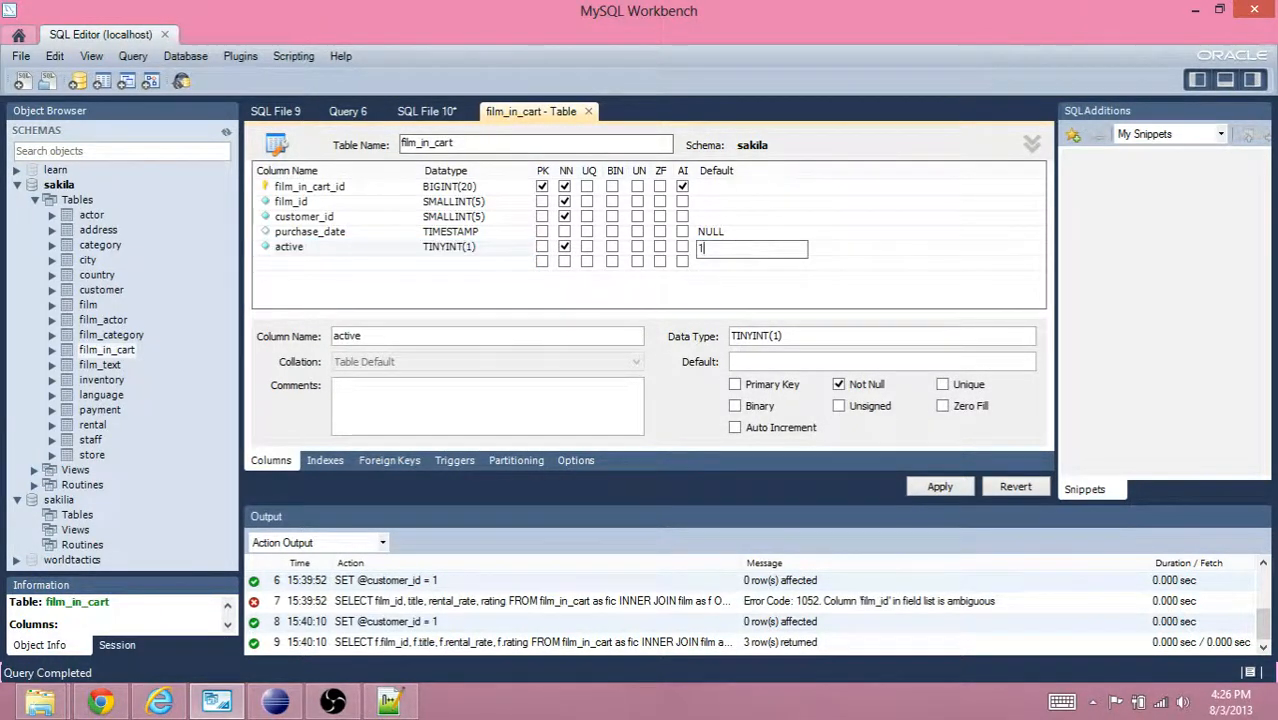
{"action": "left_click", "coordinate": [289, 246]}
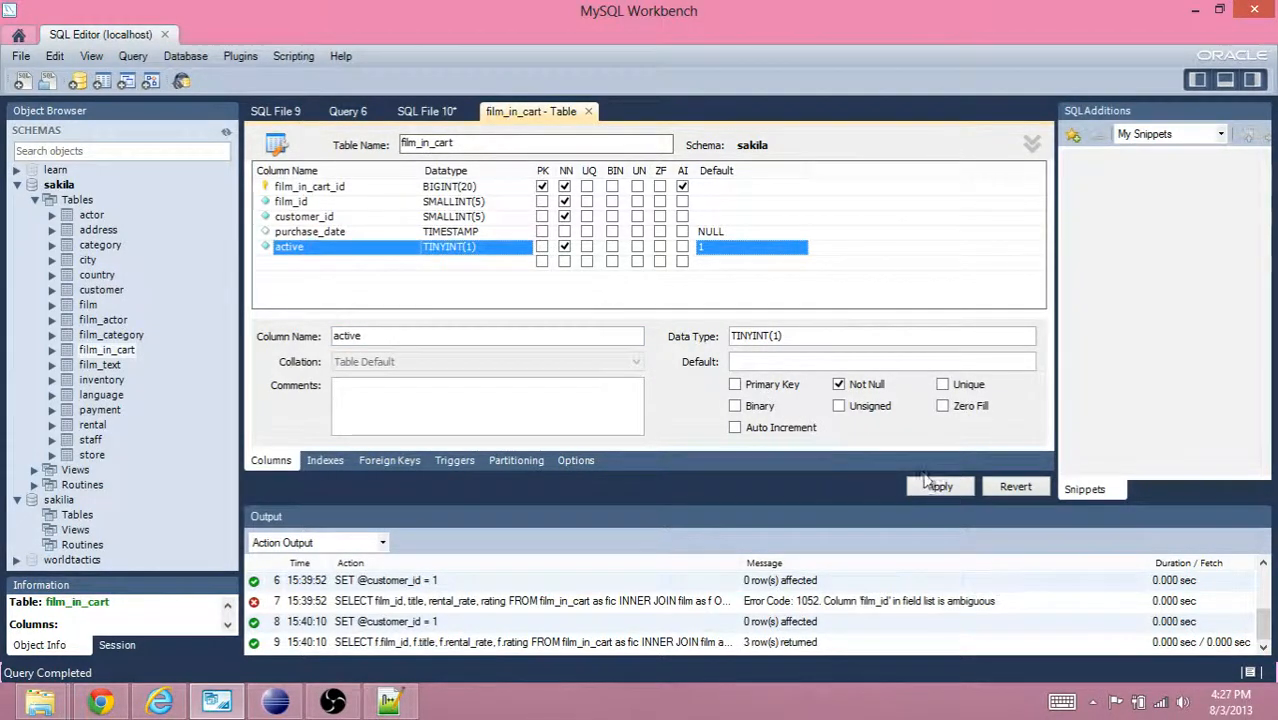
{"action": "left_click", "coordinate": [938, 486]}
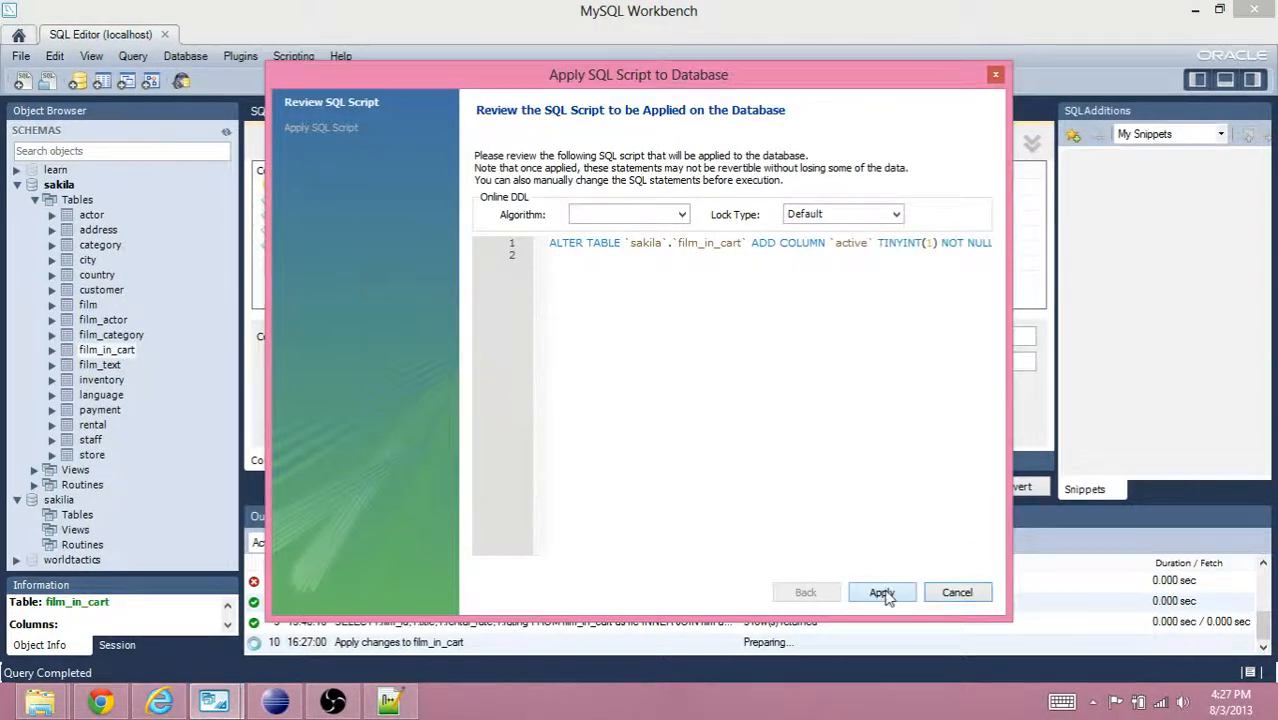
{"action": "left_click", "coordinate": [881, 592]}
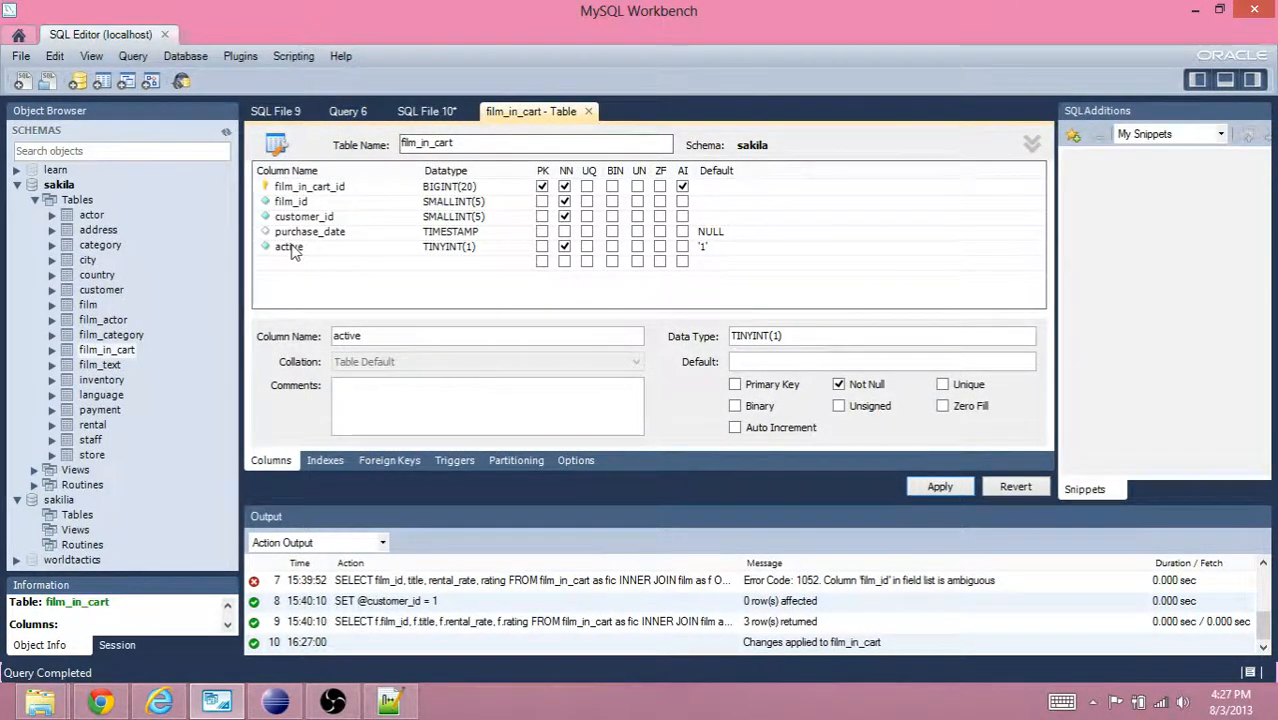
{"action": "mouse_move", "coordinate": [279, 288]}
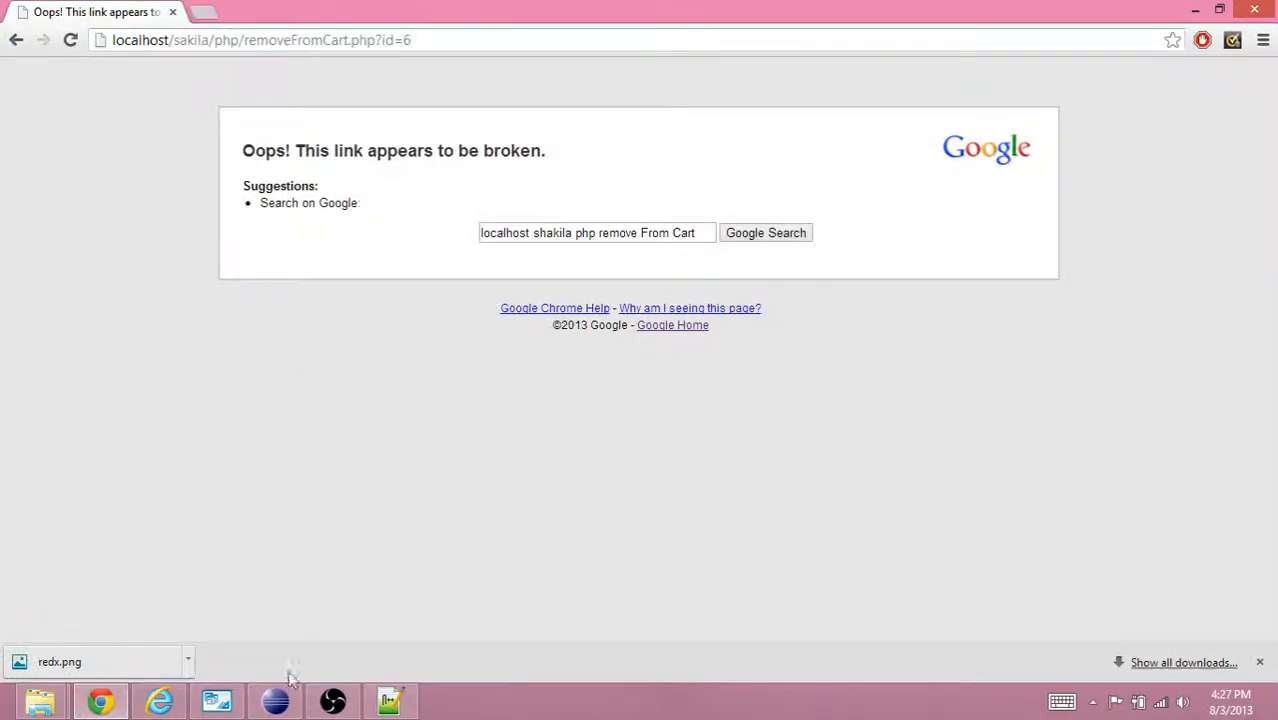
Bring Eclipse forward, closing the stray IE window and minimizing Notepad++.
{"action": "left_click", "coordinate": [275, 700]}
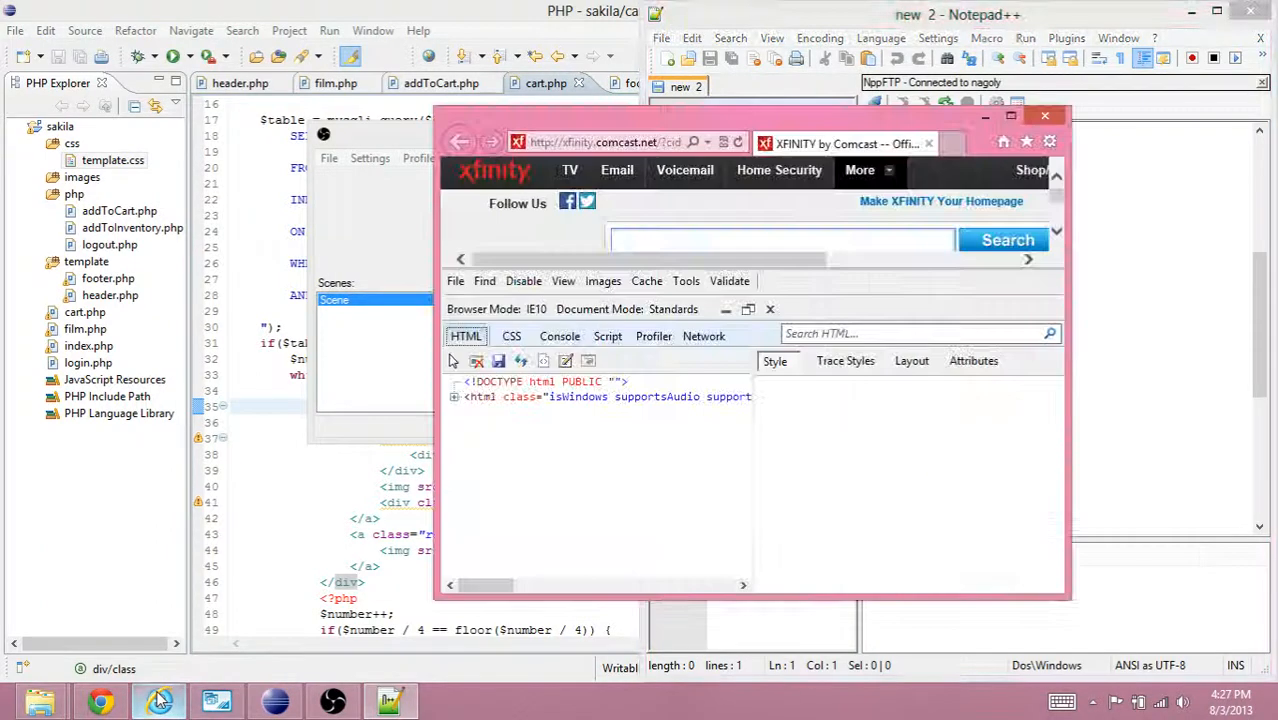
{"action": "left_click", "coordinate": [1045, 115]}
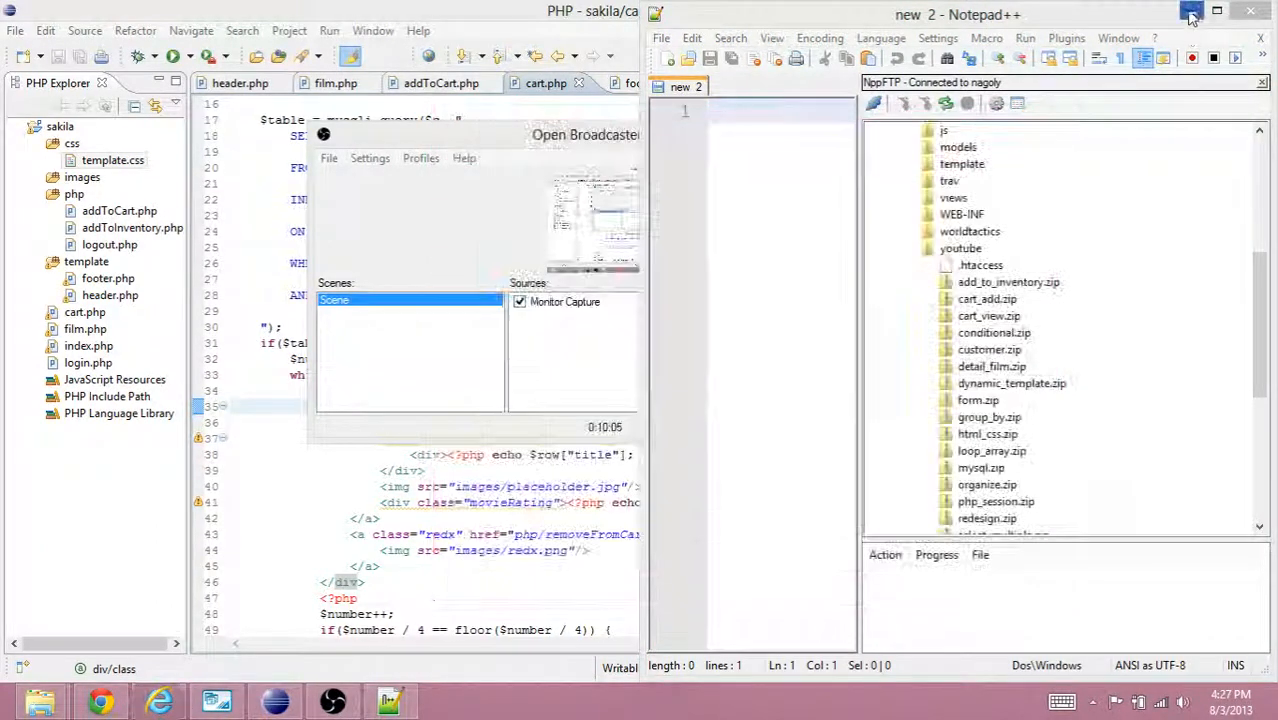
{"action": "left_click", "coordinate": [100, 700]}
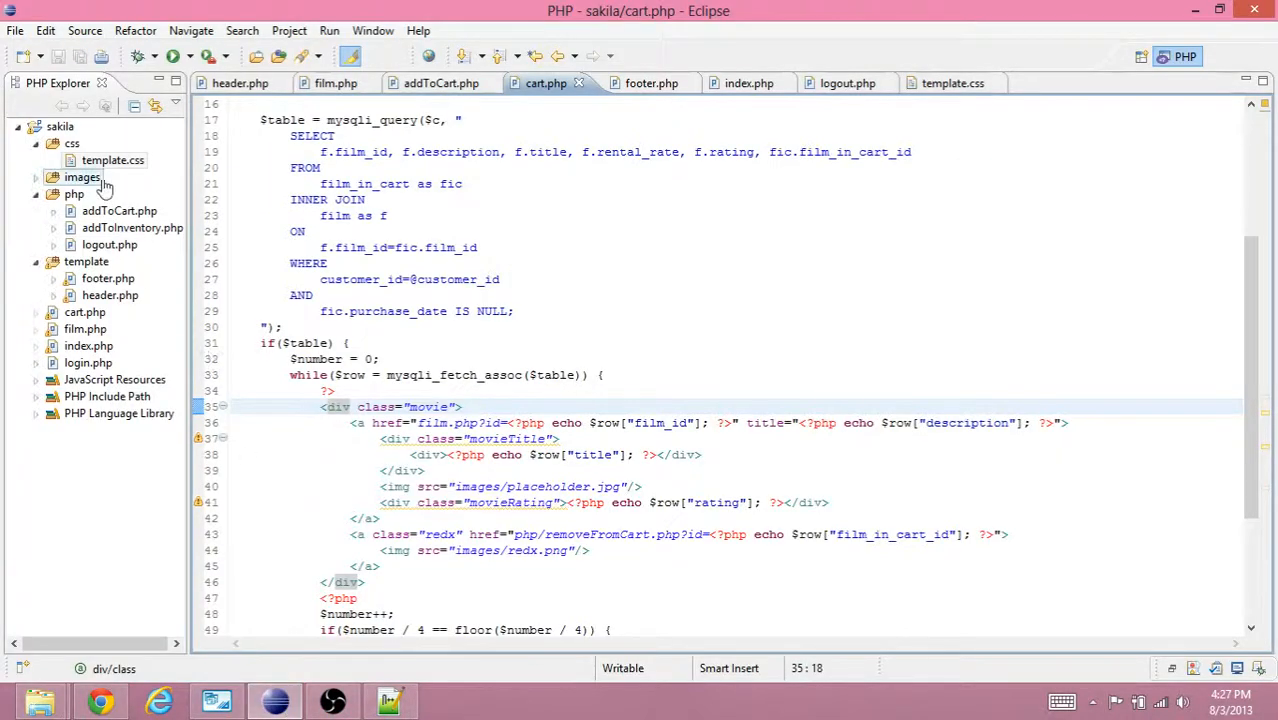
Create removeFromCart.php with $film and $customer = $_SESSION["customer"]; variables.
{"action": "right_click", "coordinate": [82, 177]}
{"action": "type", "text": "removeFromCart.php"}
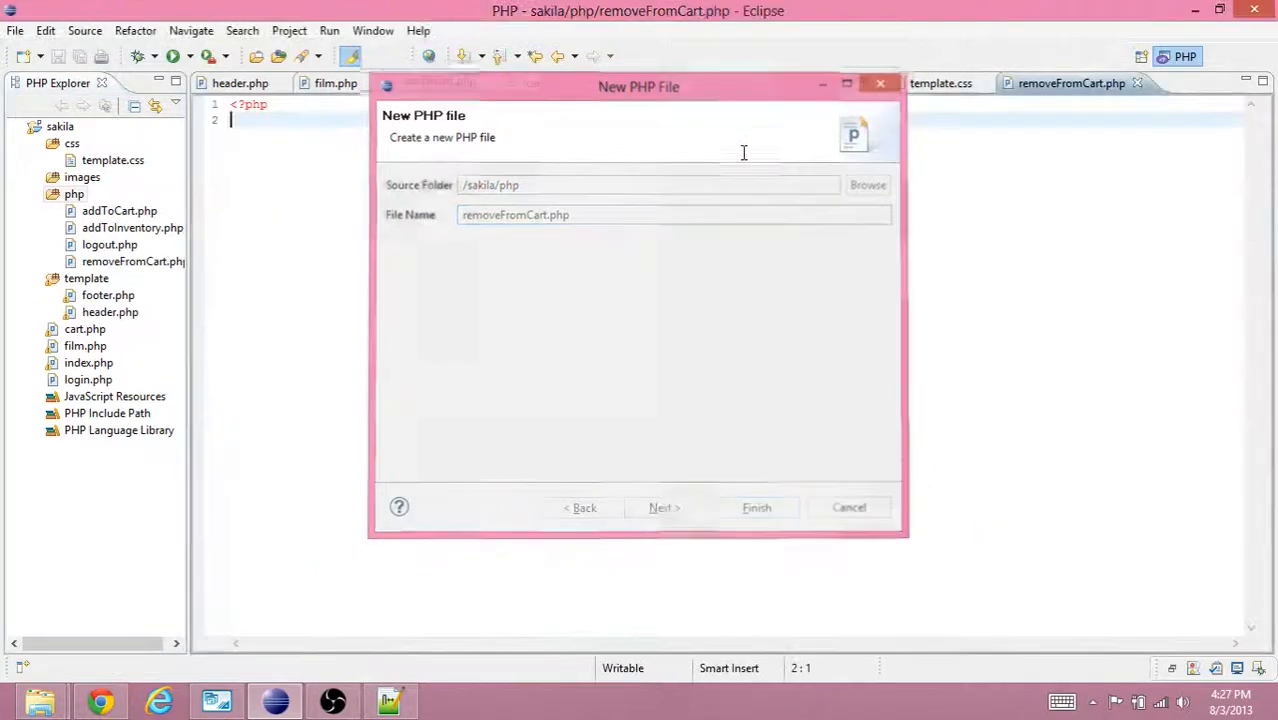
{"action": "left_click", "coordinate": [756, 507]}
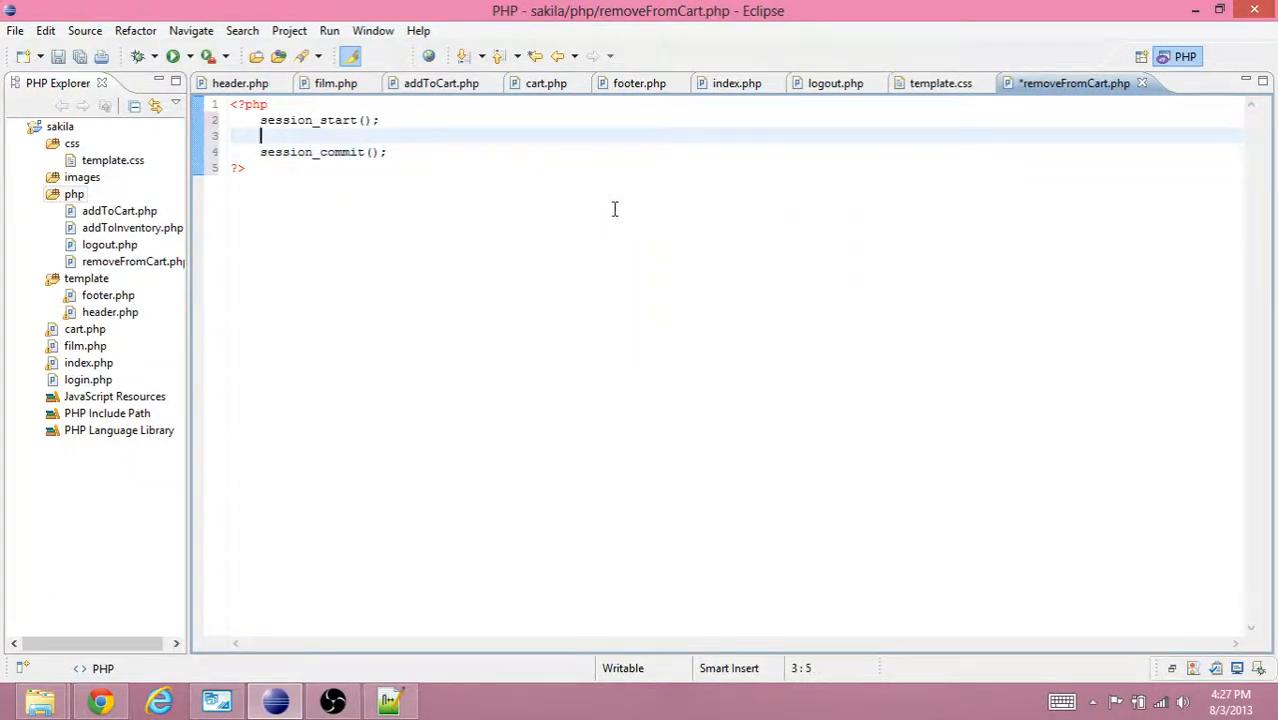
{"action": "type", "text": "$"}
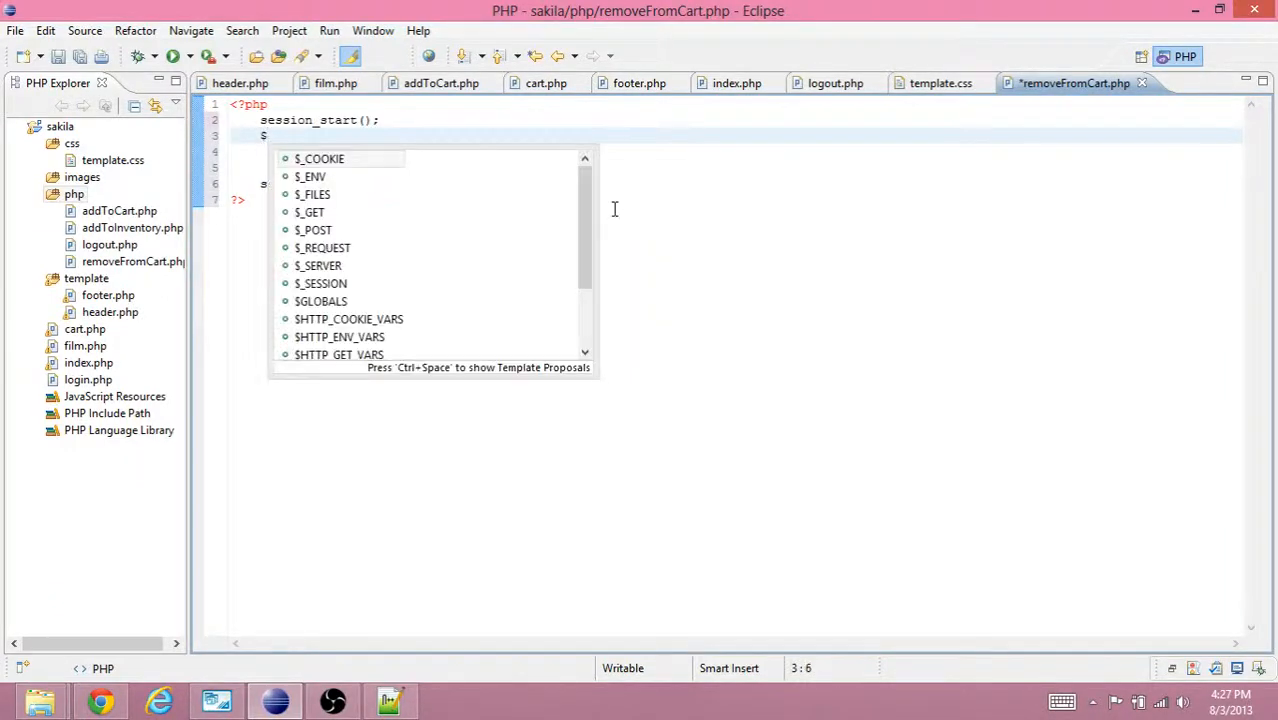
{"action": "type", "text": "film = $_GET[\"id\"];"}
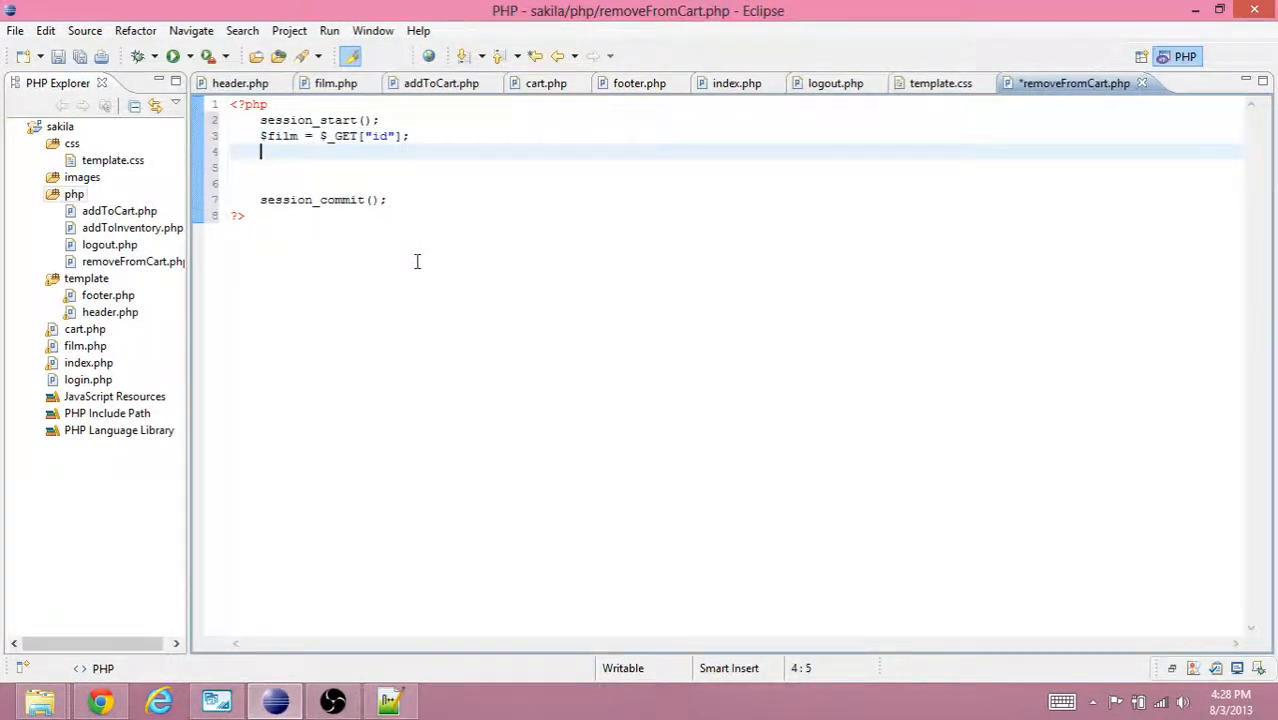
{"action": "type", "text": "$customer"}
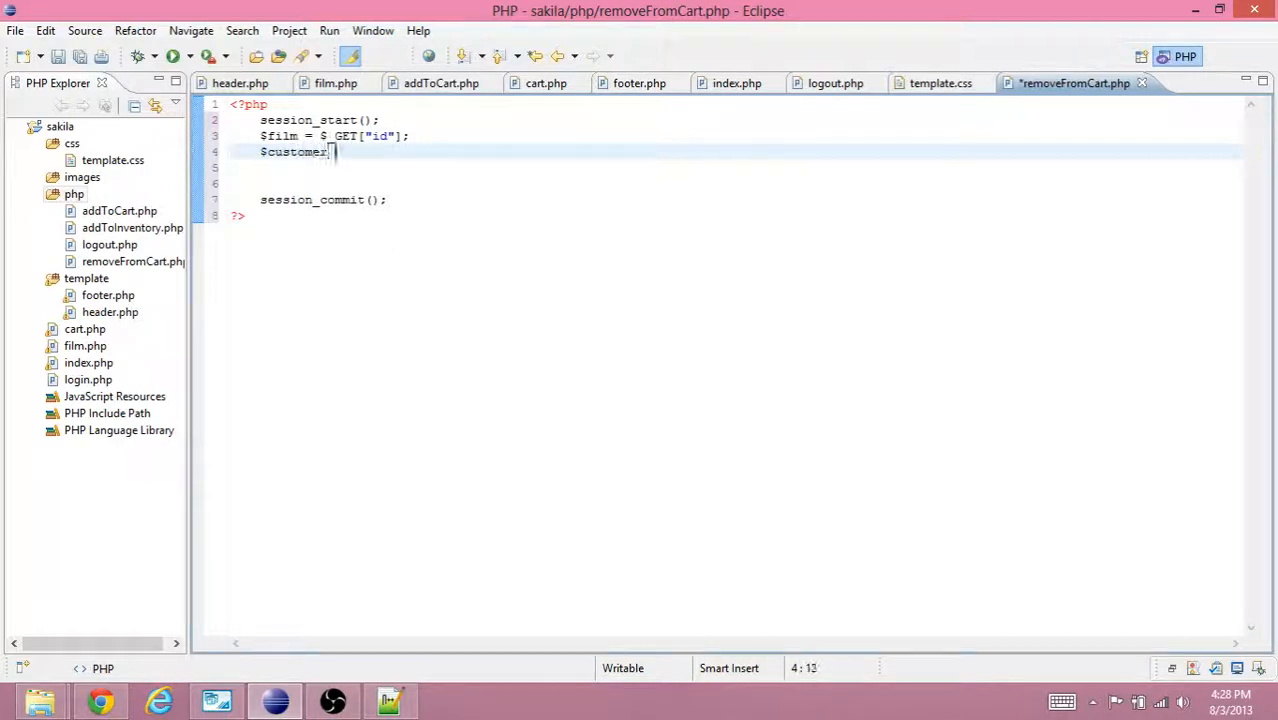
{"action": "type", "text": "= $_SESSION[\"co"}
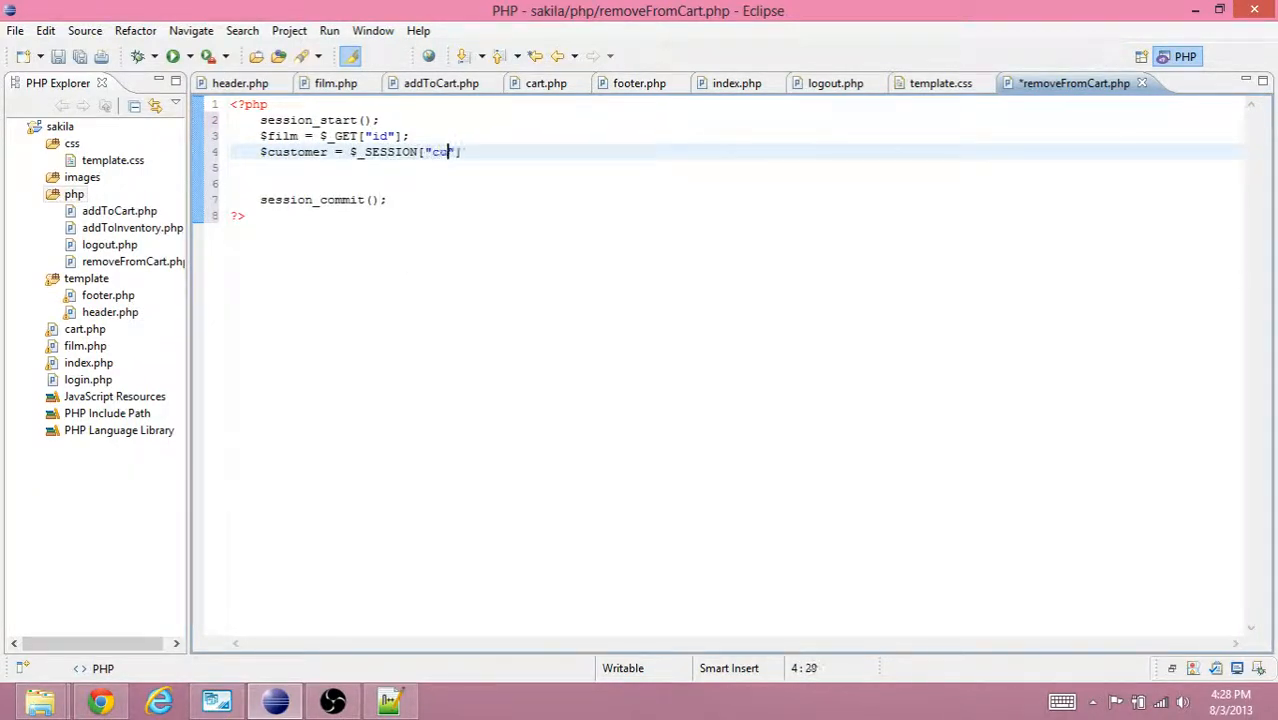
{"action": "type", "text": "stomer\"];"}
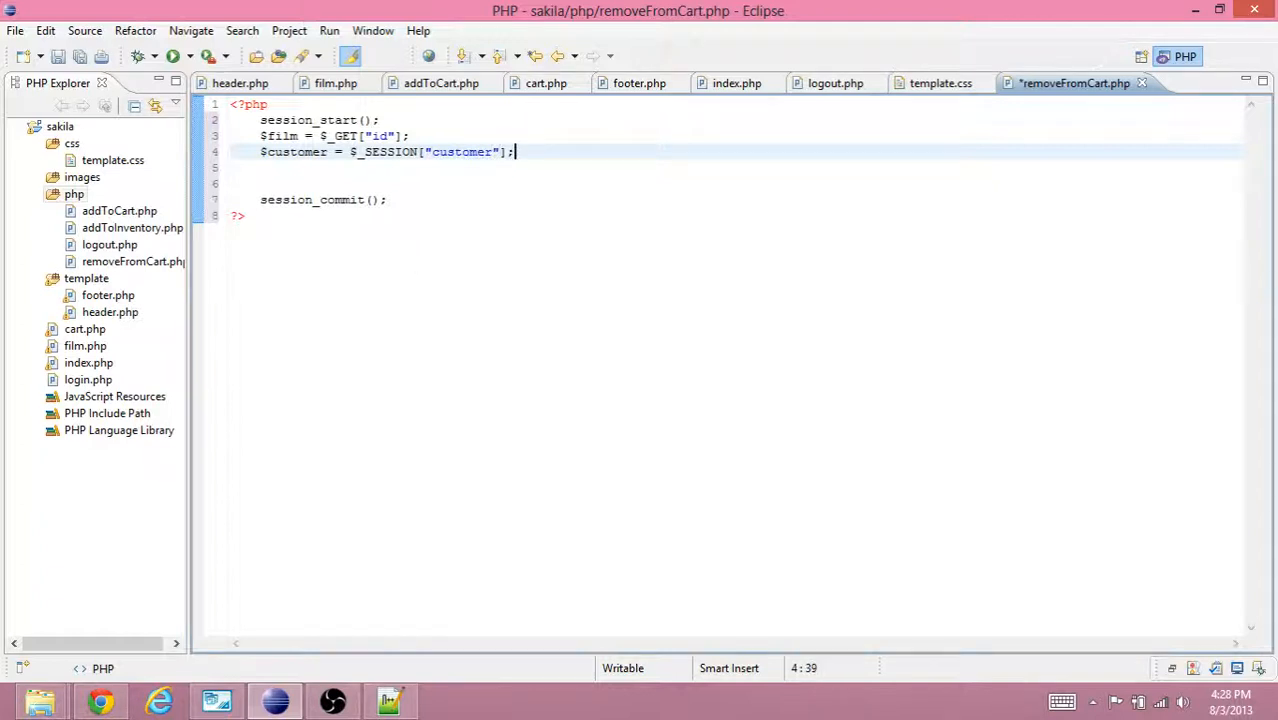
Wrap the id in intval() and add if($film > 0 && $customer).
{"action": "type", "text": "if($film"}
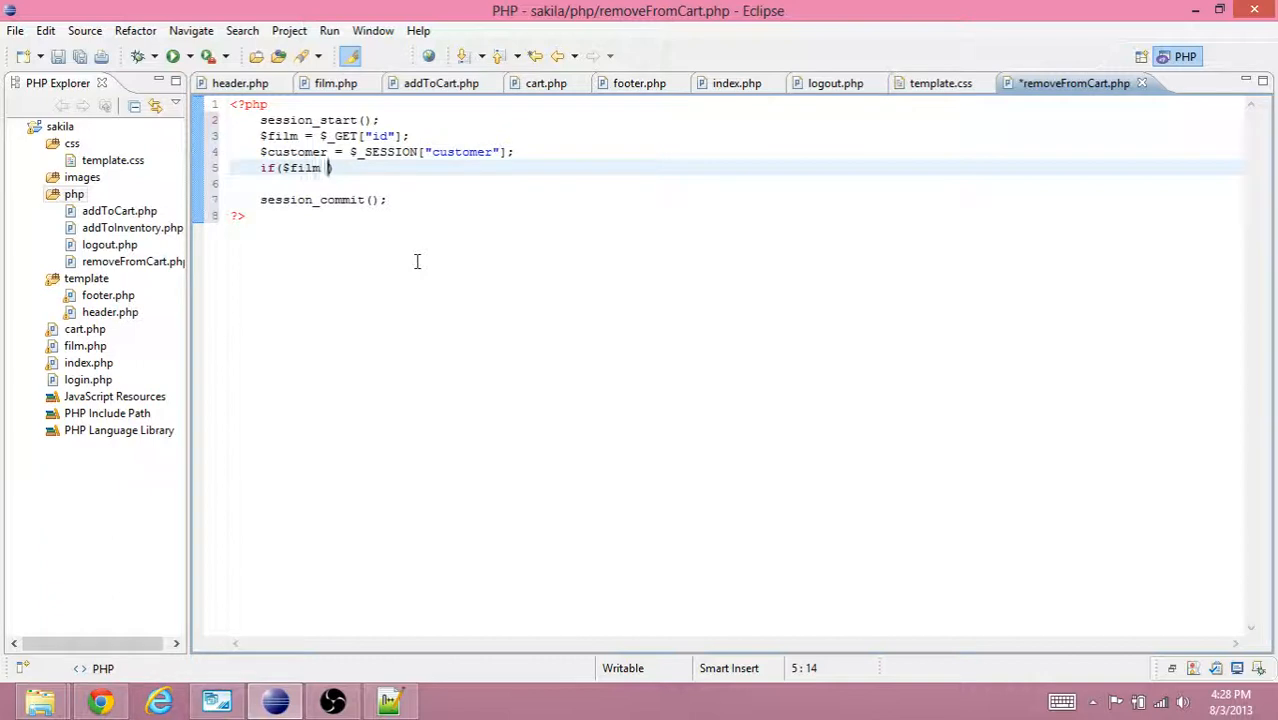
{"action": "left_click", "coordinate": [320, 135]}
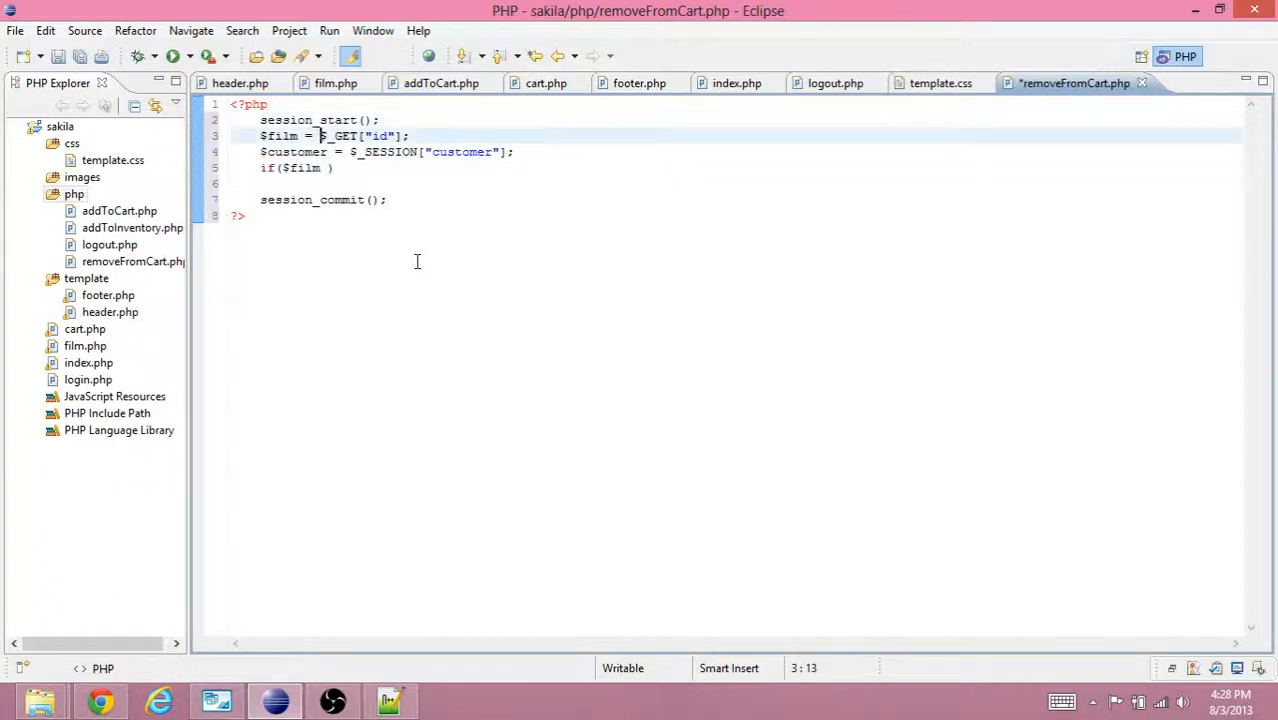
{"action": "type", "text": "intval("}
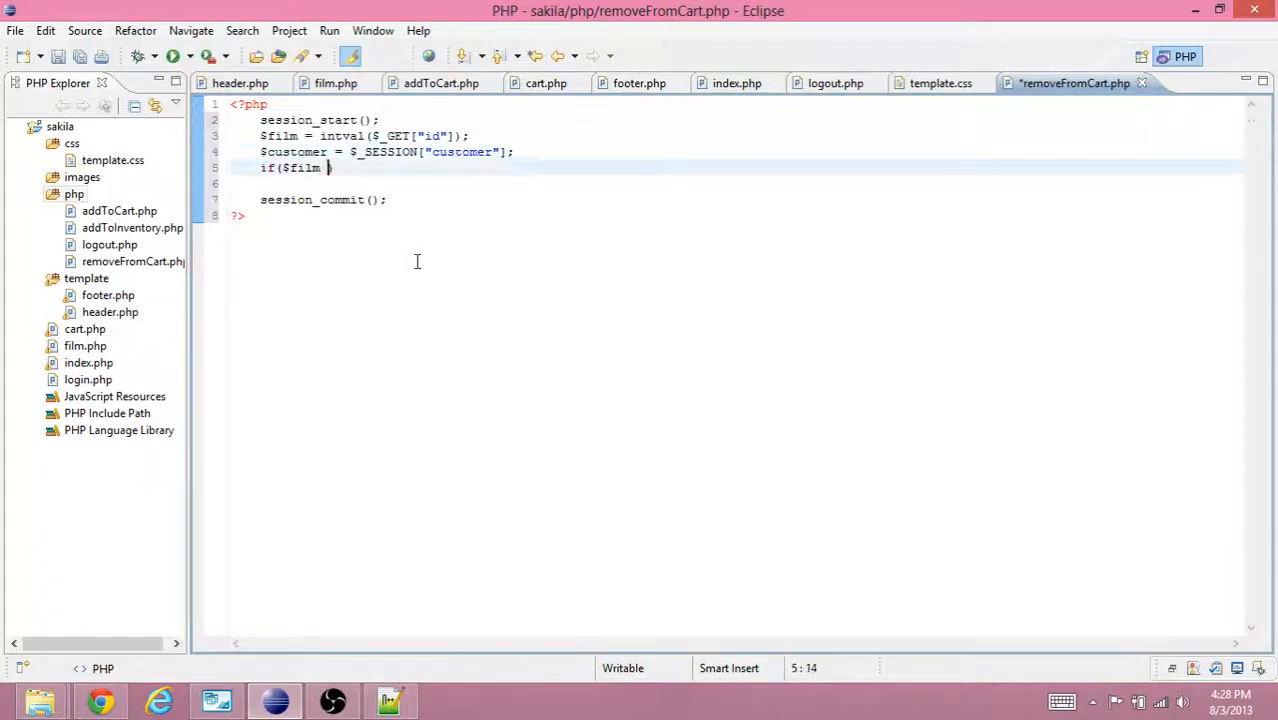
{"action": "type", "text": "> 0 &&"}
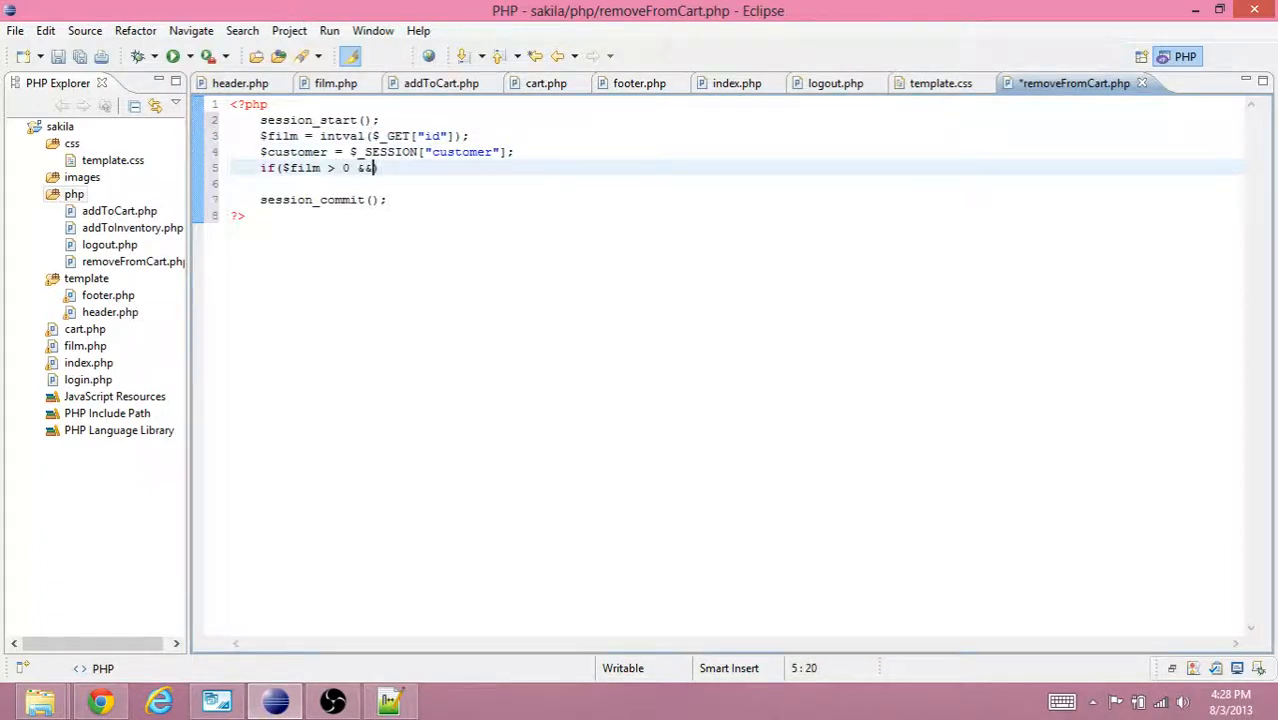
{"action": "type", "text": "$customer) {"}
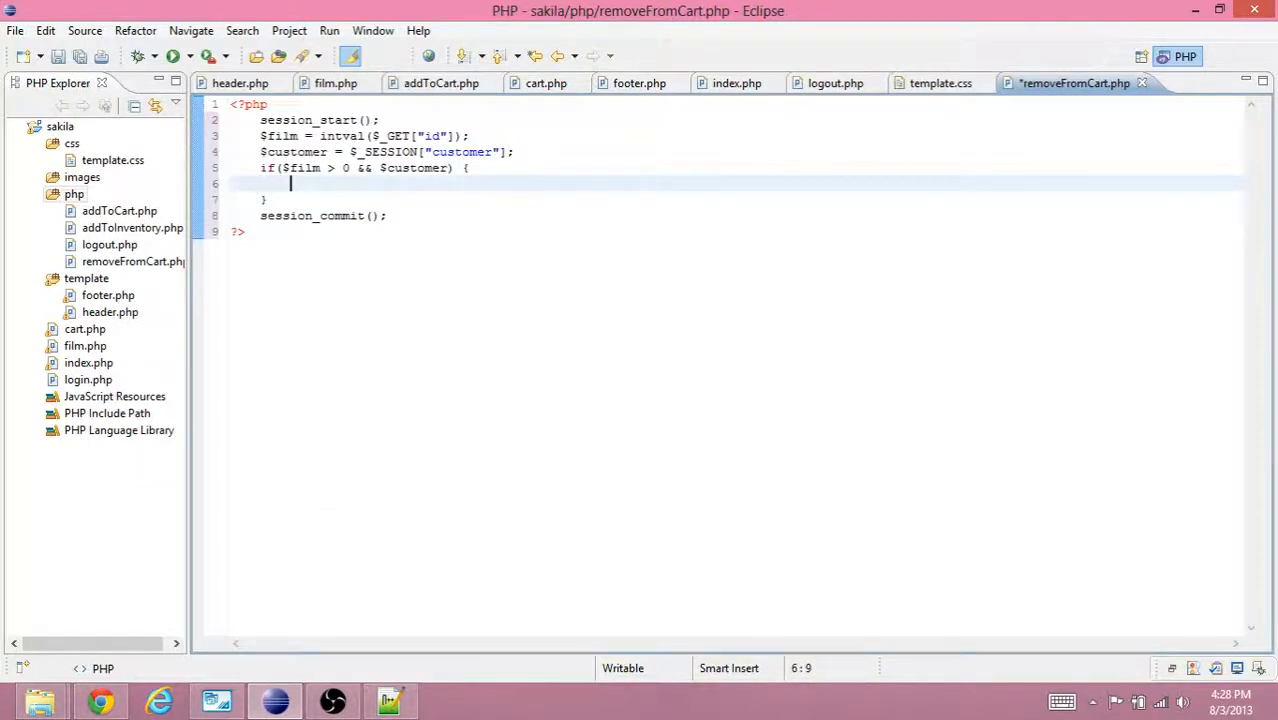
{"action": "left_click", "coordinate": [216, 700]}
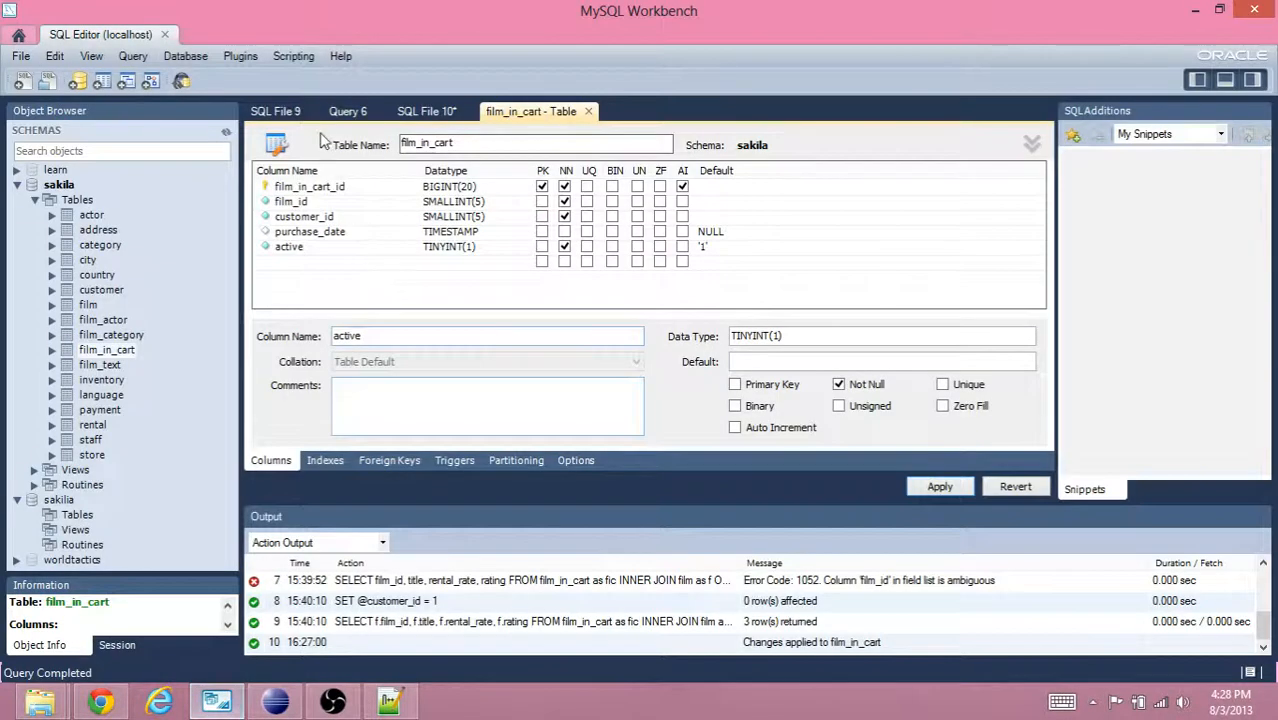
{"action": "left_click", "coordinate": [275, 111]}
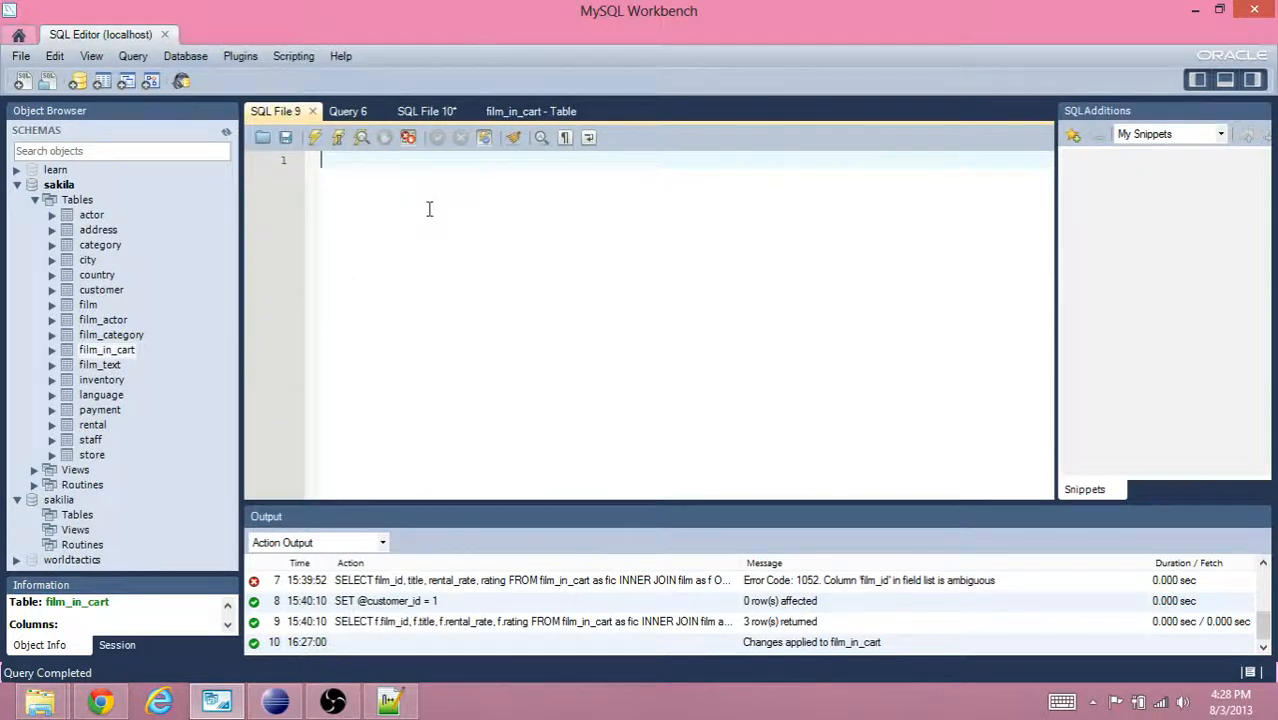
{"action": "type", "text": "SET @"}
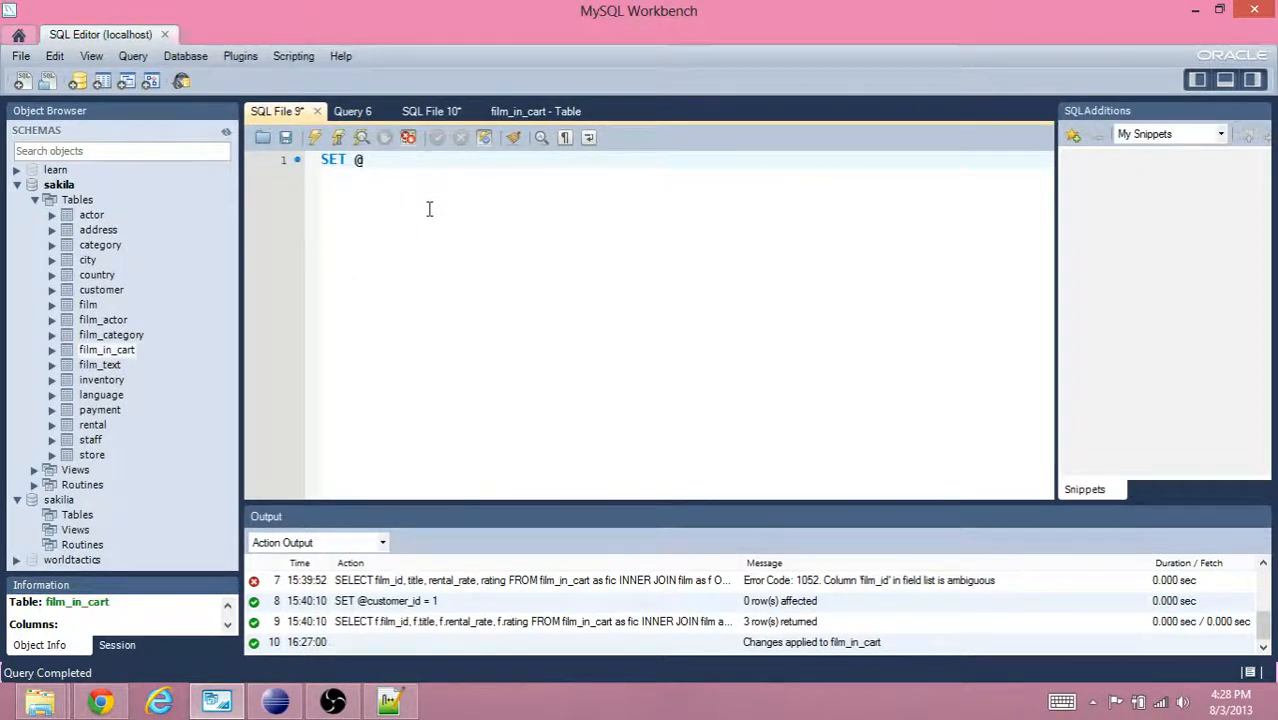
{"action": "type", "text": "fil"}
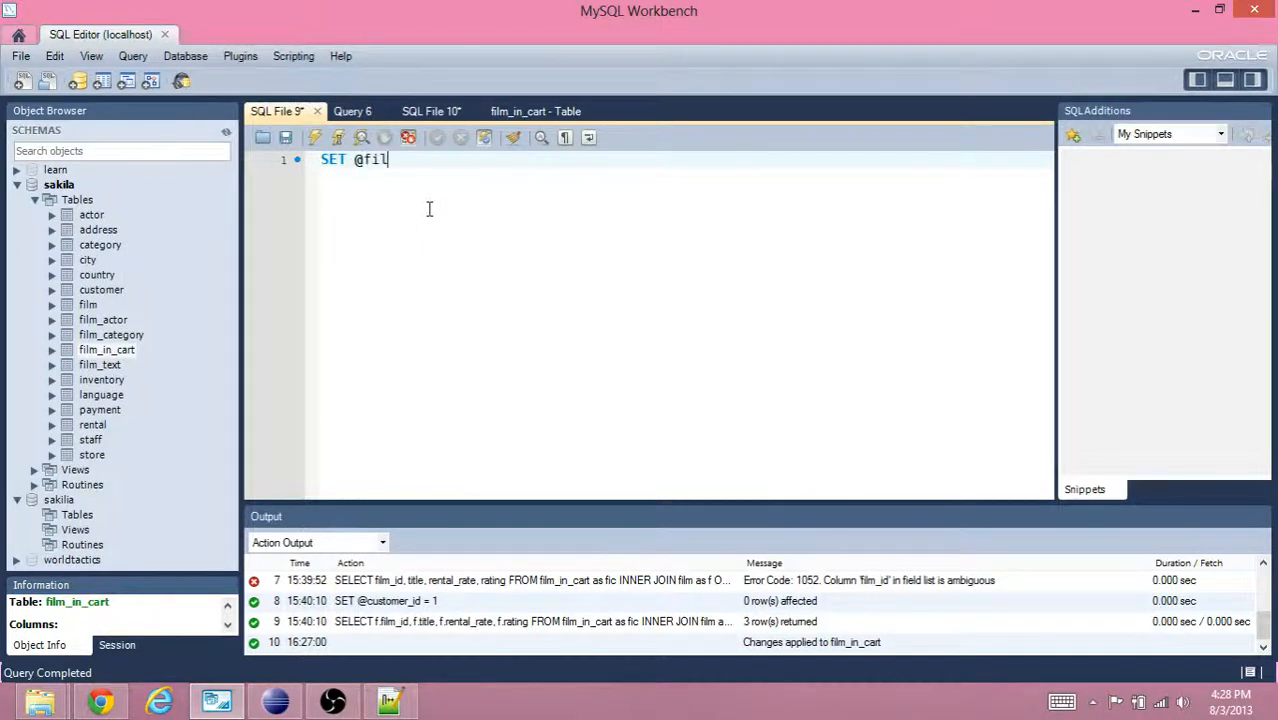
{"action": "type", "text": "m_in_"}
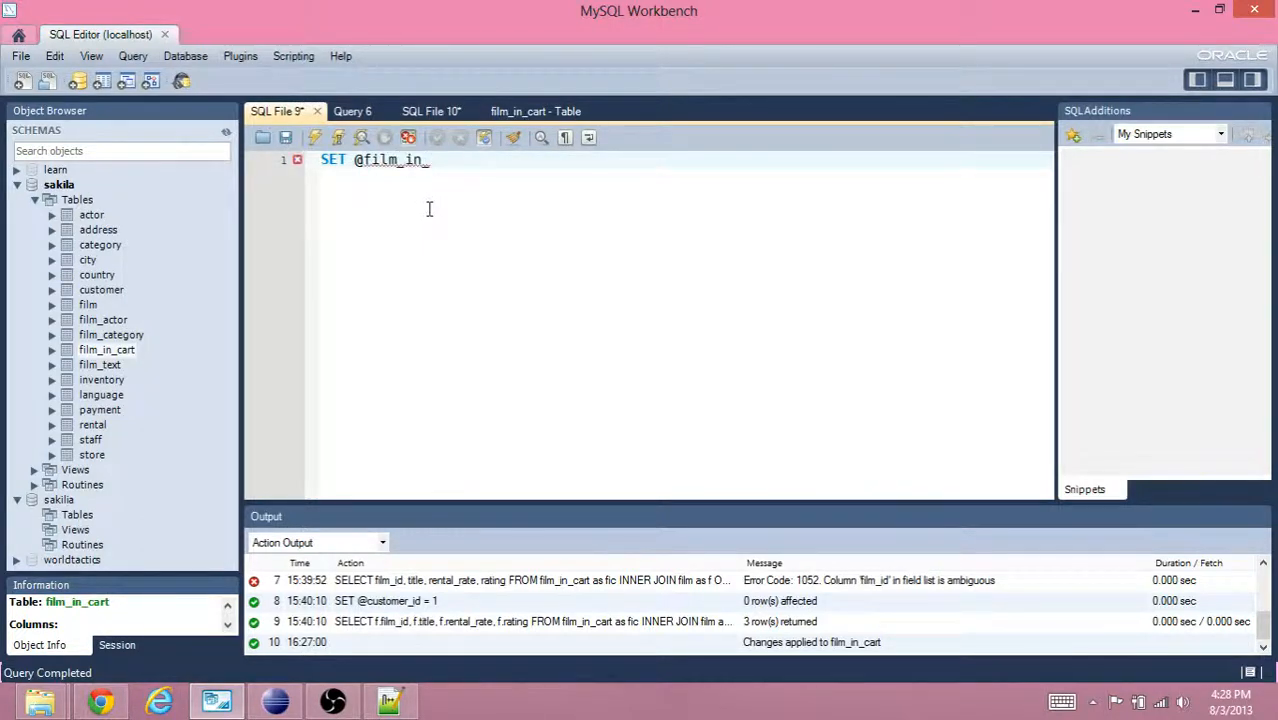
{"action": "type", "text": "cart"}
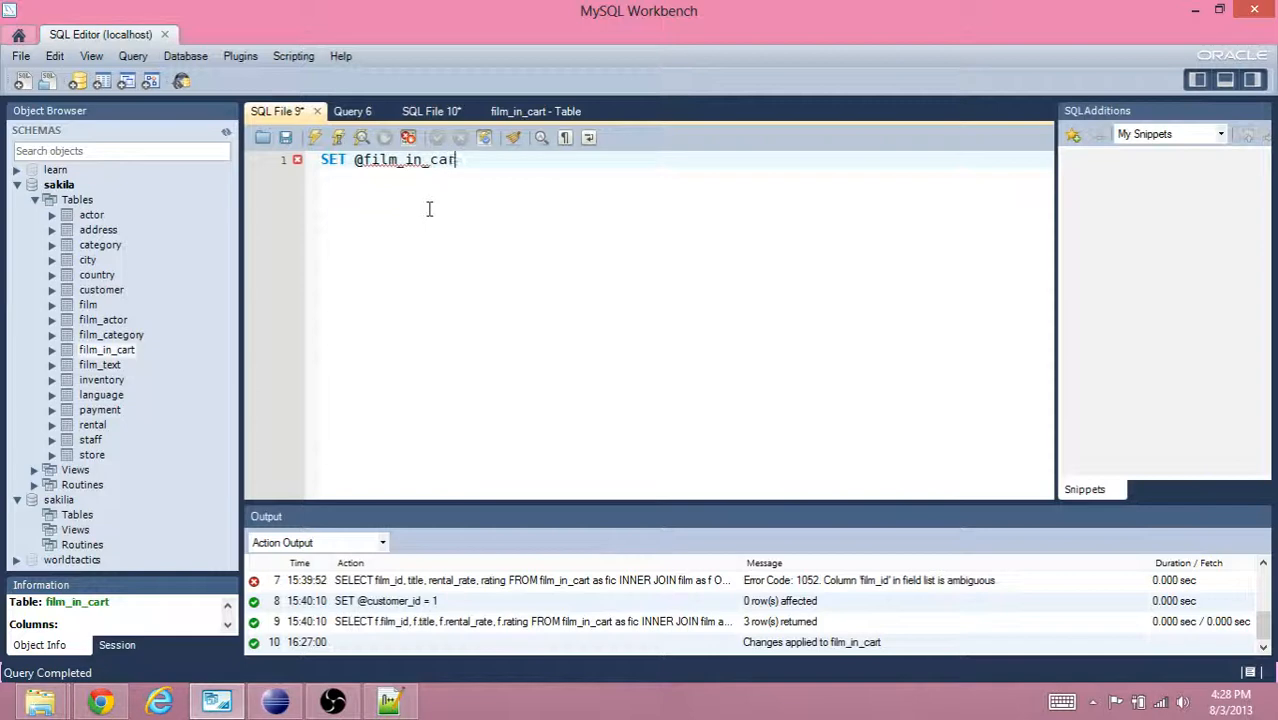
{"action": "type", "text": "t_id = 1"}
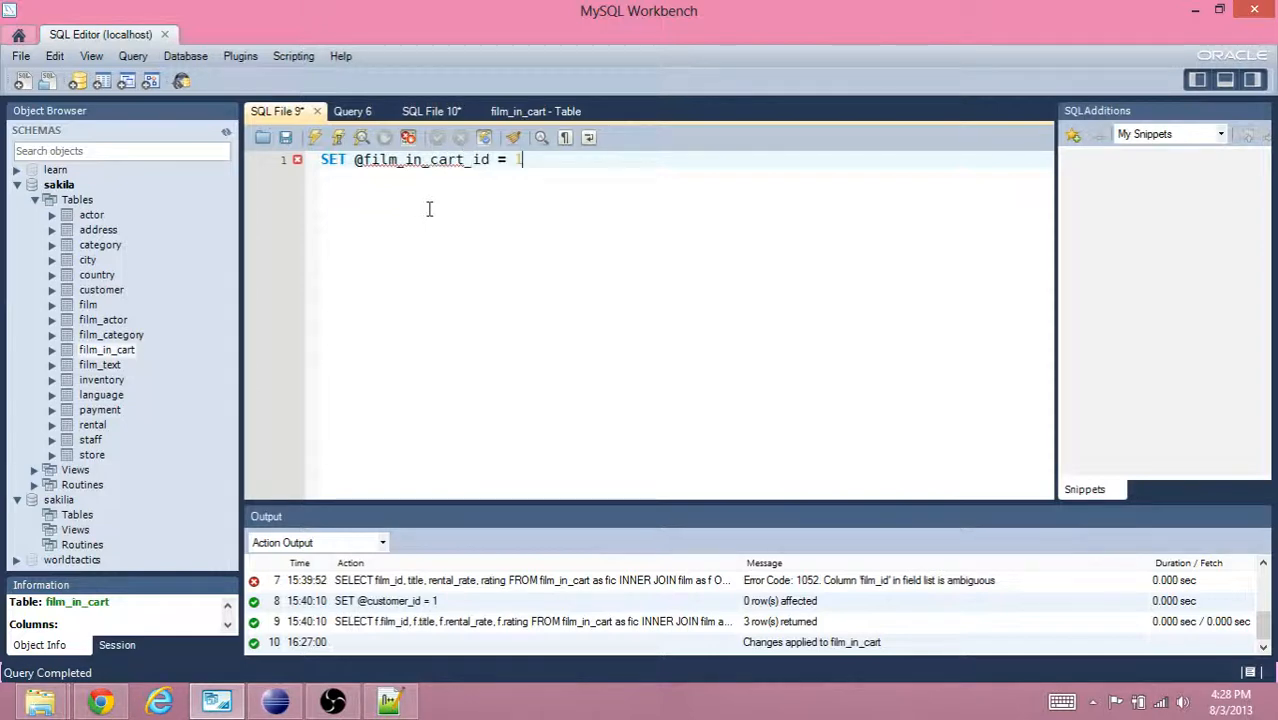
{"action": "type", "text": ", @"}
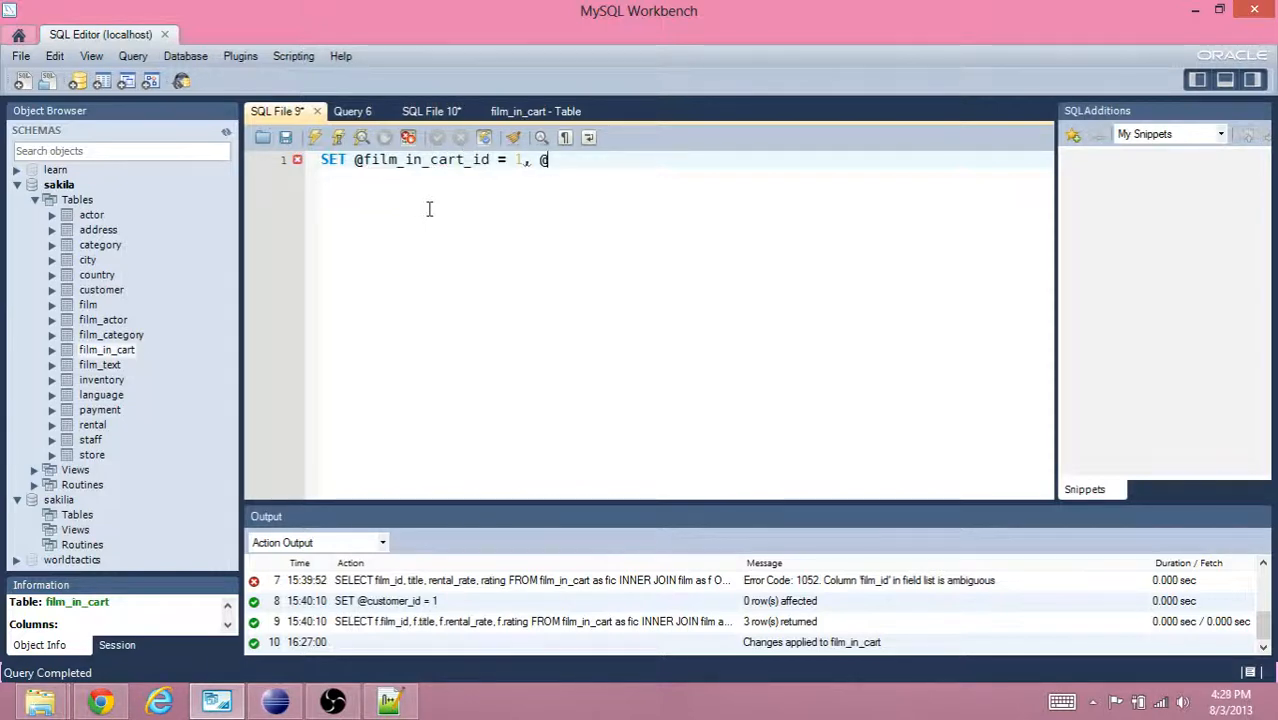
{"action": "type", "text": "customer_"}
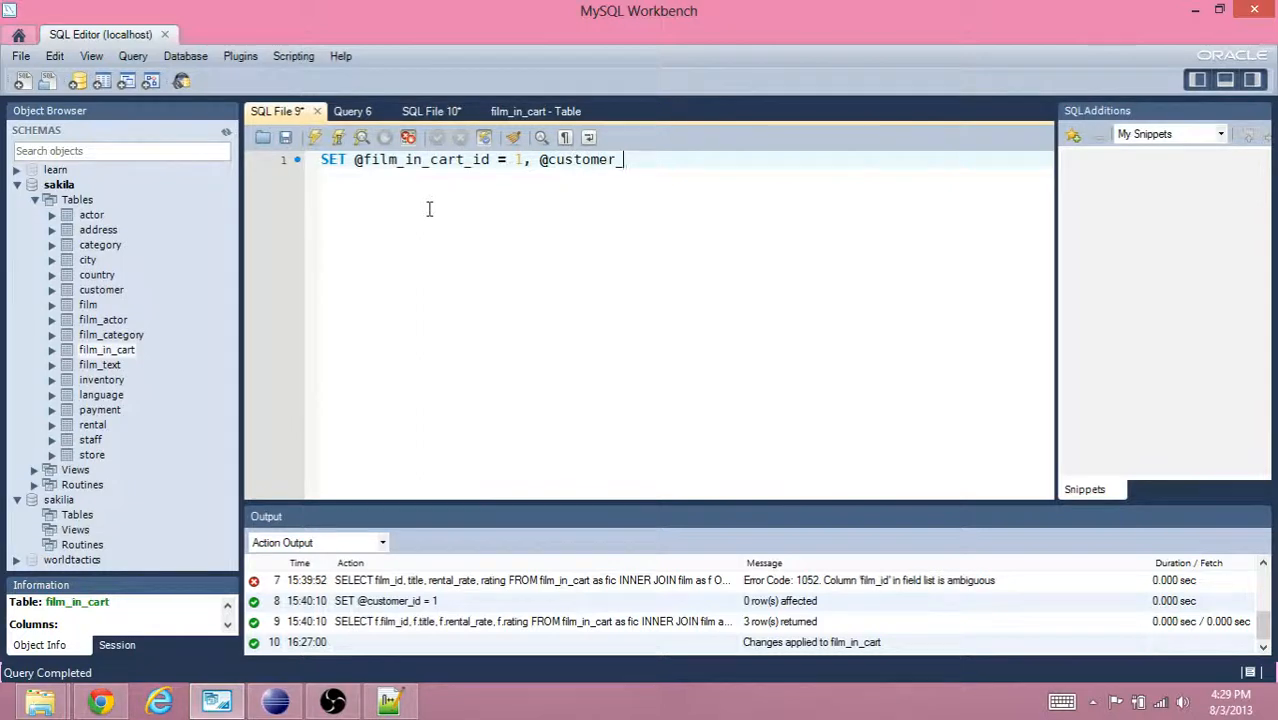
{"action": "type", "text": "id;"}
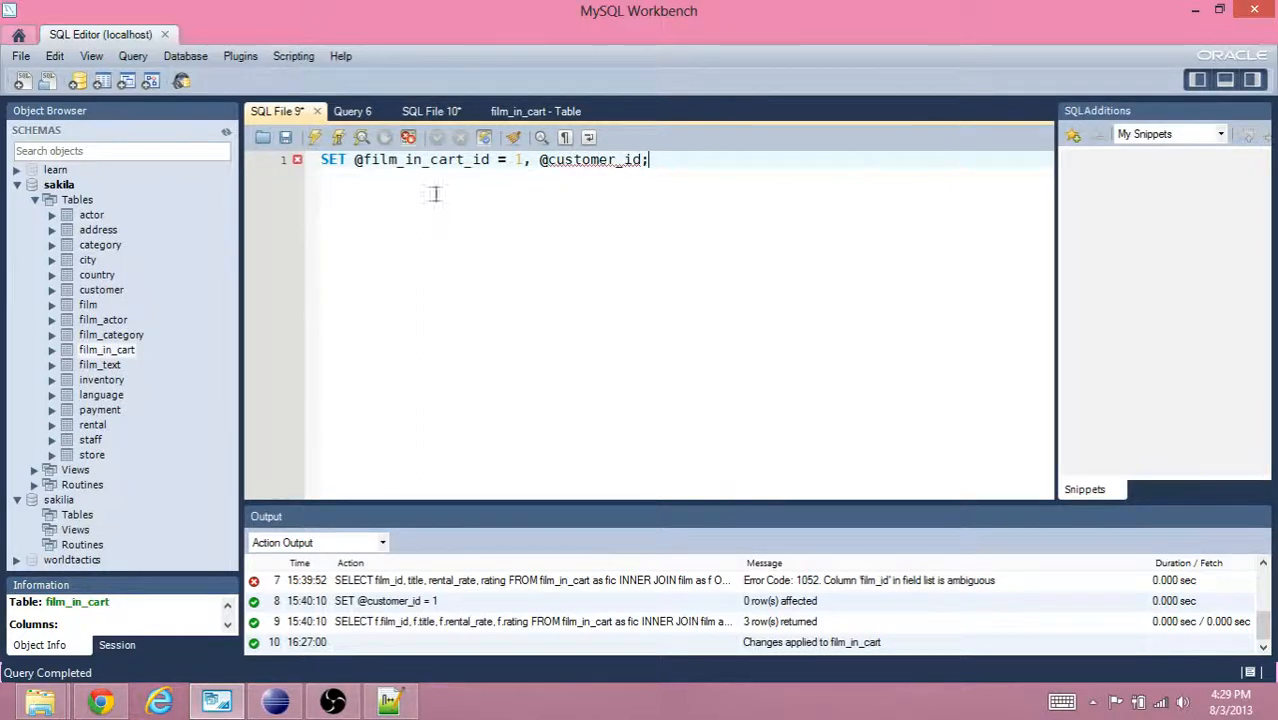
{"action": "double_click", "coordinate": [422, 159]}
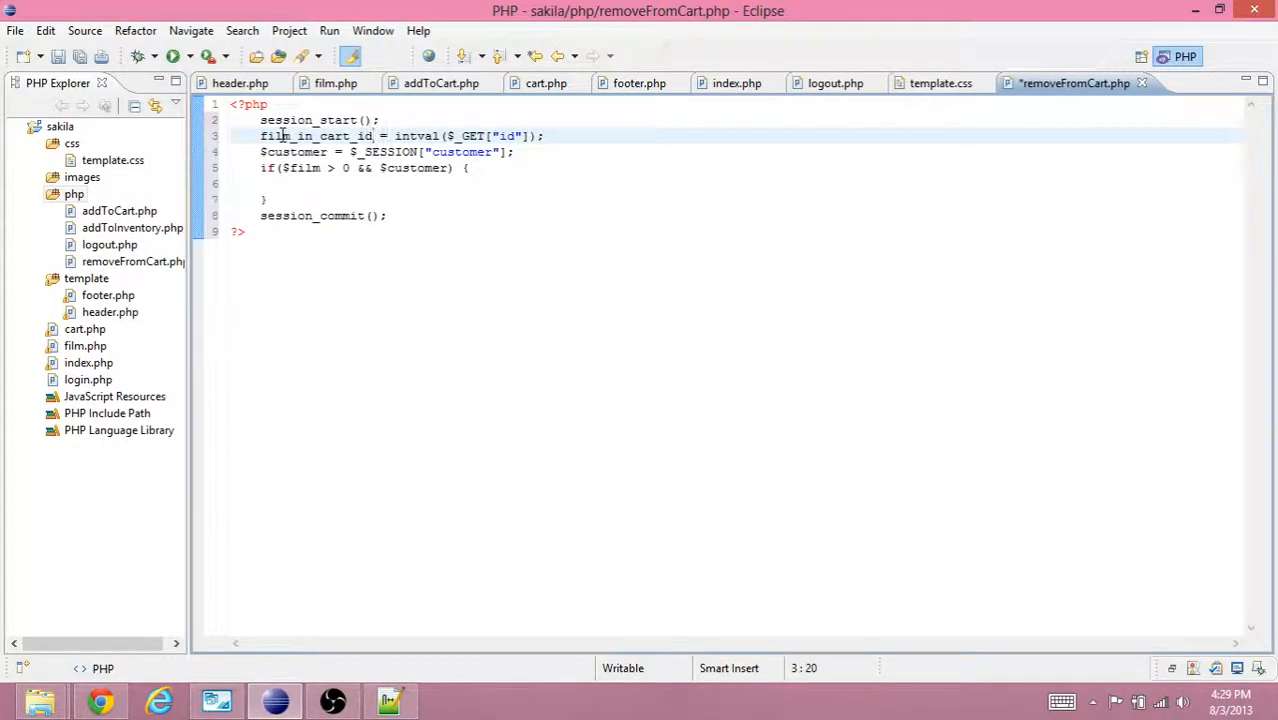
Rename $film to $film_in_cart_id in removeFromCart.php and save it.
{"action": "type", "text": "$"}
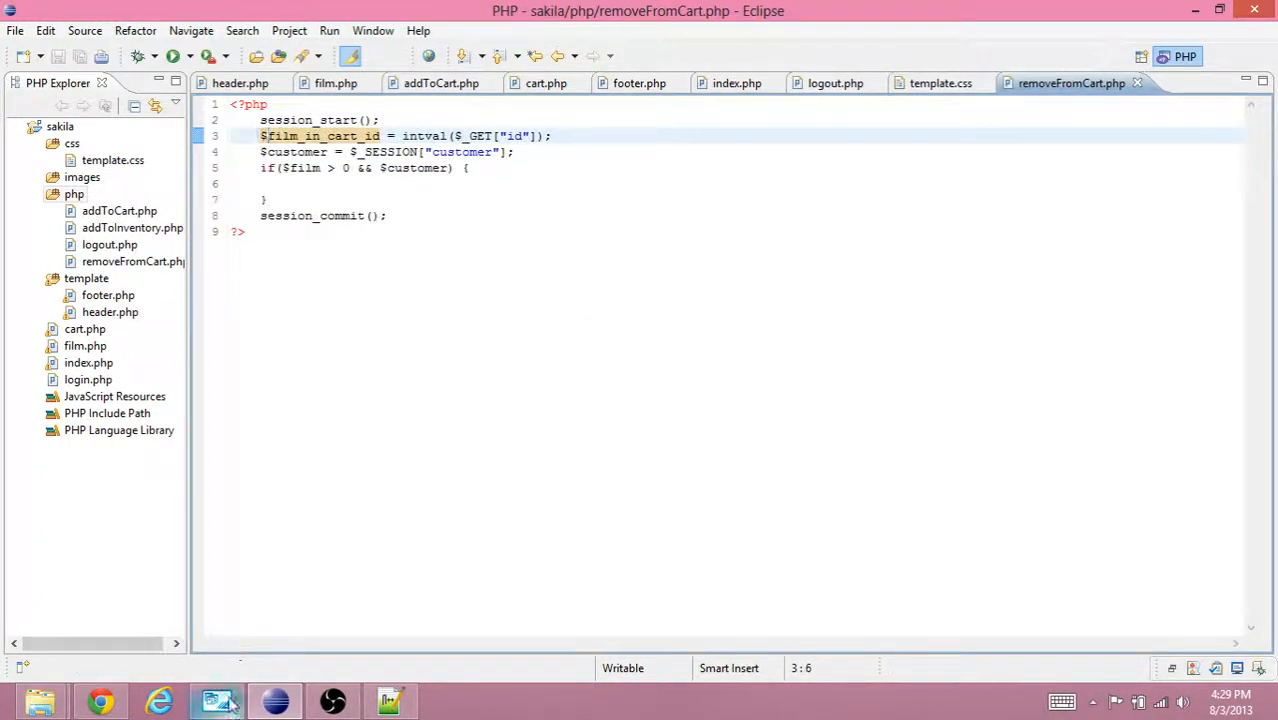
{"action": "left_click", "coordinate": [276, 700]}
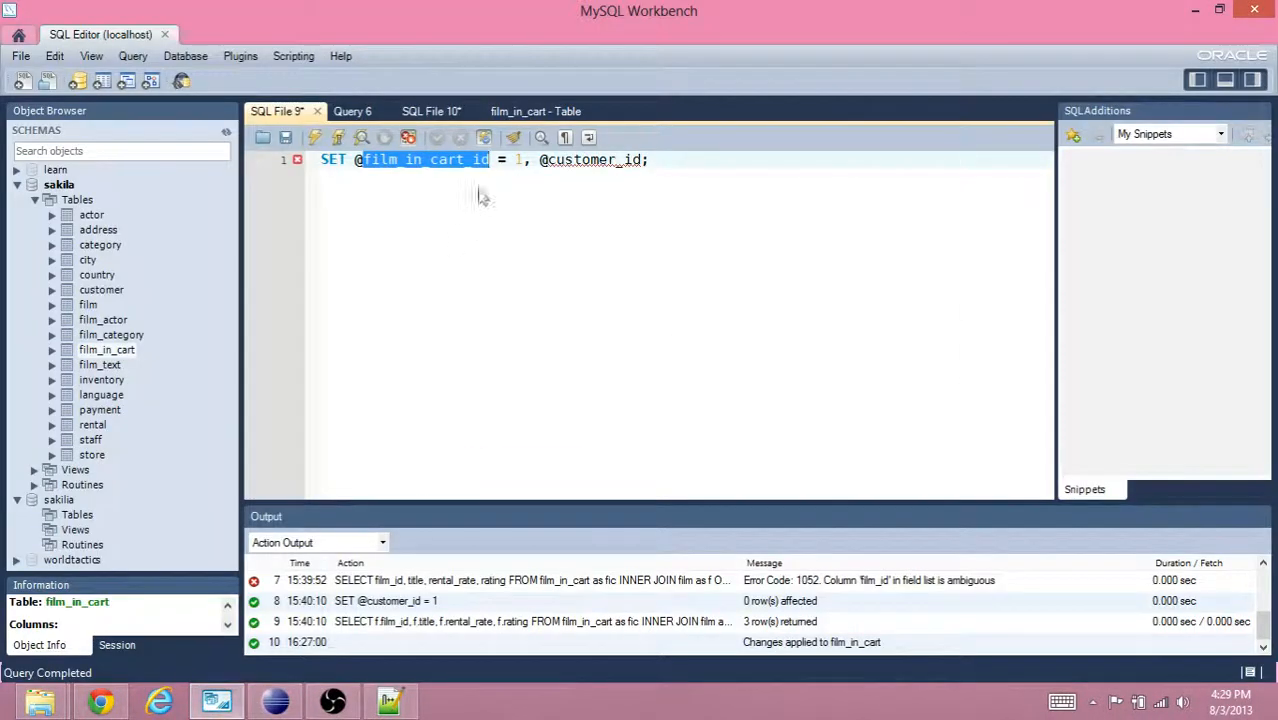
Select rows from film_in_cart in Workbench: seven cart entries, all with active = 1.
{"action": "left_click", "coordinate": [535, 111]}
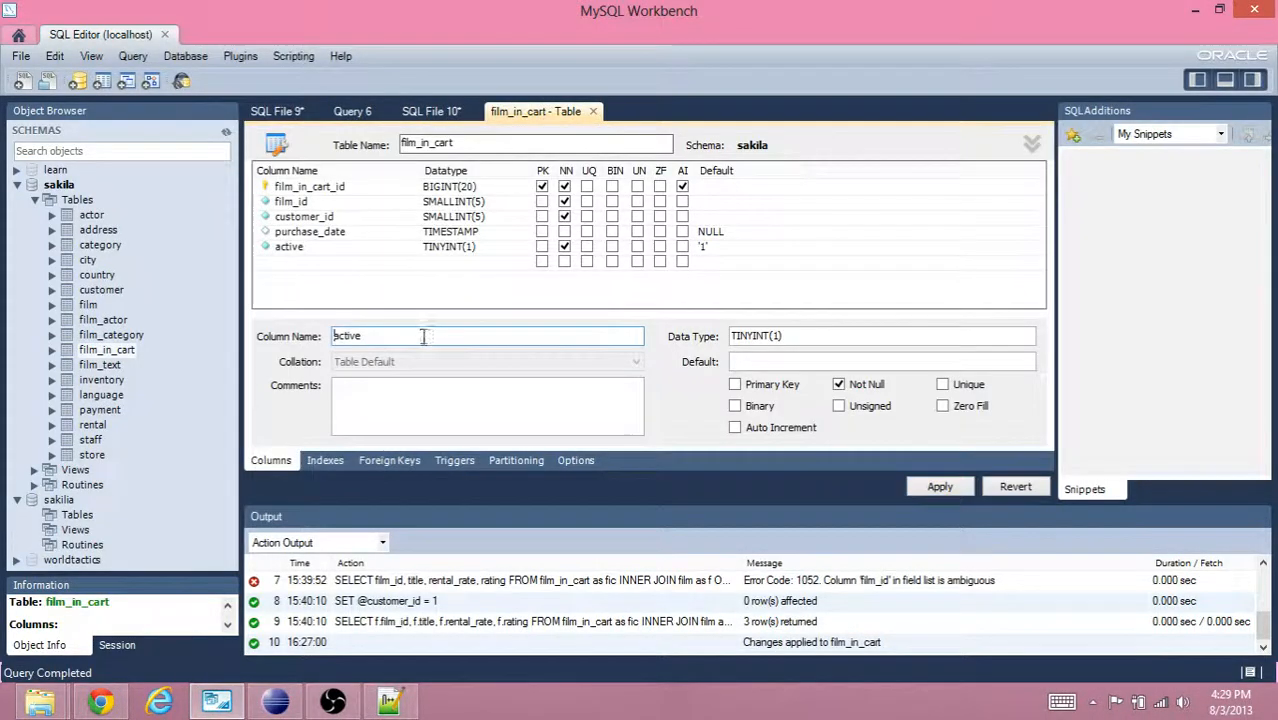
{"action": "right_click", "coordinate": [107, 349]}
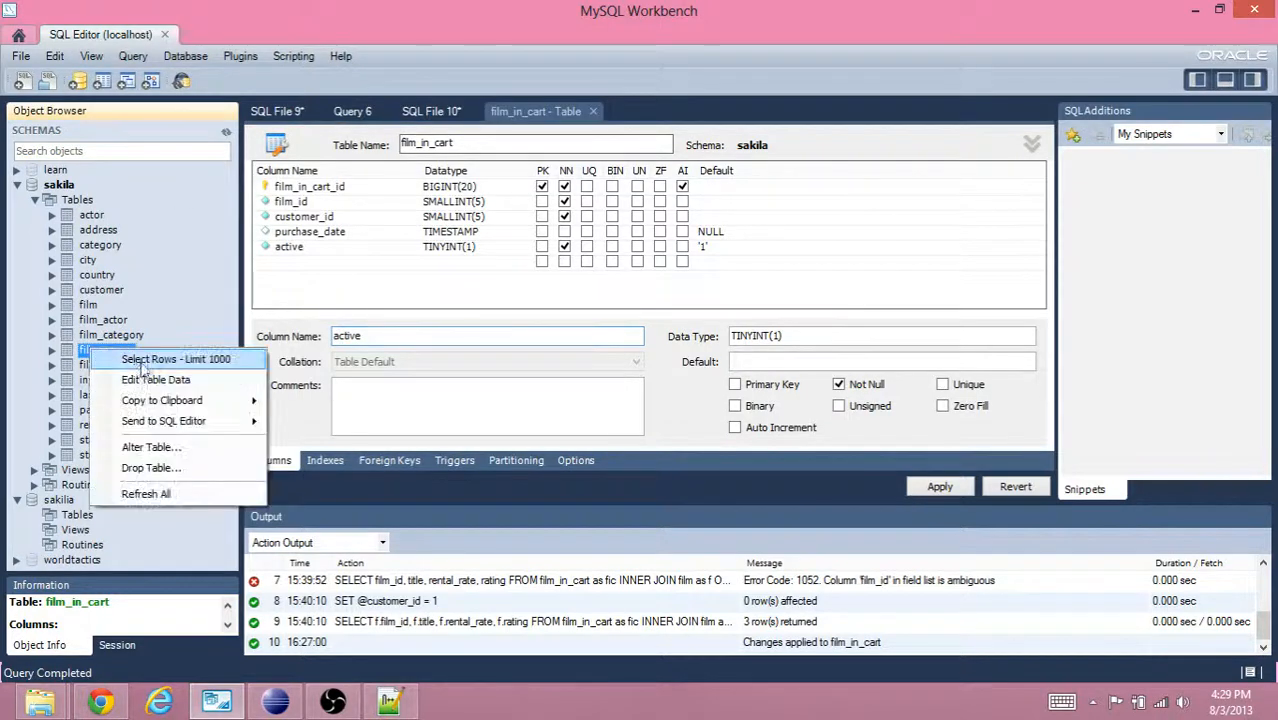
{"action": "left_click", "coordinate": [175, 359]}
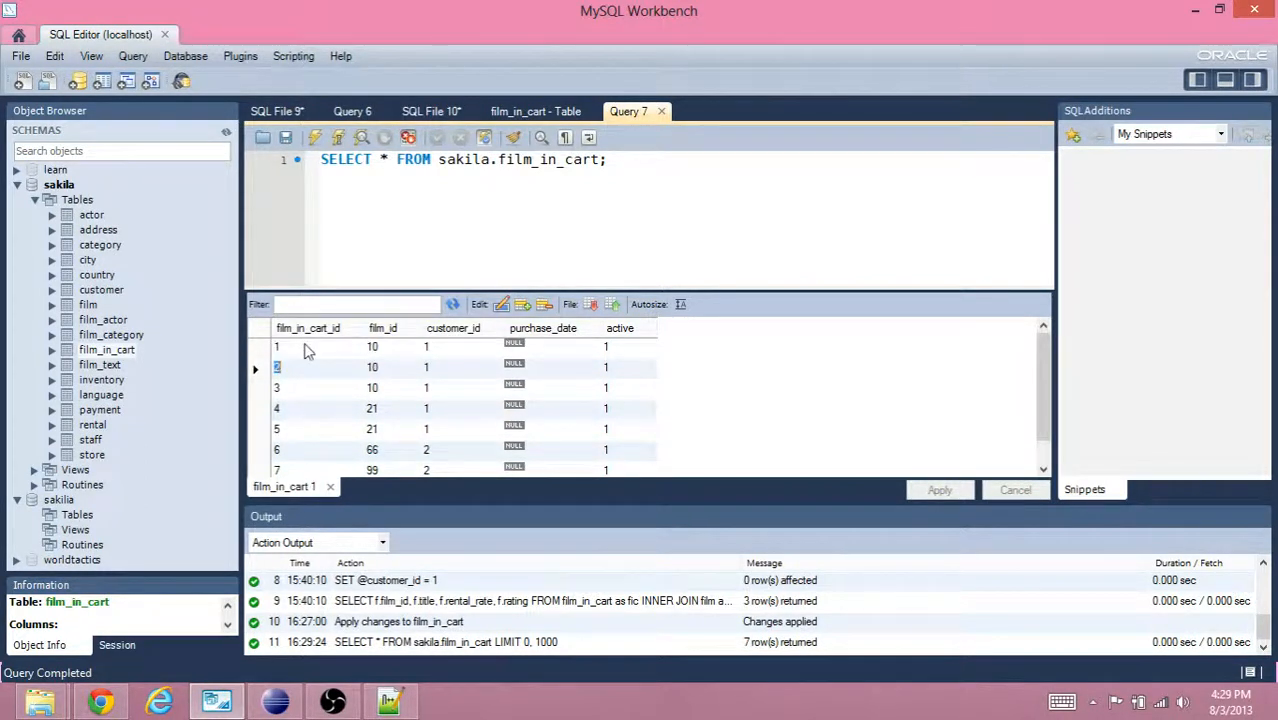
{"action": "scroll", "scroll_direction": "down", "scroll_amount": 3}
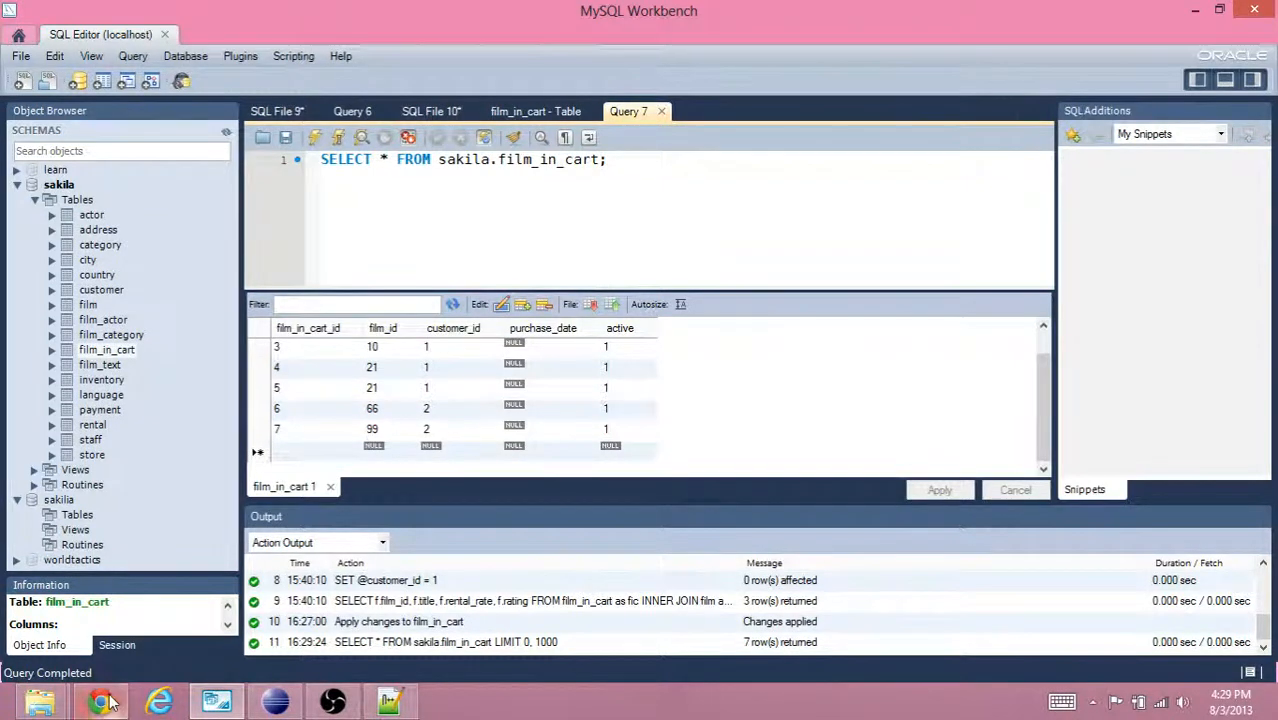
{"action": "left_click", "coordinate": [100, 700]}
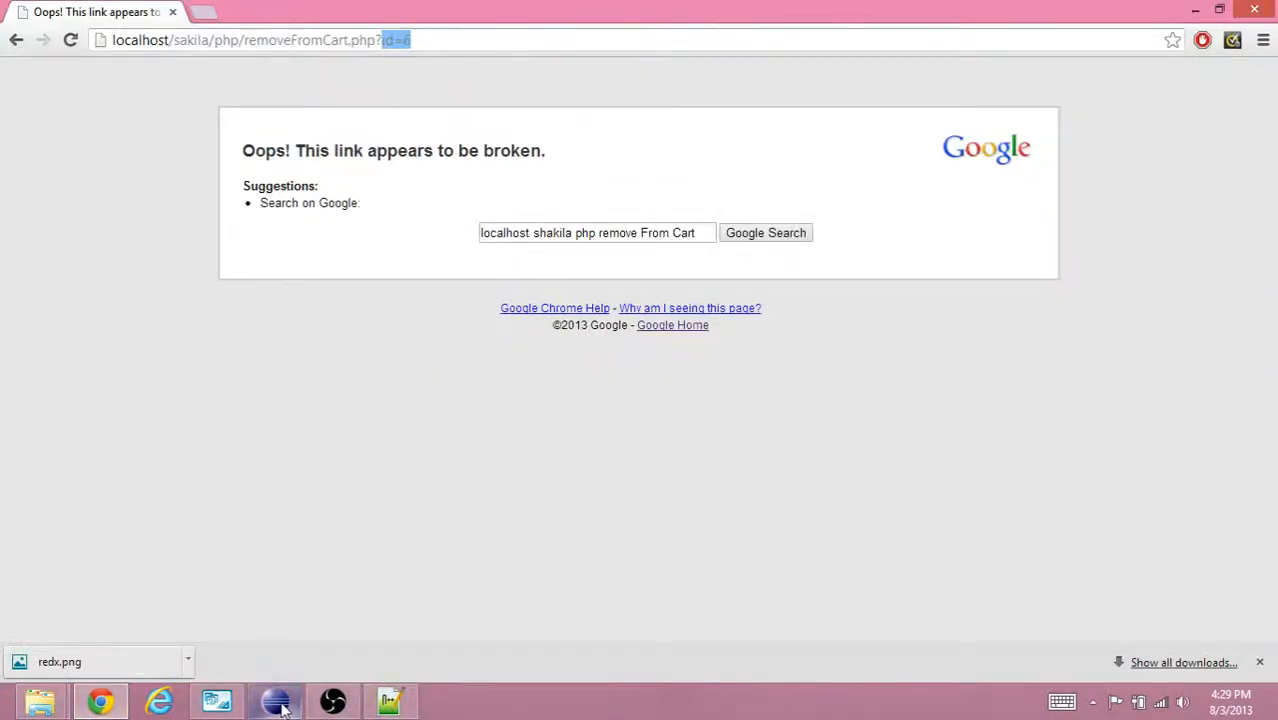
{"action": "left_click", "coordinate": [275, 700]}
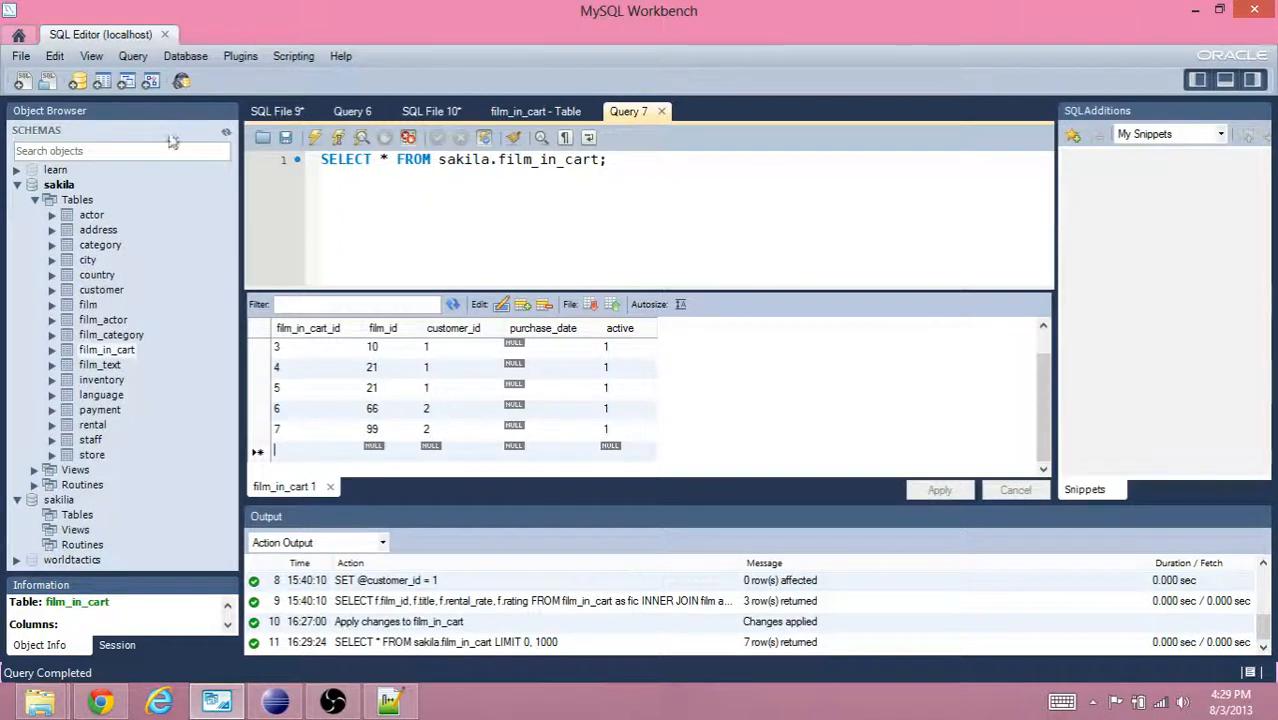
Start the SQL File 9 script's query with UPDATE film_in_cart SET active = 0.
{"action": "left_click", "coordinate": [277, 111]}
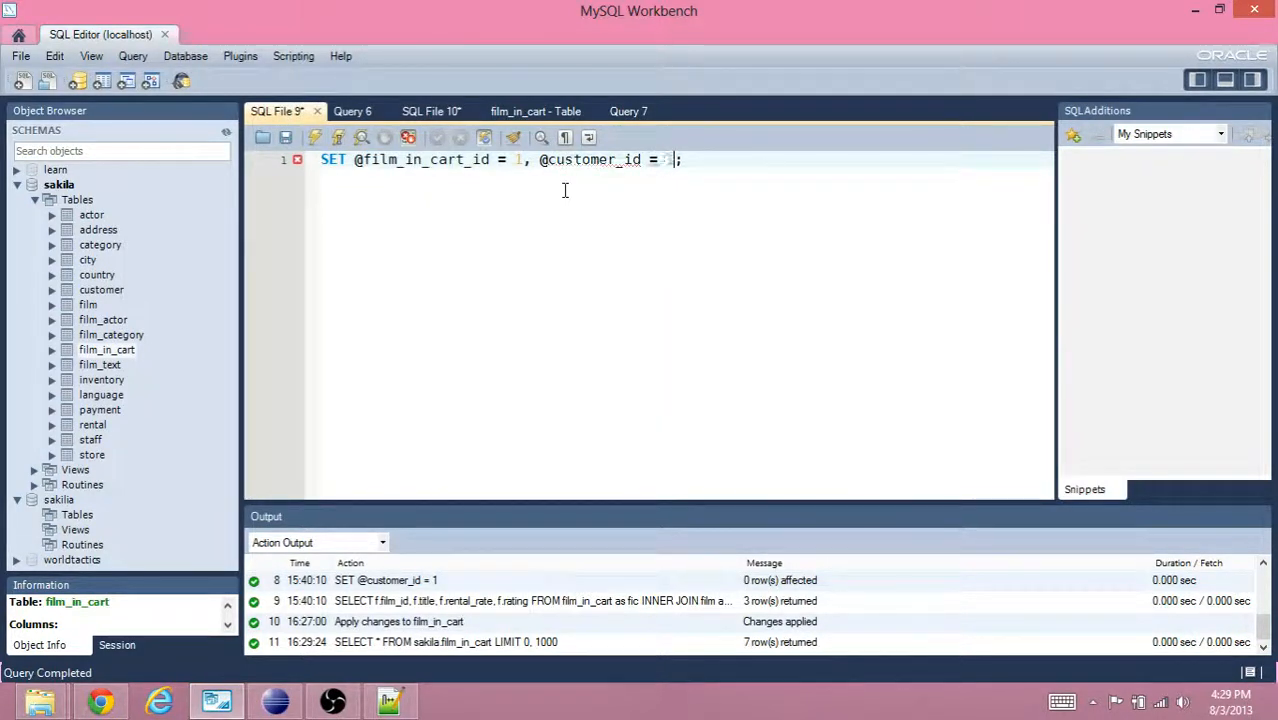
{"action": "type", "text": "UPDATE"}
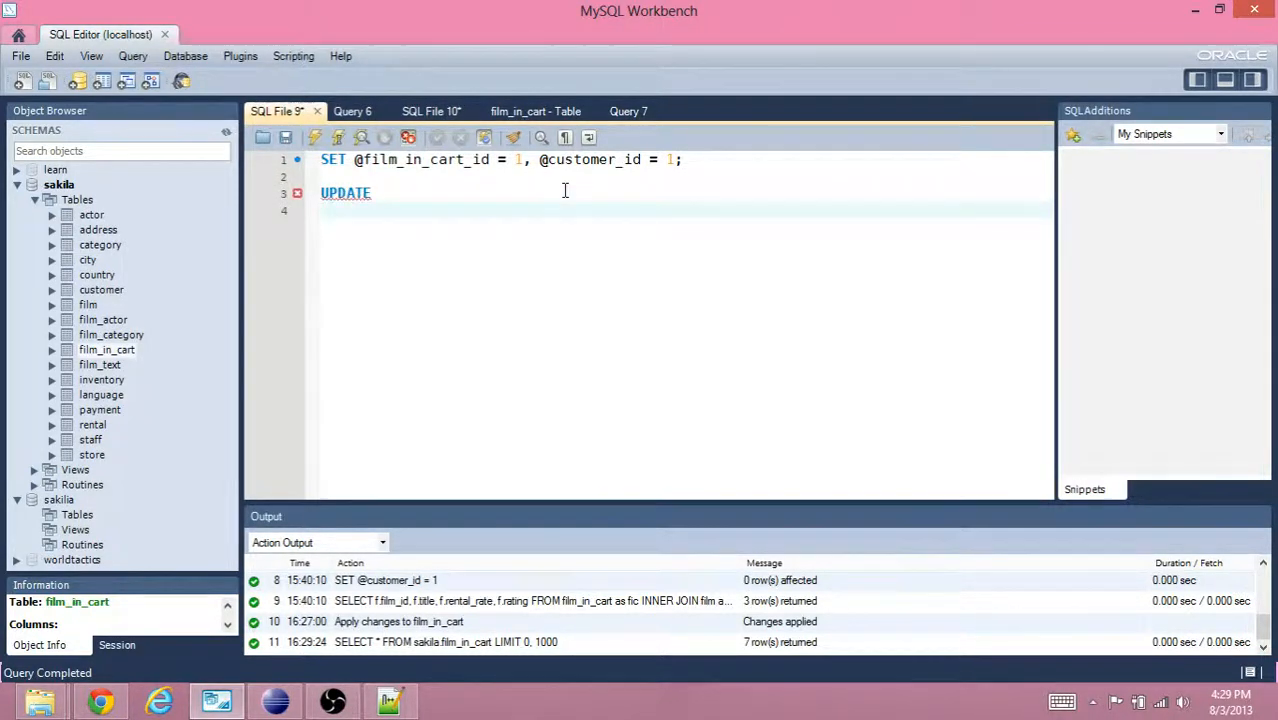
{"action": "type", "text": "film_"}
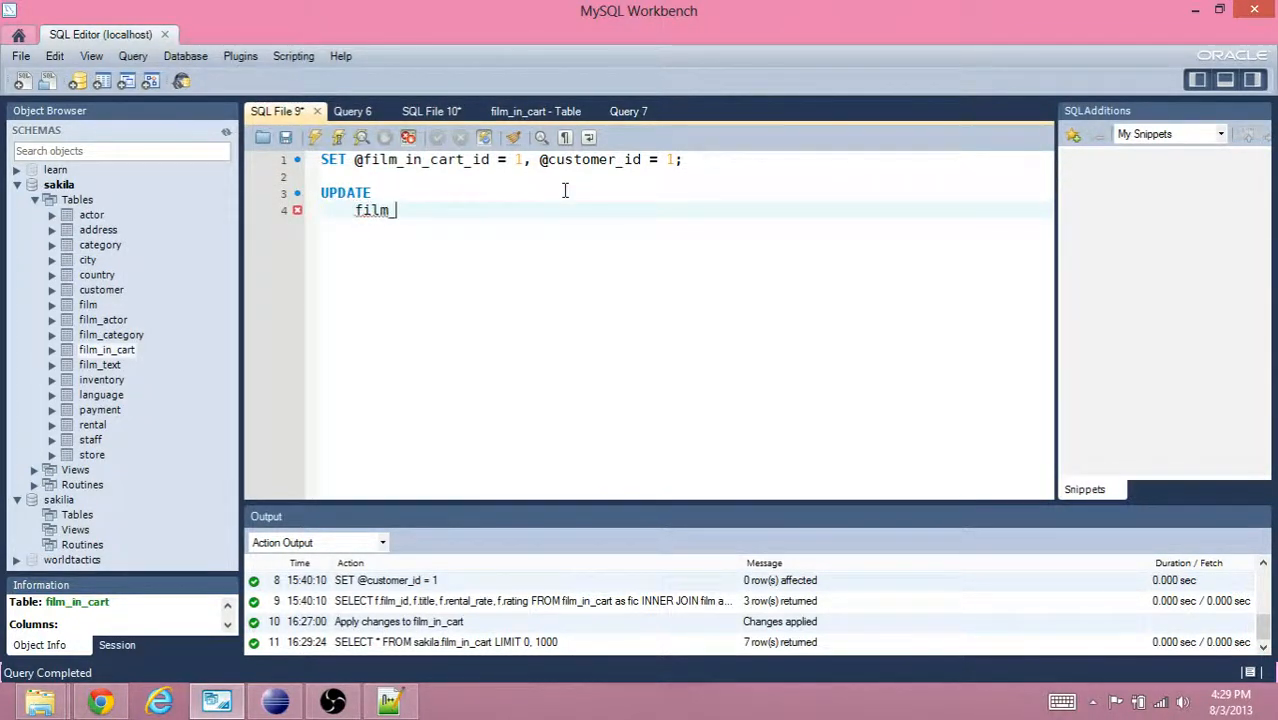
{"action": "type", "text": "in_cart"}
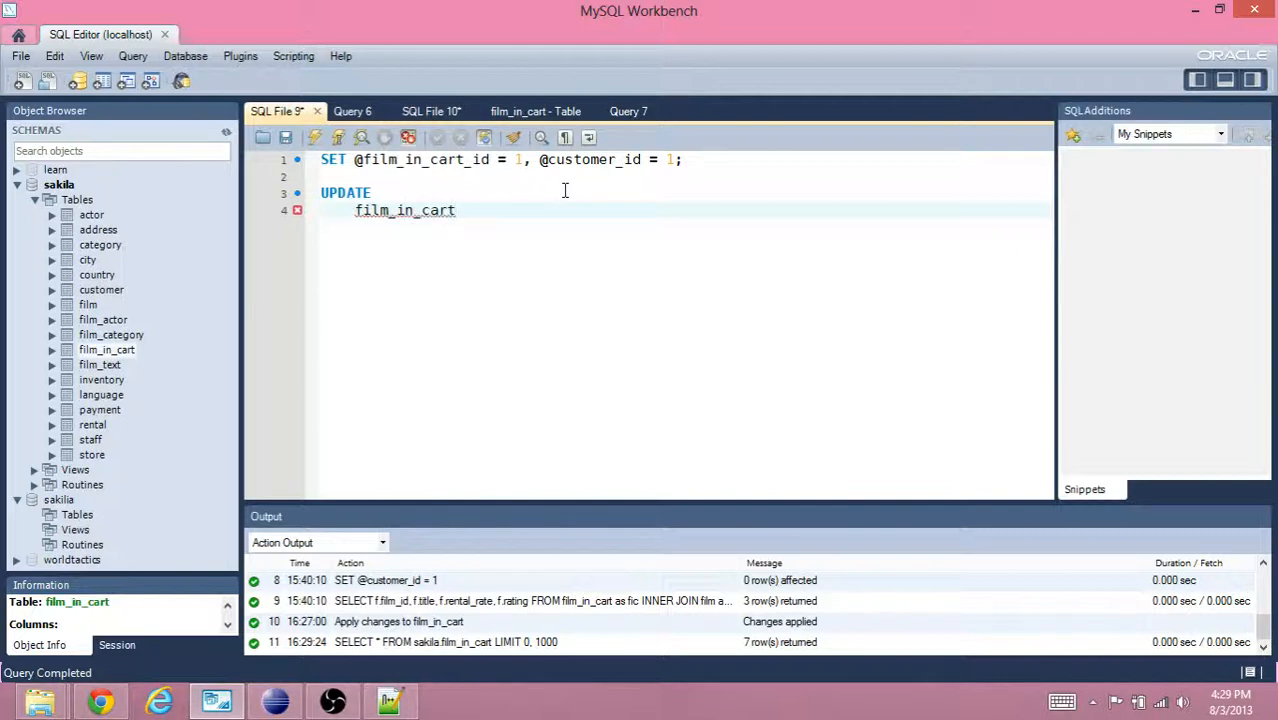
{"action": "type", "text": "S"}
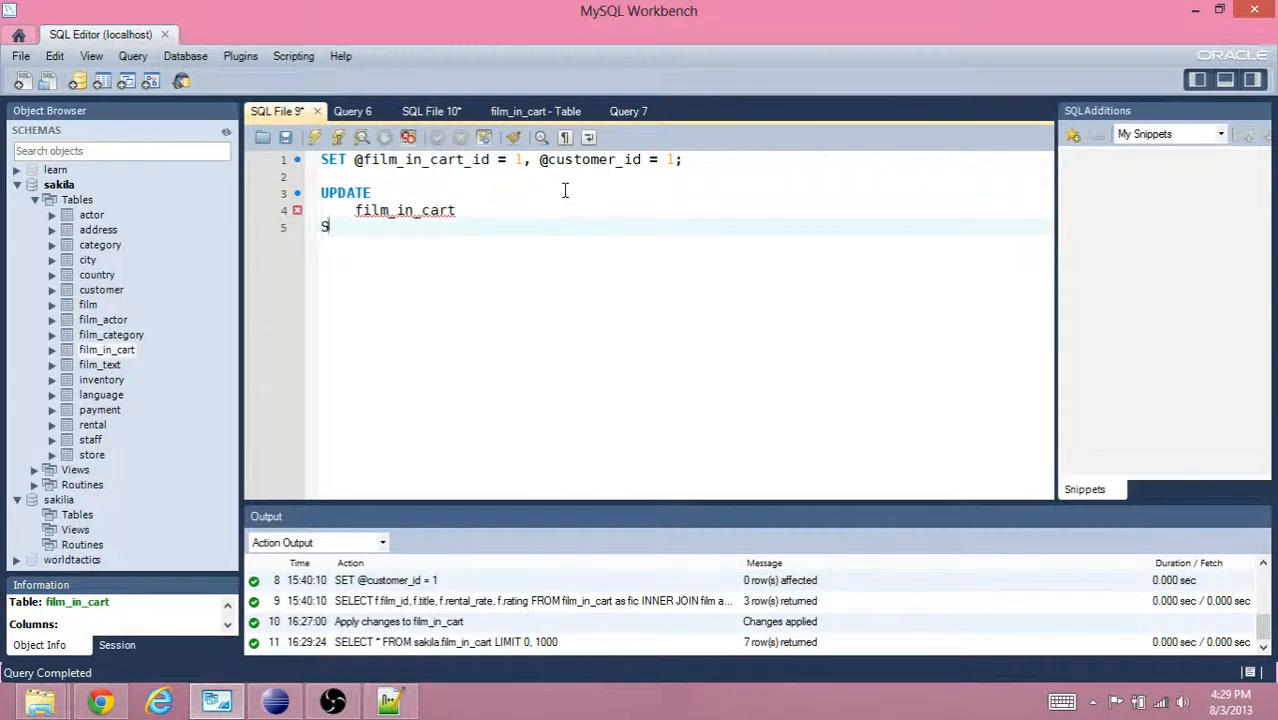
{"action": "type", "text": "ET"}
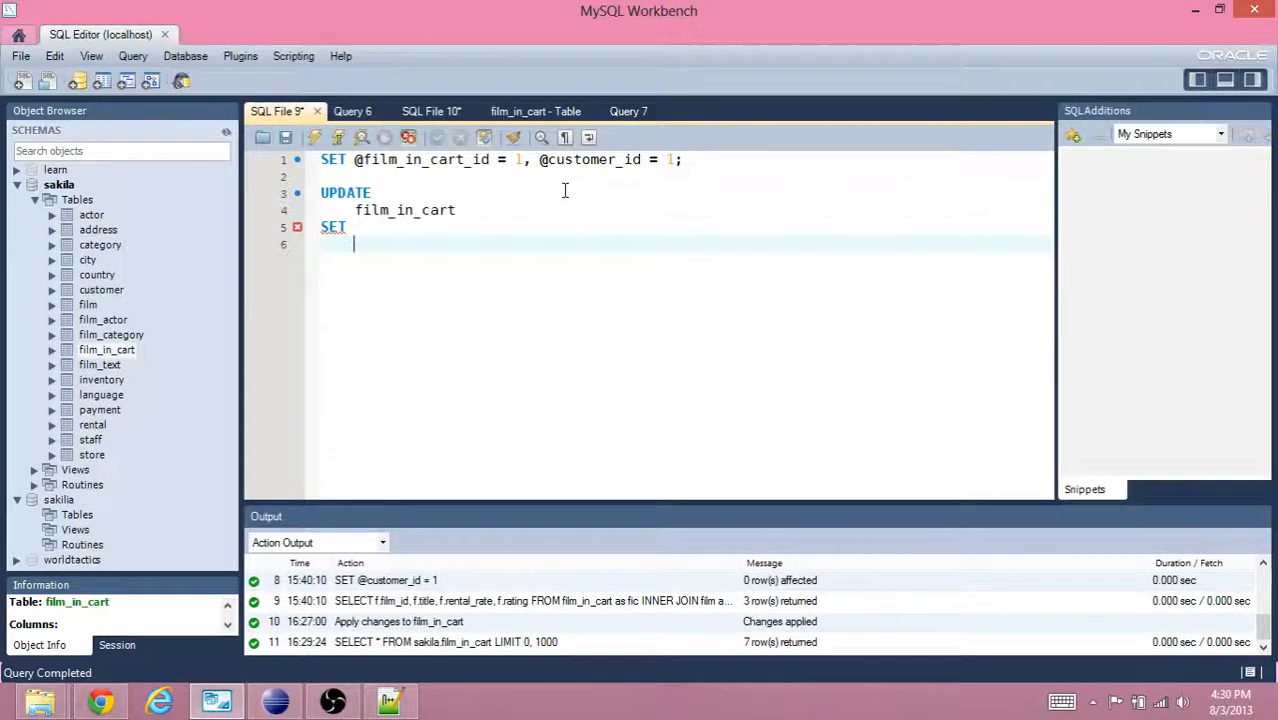
{"action": "type", "text": "active ="}
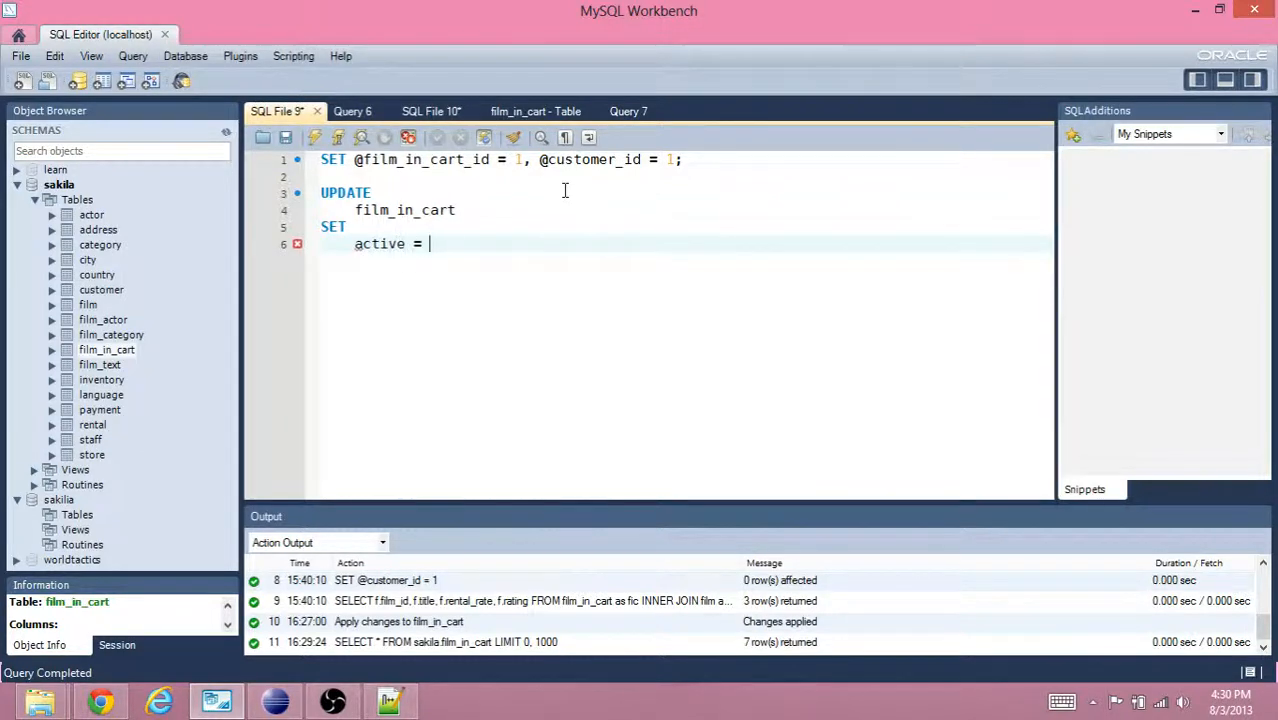
{"action": "type", "text": "0"}
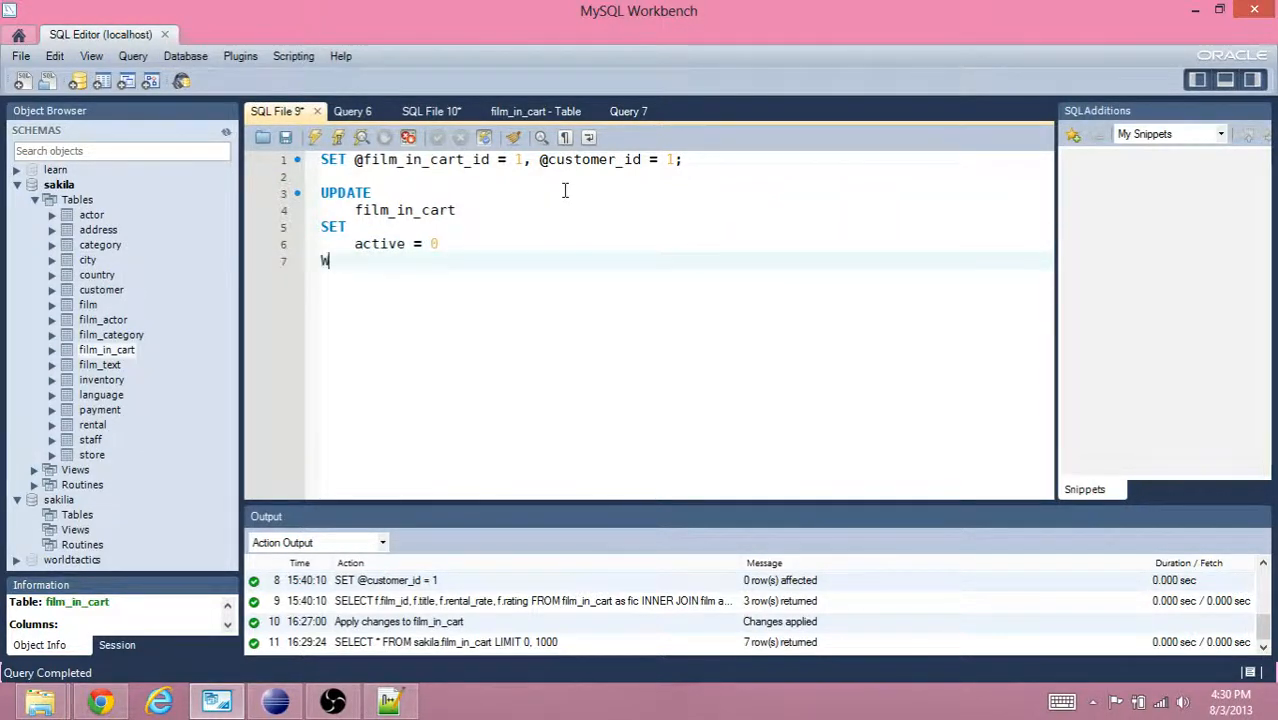
{"action": "type", "text": "HERE"}
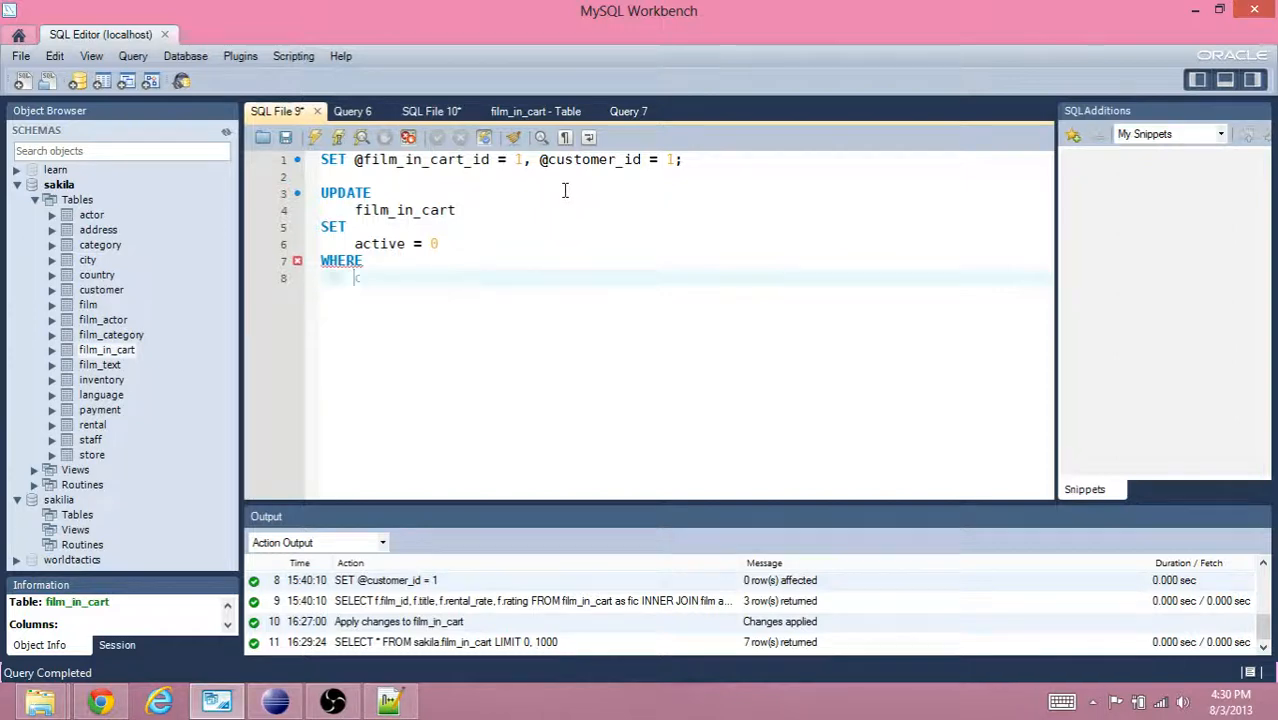
{"action": "type", "text": "customer_id"}
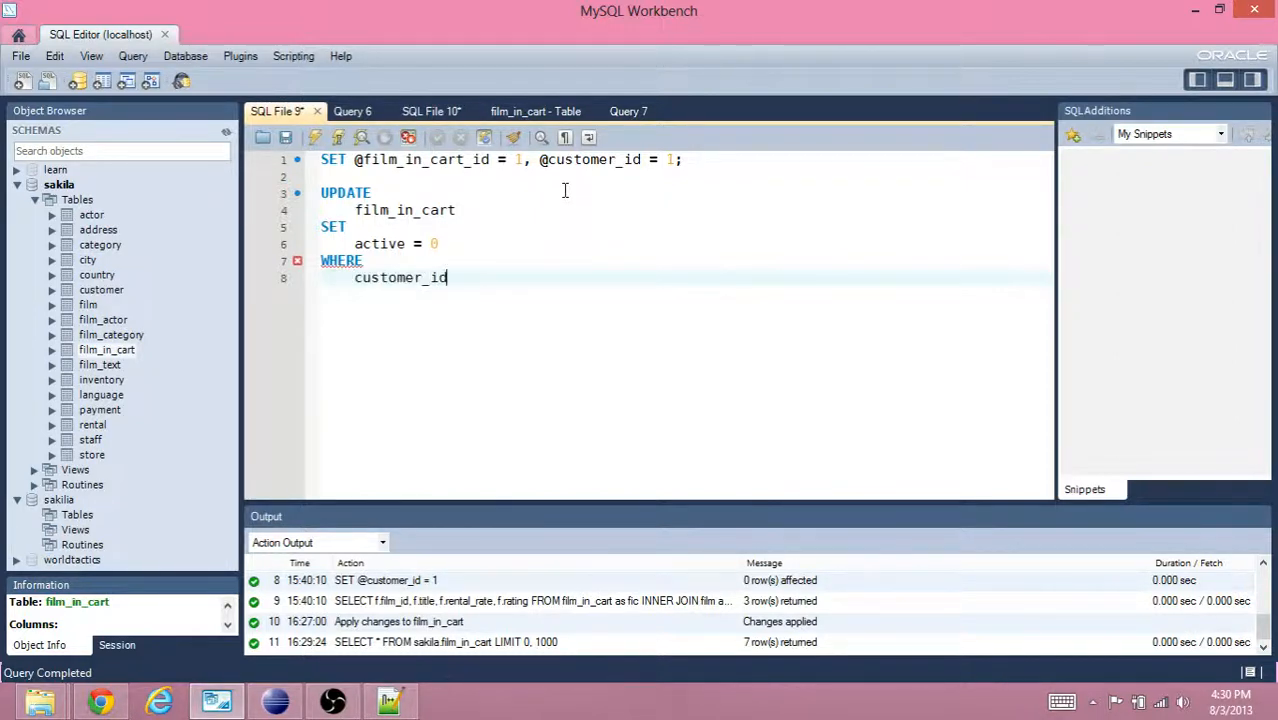
{"action": "type", "text": "= @custo"}
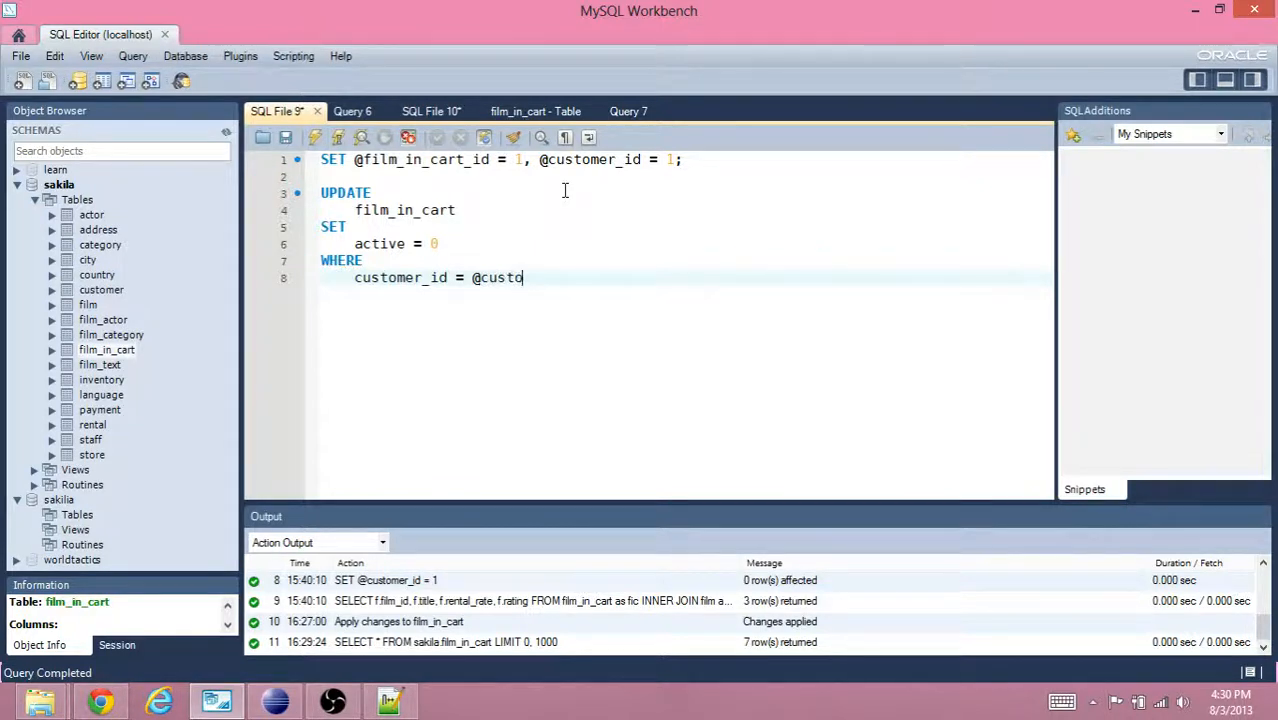
{"action": "type", "text": "mer_id AN"}
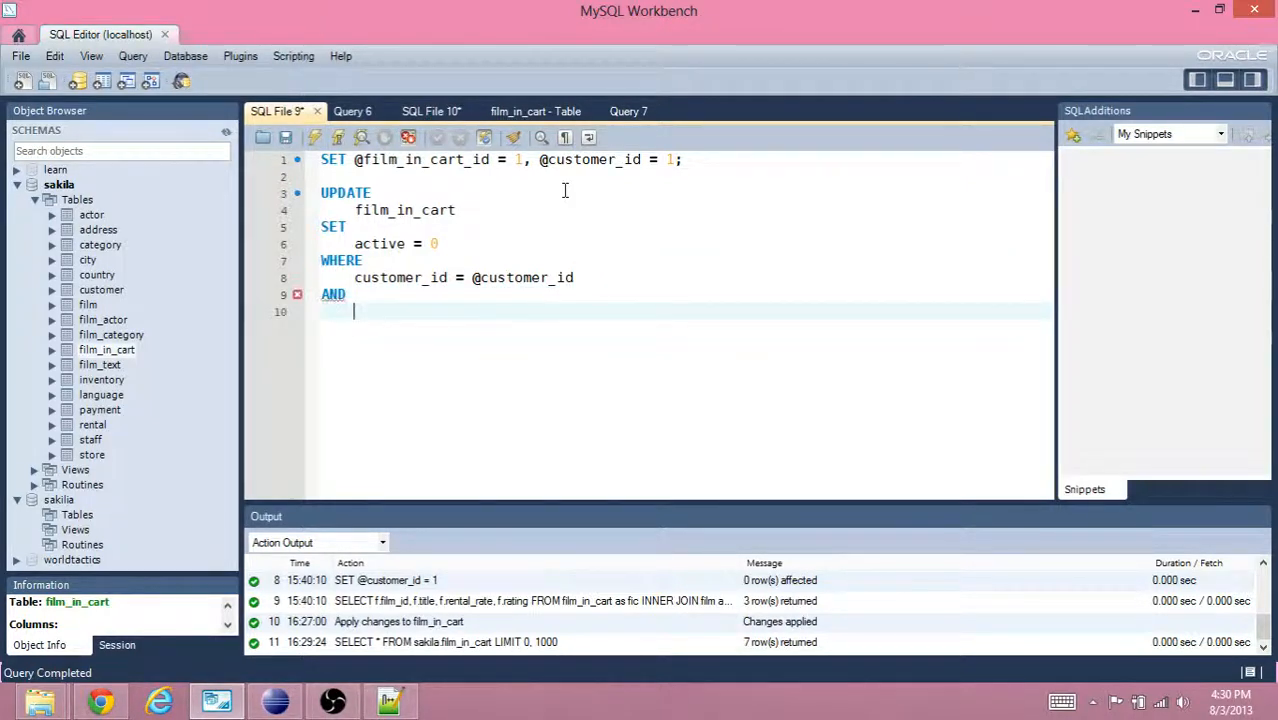
{"action": "type", "text": "film_in"}
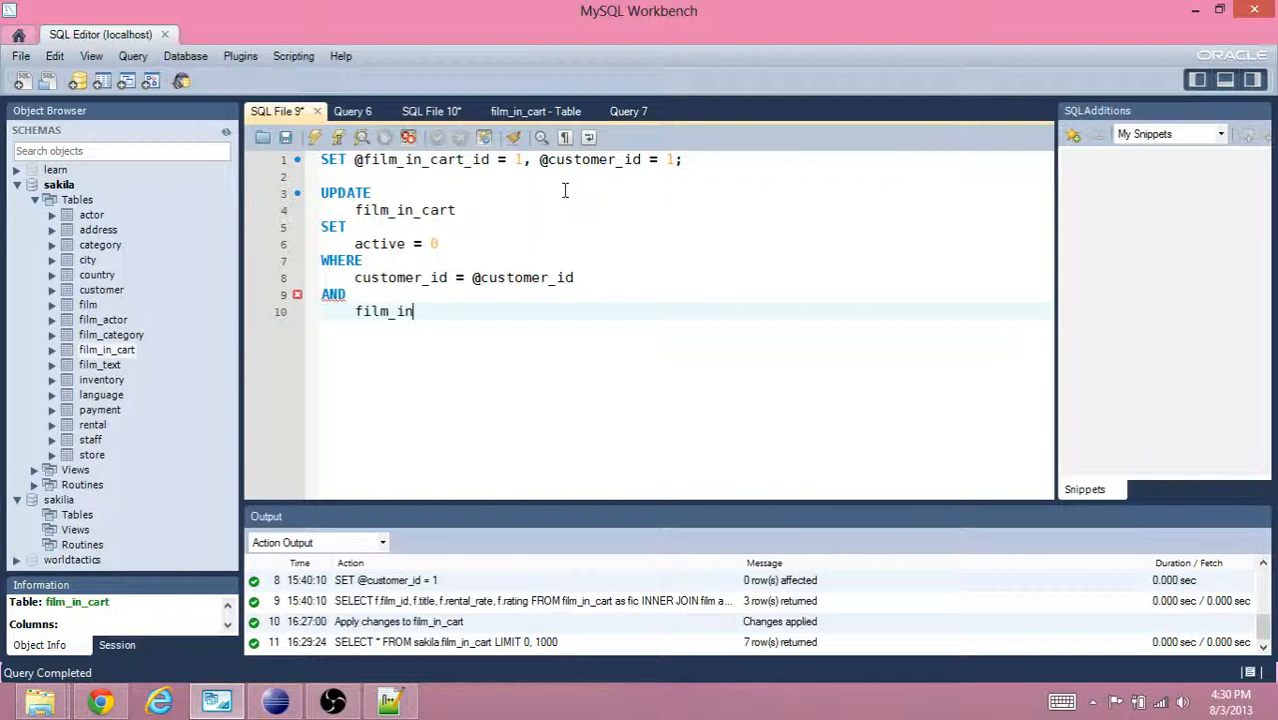
{"action": "type", "text": "_cart_id"}
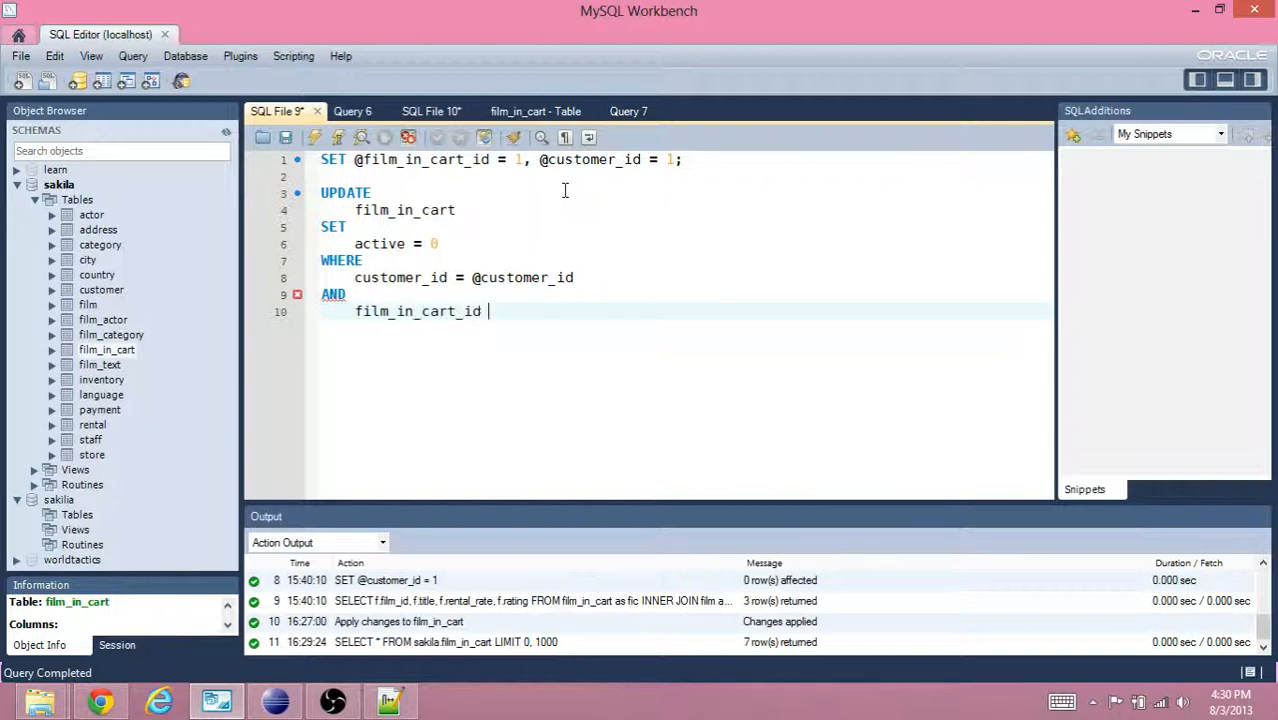
{"action": "type", "text": "= @film"}
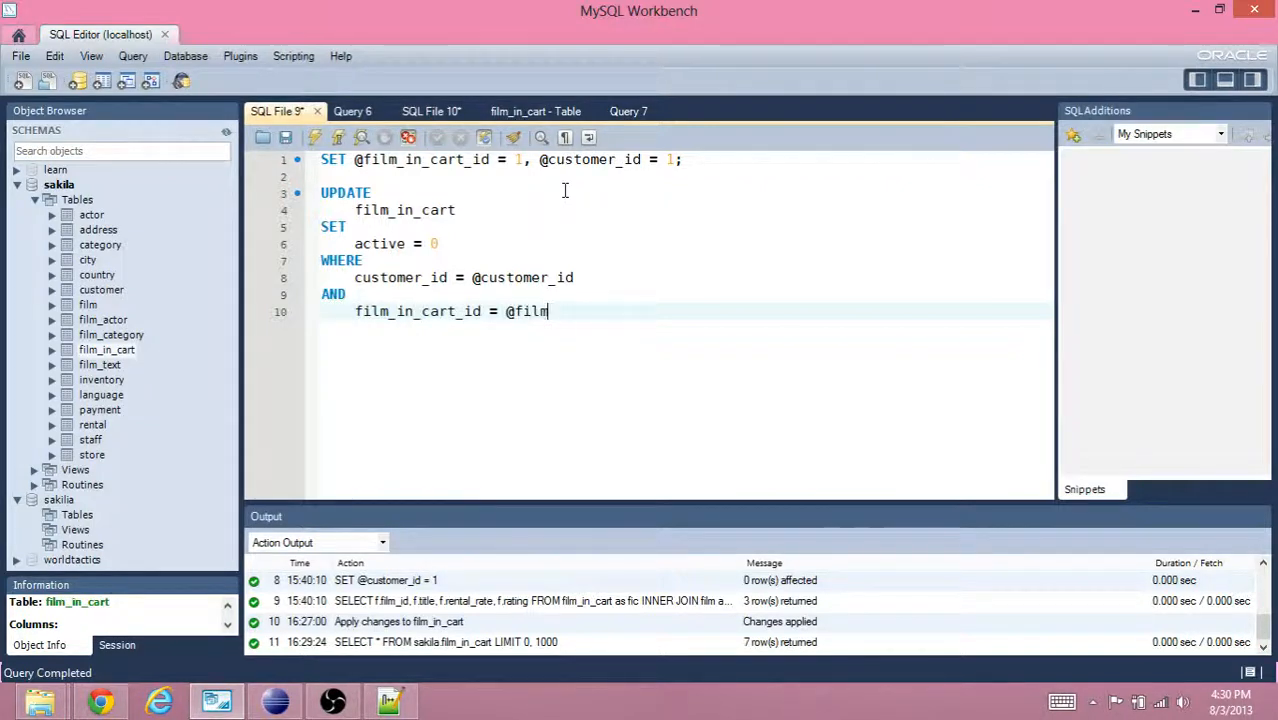
{"action": "type", "text": "_in_cart"}
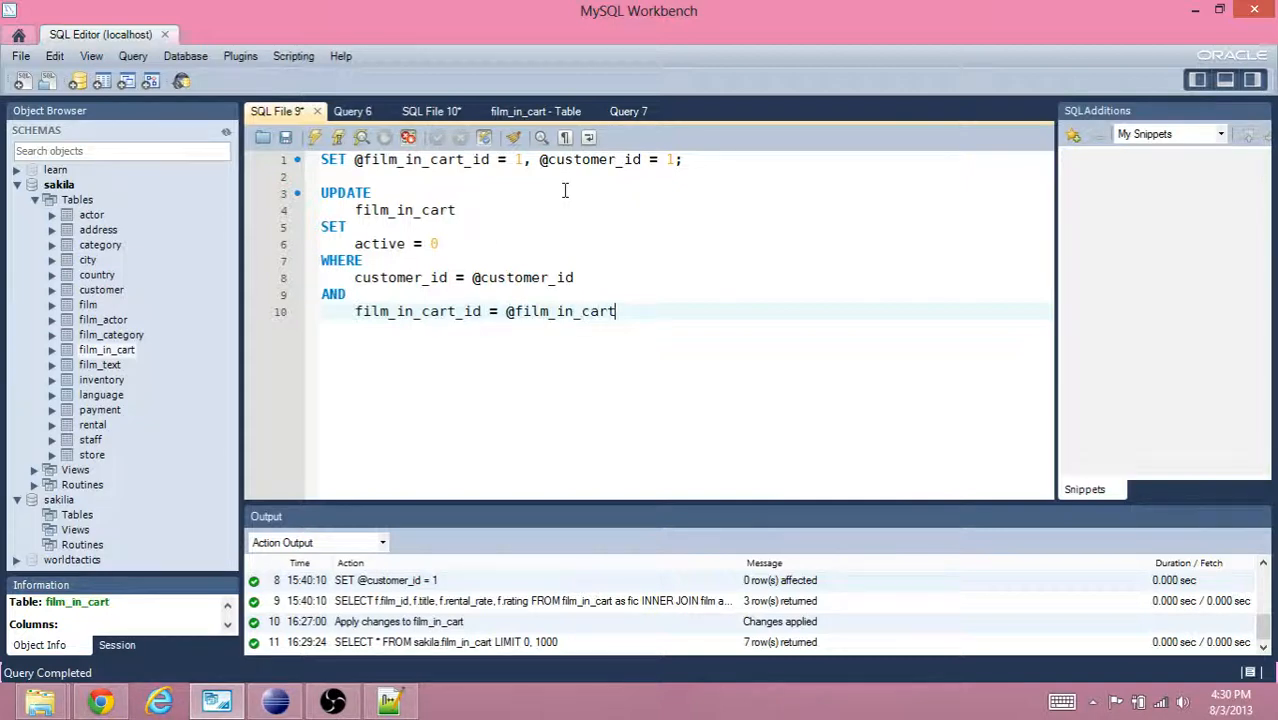
{"action": "type", "text": "_id;"}
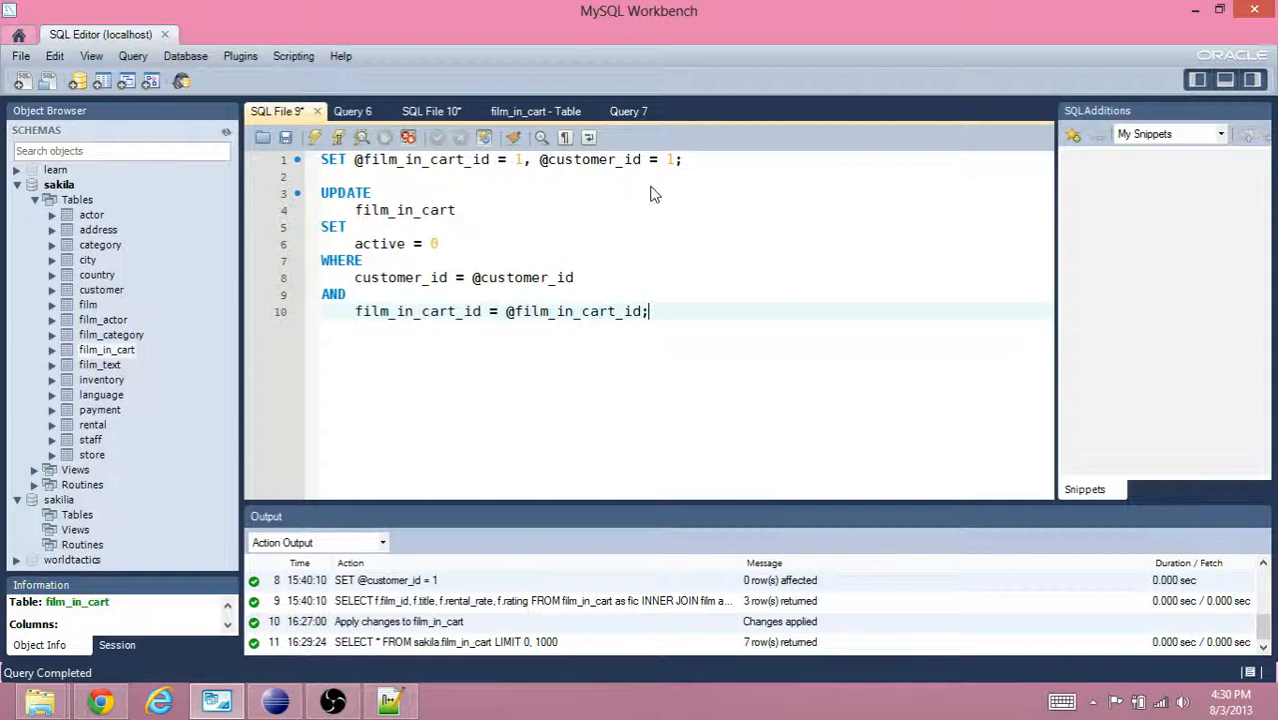
{"action": "mouse_move", "coordinate": [365, 305]}
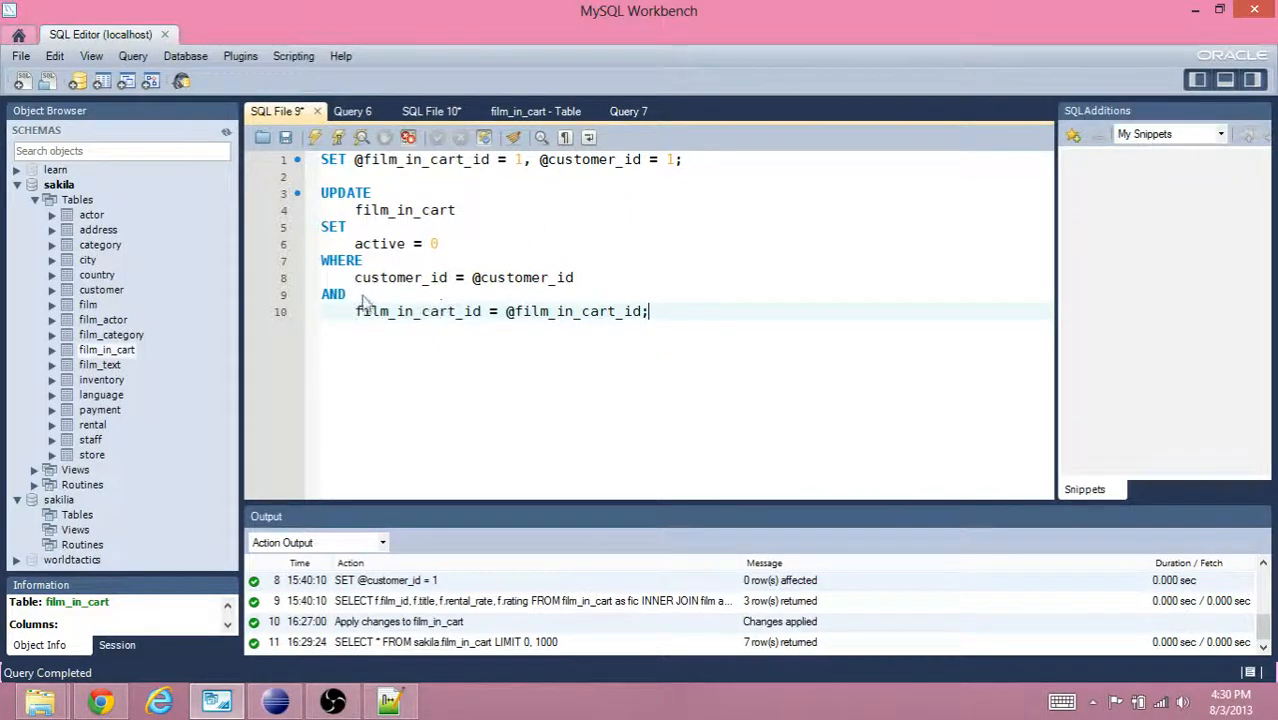
{"action": "double_click", "coordinate": [464, 277]}
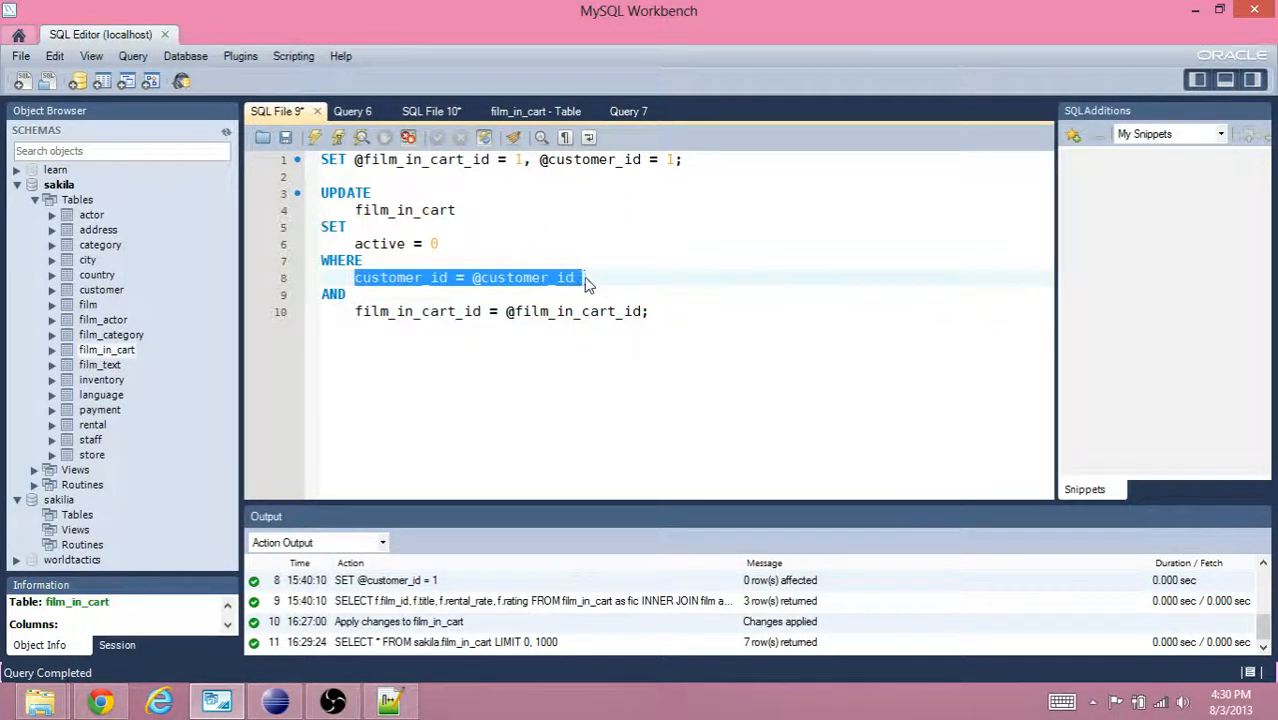
{"action": "mouse_move", "coordinate": [410, 290]}
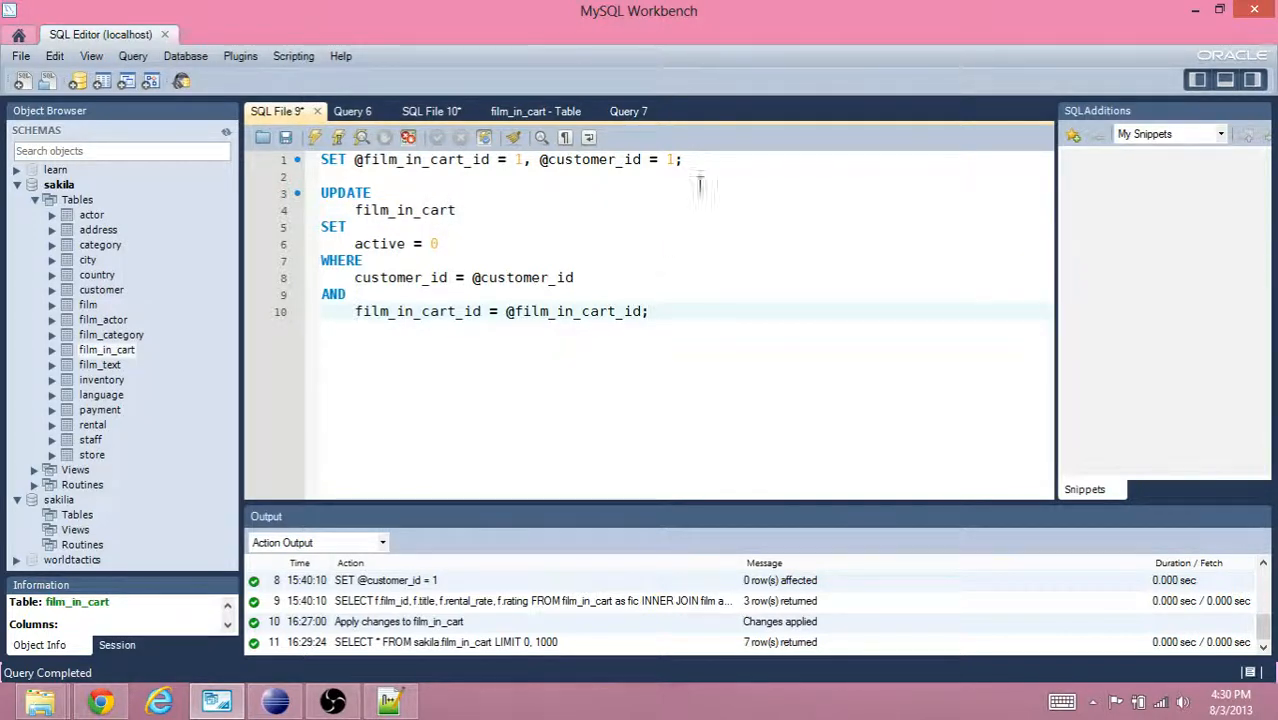
{"action": "triple_click", "coordinate": [500, 159]}
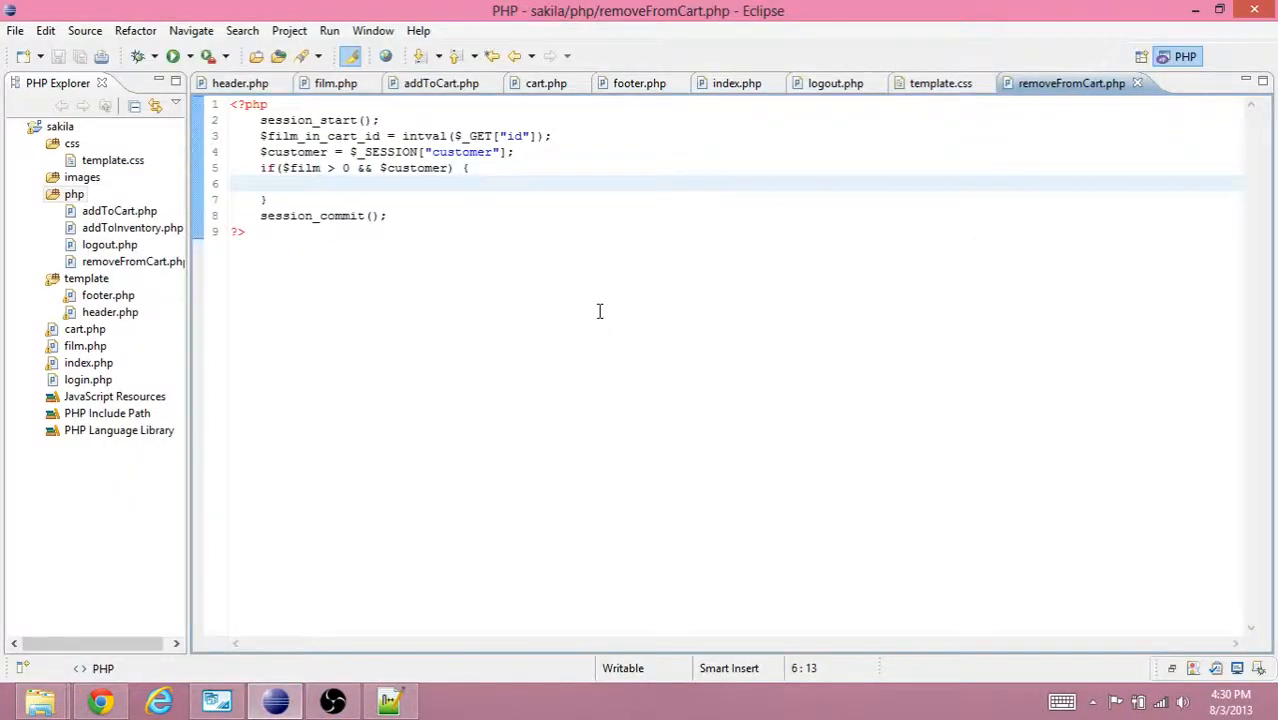
Add $c = mysqli_connect("localhost", "root", "root", "sakila") and mysqli_close($c) in the if block.
{"action": "type", "text": "mysqli"}
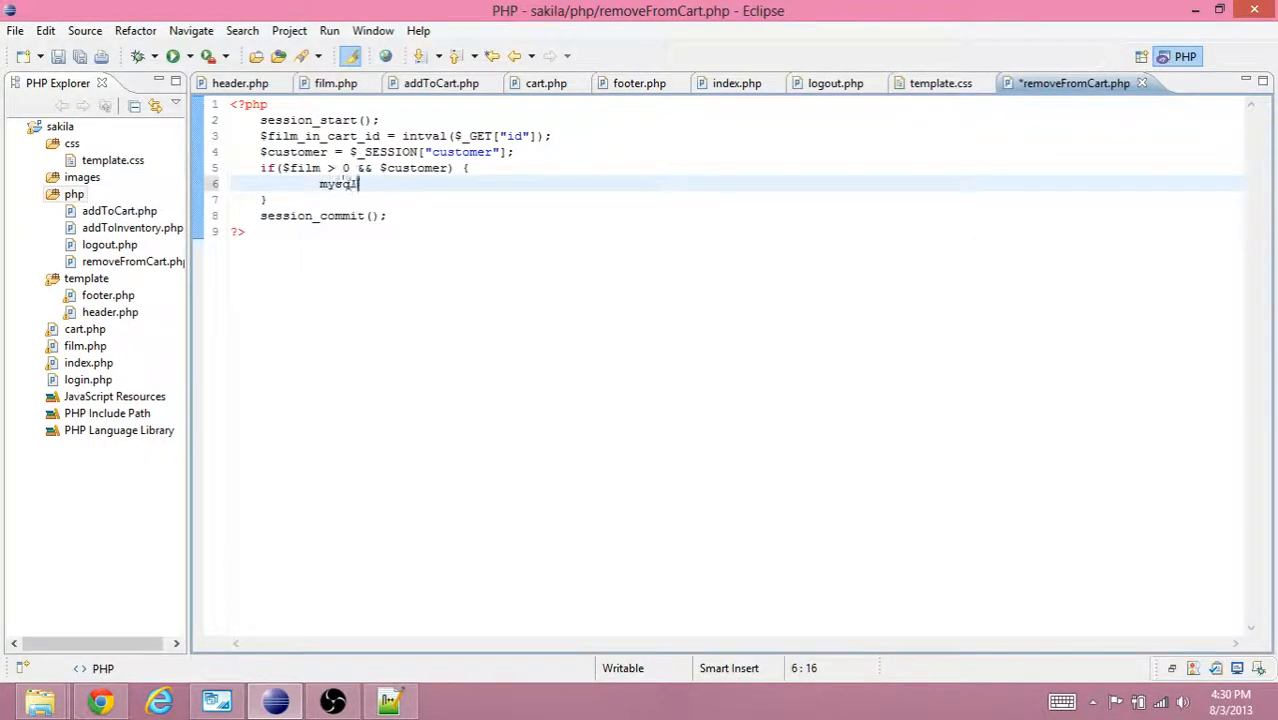
{"action": "type", "text": "i"}
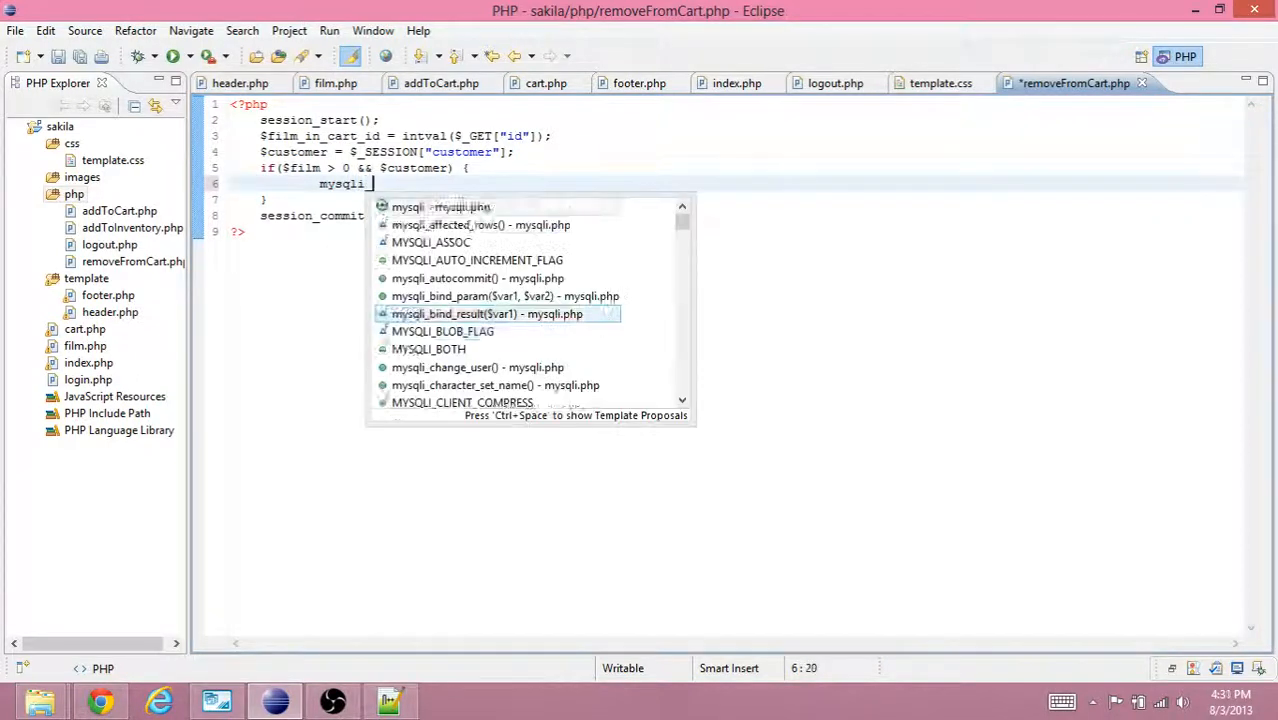
{"action": "type", "text": "_connect"}
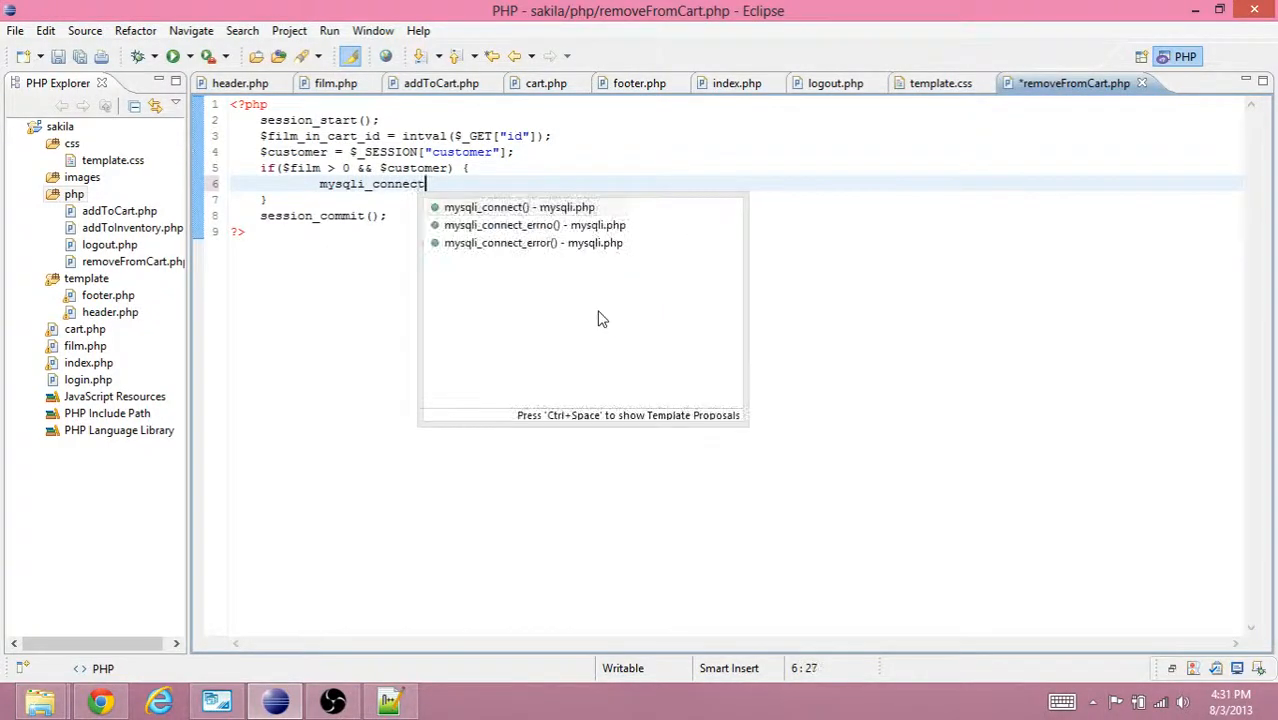
{"action": "type", "text": "($);"}
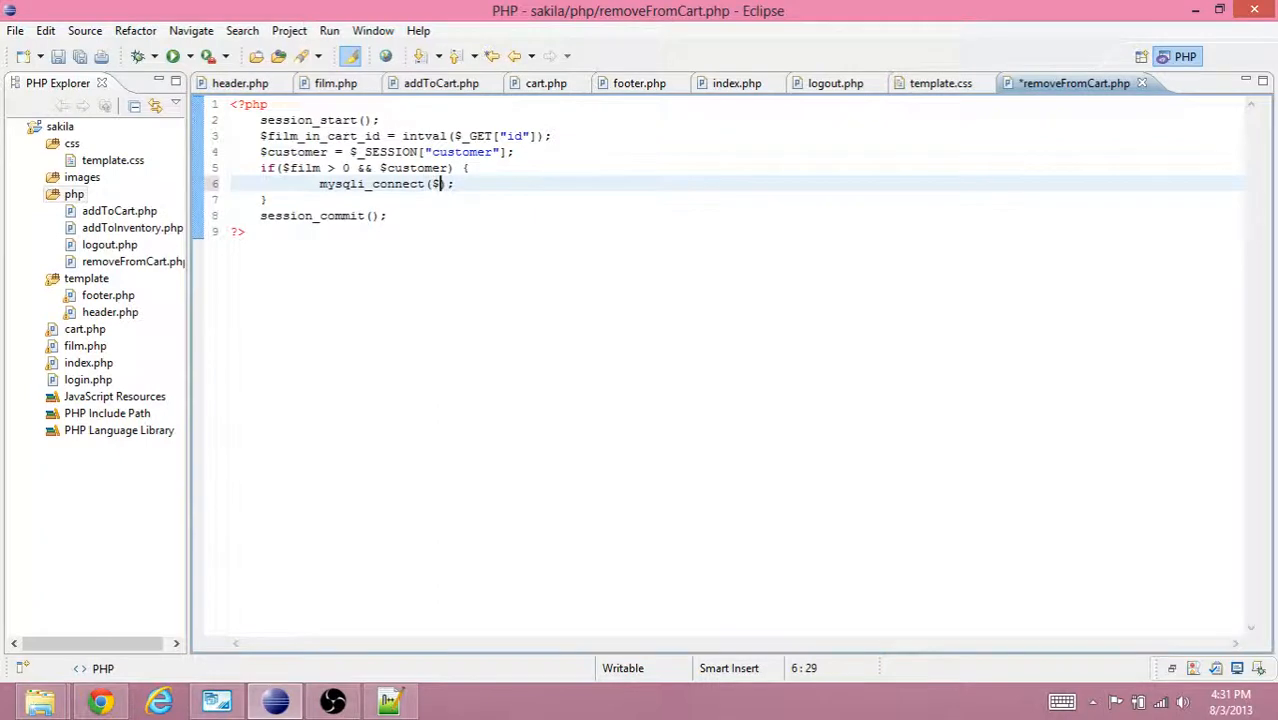
{"action": "key", "text": "BackSpace"}
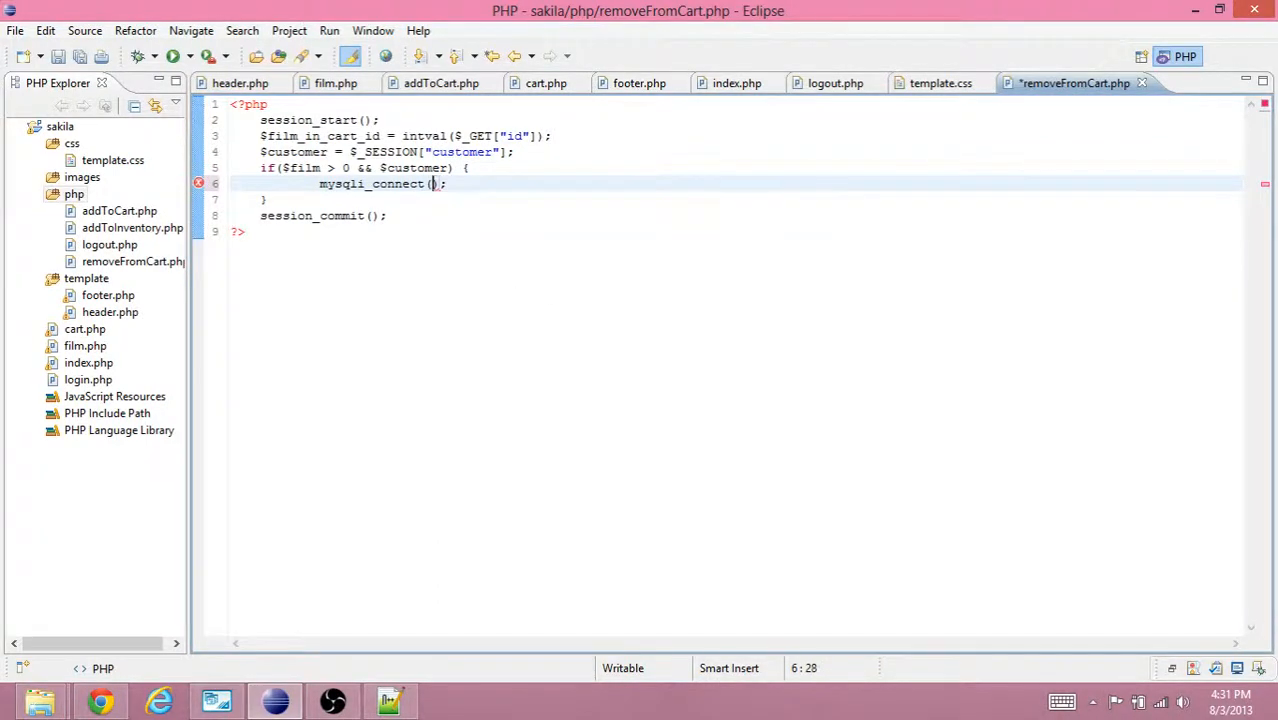
{"action": "type", "text": "\"localhost\""}
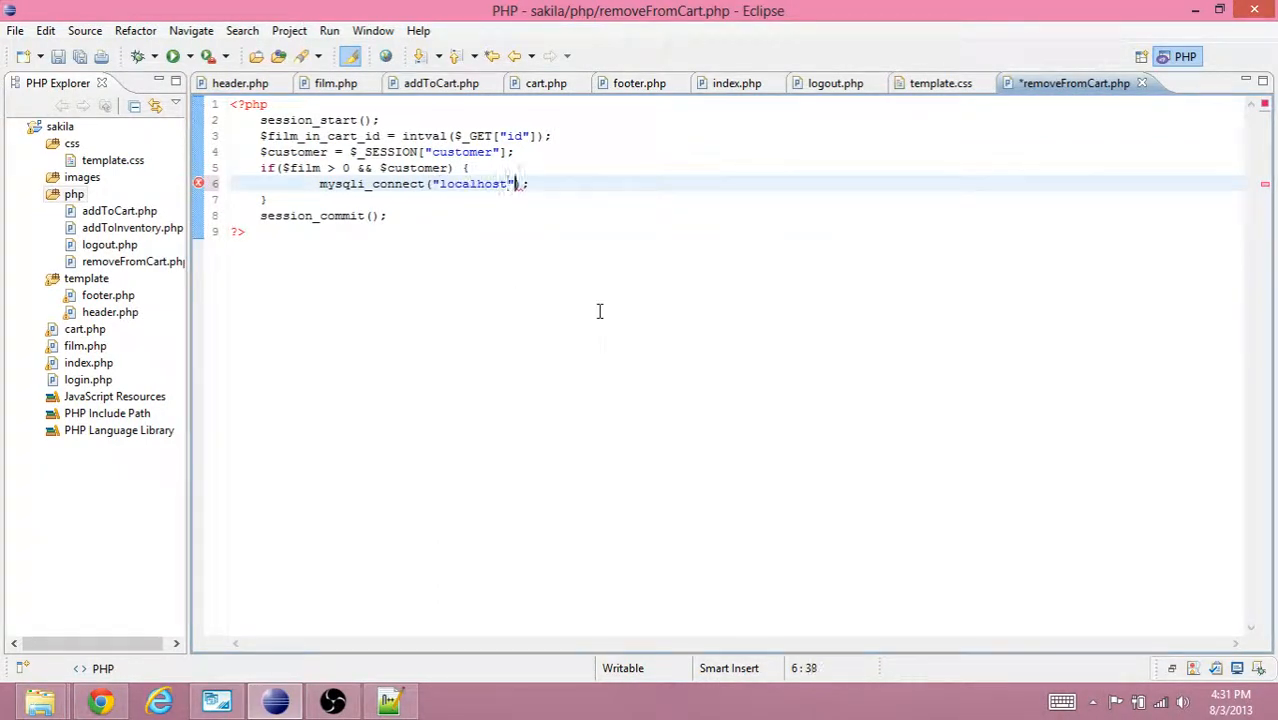
{"action": "type", "text": ", \"root\","}
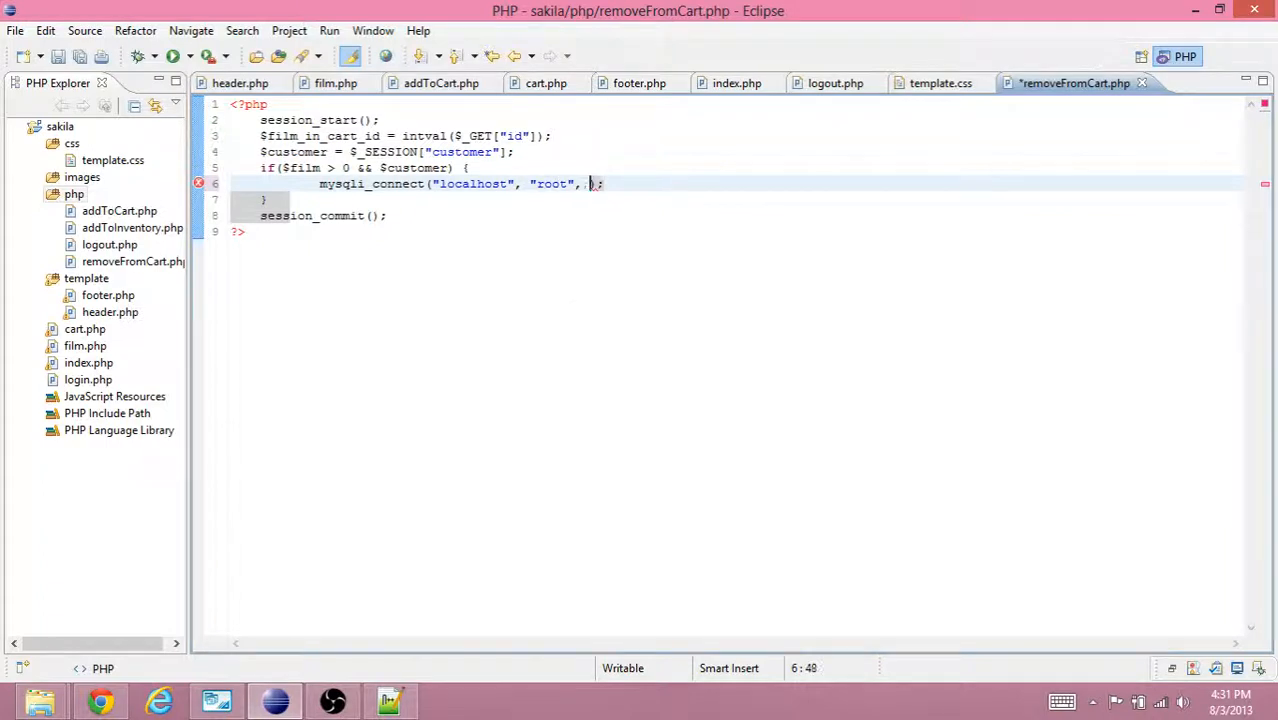
{"action": "type", "text": "\"root\", \""}
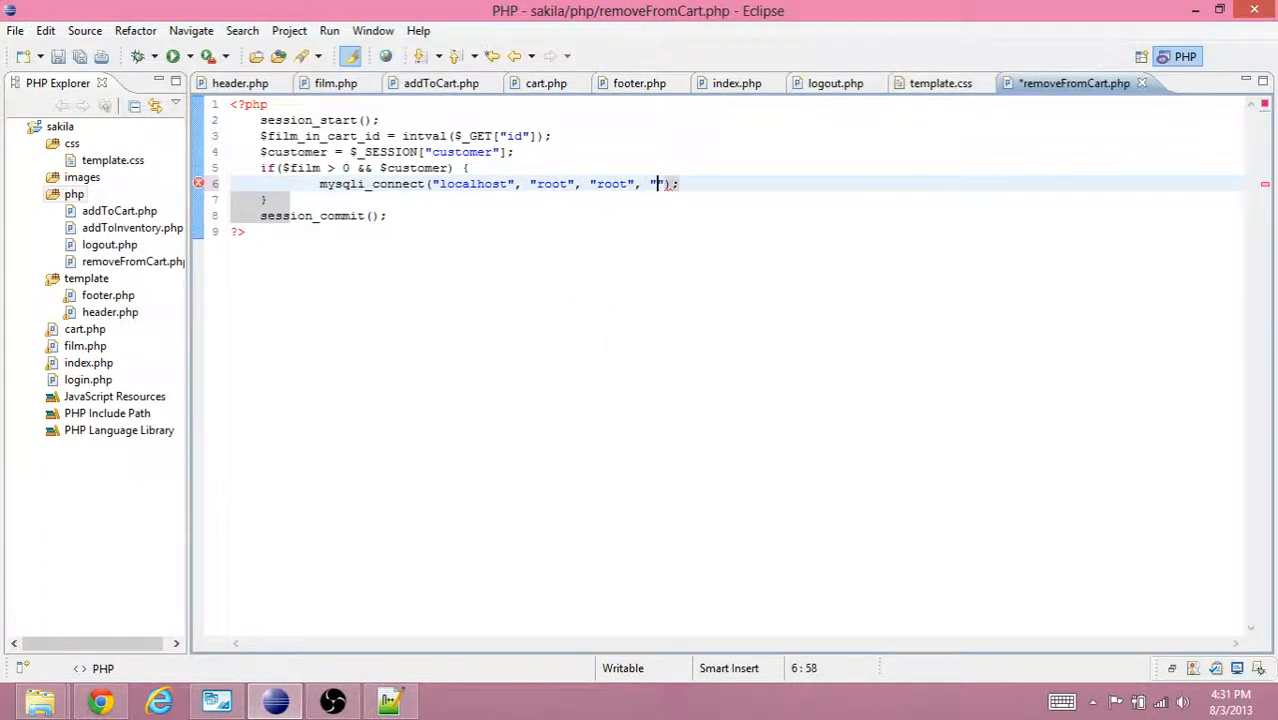
{"action": "type", "text": "sakila"}
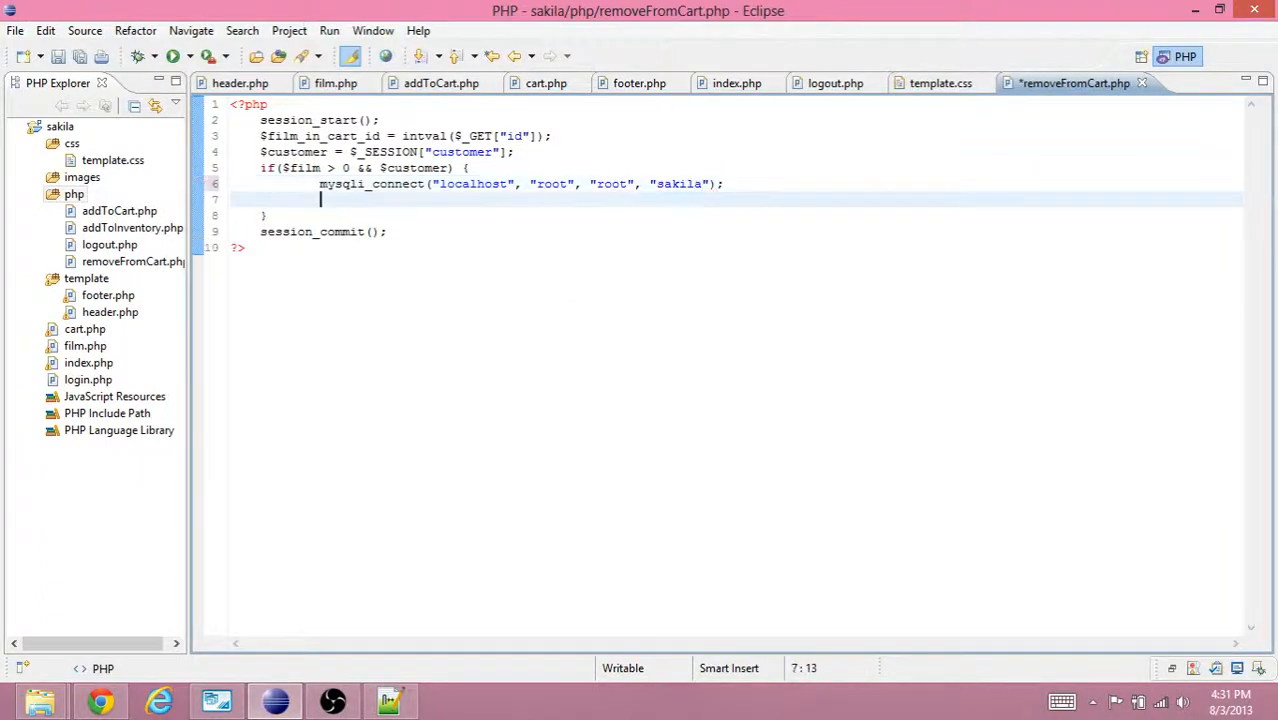
{"action": "type", "text": "mysqli_close($c);"}
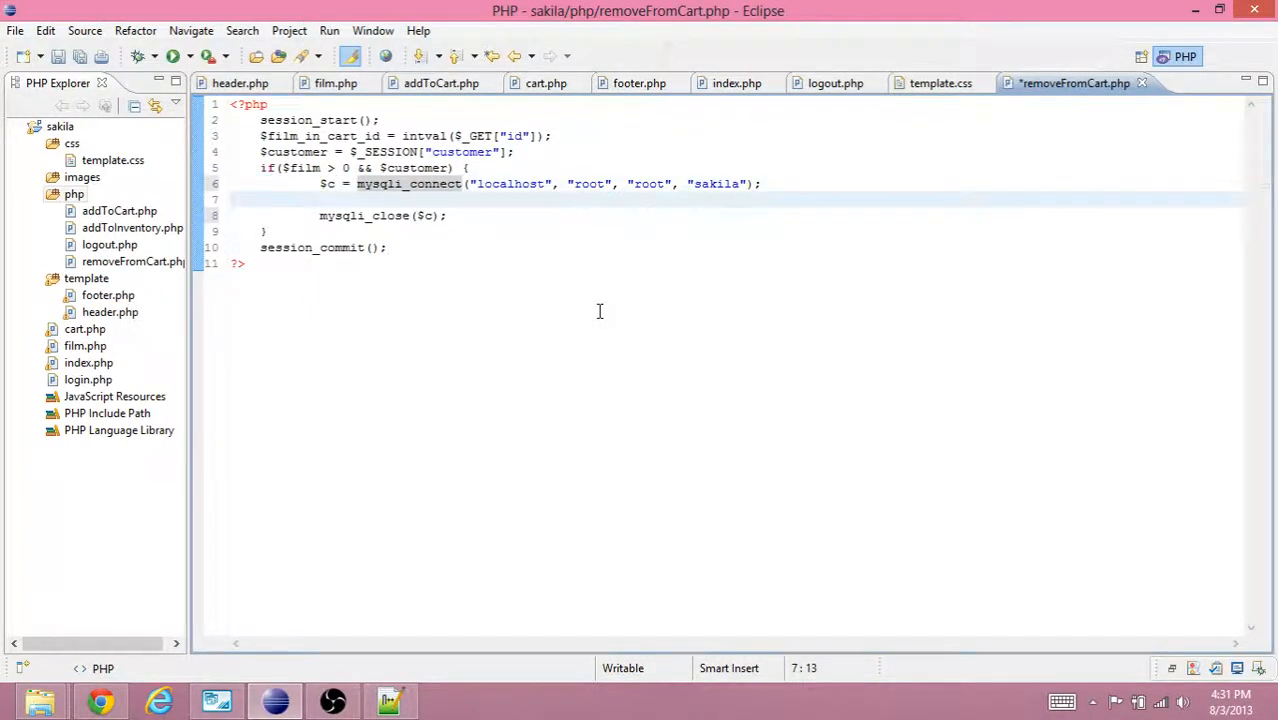
Assign the prepared statement to $stmt and begin mysqli_stmt_bind_param($stmt, "ii", ...).
{"action": "type", "text": "mysqli_prepare($c, \"SET @film_in_cart_id = ?, @customer_id = ?\");"}
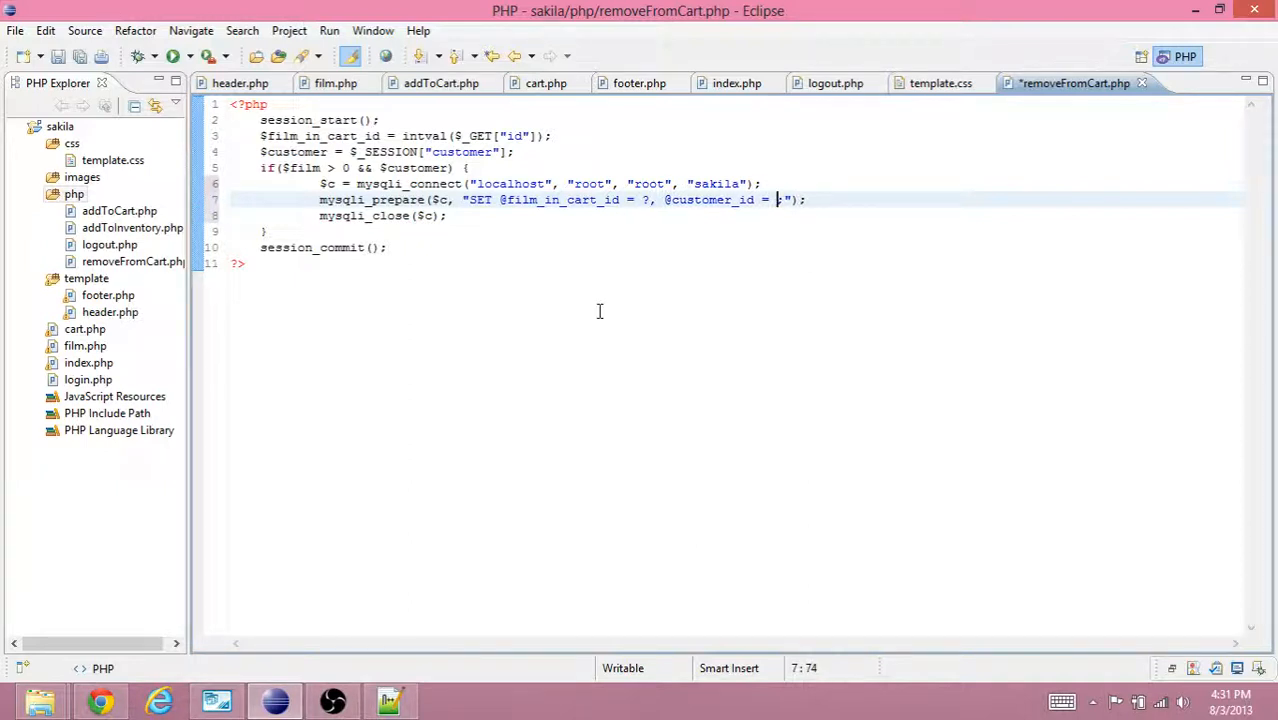
{"action": "type", "text": "mysqli_"}
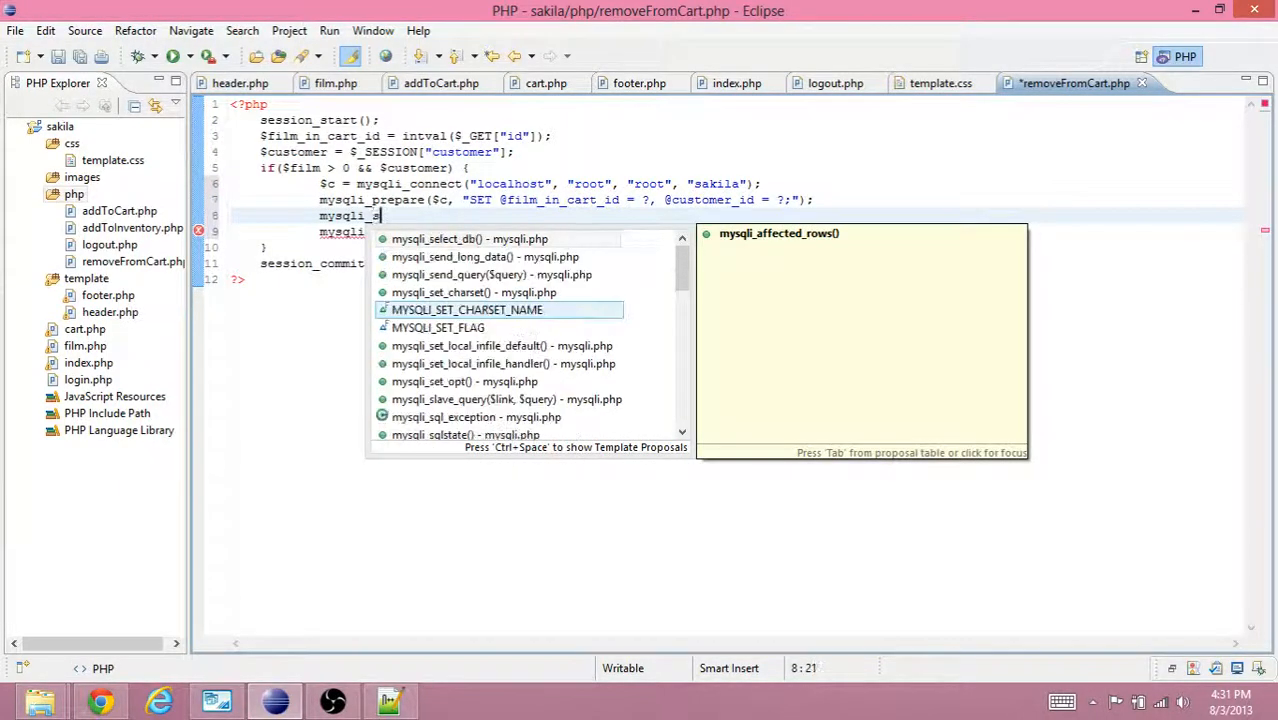
{"action": "type", "text": "stmt_bind"}
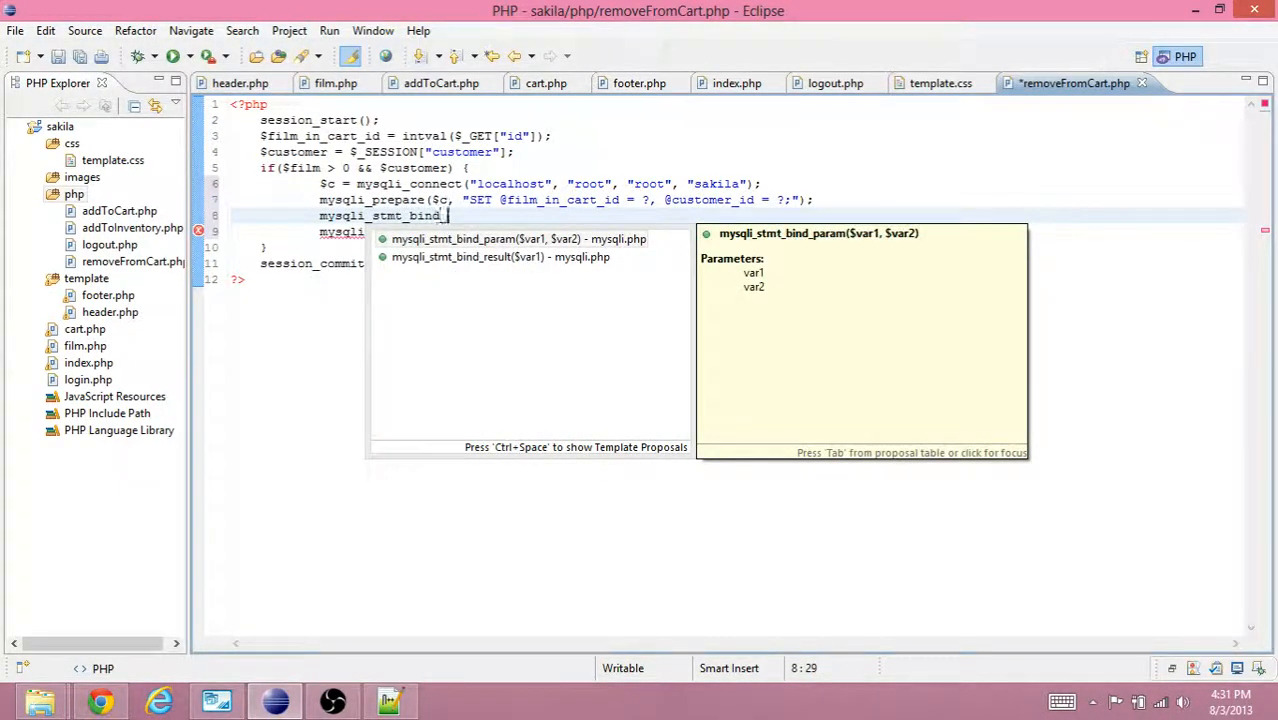
{"action": "type", "text": "_param();"}
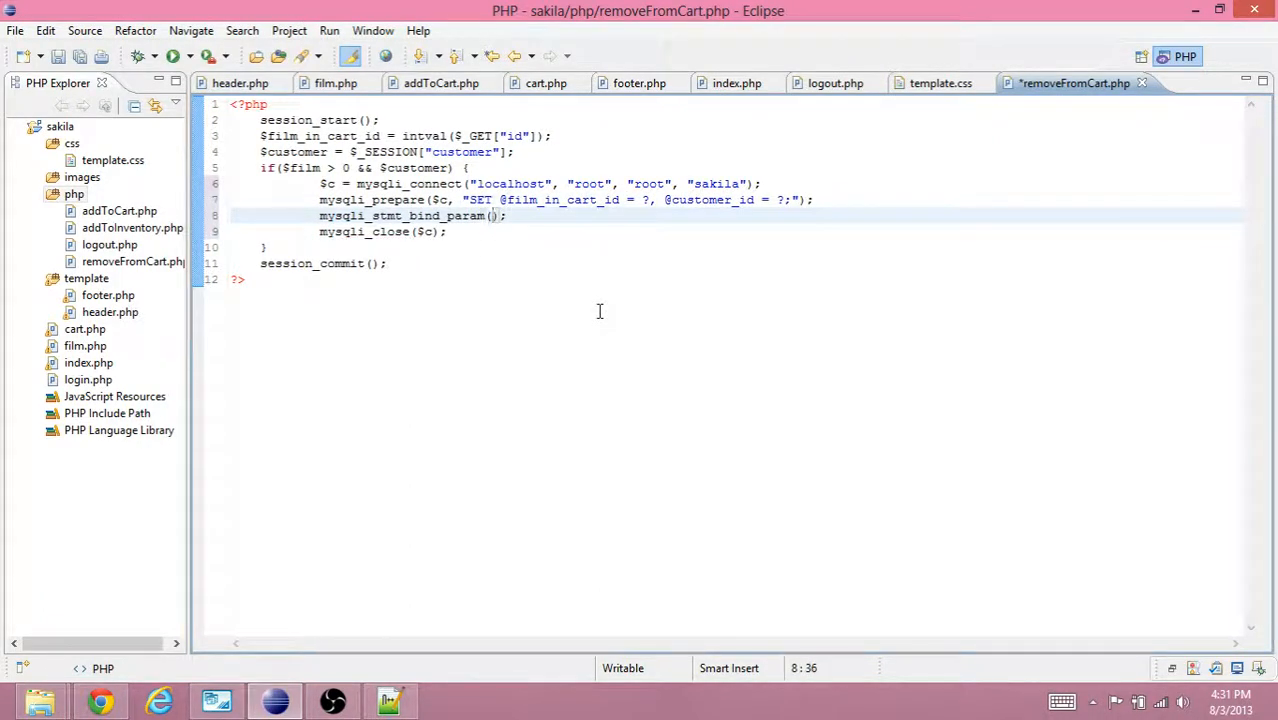
{"action": "type", "text": "$stmt"}
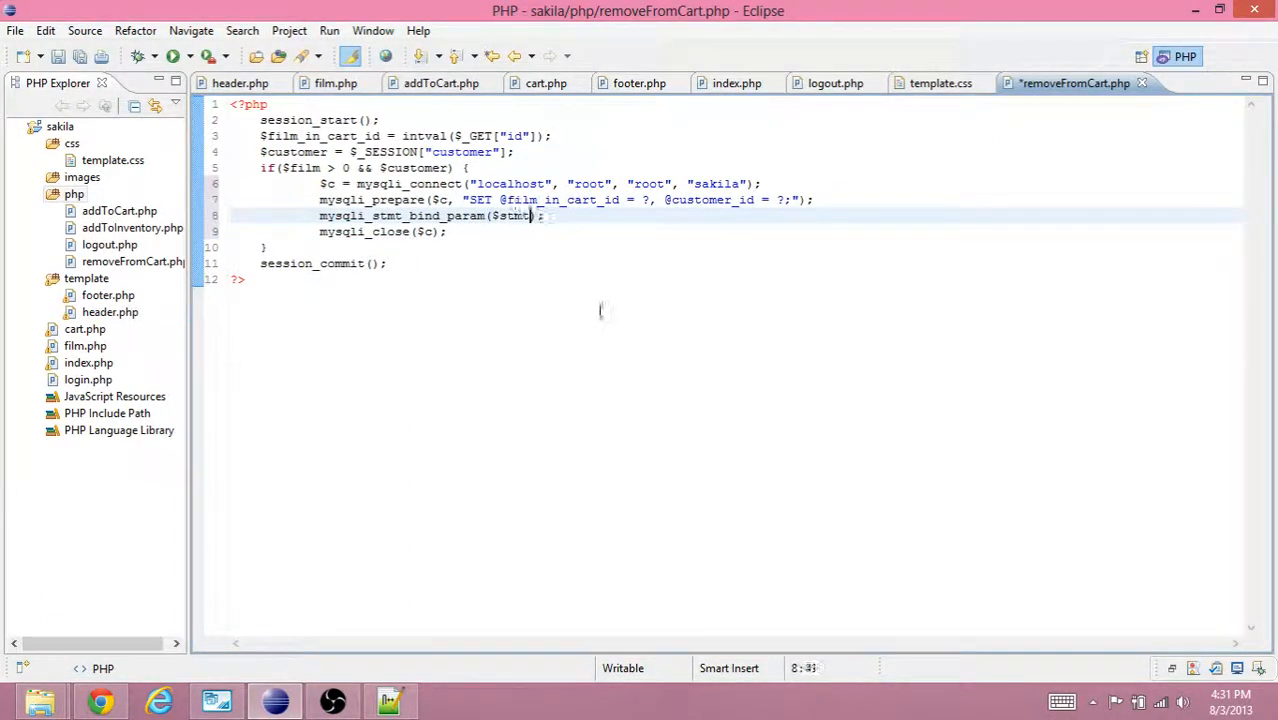
{"action": "type", "text": "$stmt ="}
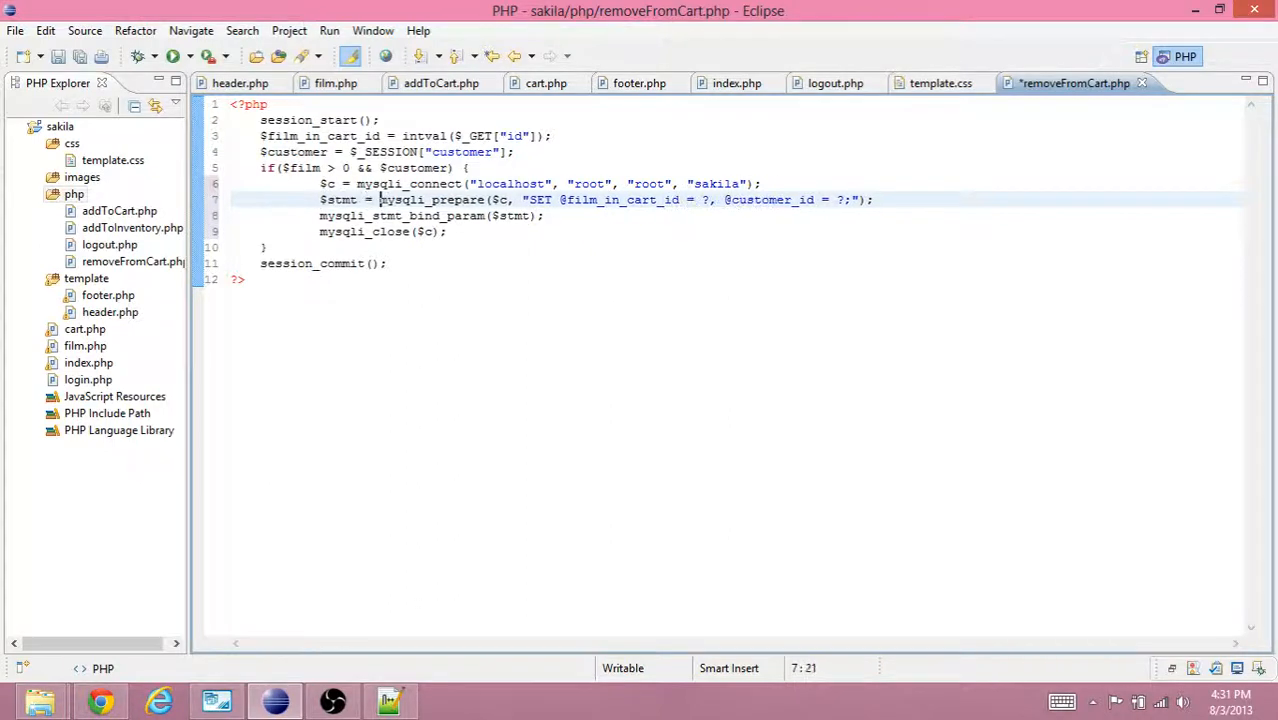
{"action": "type", "text": "\"\""}
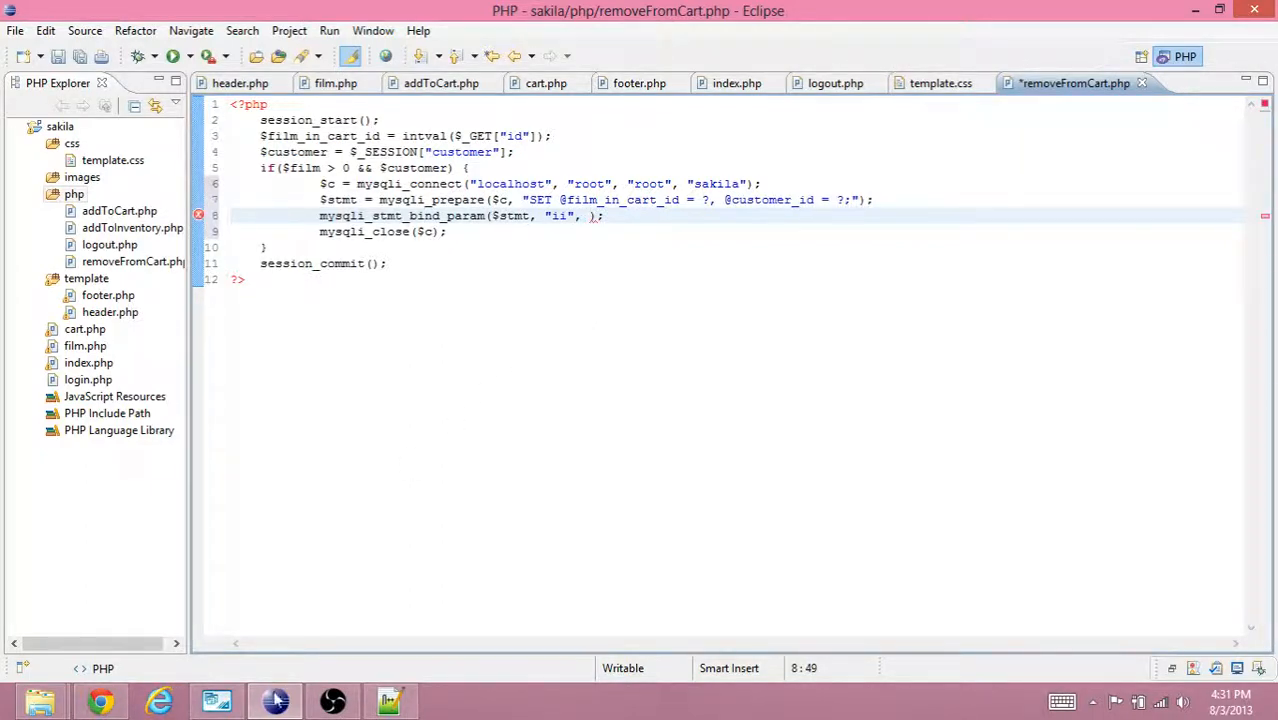
{"action": "left_click", "coordinate": [275, 700]}
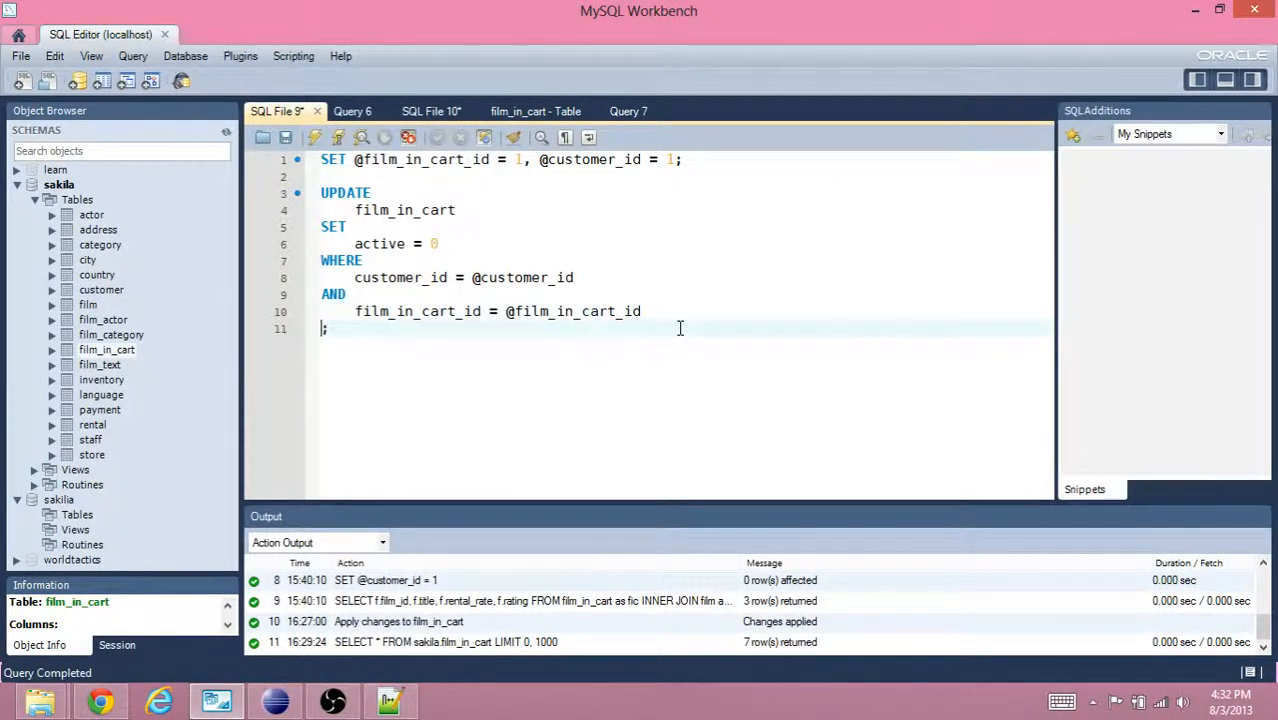
Add AND purchase_date IS NULL to the UPDATE query's conditions.
{"action": "type", "text": "AND"}
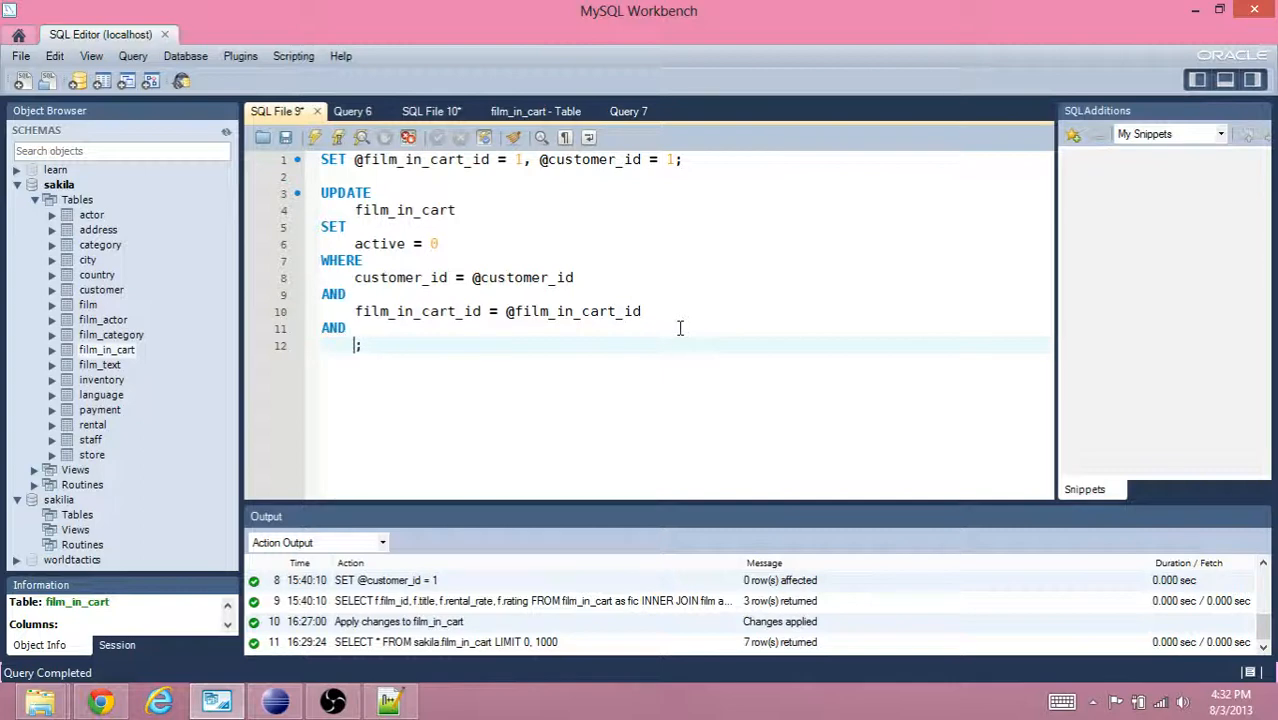
{"action": "type", "text": "purchase"}
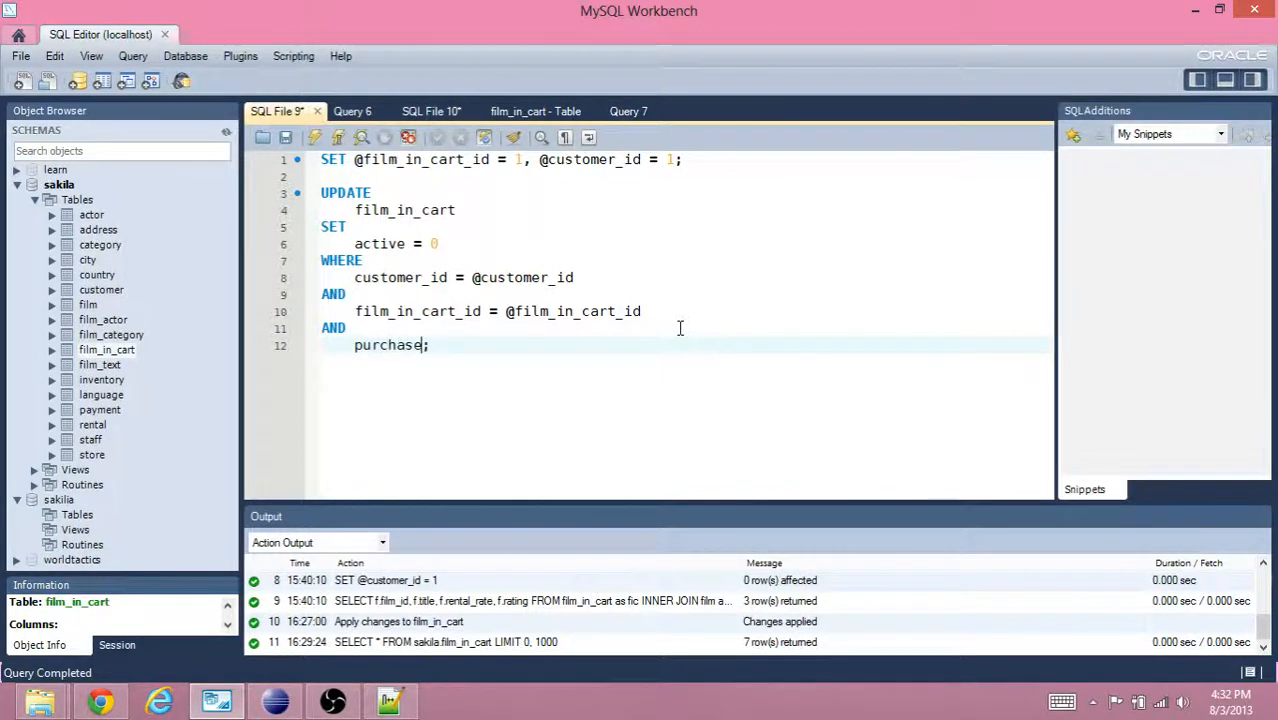
{"action": "type", "text": "_date I"}
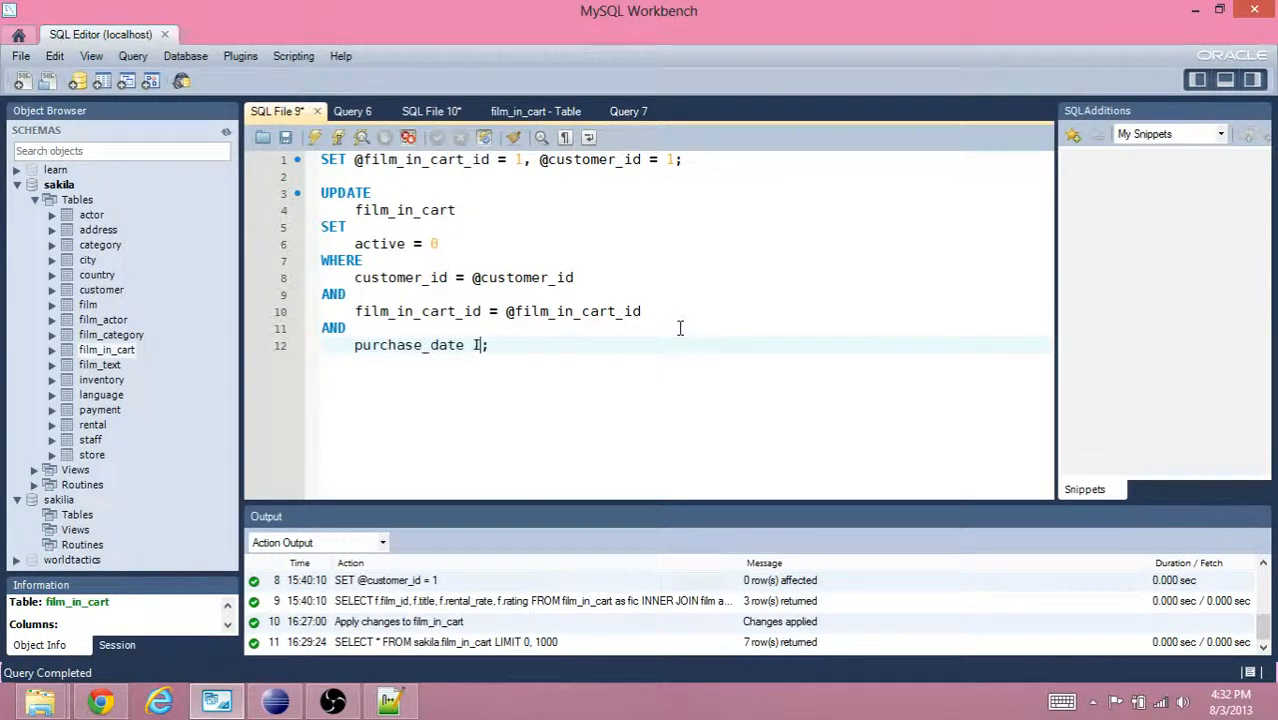
{"action": "type", "text": "IS NULL"}
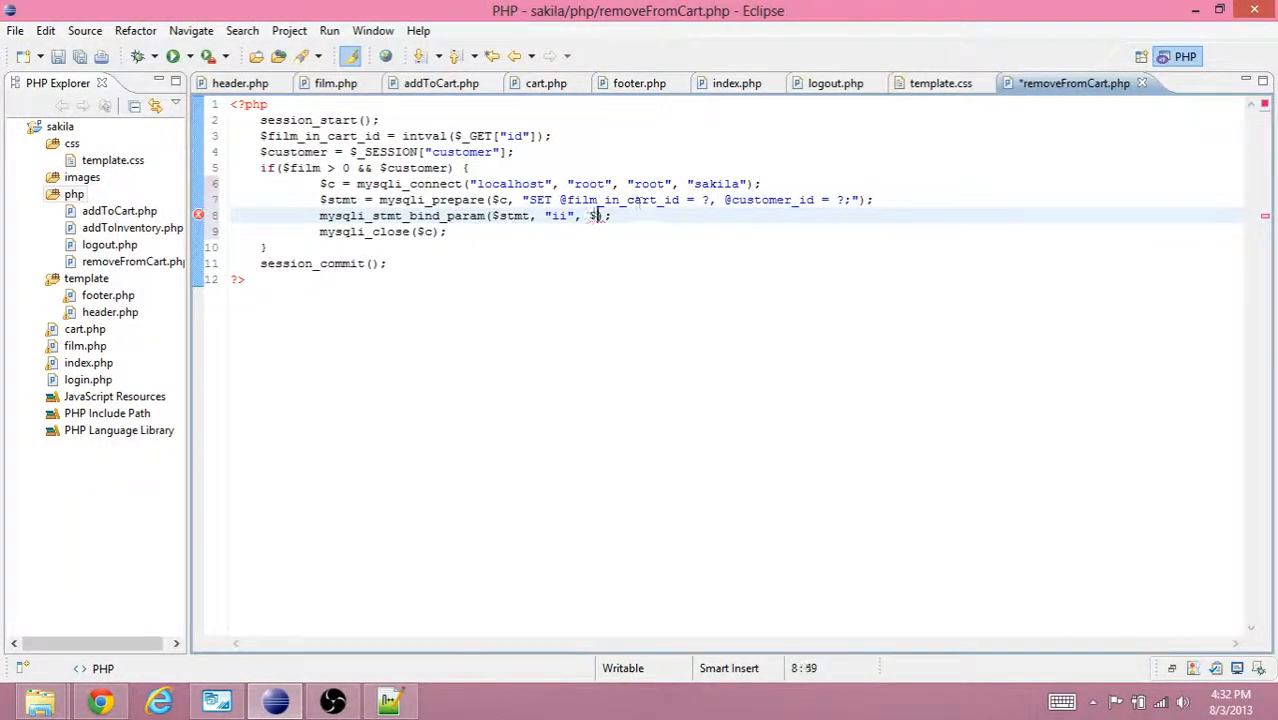
Bind $film_in_cart_id and $customer_id, rename $customer to $customer_id, then execute and close $stmt.
{"action": "type", "text": "$"}
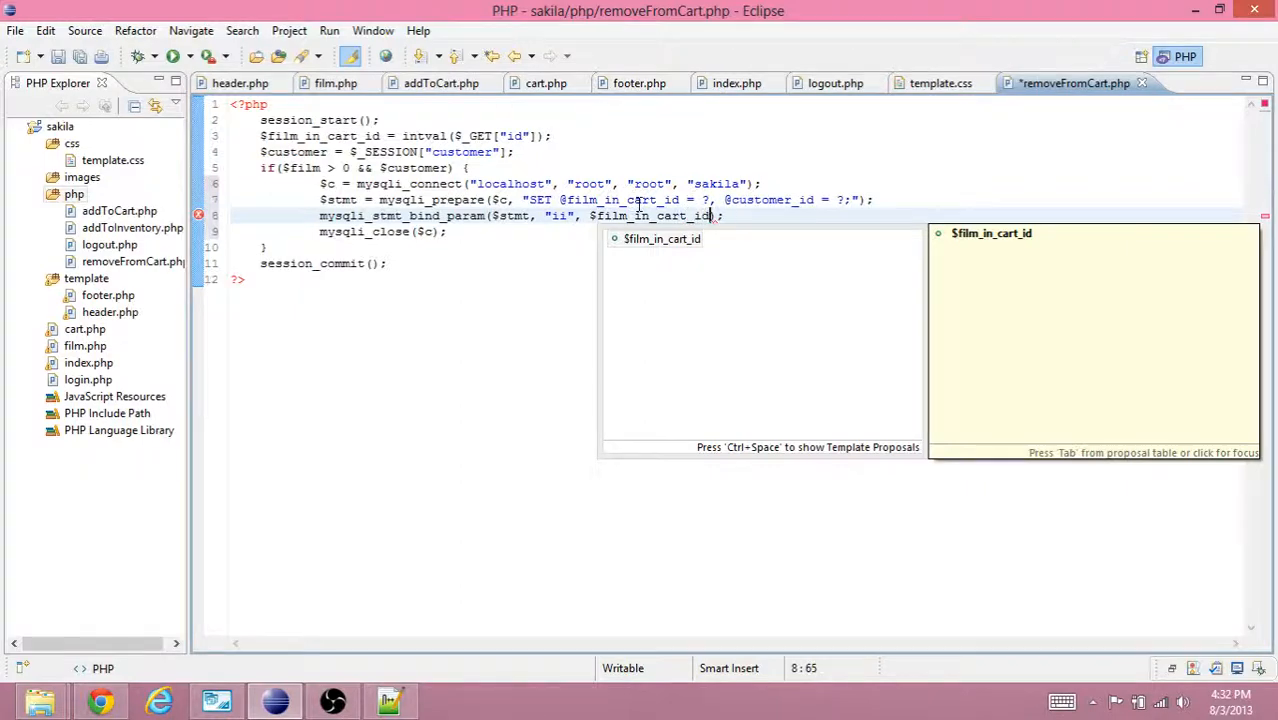
{"action": "type", "text": ", $customer_id"}
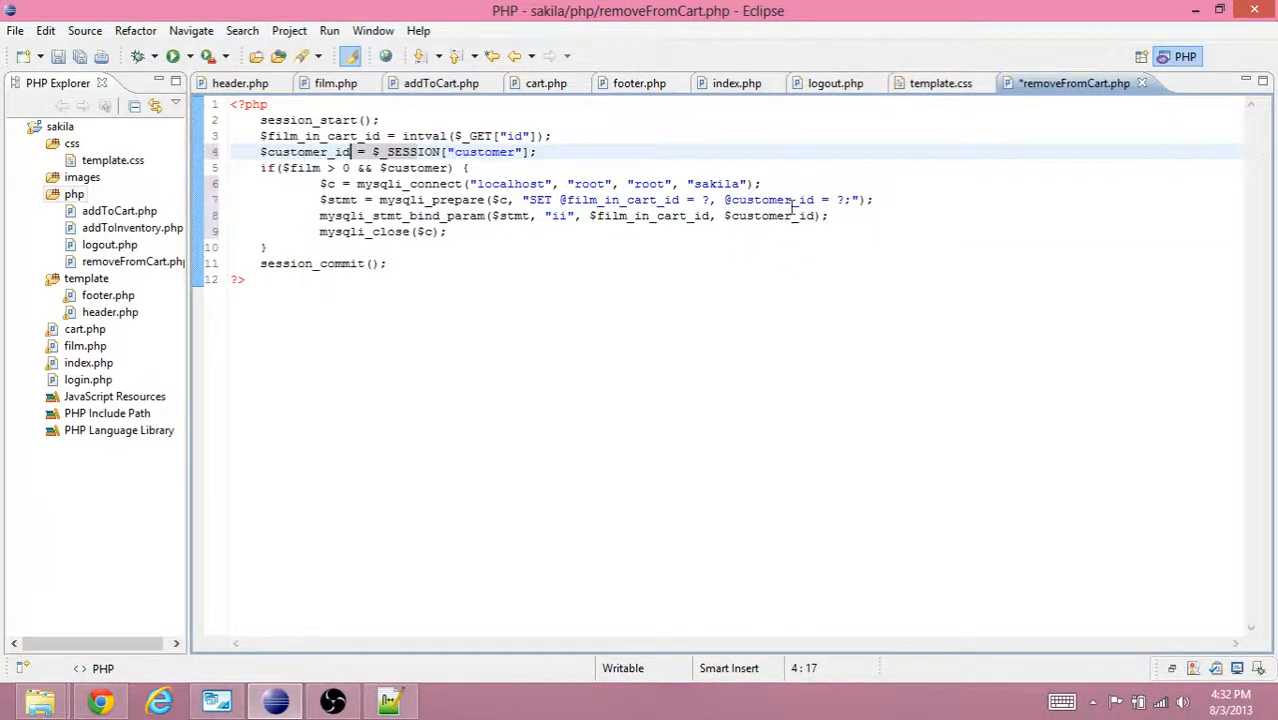
{"action": "double_click", "coordinate": [770, 199]}
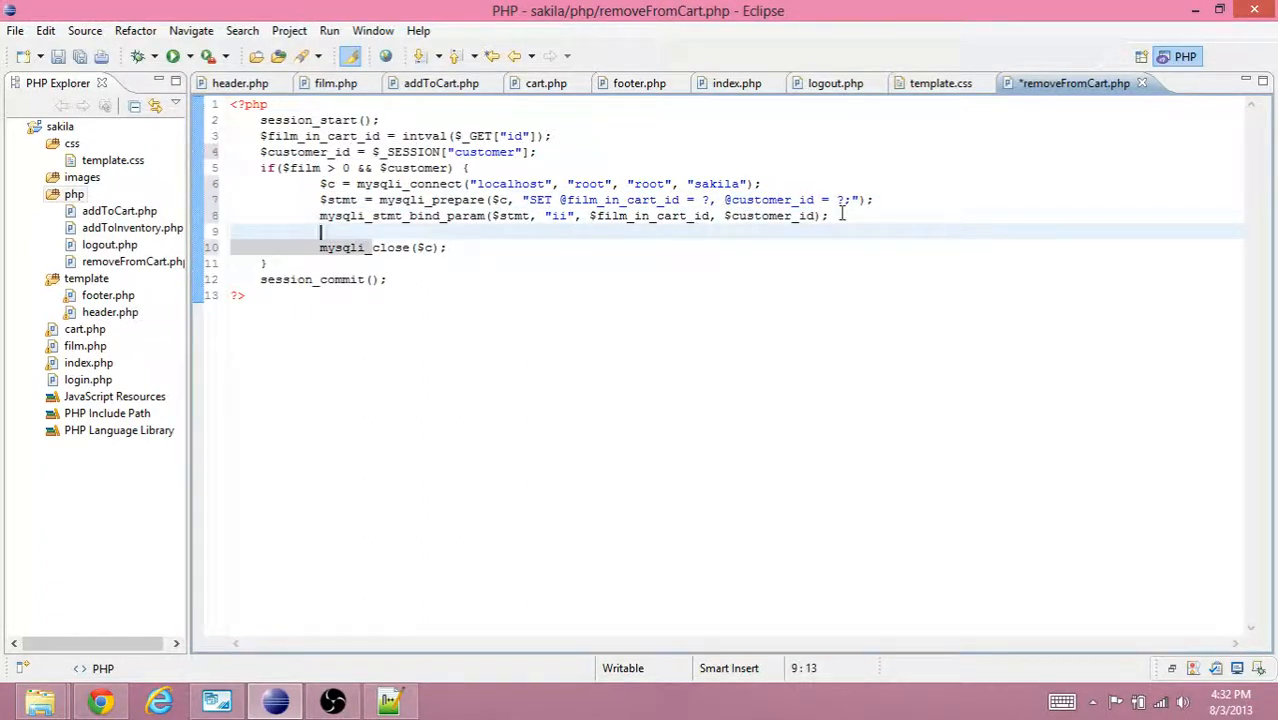
{"action": "type", "text": "mysqli_stmt"}
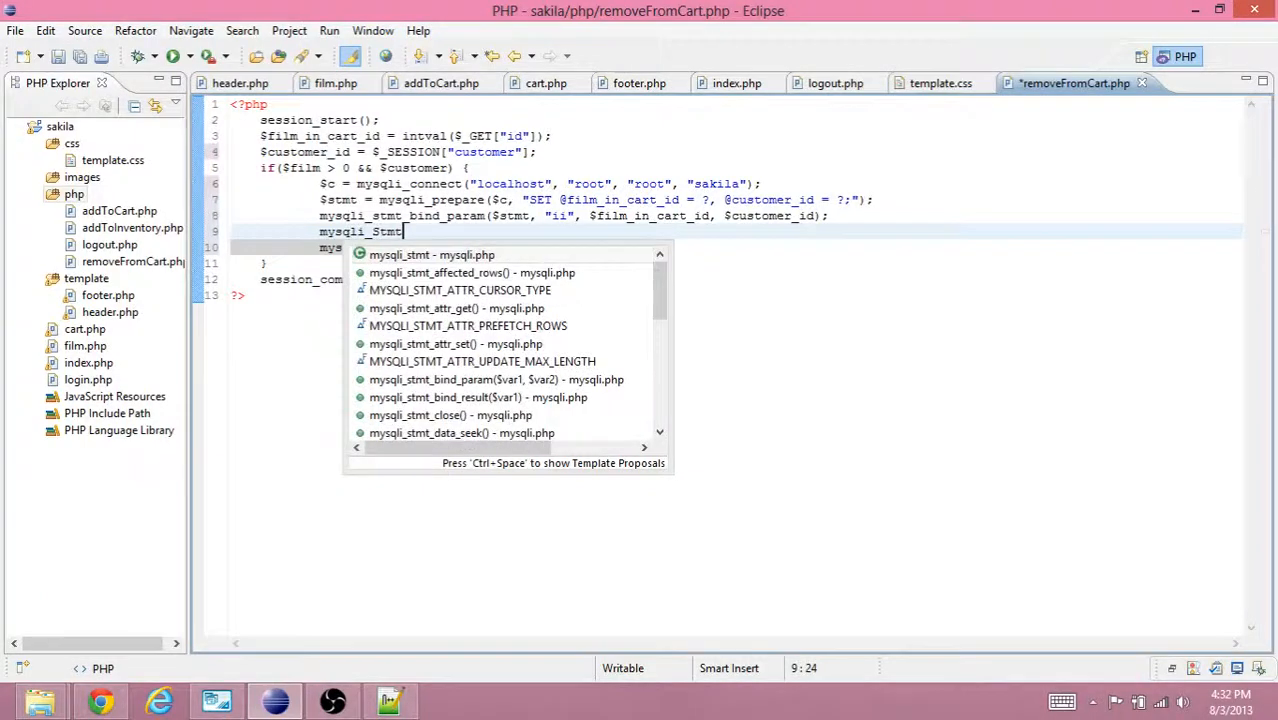
{"action": "type", "text": "_execute($stmt"}
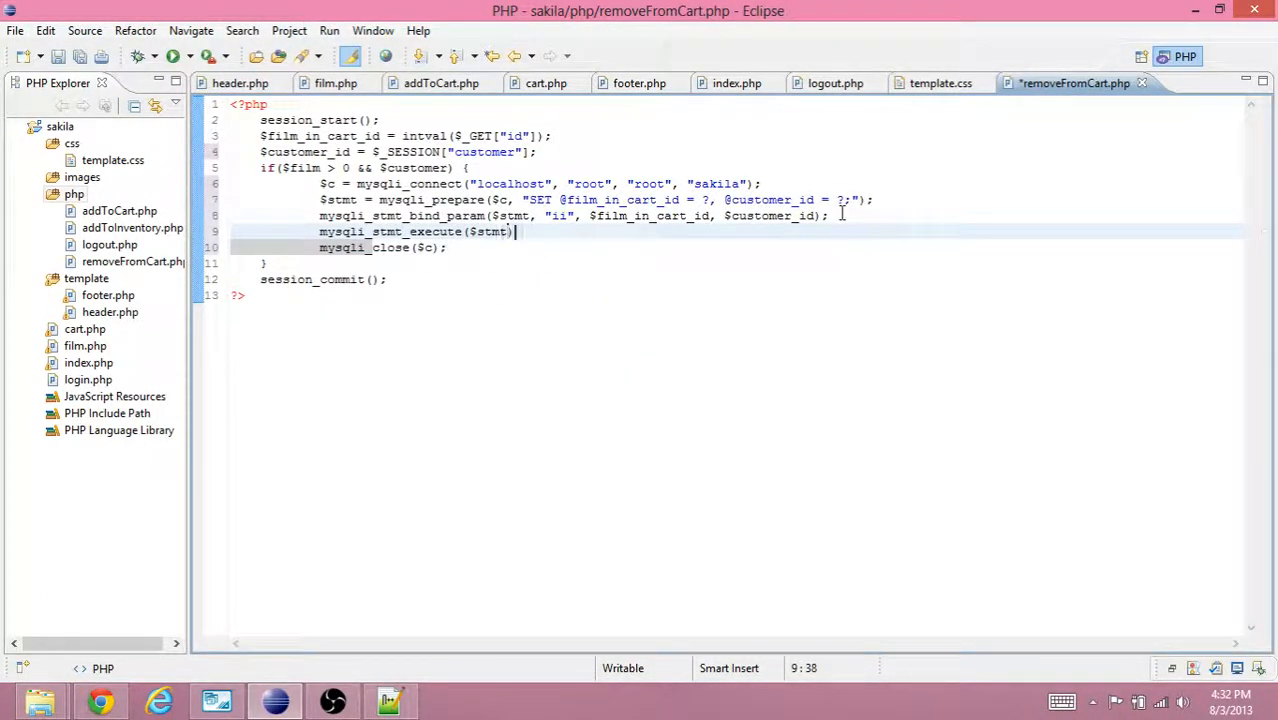
{"action": "type", "text": "mysqli"}
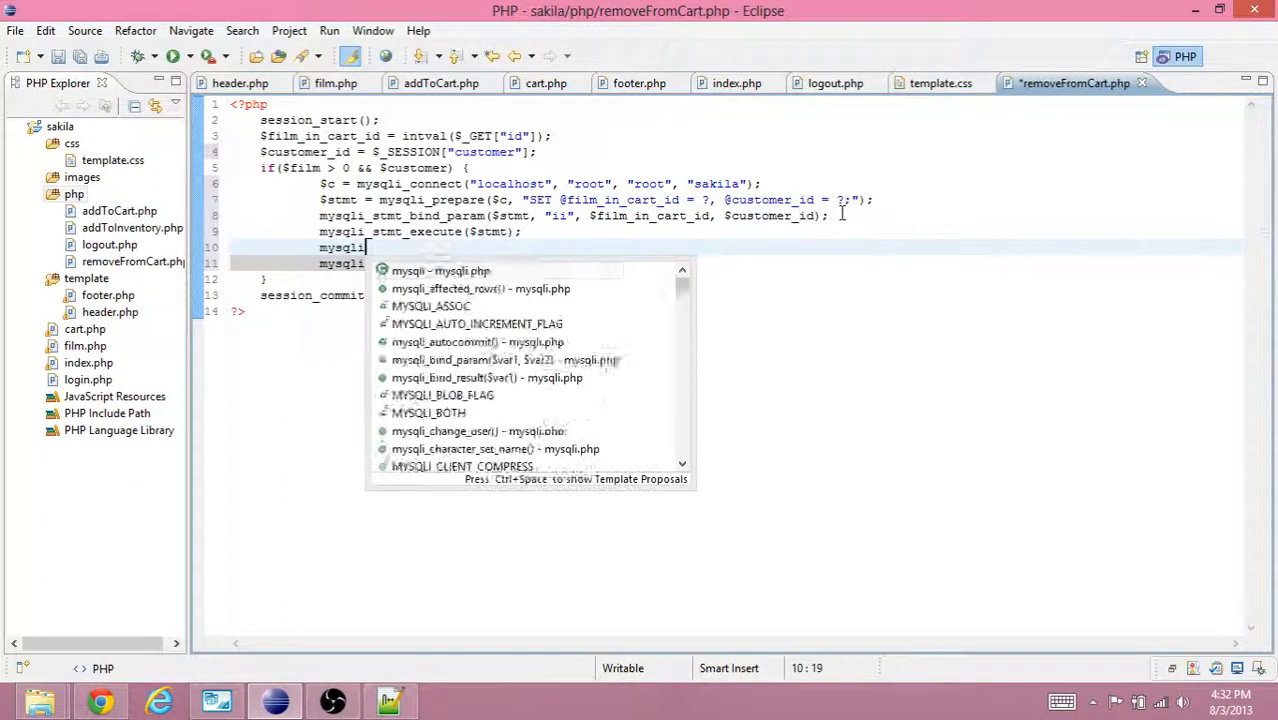
{"action": "type", "text": "_stmt_close($stmt);"}
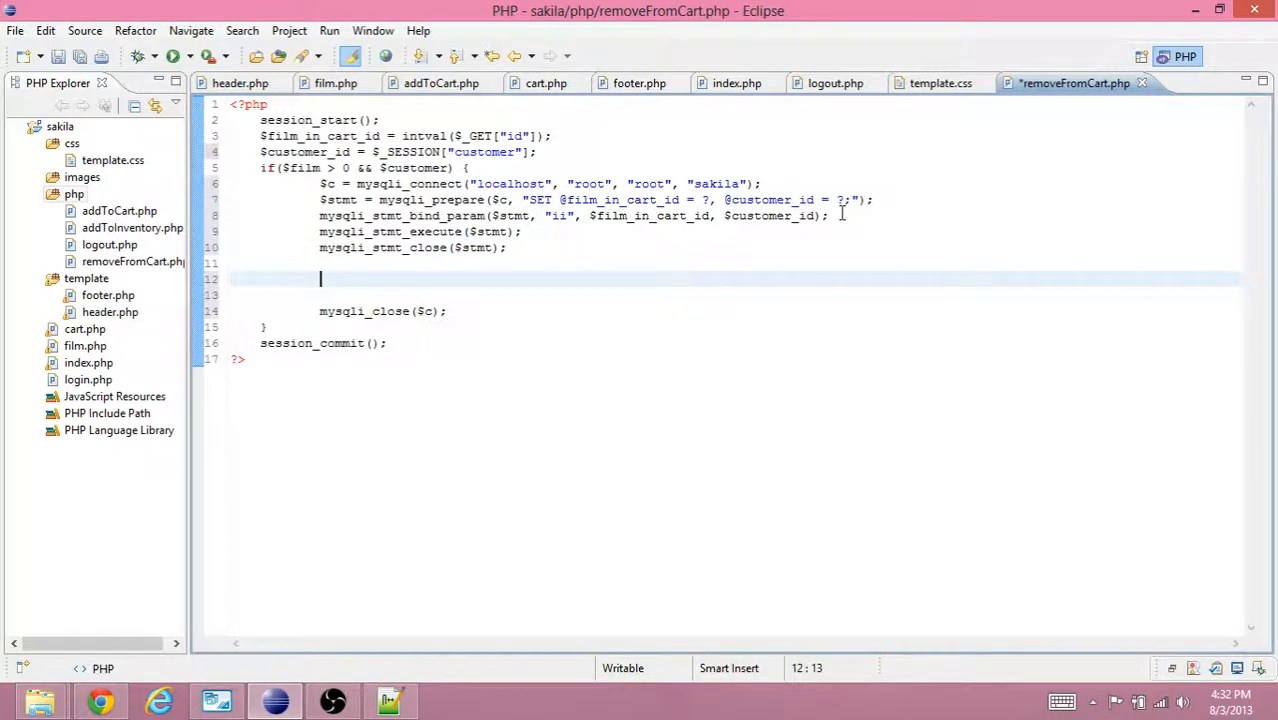
{"action": "type", "text": "$table"}
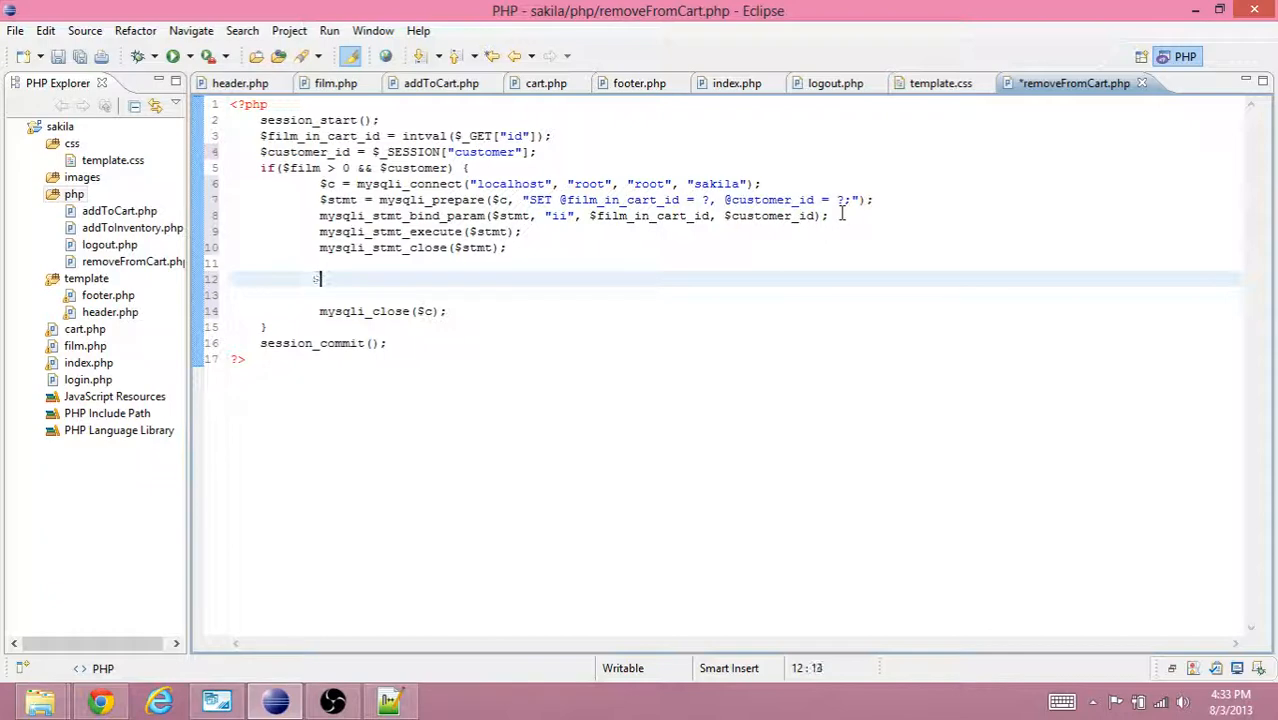
Copy the Workbench UPDATE query into a mysqli_query($c, ...) call and save removeFromCart.php.
{"action": "left_click", "coordinate": [216, 700]}
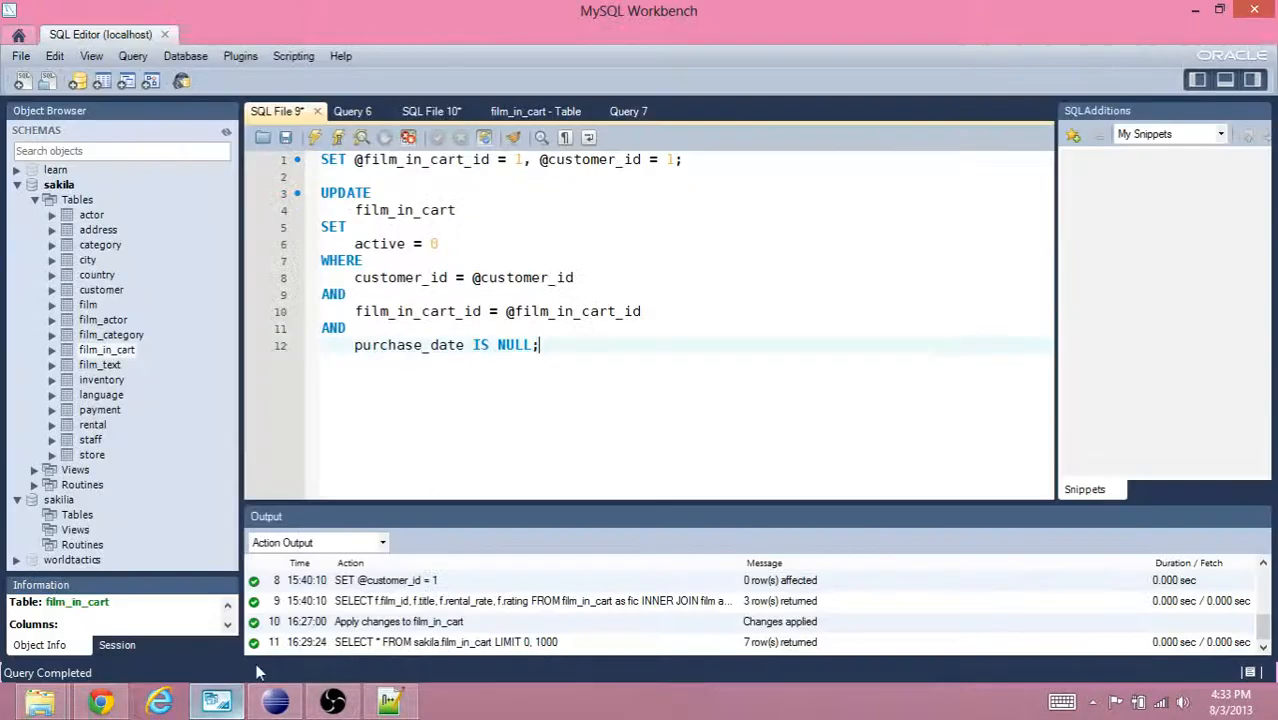
{"action": "key", "text": "ctrl+a"}
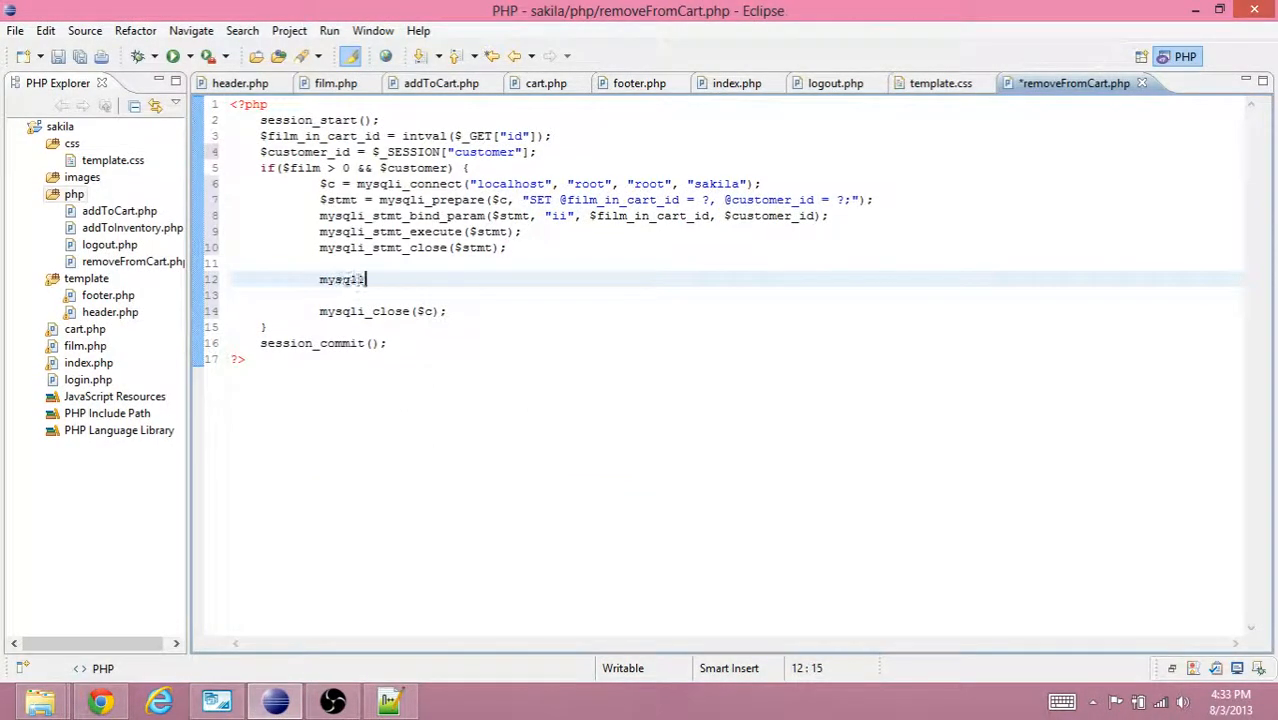
{"action": "type", "text": "_query($c, \""}
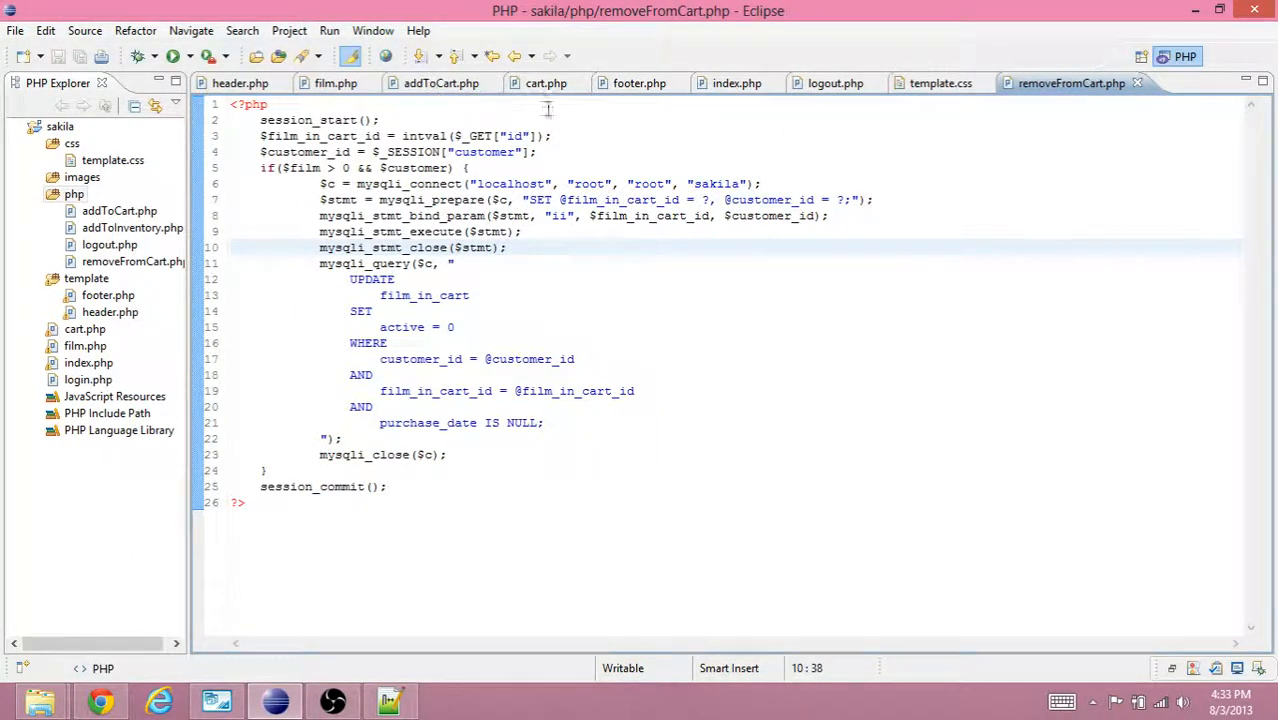
Add AND fic.active = 1 after fic.purchase_date IS NULL in cart.php's query.
{"action": "left_click", "coordinate": [546, 83]}
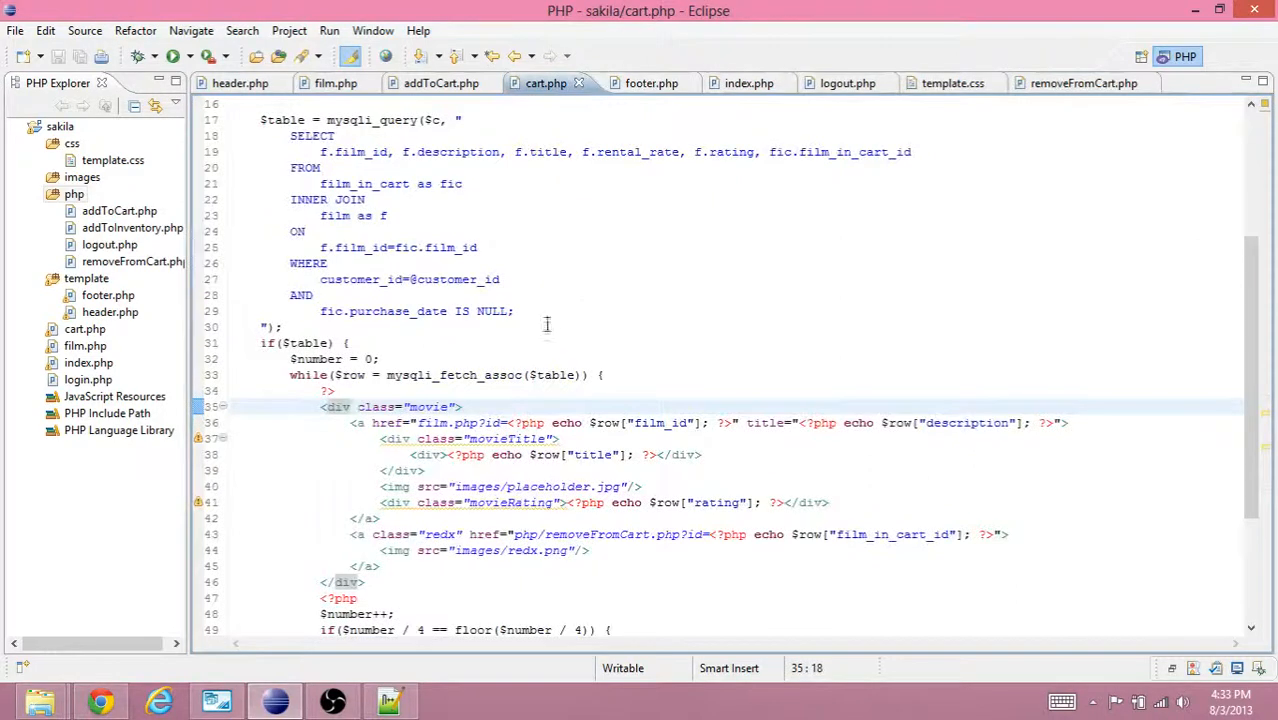
{"action": "left_click", "coordinate": [510, 311]}
{"action": "type", "text": "AND"}
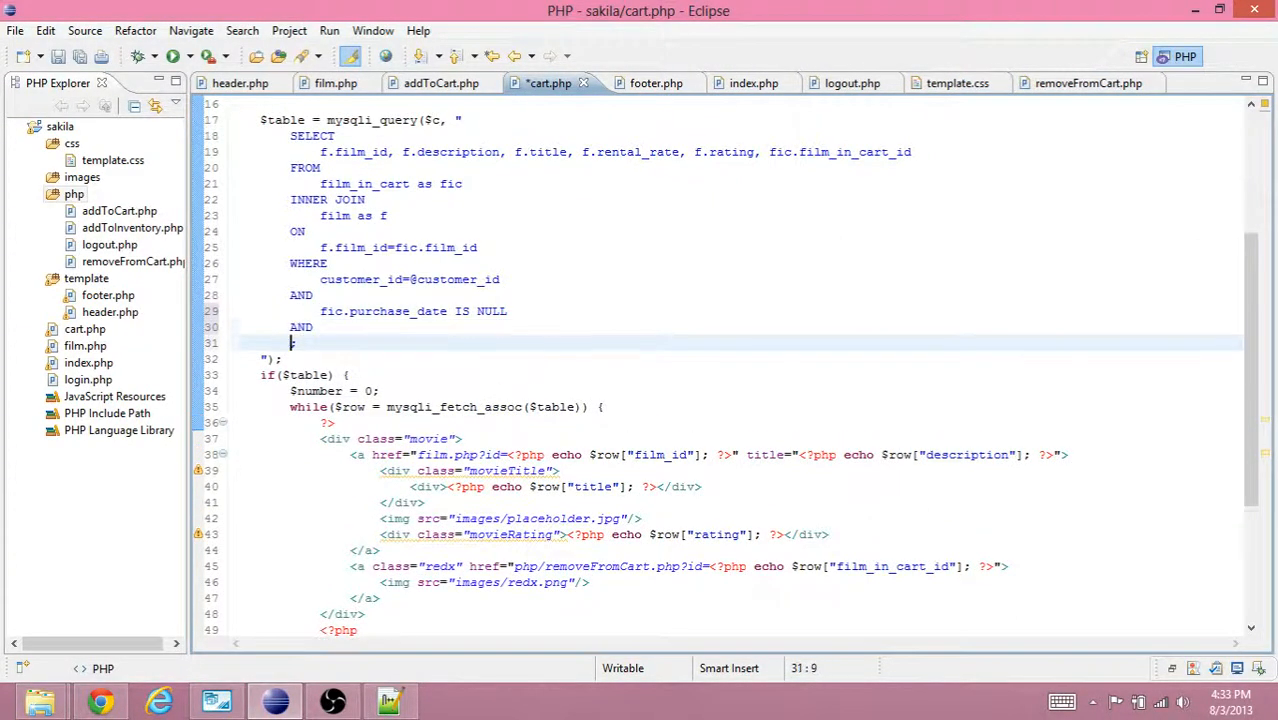
{"action": "type", "text": "active;"}
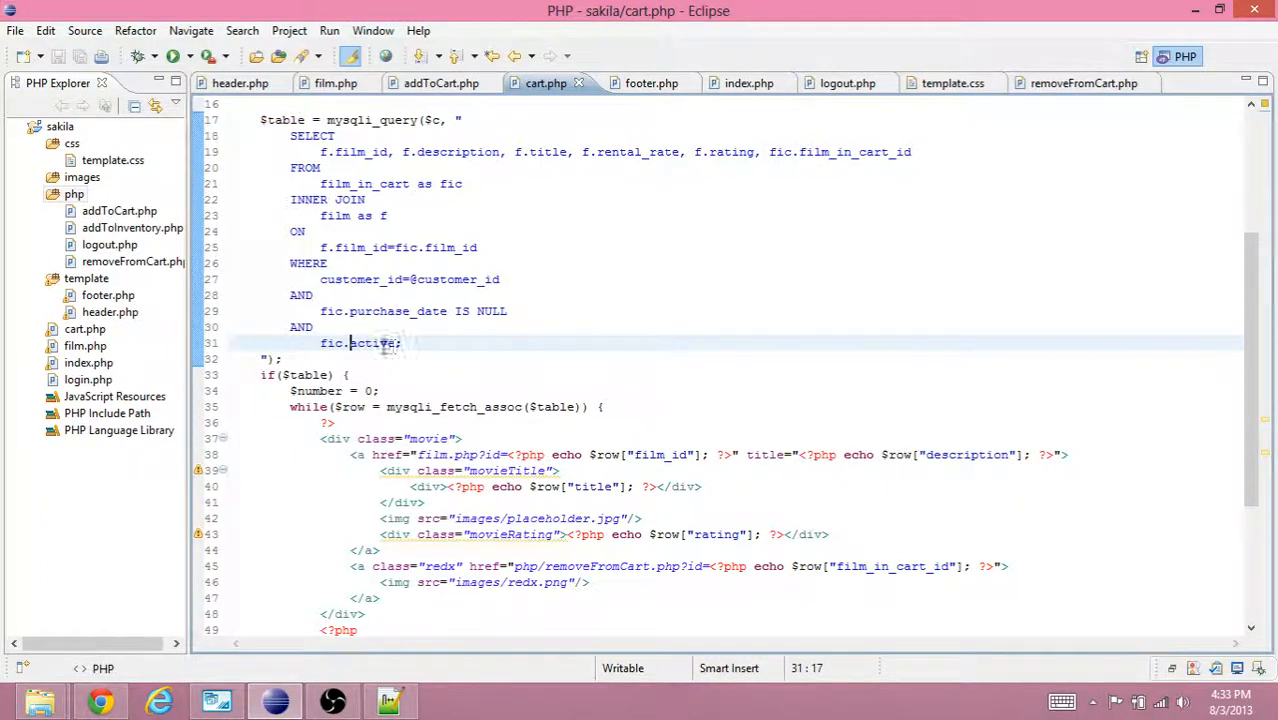
{"action": "type", "text": "="}
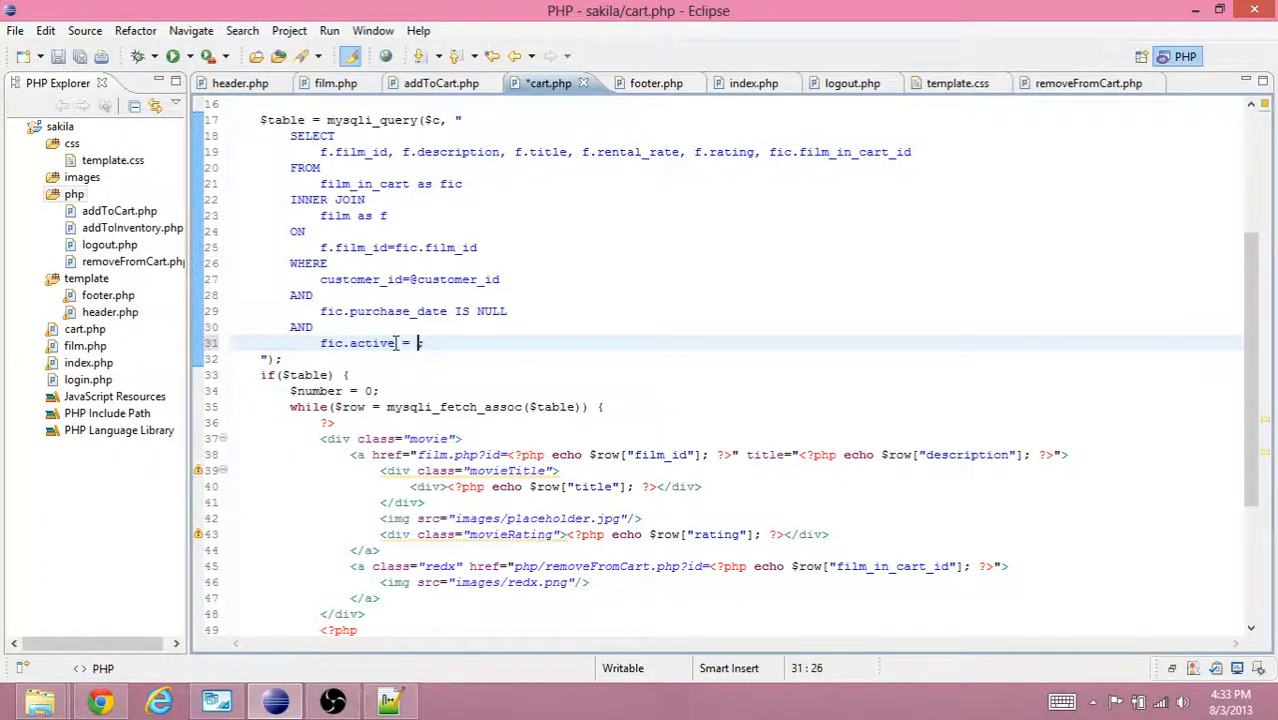
{"action": "type", "text": "1"}
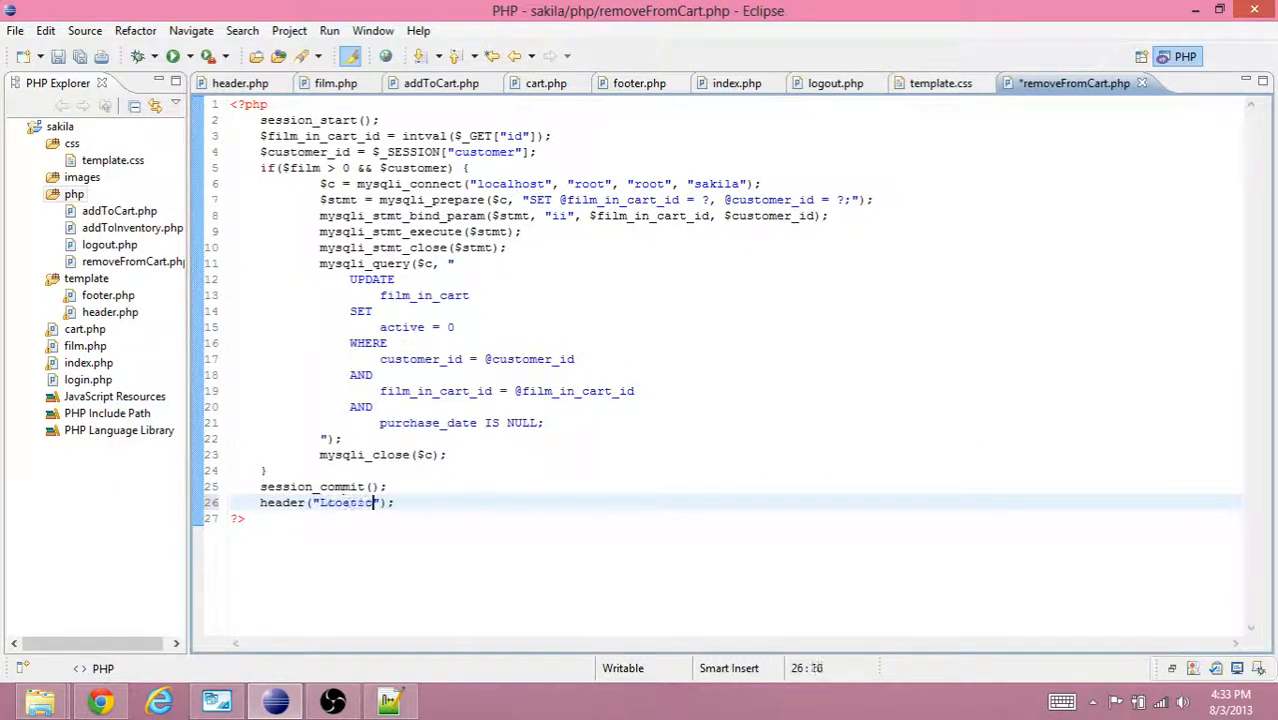
Finish removeFromCart.php with header("Location: ../cart.php") and save it.
{"action": "type", "text": "Location:"}
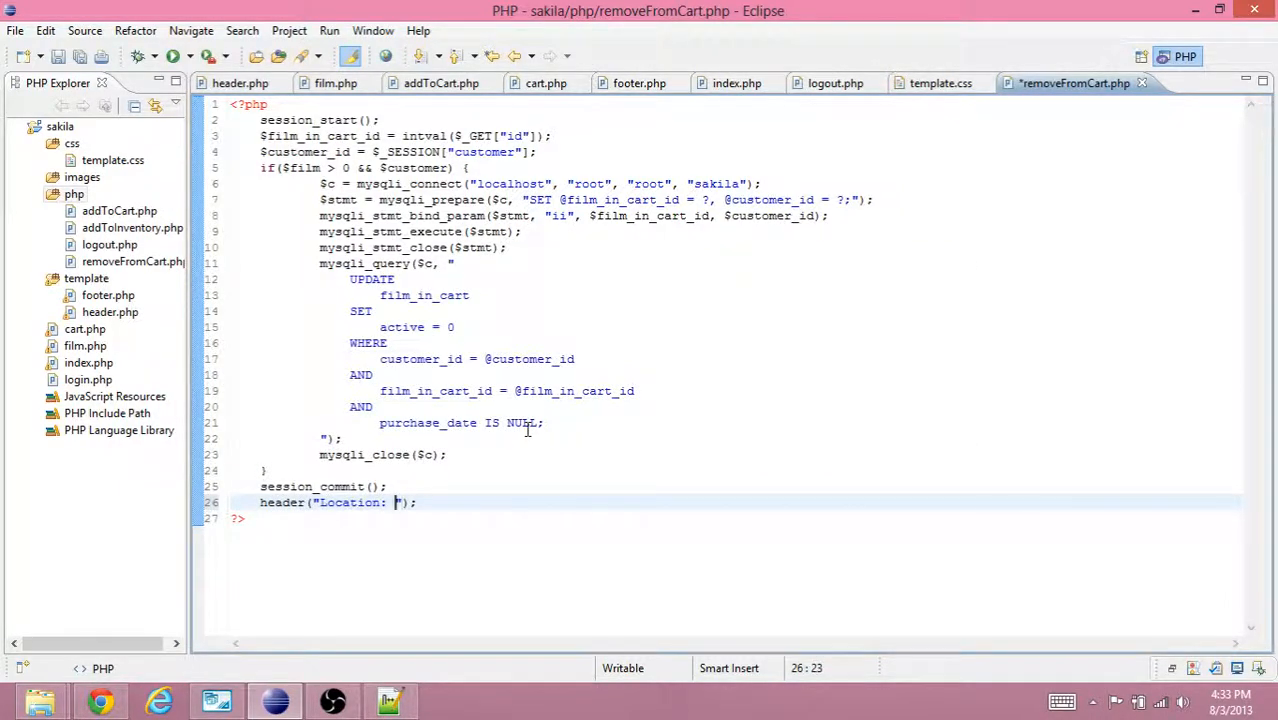
{"action": "type", "text": "../cart.php"}
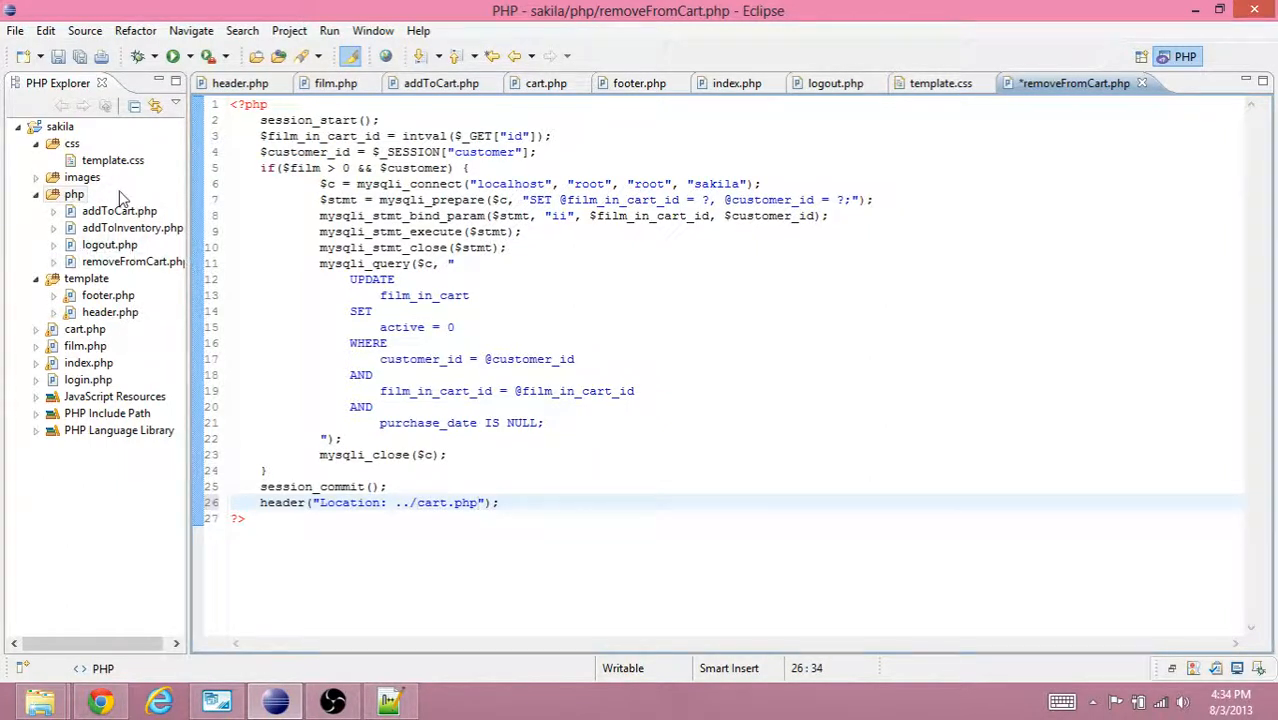
{"action": "left_click", "coordinate": [75, 194]}
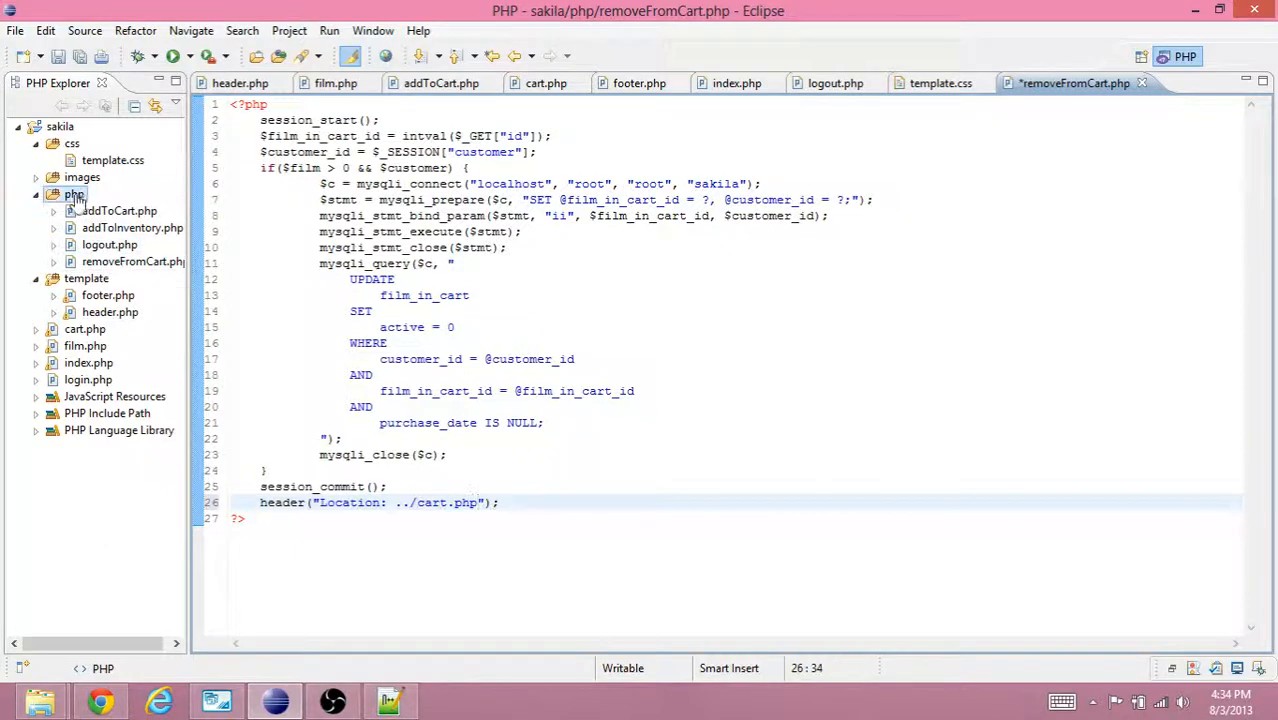
{"action": "left_click", "coordinate": [85, 345]}
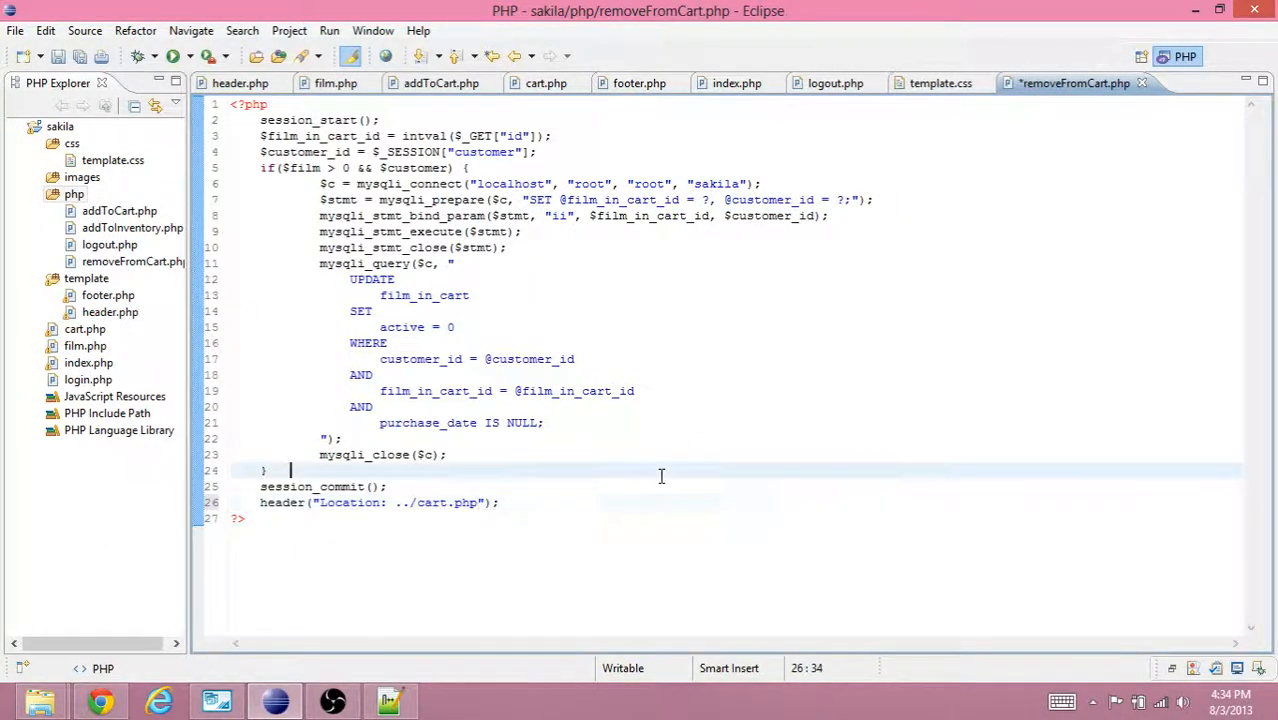
{"action": "key", "text": "ctrl+s"}
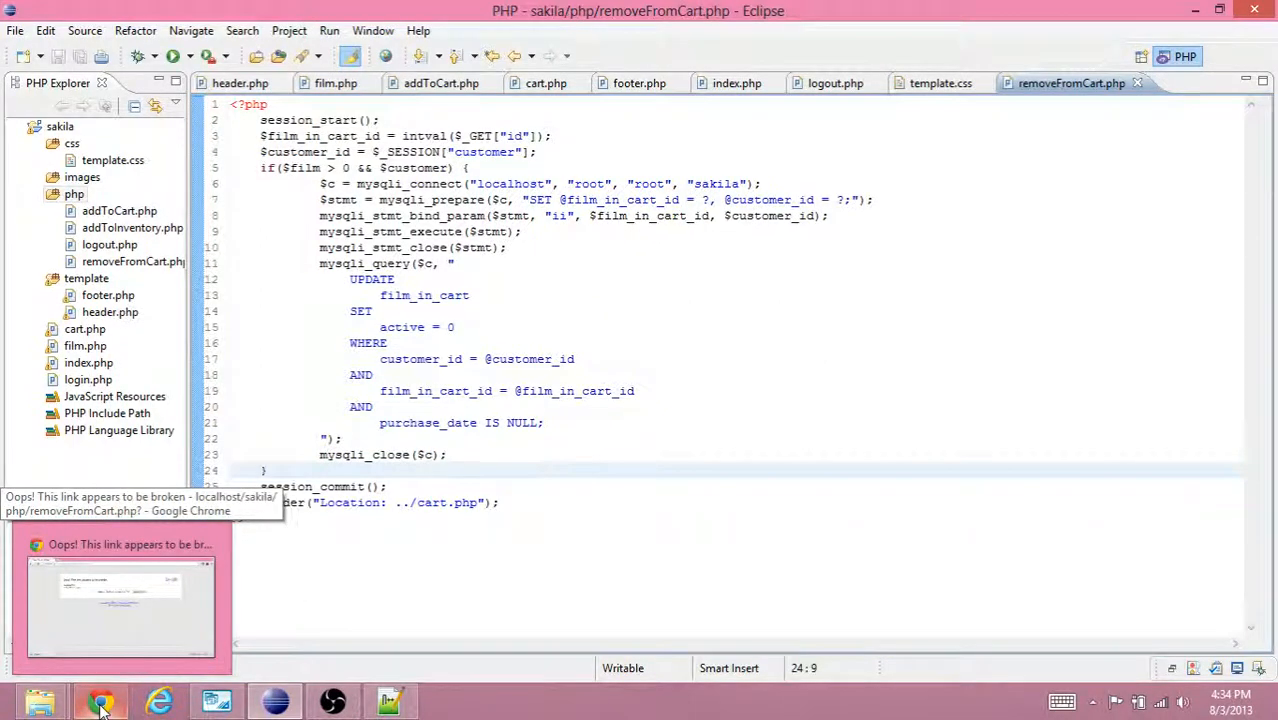
{"action": "left_click", "coordinate": [100, 700]}
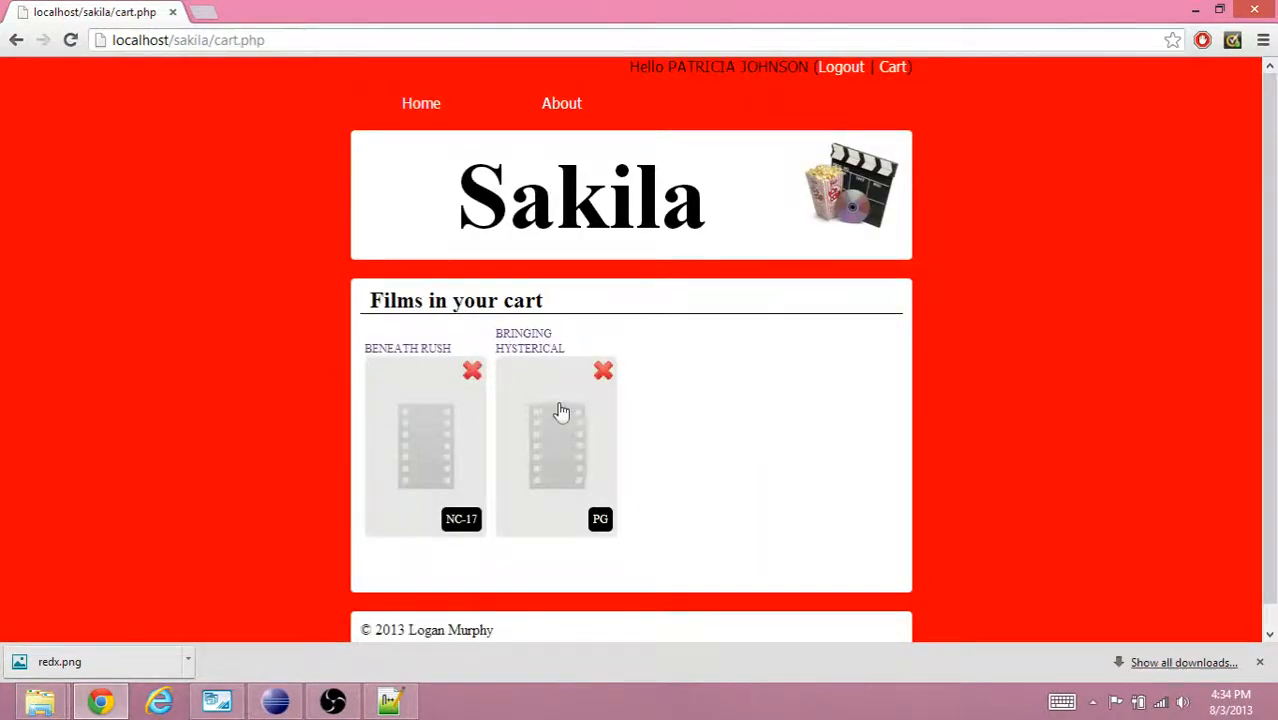
{"action": "left_click", "coordinate": [275, 700]}
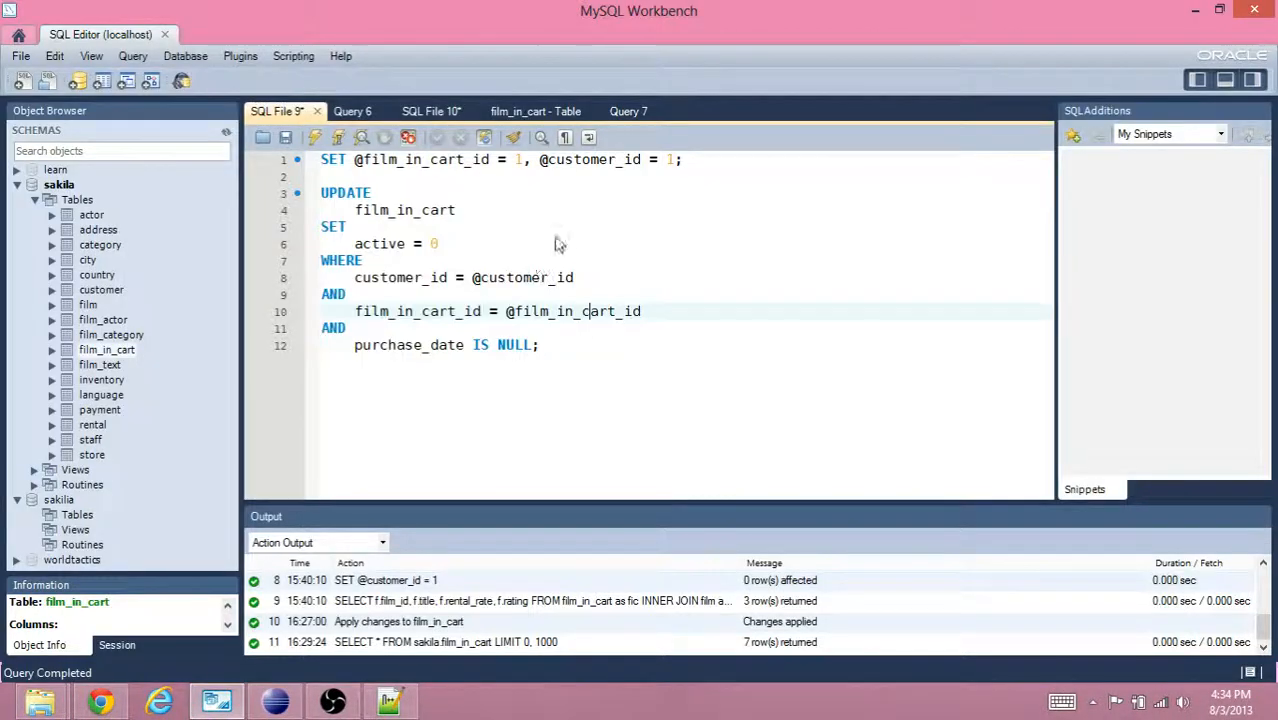
{"action": "left_click", "coordinate": [535, 111]}
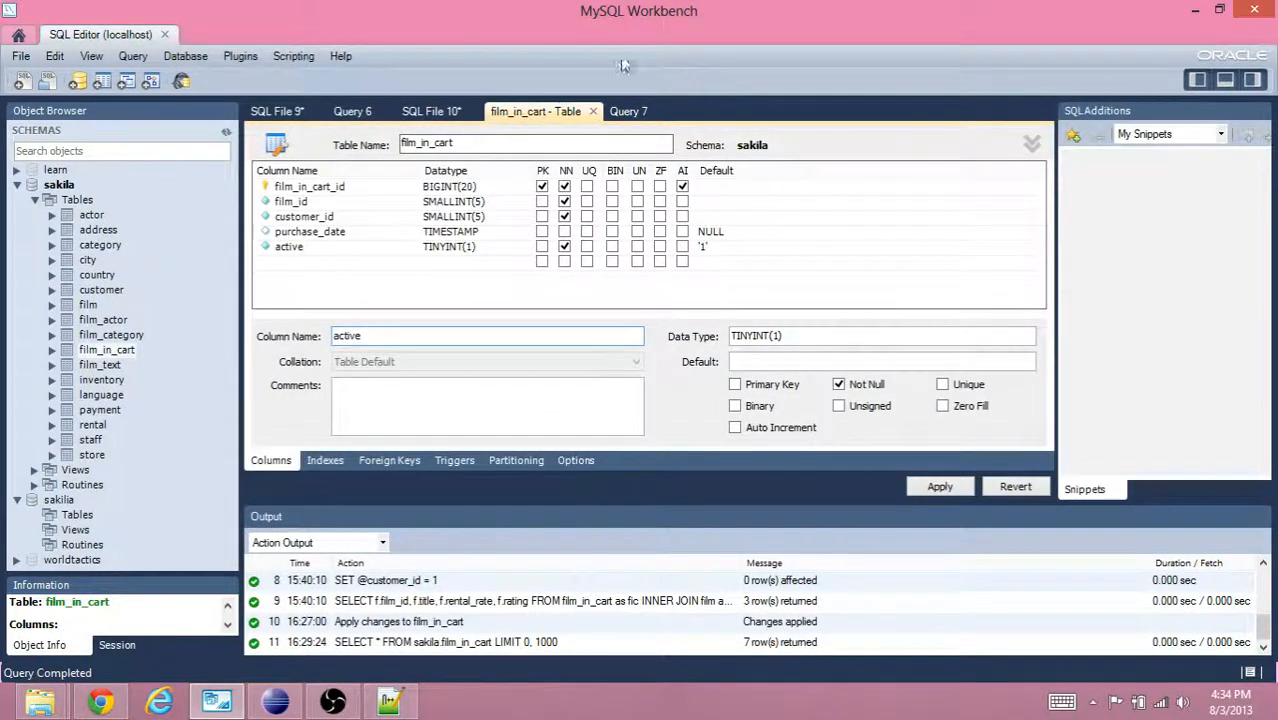
{"action": "left_click", "coordinate": [628, 111]}
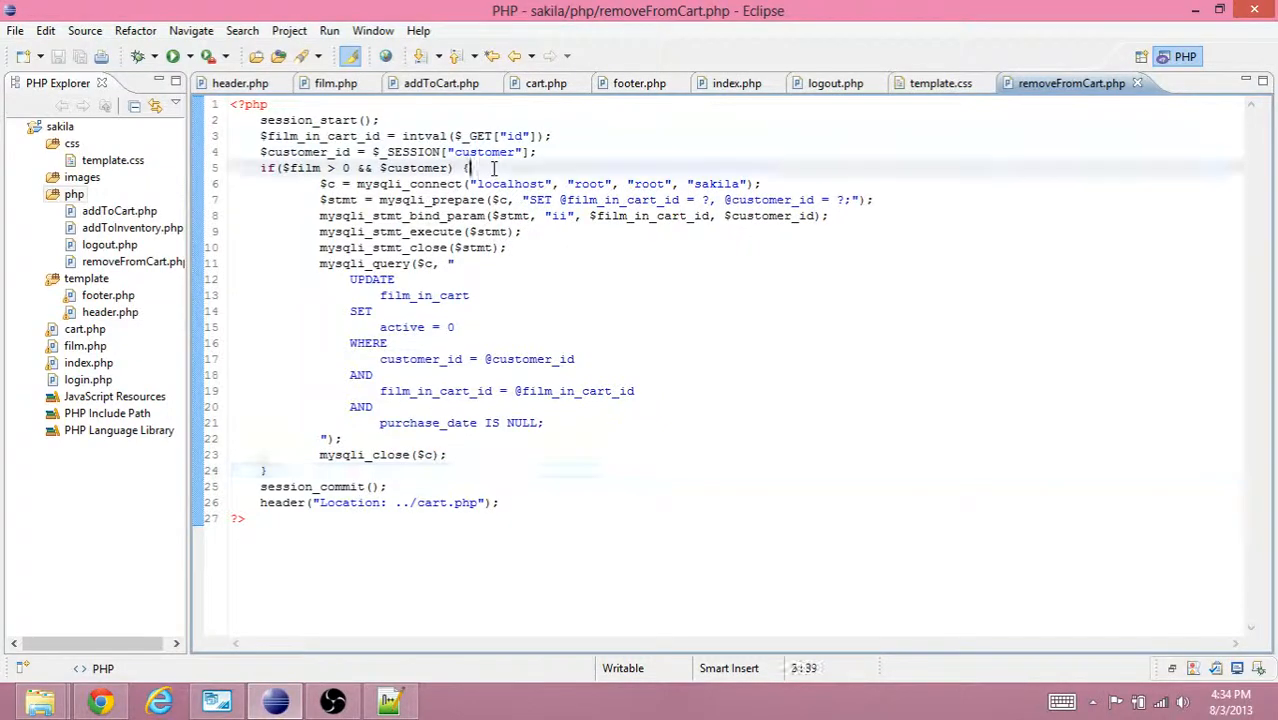
Add a temporary echo "got here" debug line to removeFromCart.php.
{"action": "type", "text": "echo \"\";"}
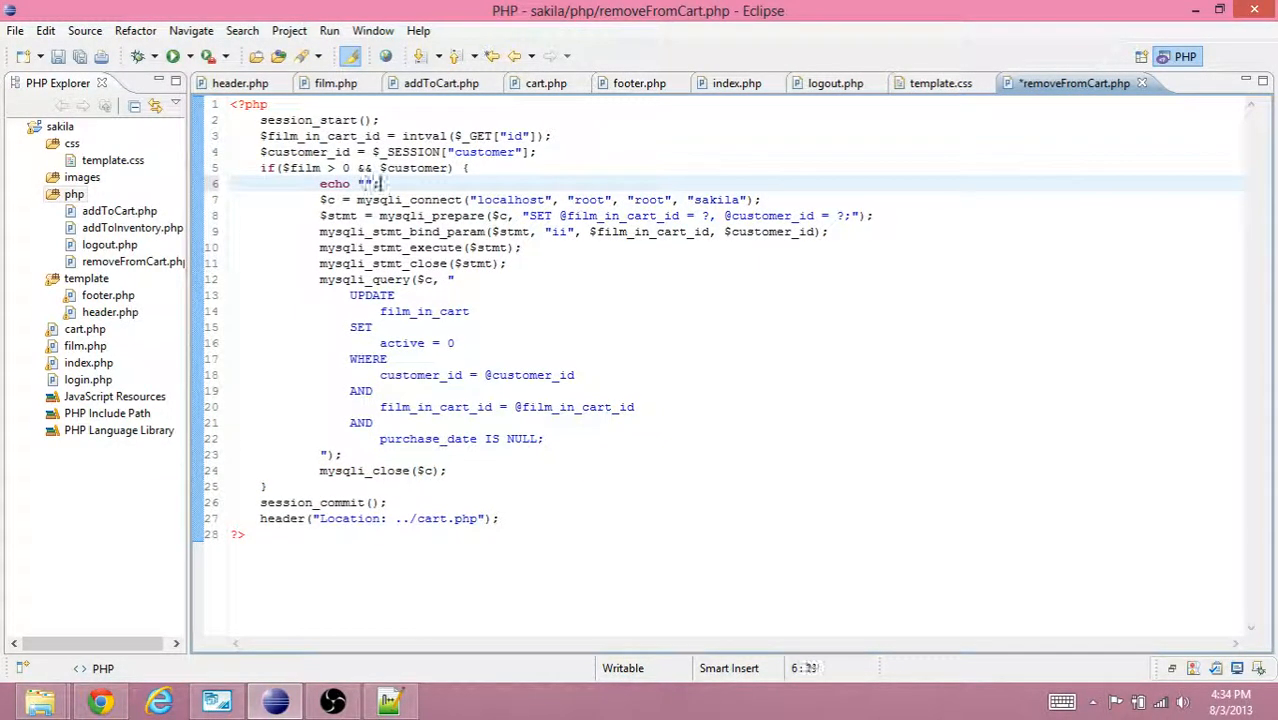
{"action": "type", "text": "got here"}
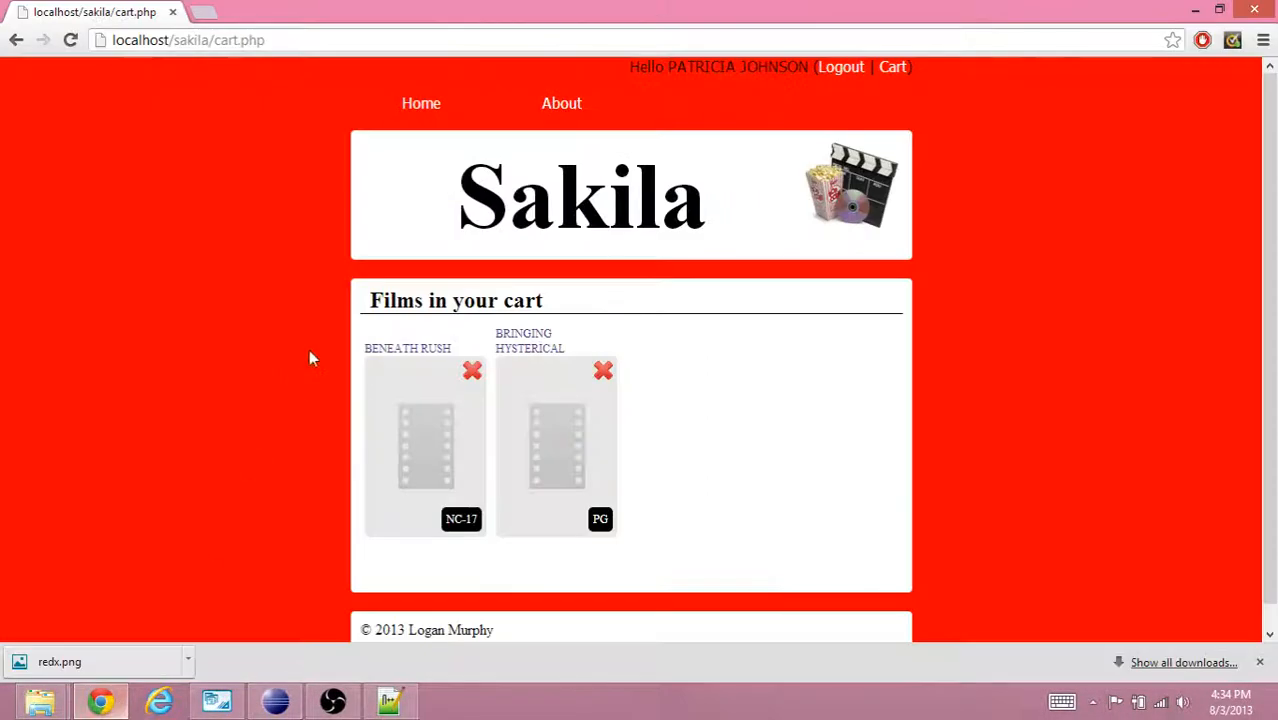
{"action": "left_click", "coordinate": [472, 371]}
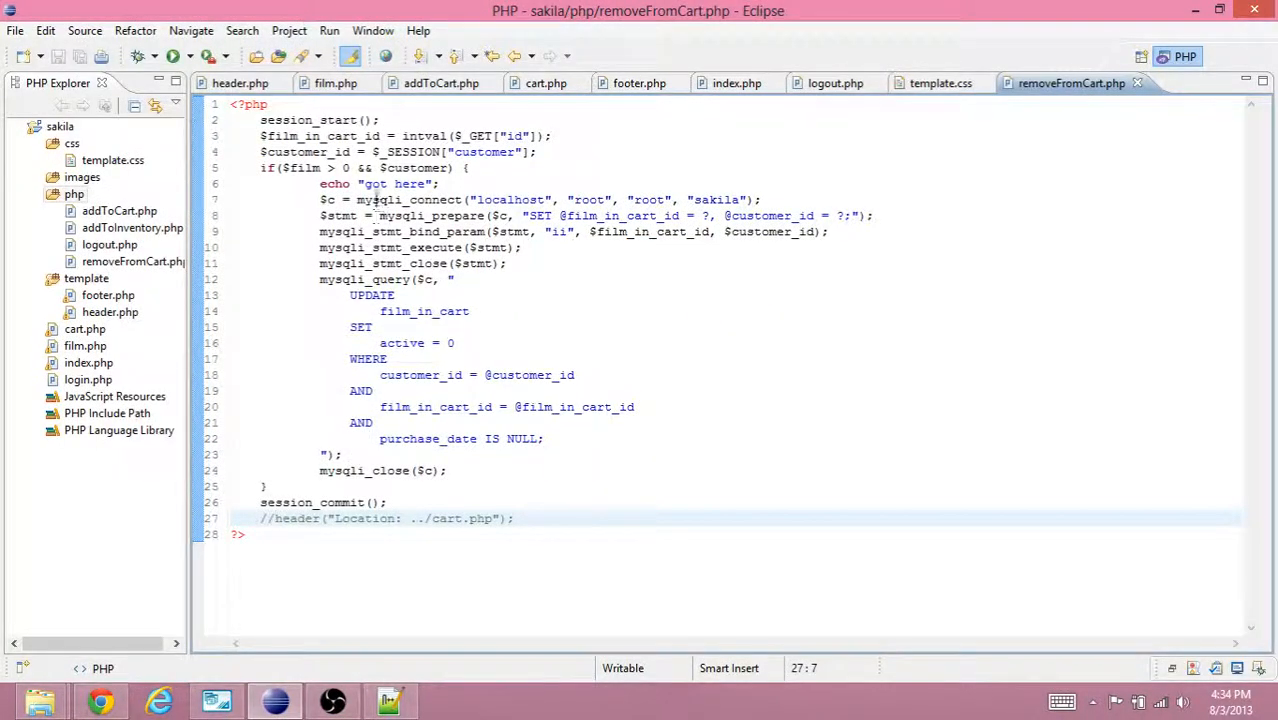
Change the if condition from $film to $film_in_cart_id, remove the echo, and retest in the browser.
{"action": "double_click", "coordinate": [374, 184]}
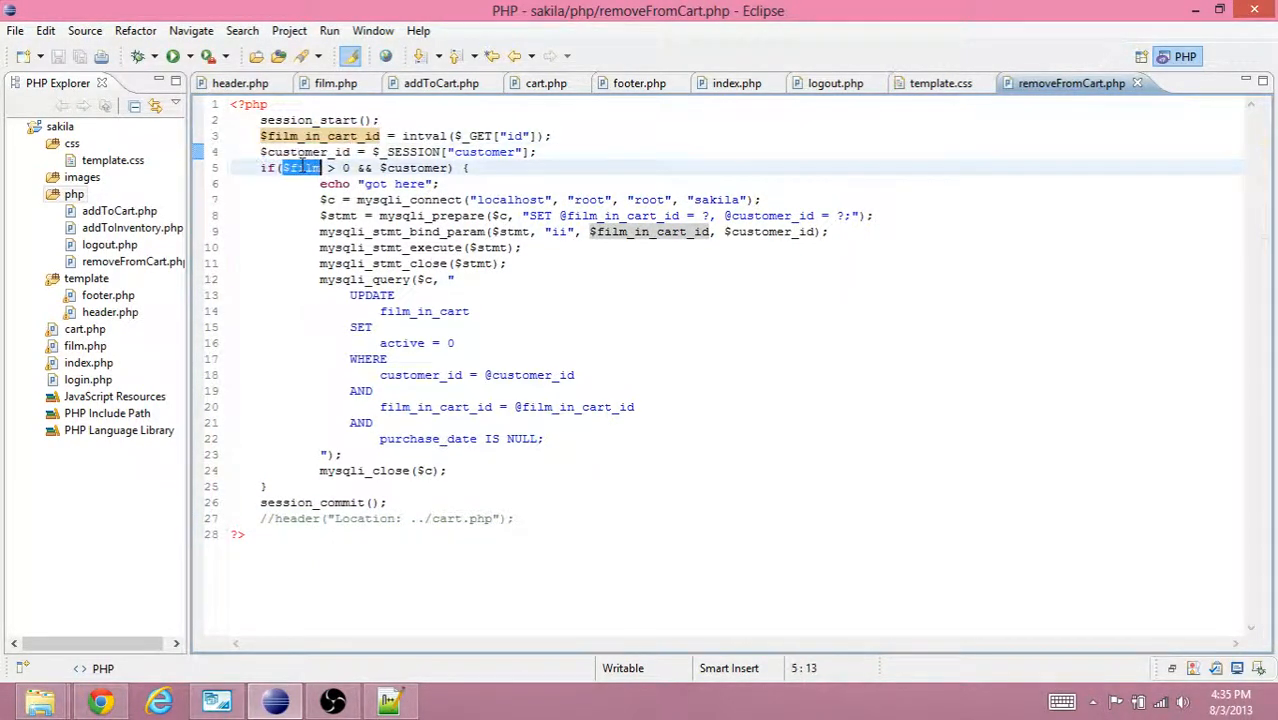
{"action": "type", "text": "film_in_cart_id"}
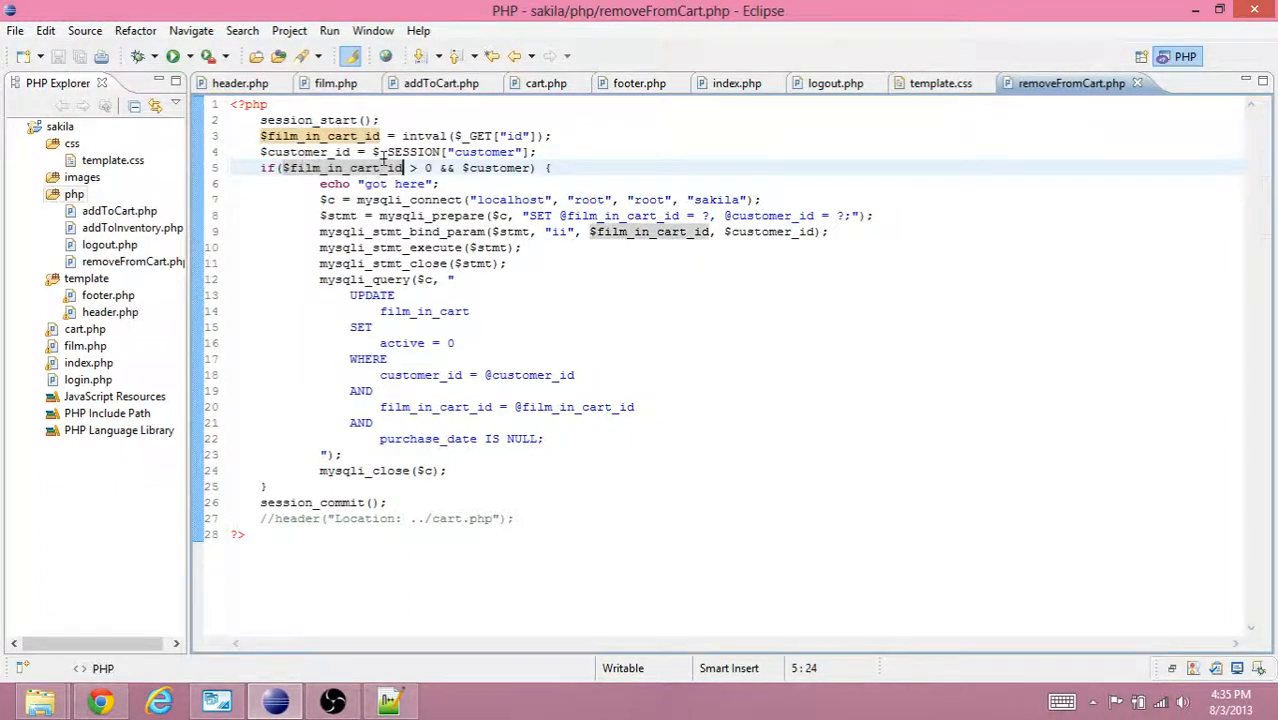
{"action": "left_click", "coordinate": [440, 184]}
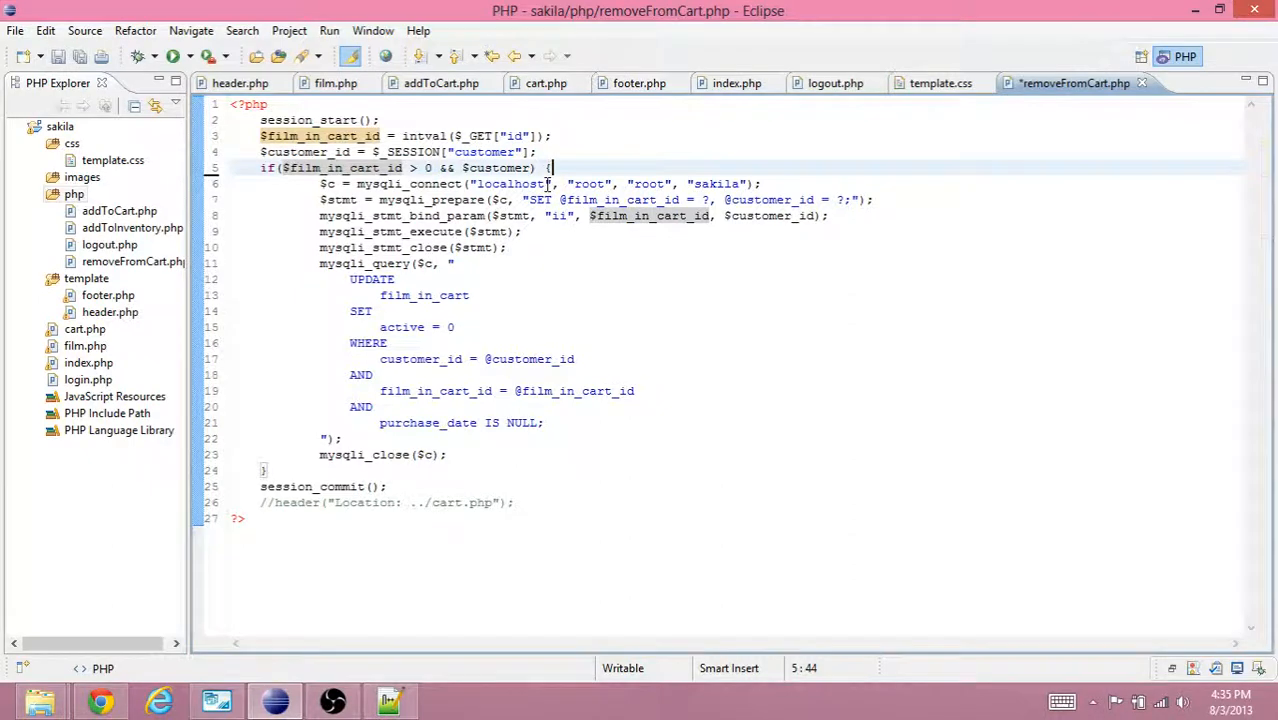
{"action": "left_click", "coordinate": [100, 700]}
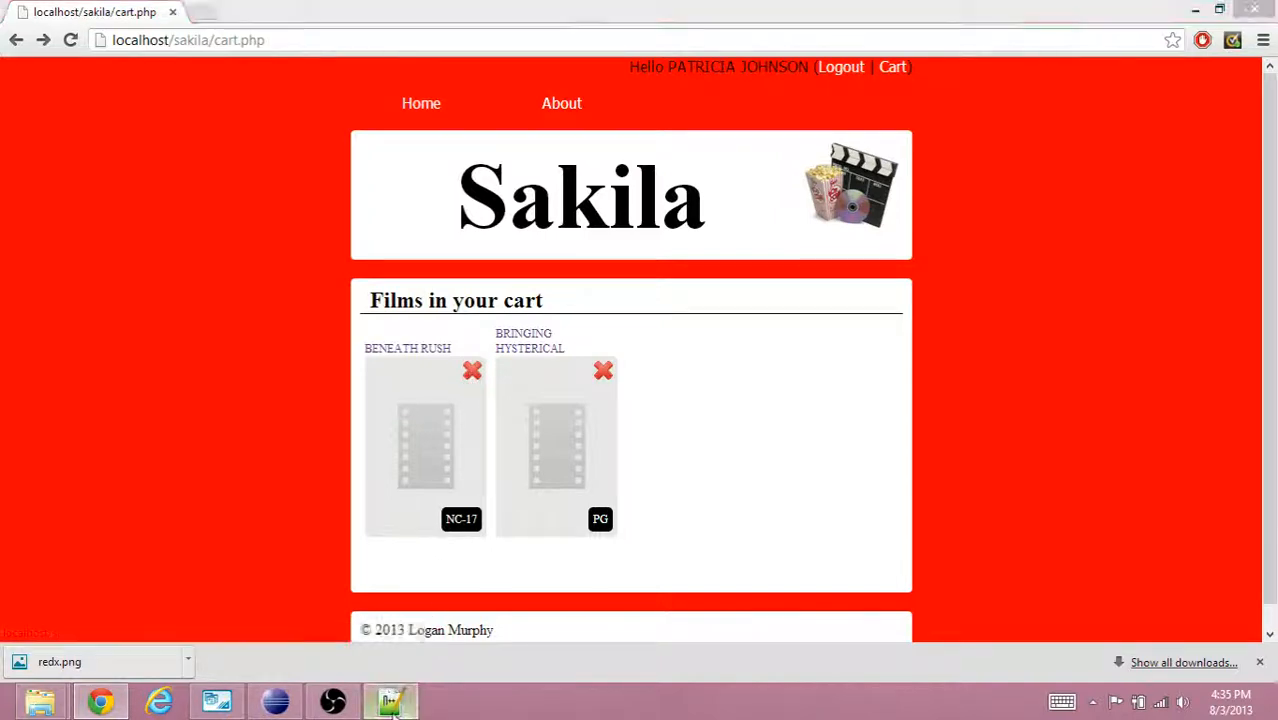
{"action": "left_click", "coordinate": [388, 700]}
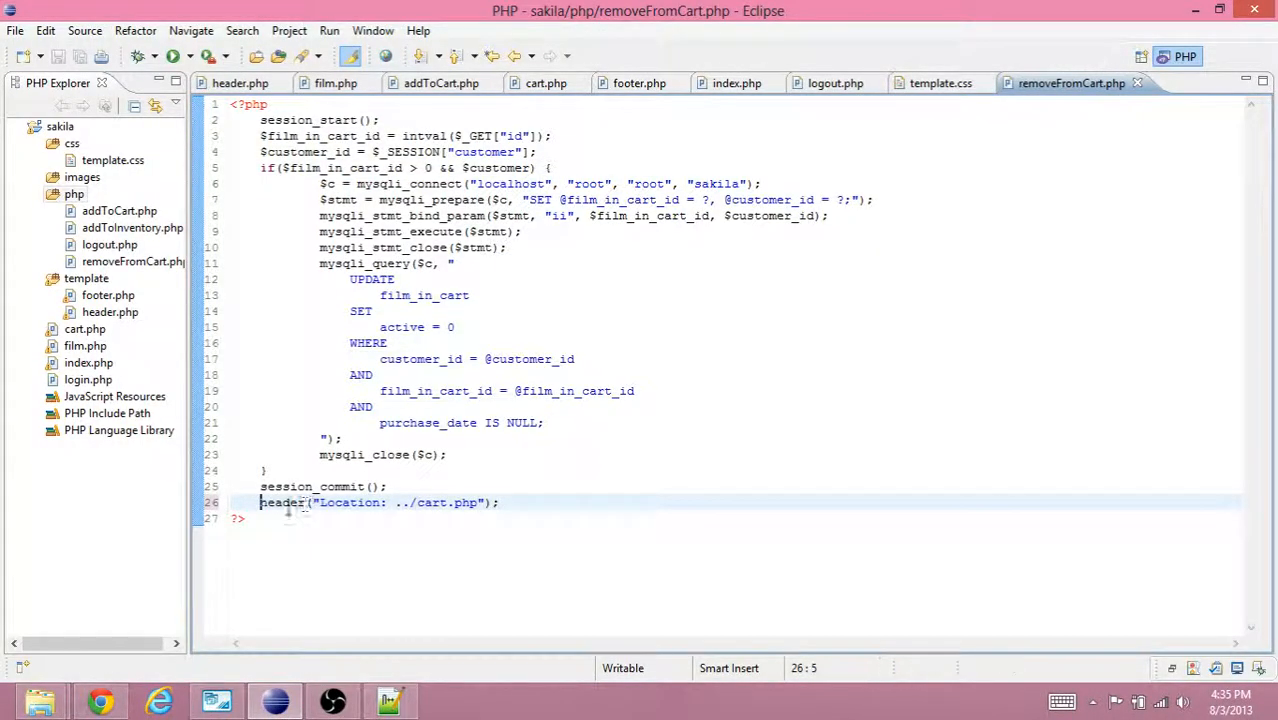
Return to the Chrome cart page still listing BENEATH RUSH and BRINGING HYSTERICAL.
{"action": "left_click", "coordinate": [99, 700]}
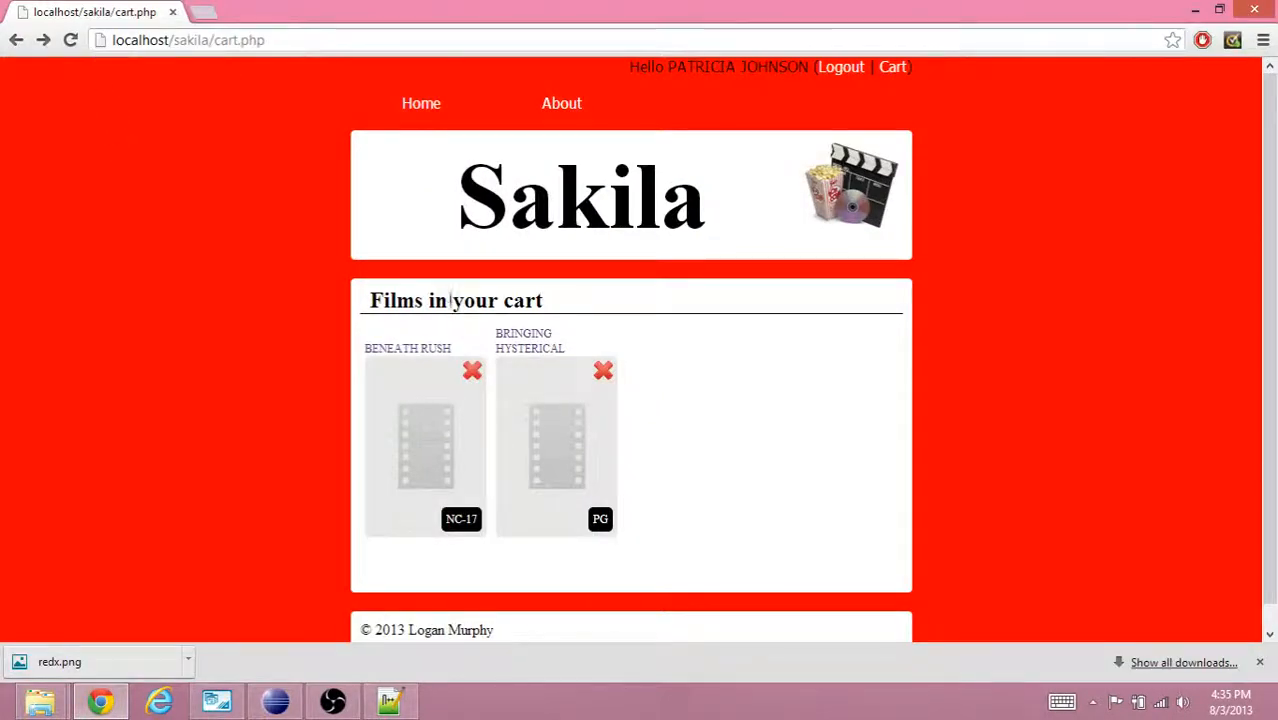
{"action": "mouse_move", "coordinate": [257, 361]}
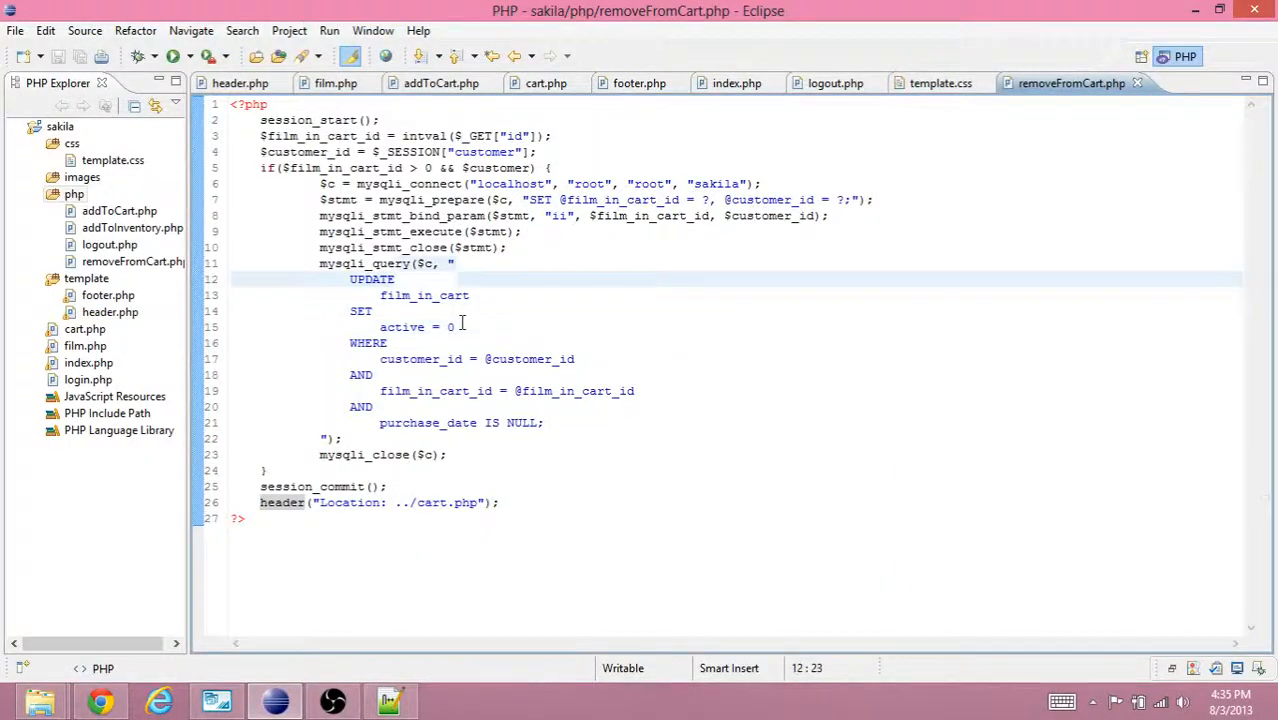
{"action": "left_click", "coordinate": [550, 167]}
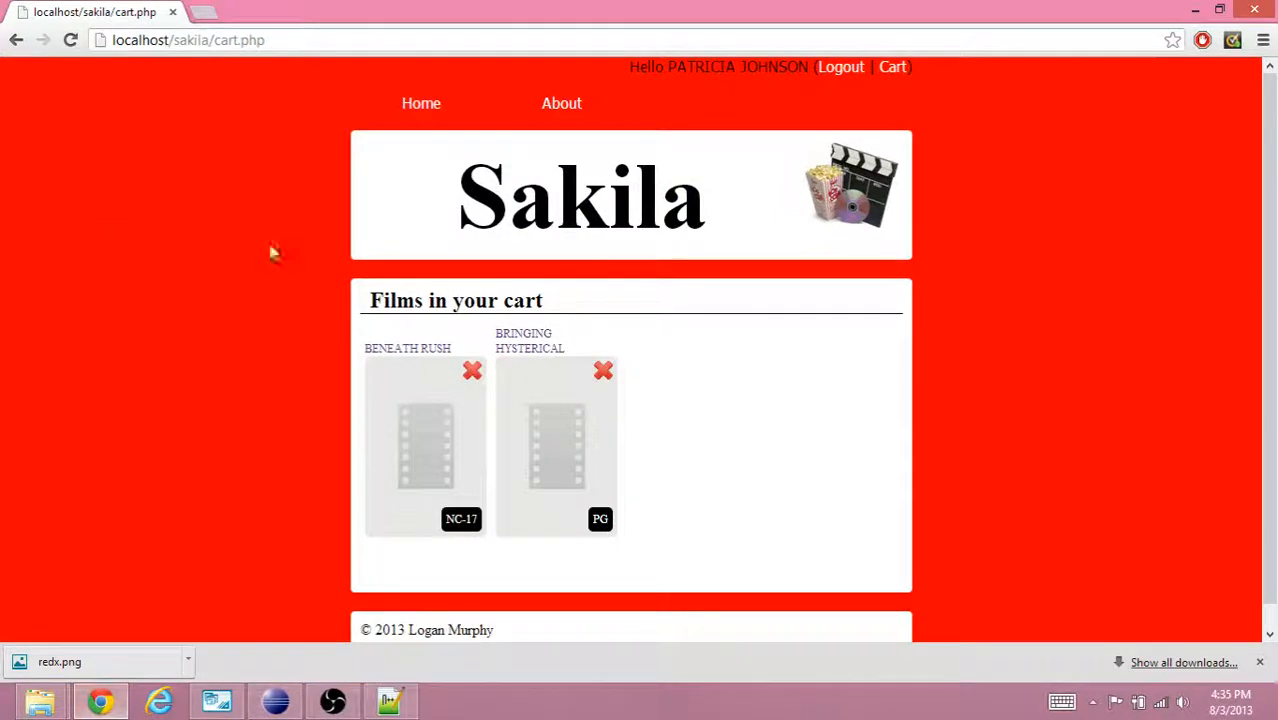
Remove BENEATH RUSH and BRINGING HYSTERICAL from the cart, then go to Home.
{"action": "left_click", "coordinate": [472, 371]}
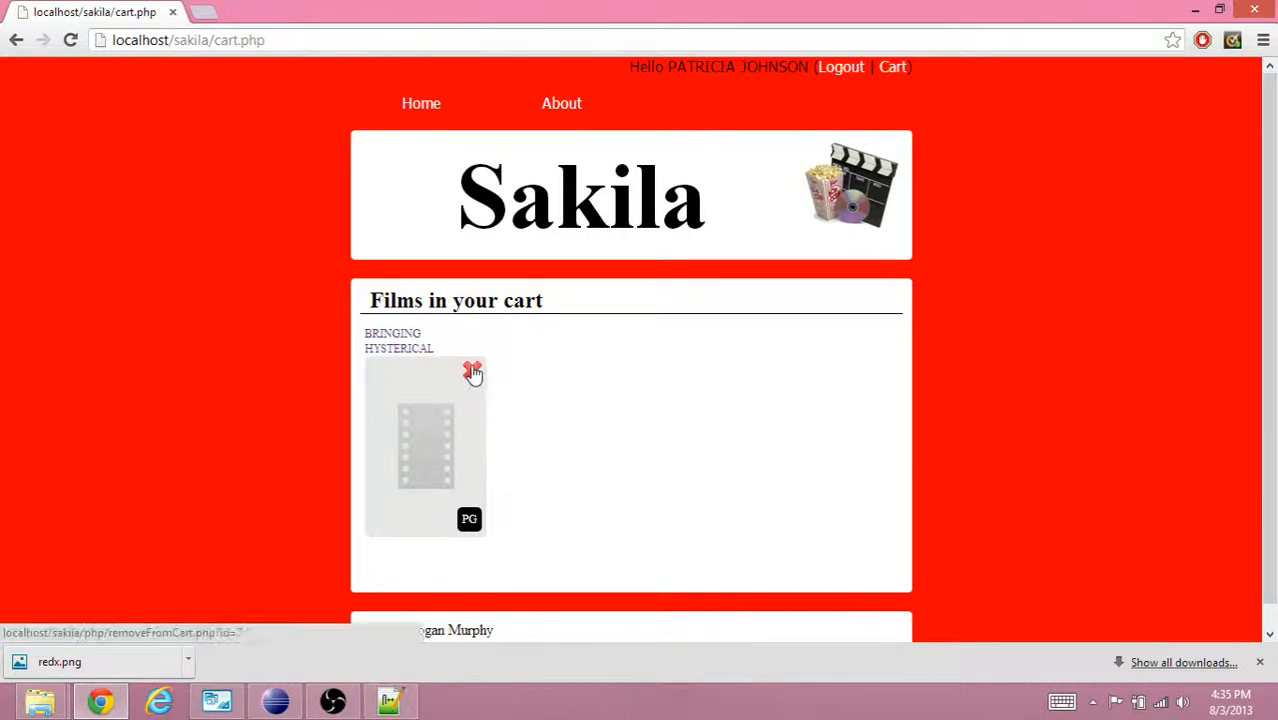
{"action": "left_click", "coordinate": [472, 369]}
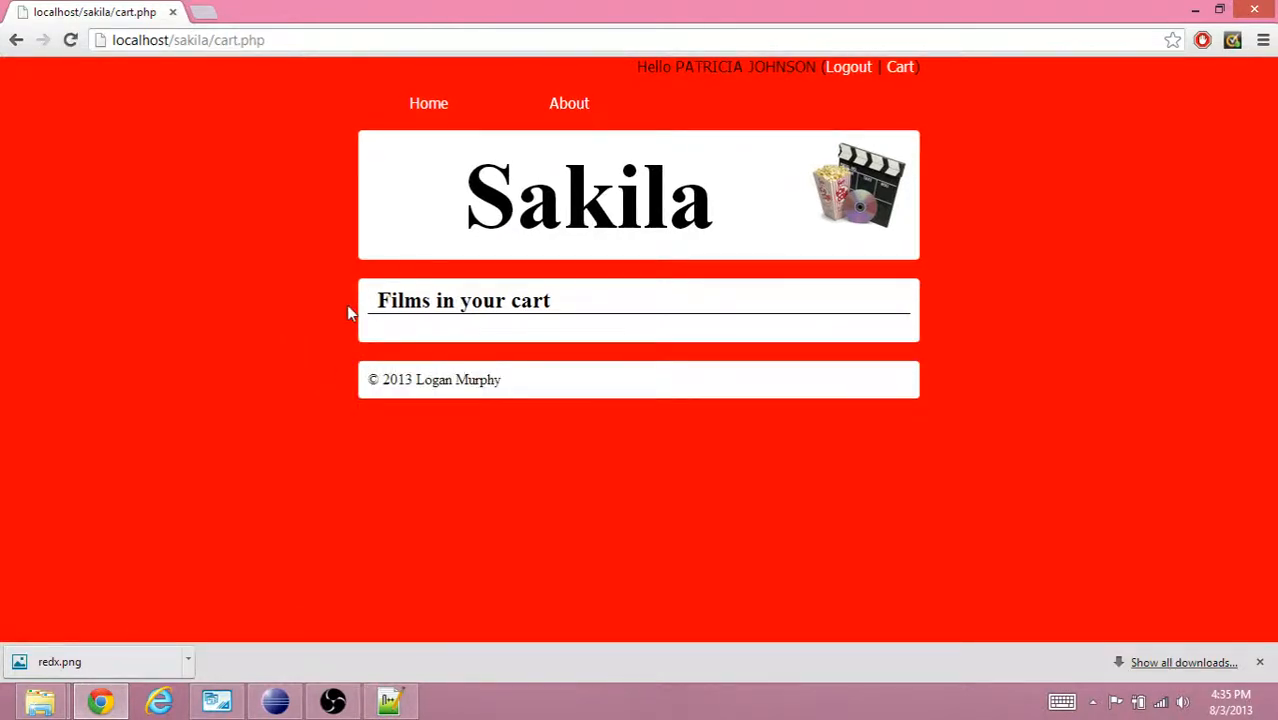
{"action": "left_click", "coordinate": [421, 103]}
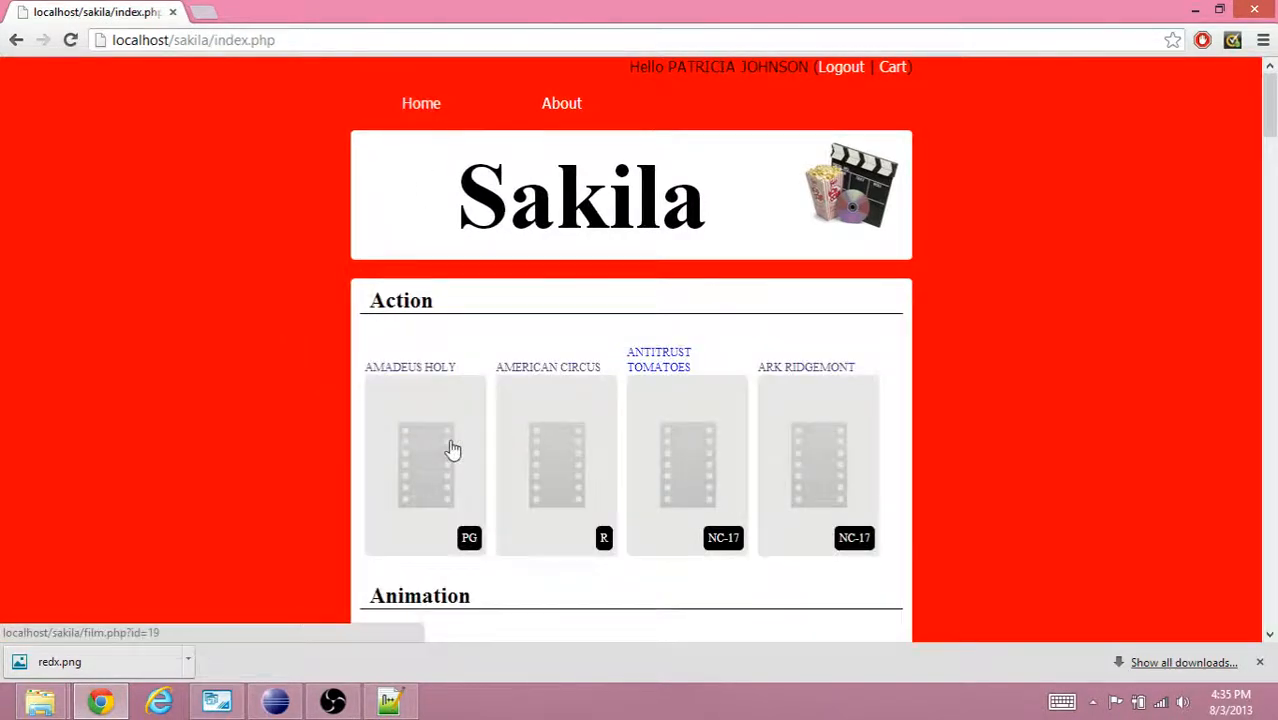
Refresh Workbench Query 7 to confirm both film_in_cart rows now show active 0.
{"action": "left_click", "coordinate": [216, 700]}
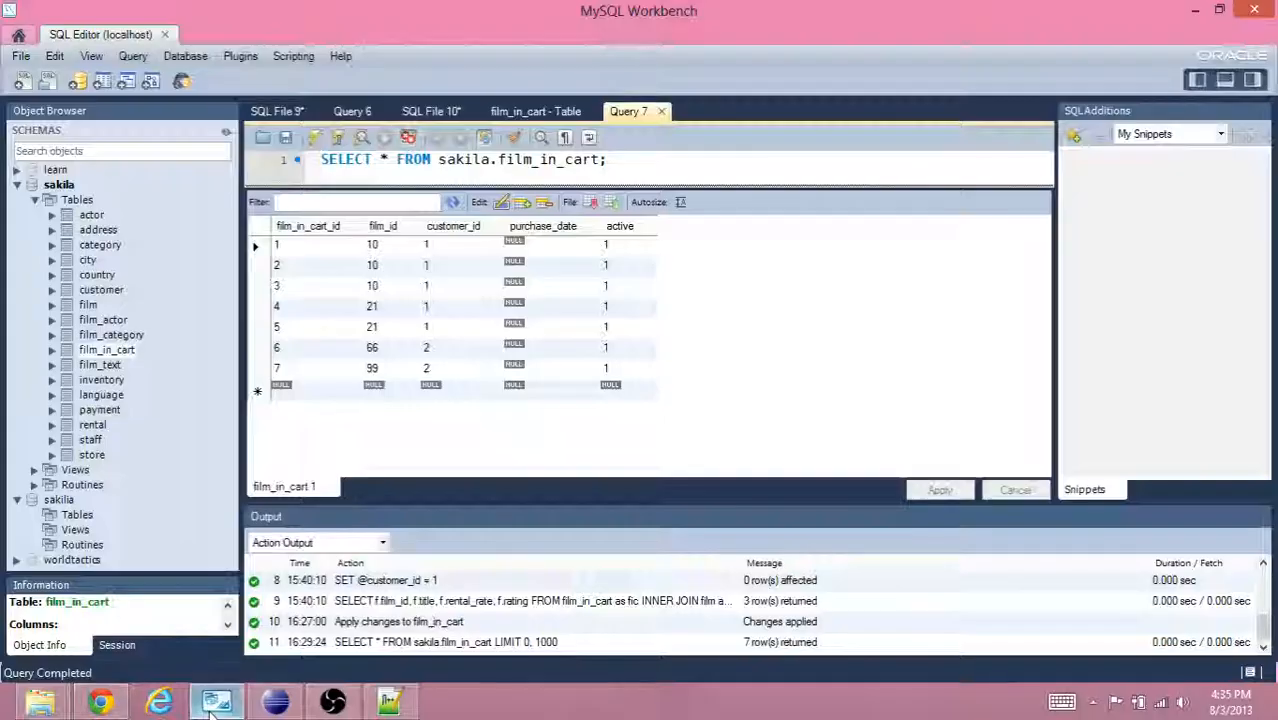
{"action": "left_click", "coordinate": [452, 202]}
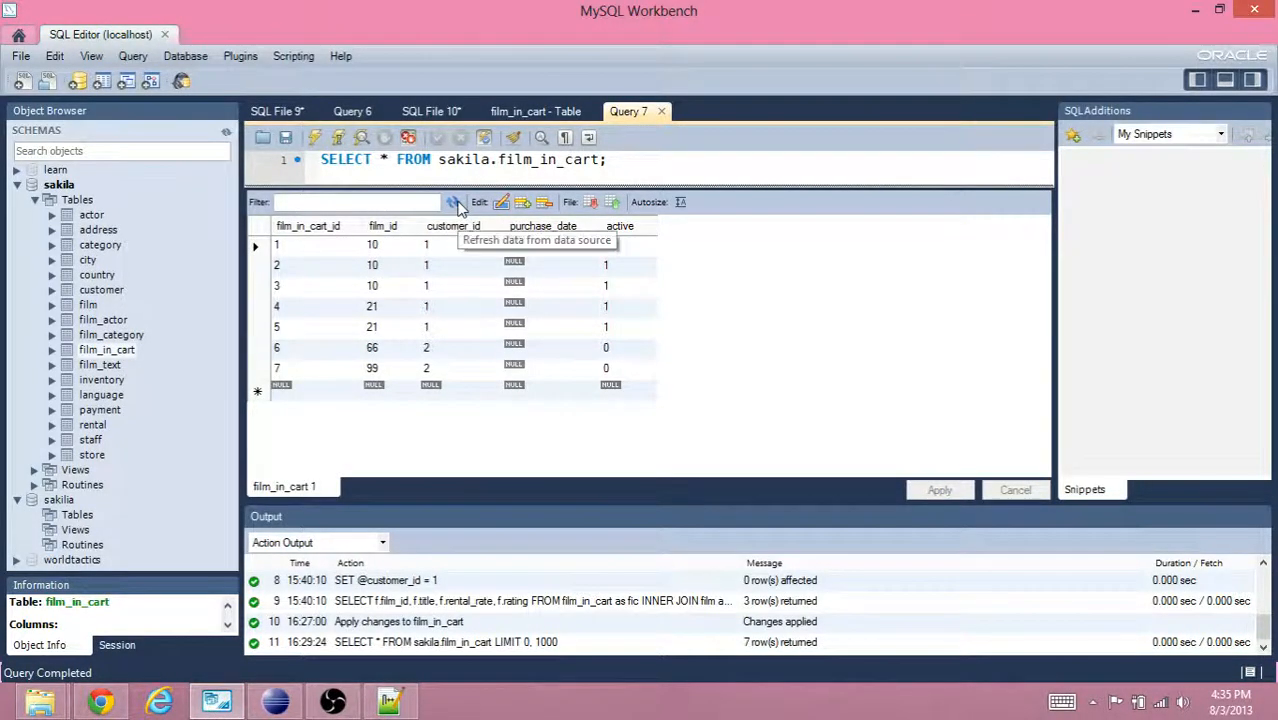
{"action": "left_click", "coordinate": [453, 202]}
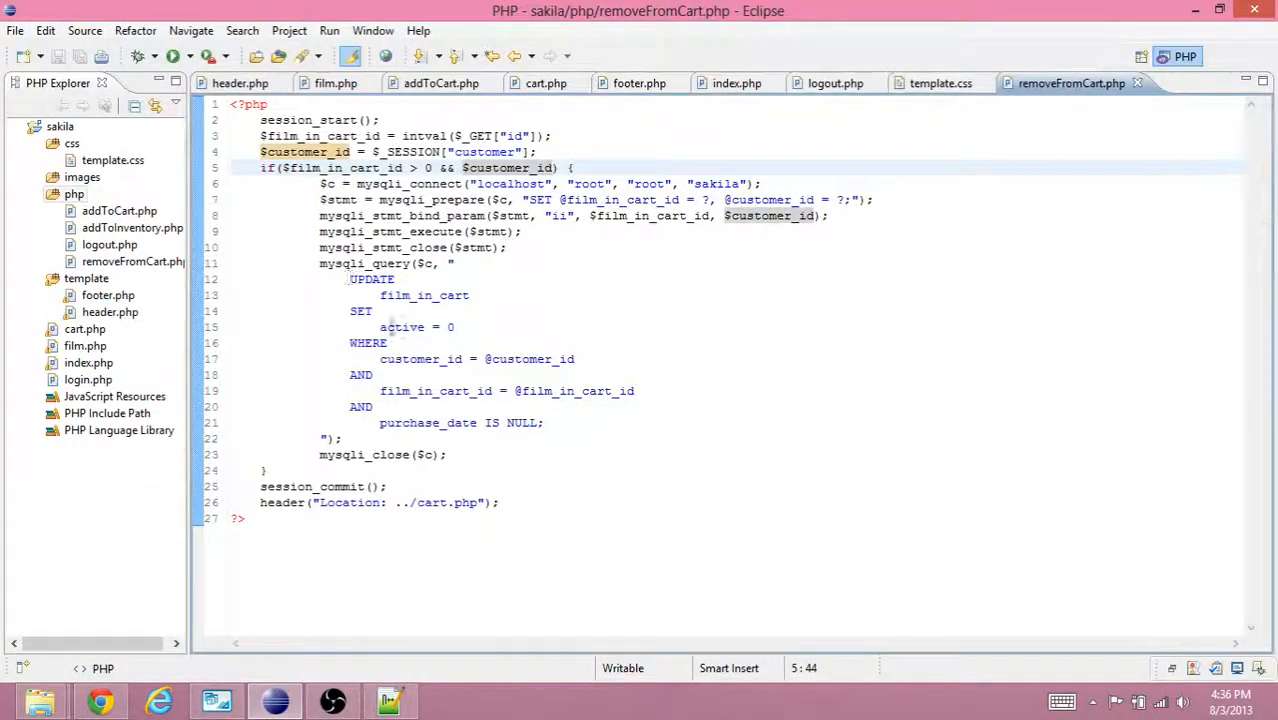
Show the fic.active = 1 condition in cart.php's cart query in Eclipse.
{"action": "left_click", "coordinate": [546, 83]}
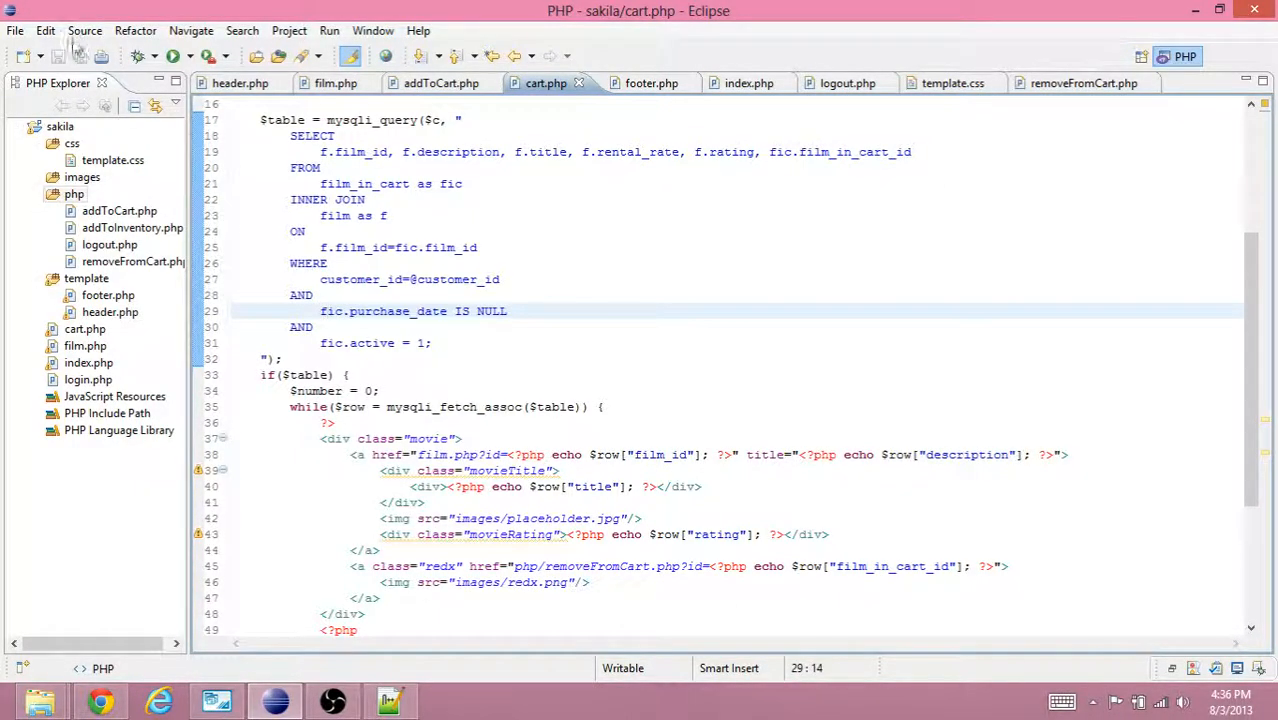
{"action": "left_click", "coordinate": [100, 700]}
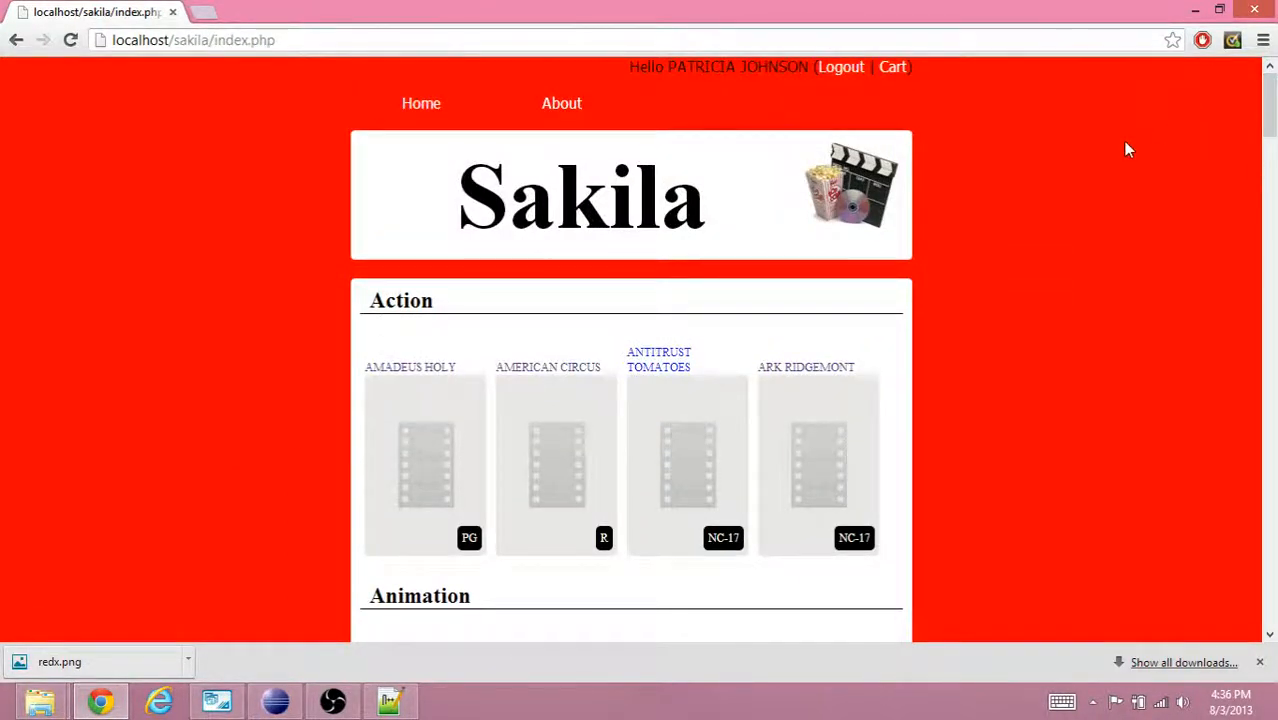
{"action": "mouse_move", "coordinate": [252, 520]}
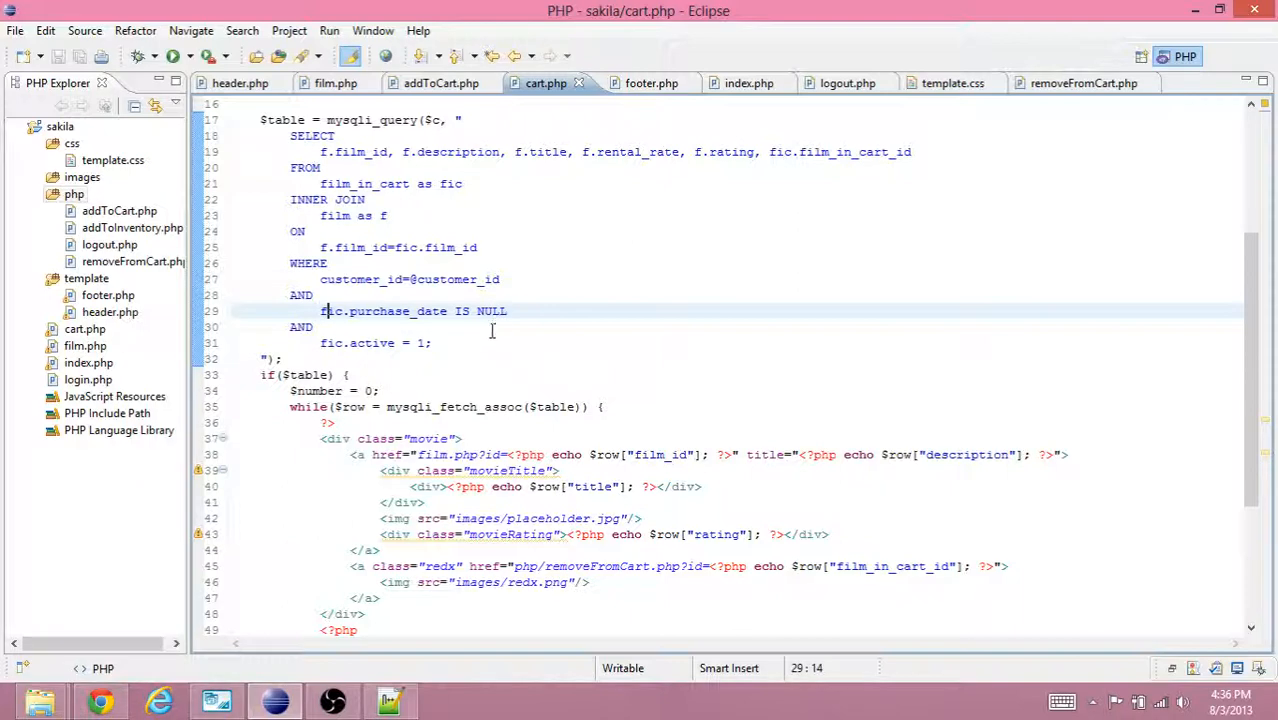
{"action": "left_click", "coordinate": [475, 342]}
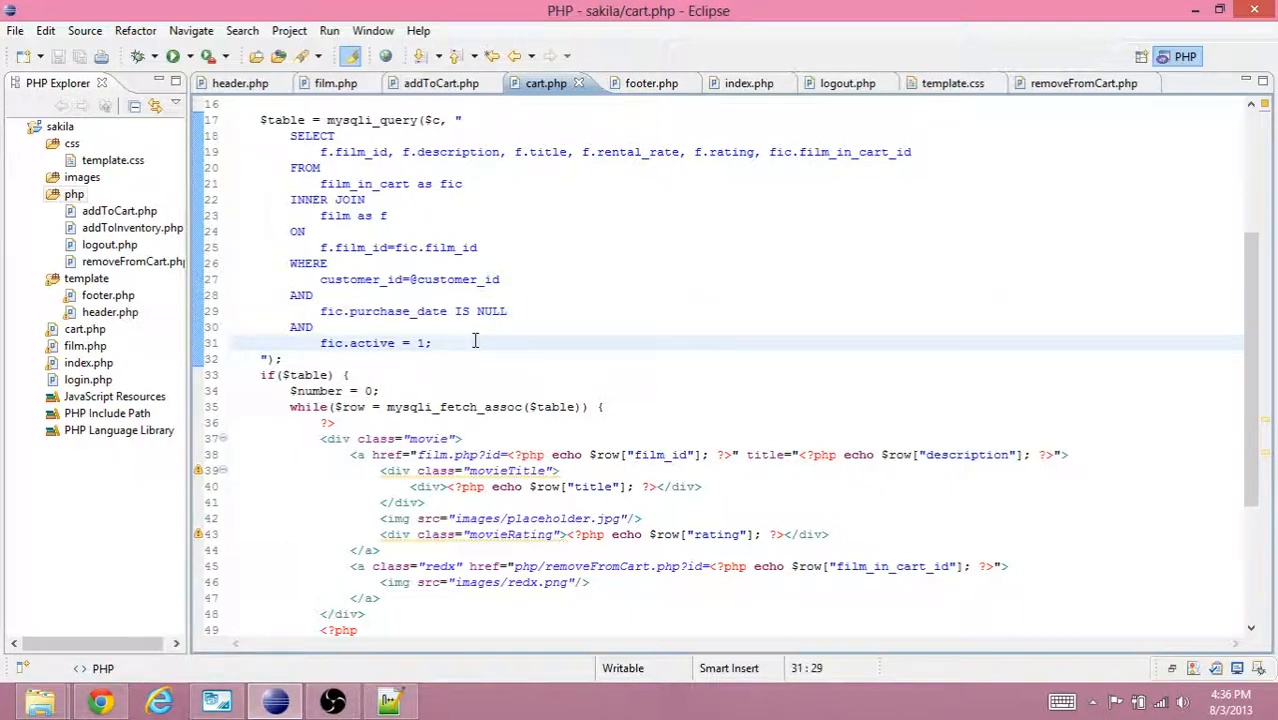